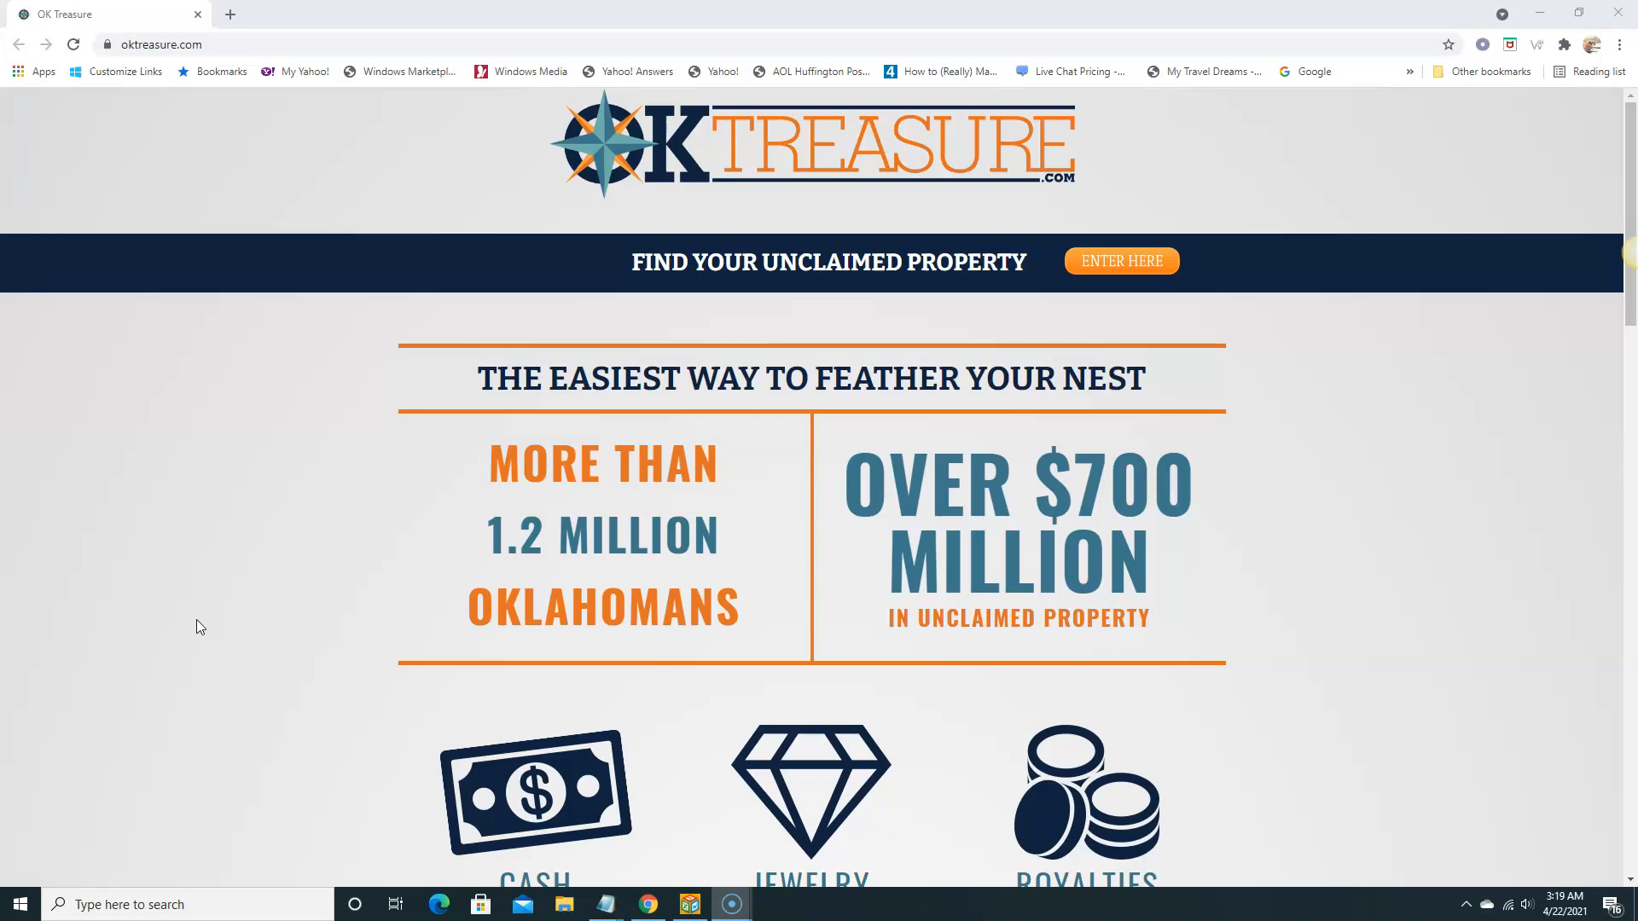
mouse_move(486, 534)
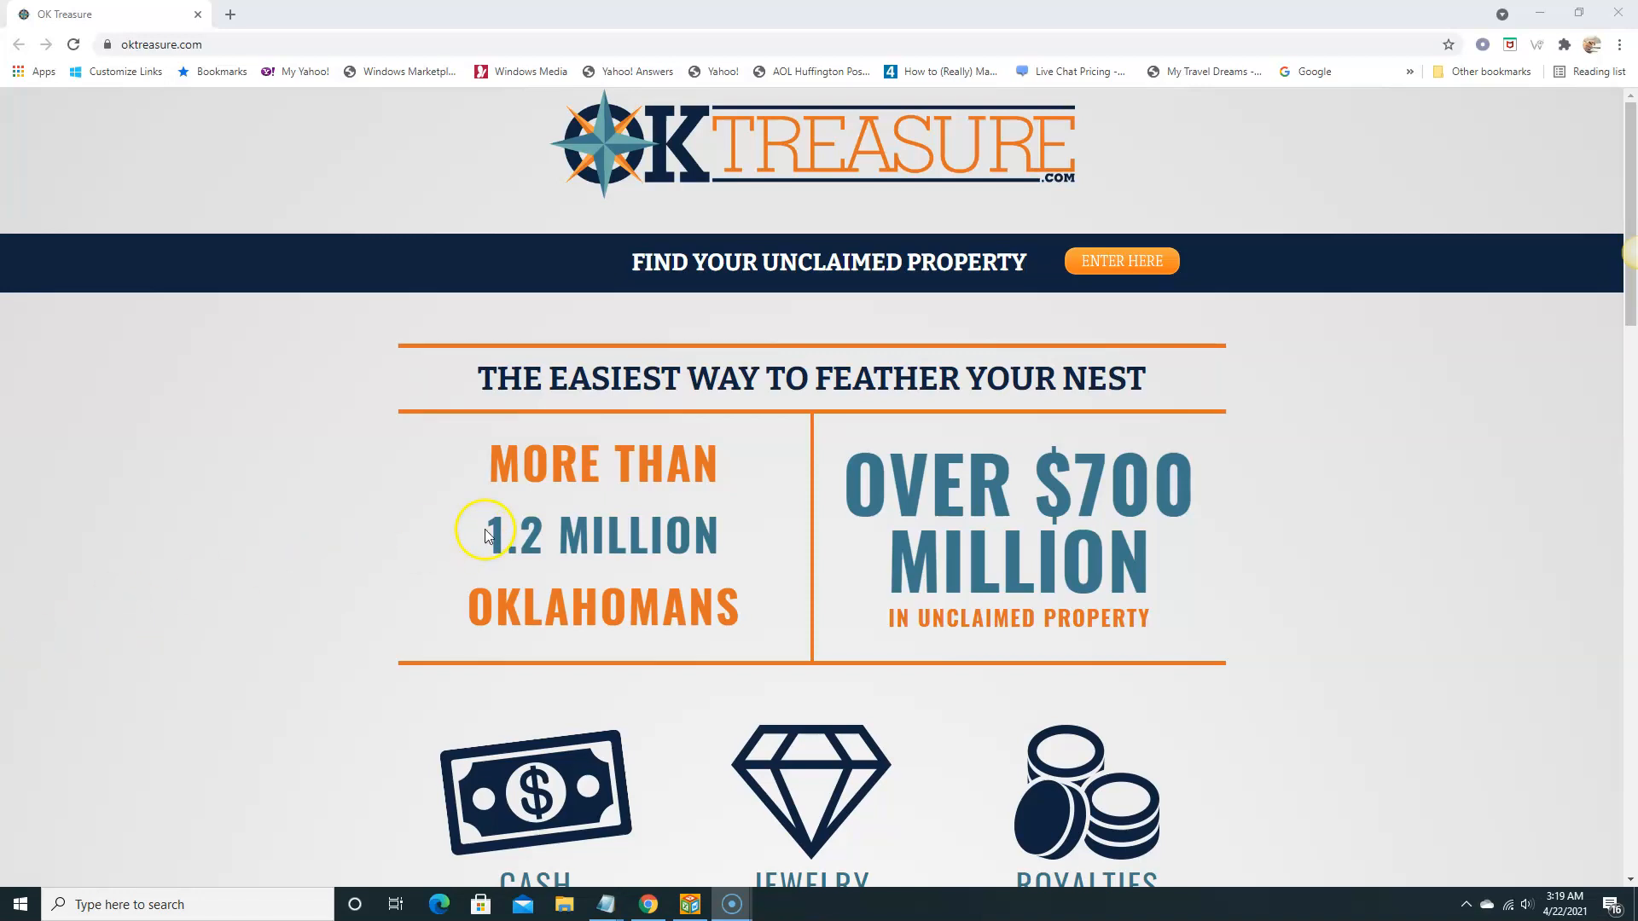
mouse_move(588, 575)
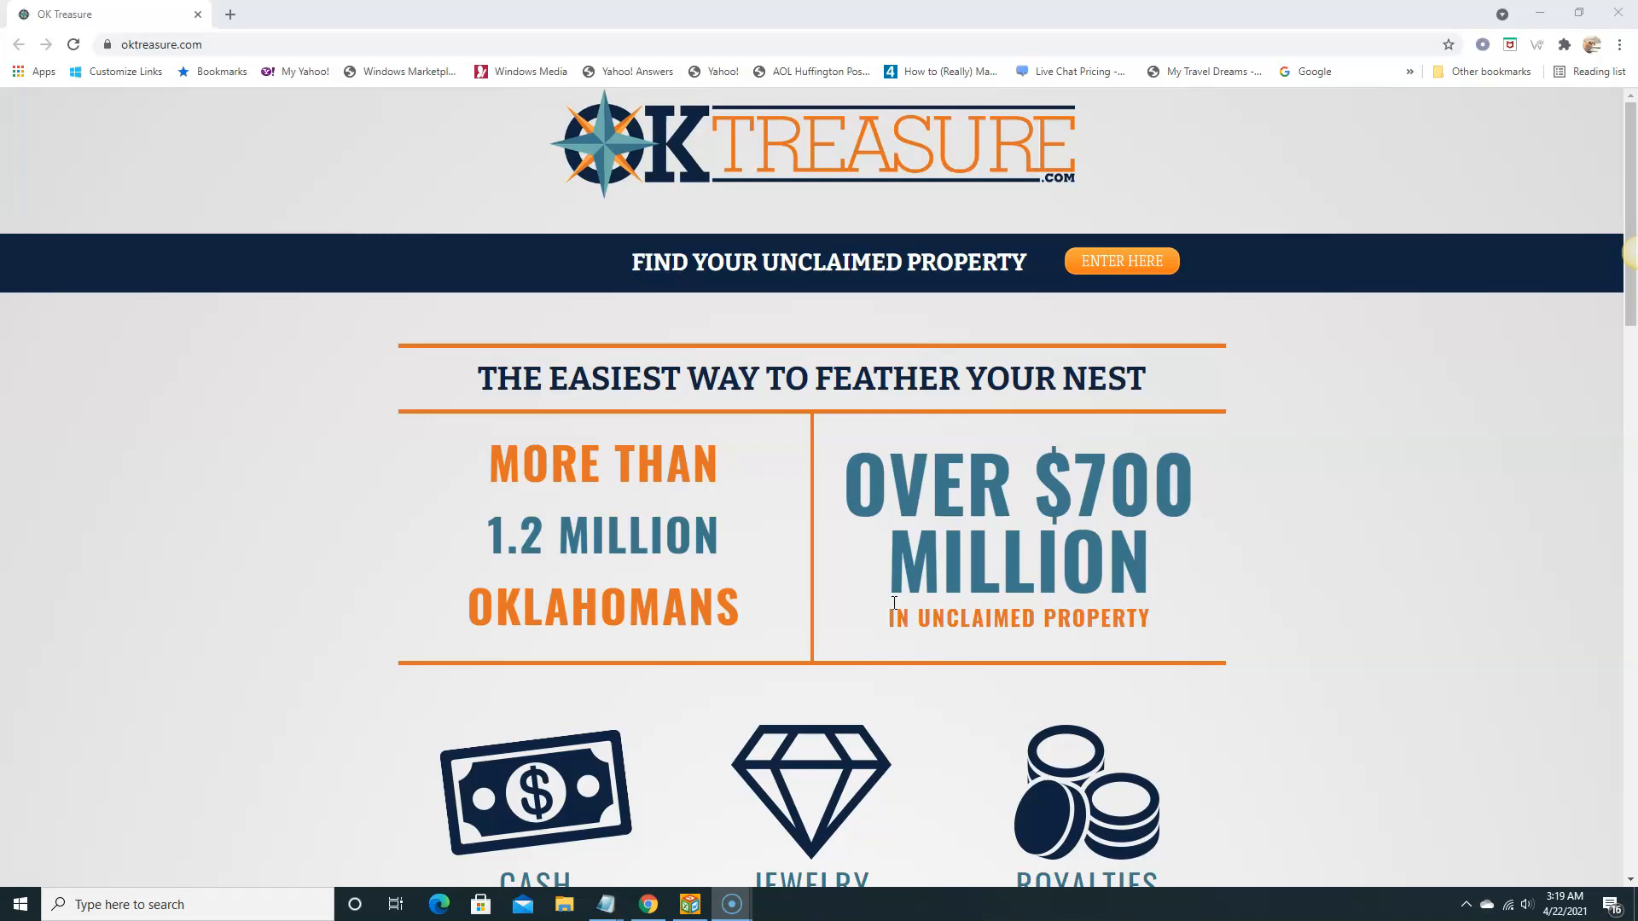
Browse the OKTreasure.com landing page and enter the unclaimed property search via ENTER HERE.
scroll("down", 3)
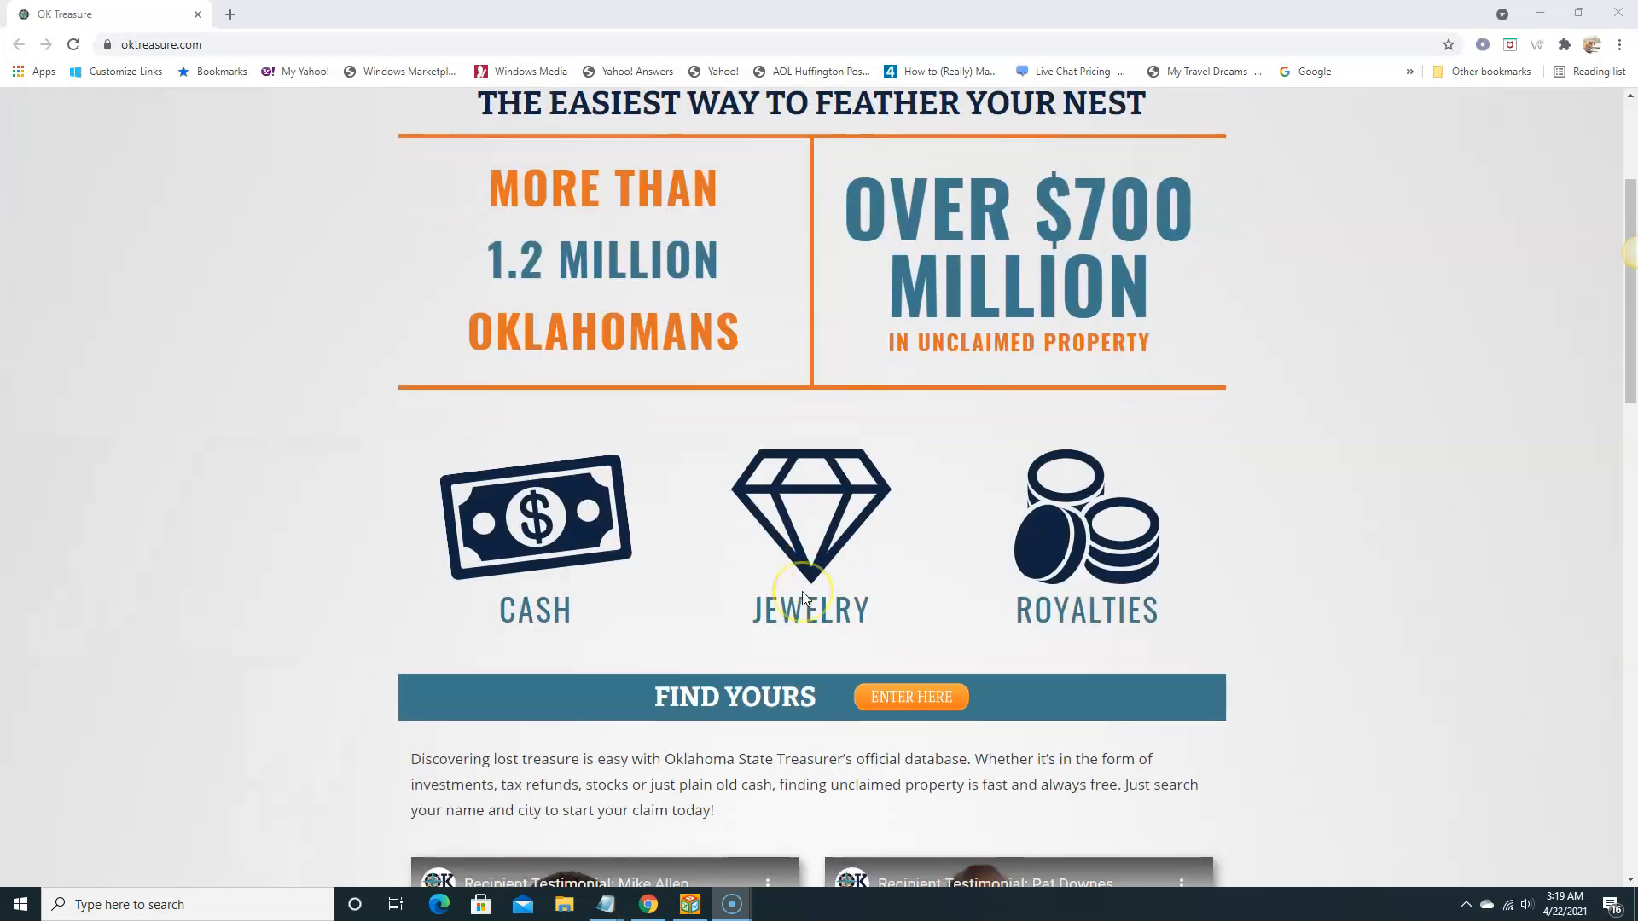
scroll("down", 3)
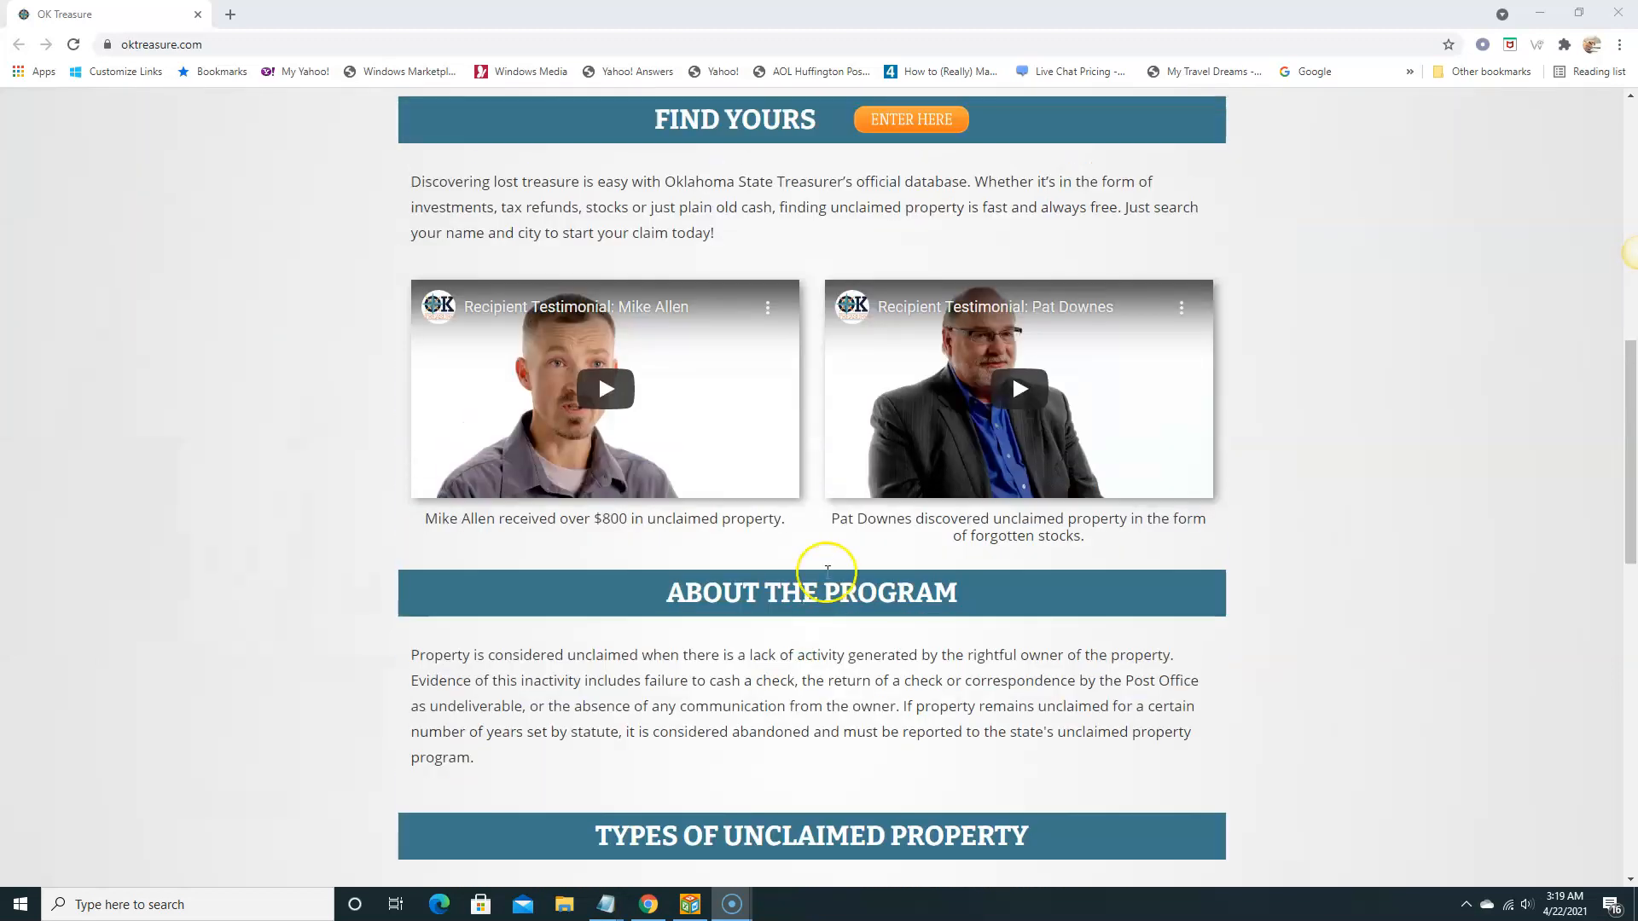
mouse_move(604, 459)
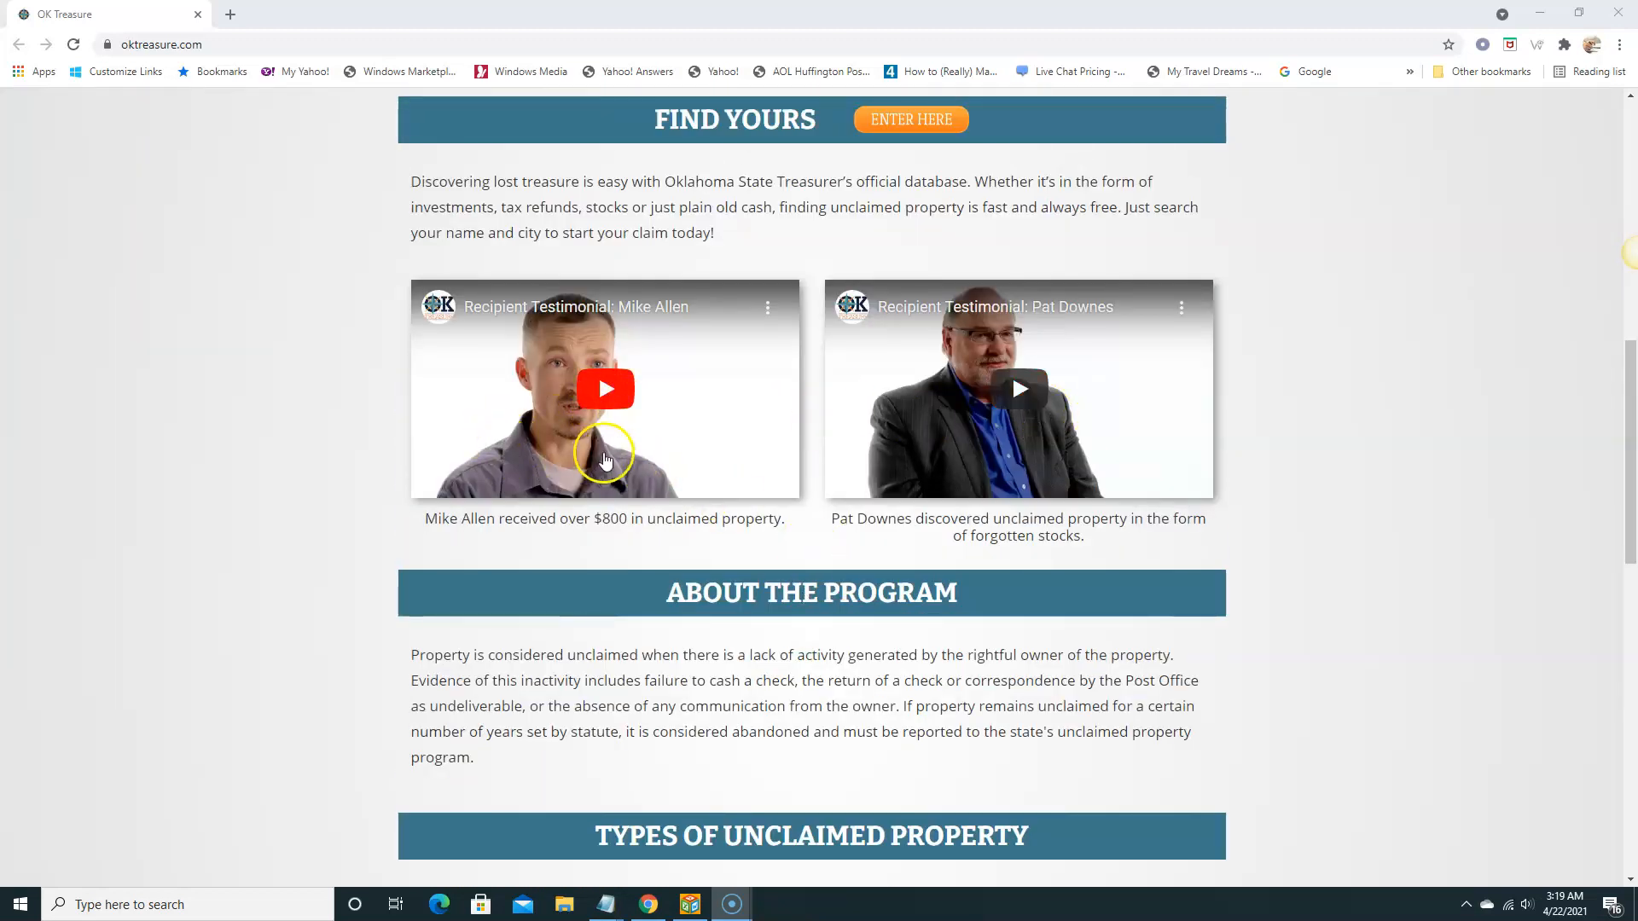
mouse_move(523, 606)
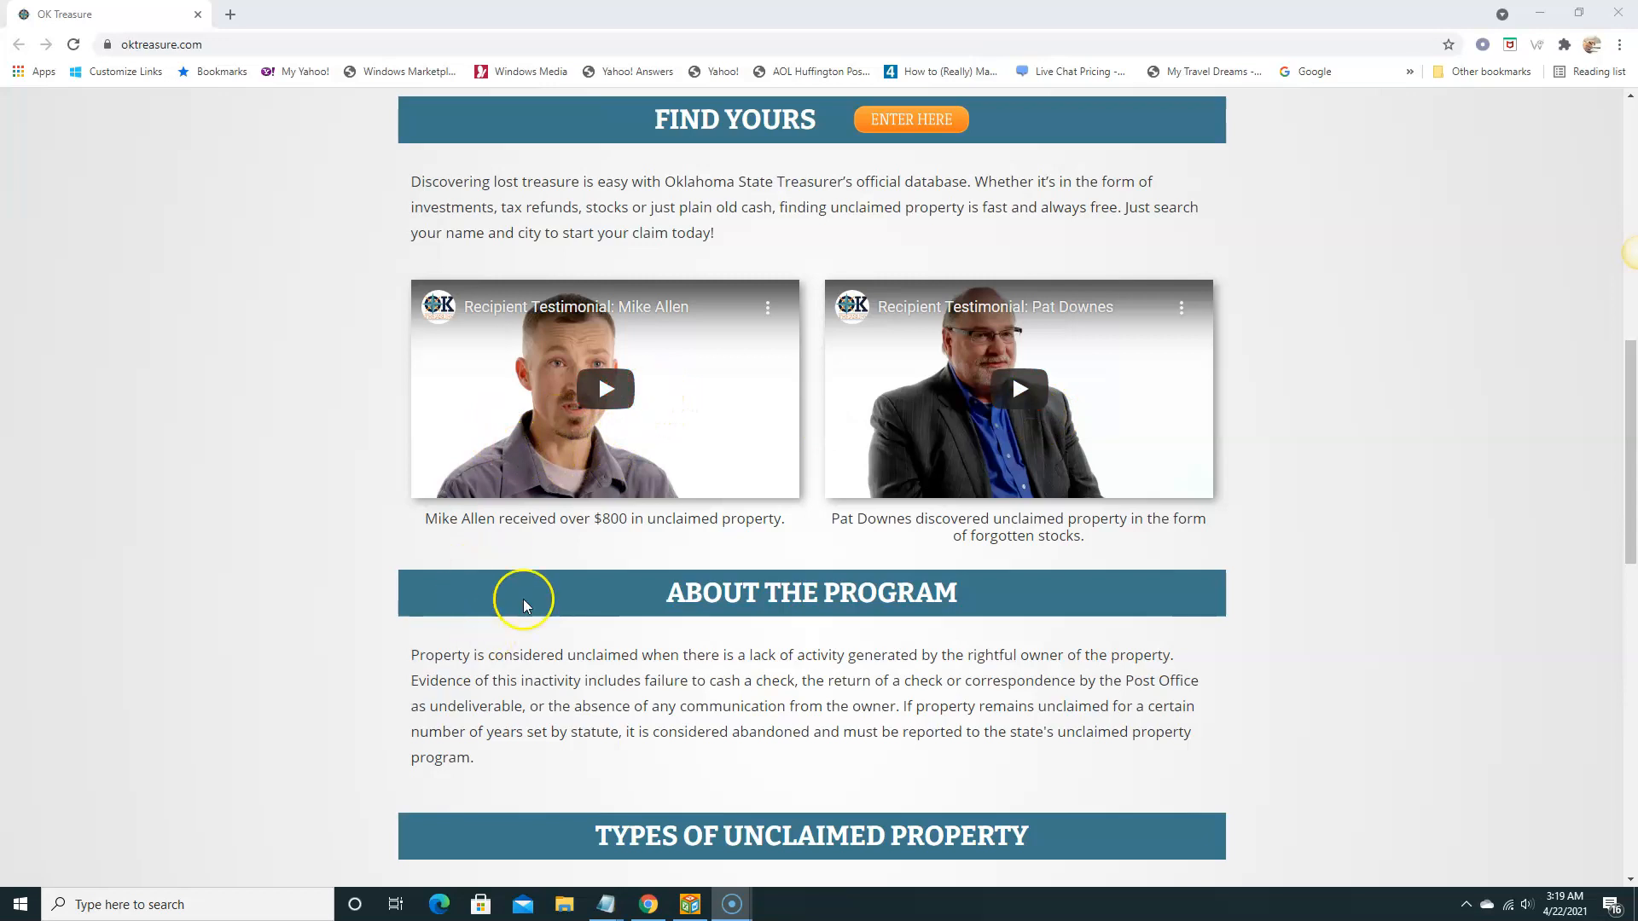
mouse_move(696, 526)
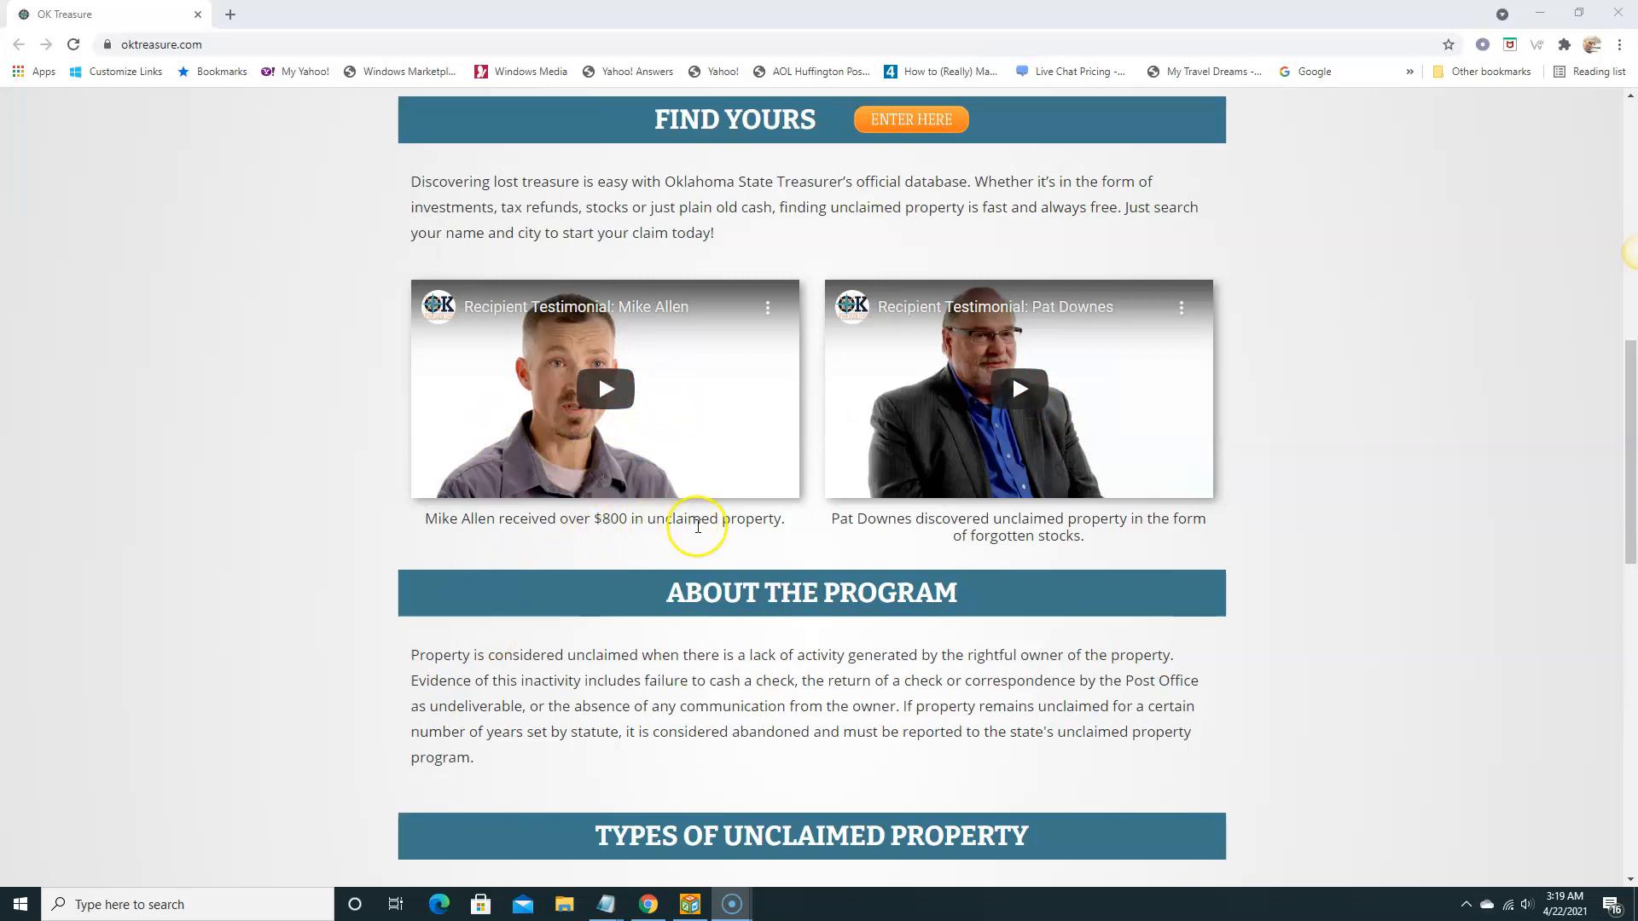
mouse_move(1014, 530)
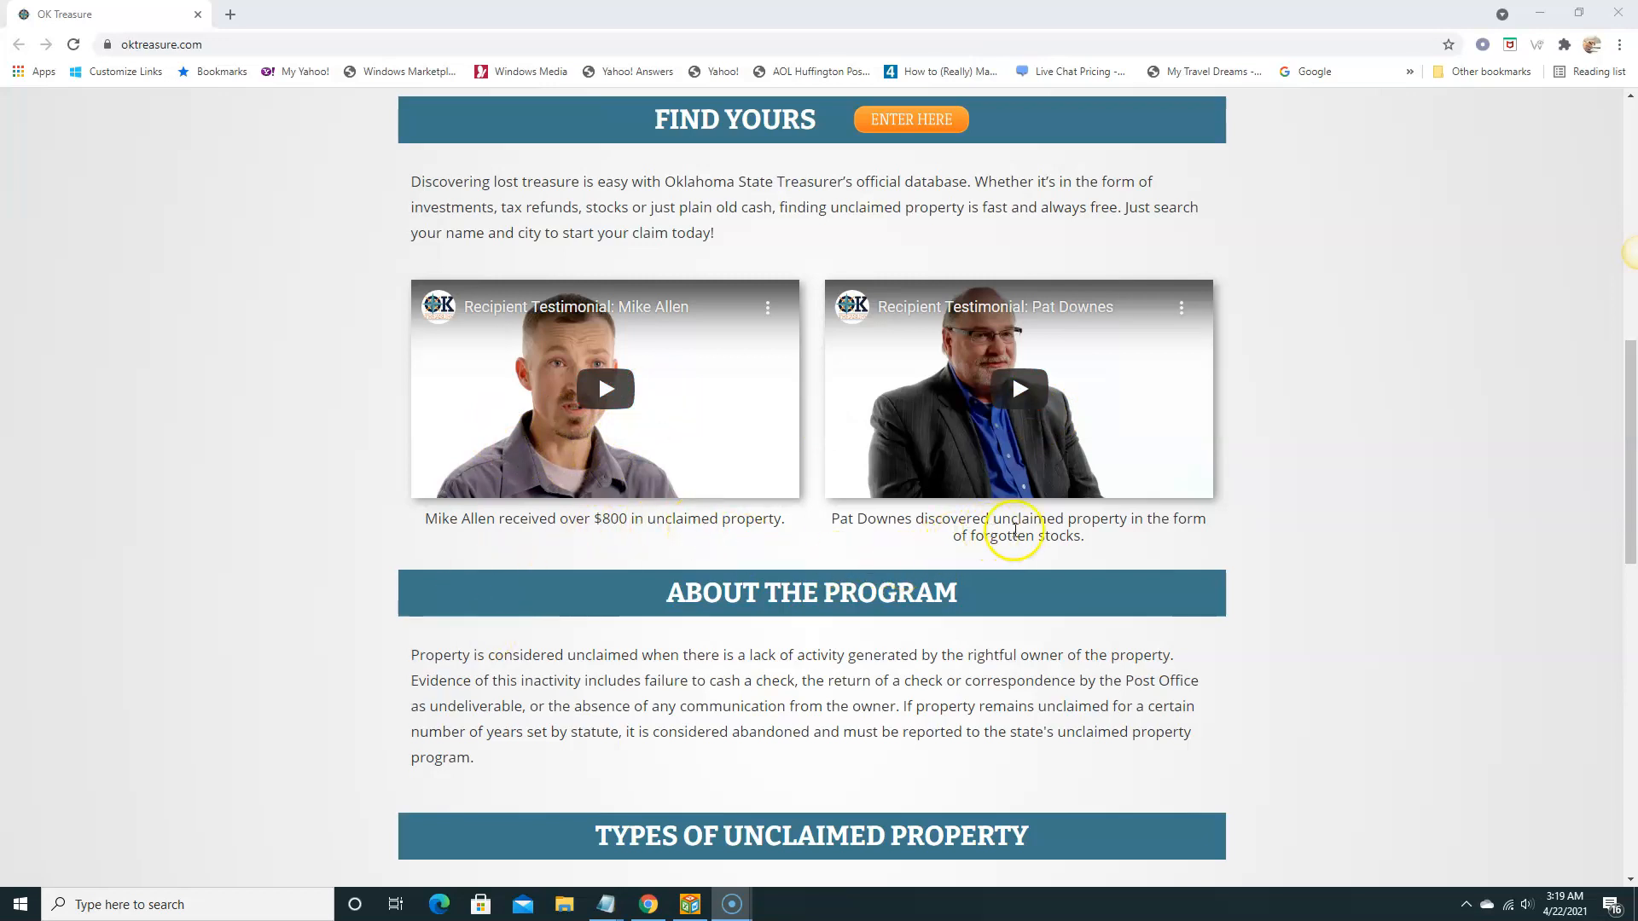
scroll("down", 3)
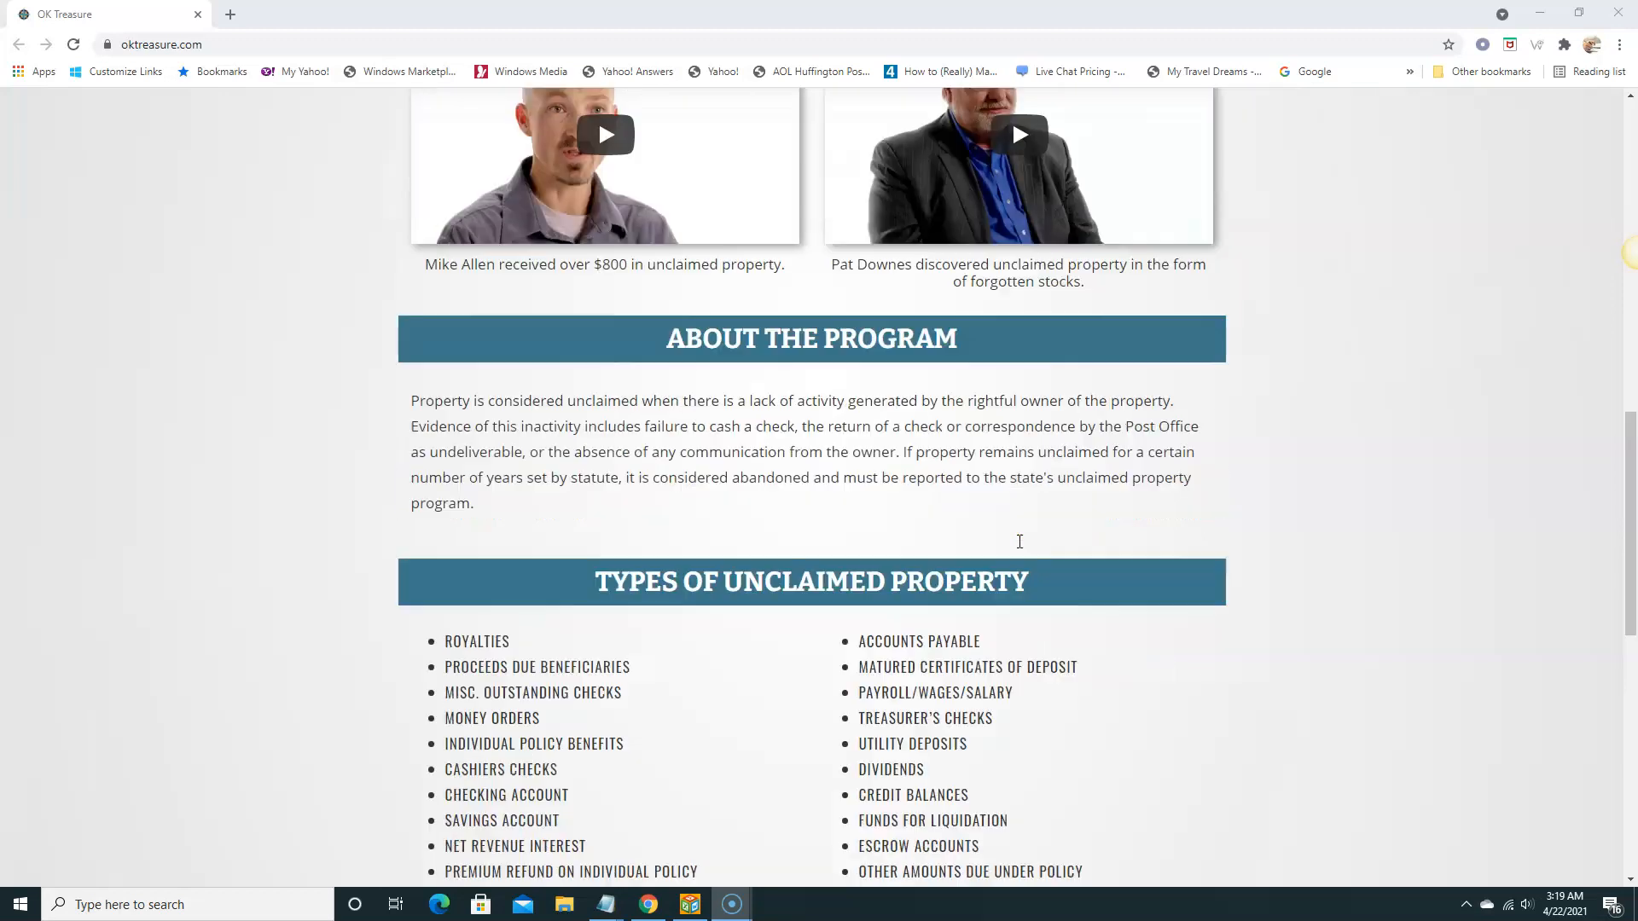
scroll("up", 3)
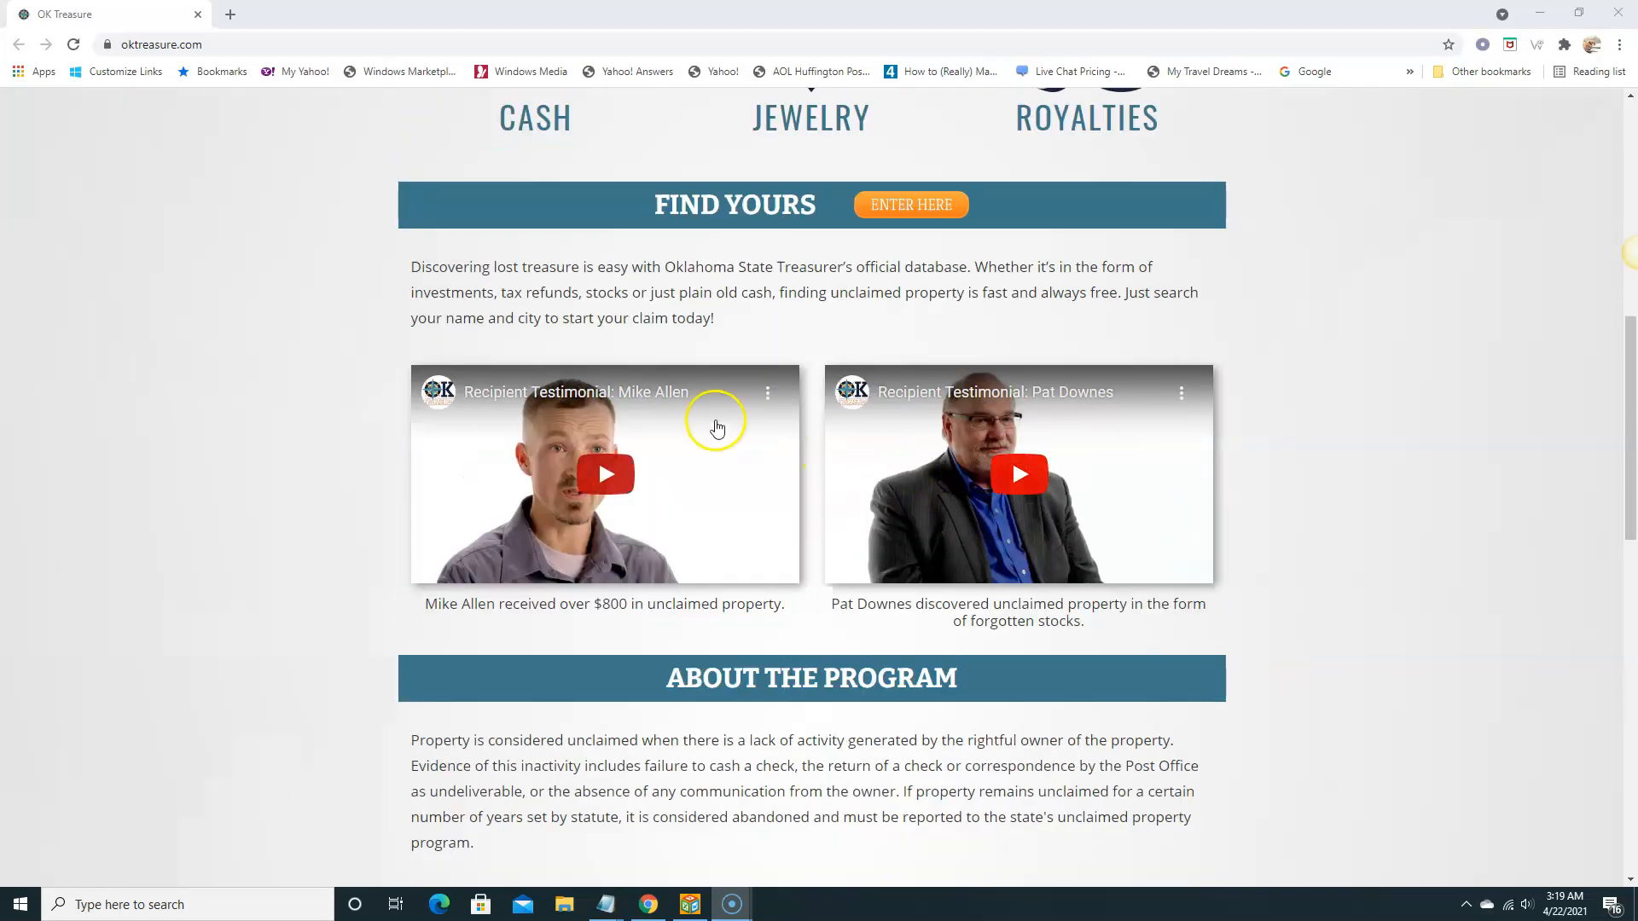
scroll("down", 3)
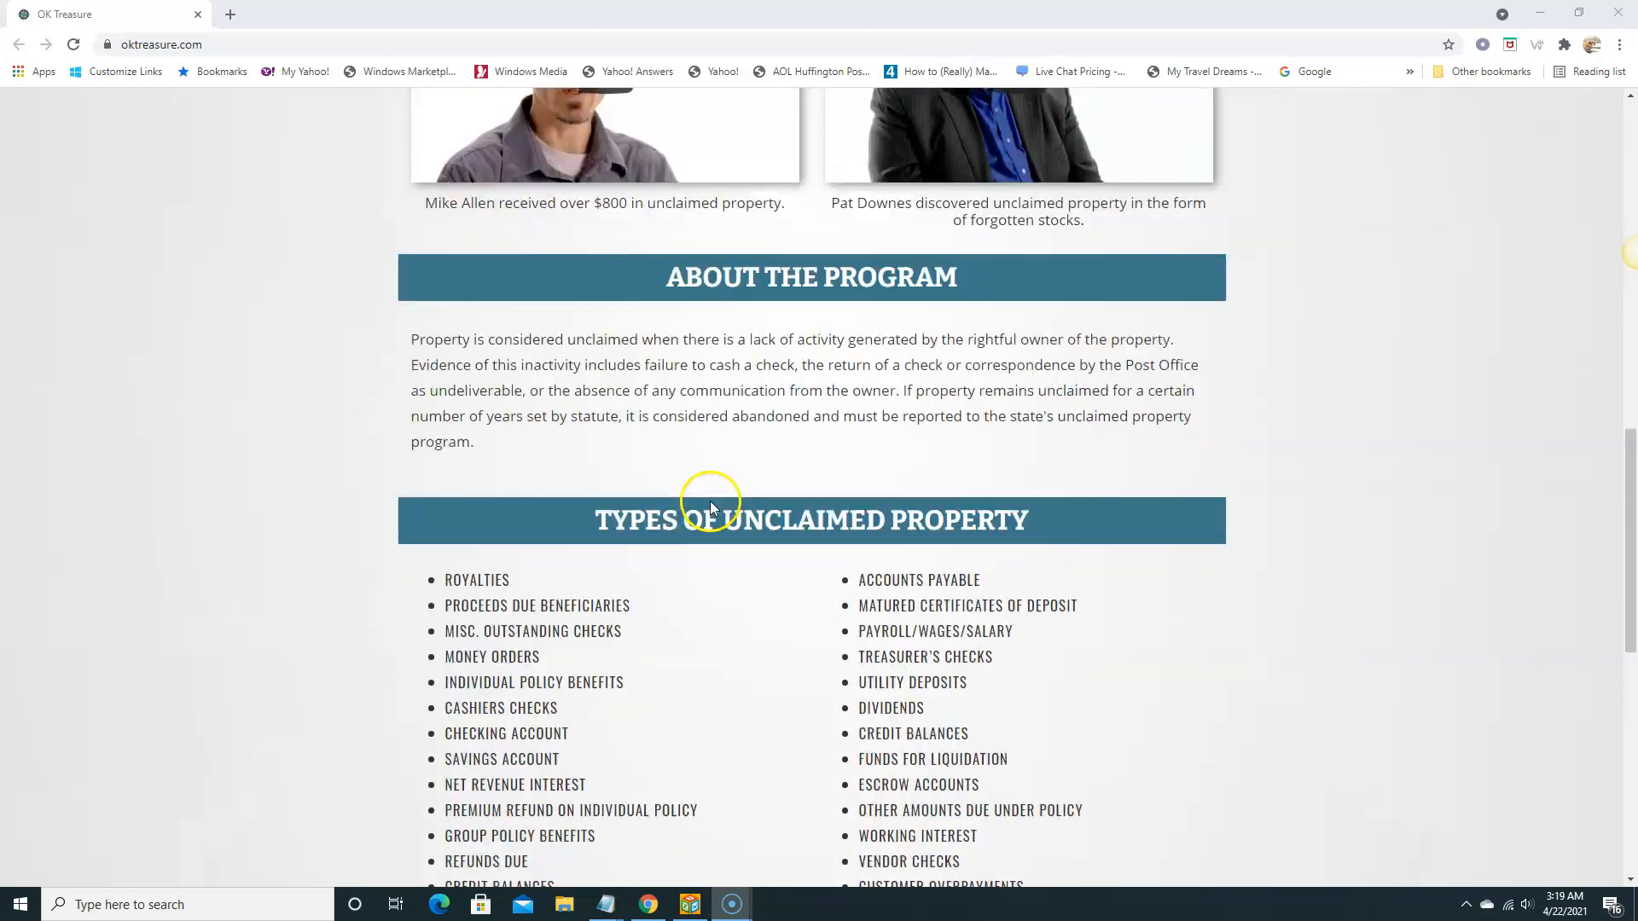
scroll("down", 3)
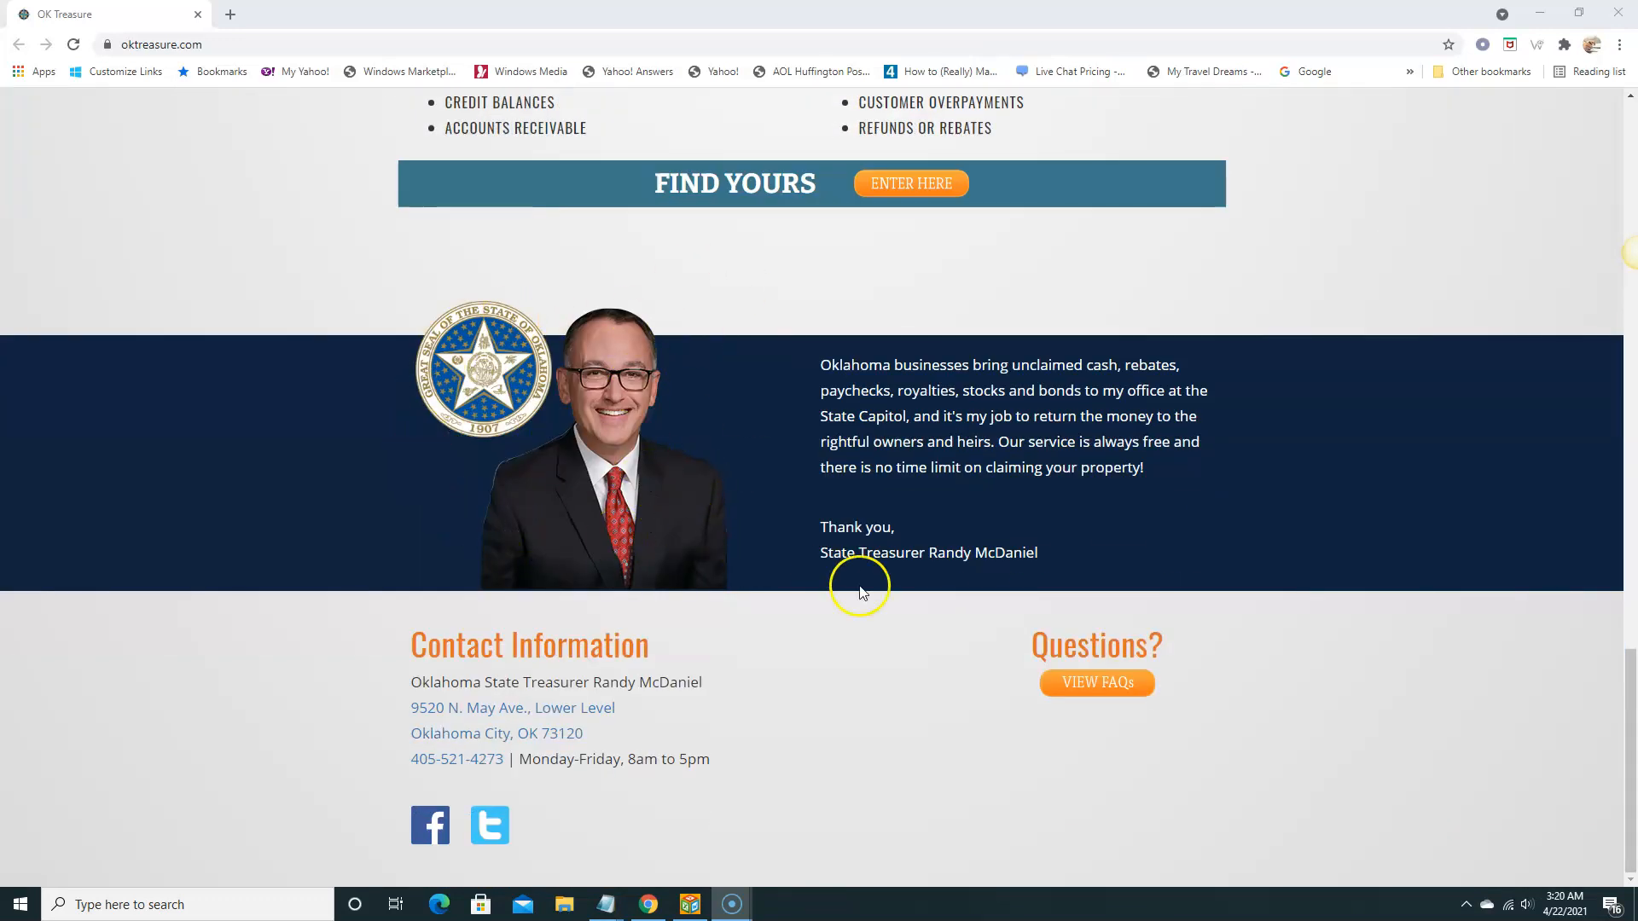
mouse_move(693, 561)
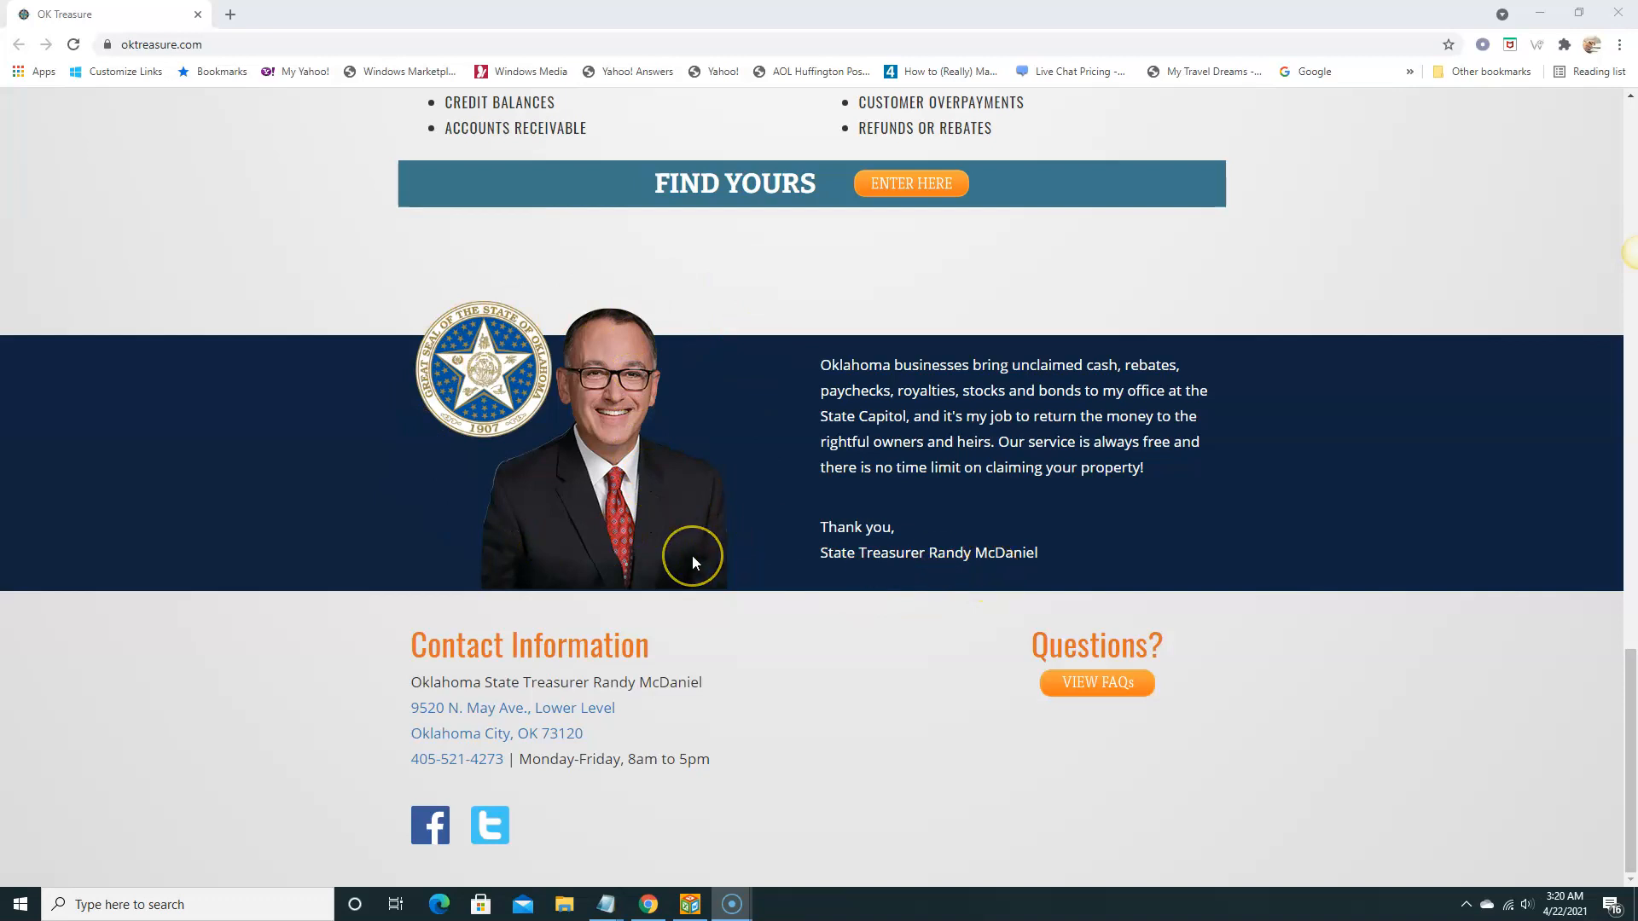
scroll("up", 3)
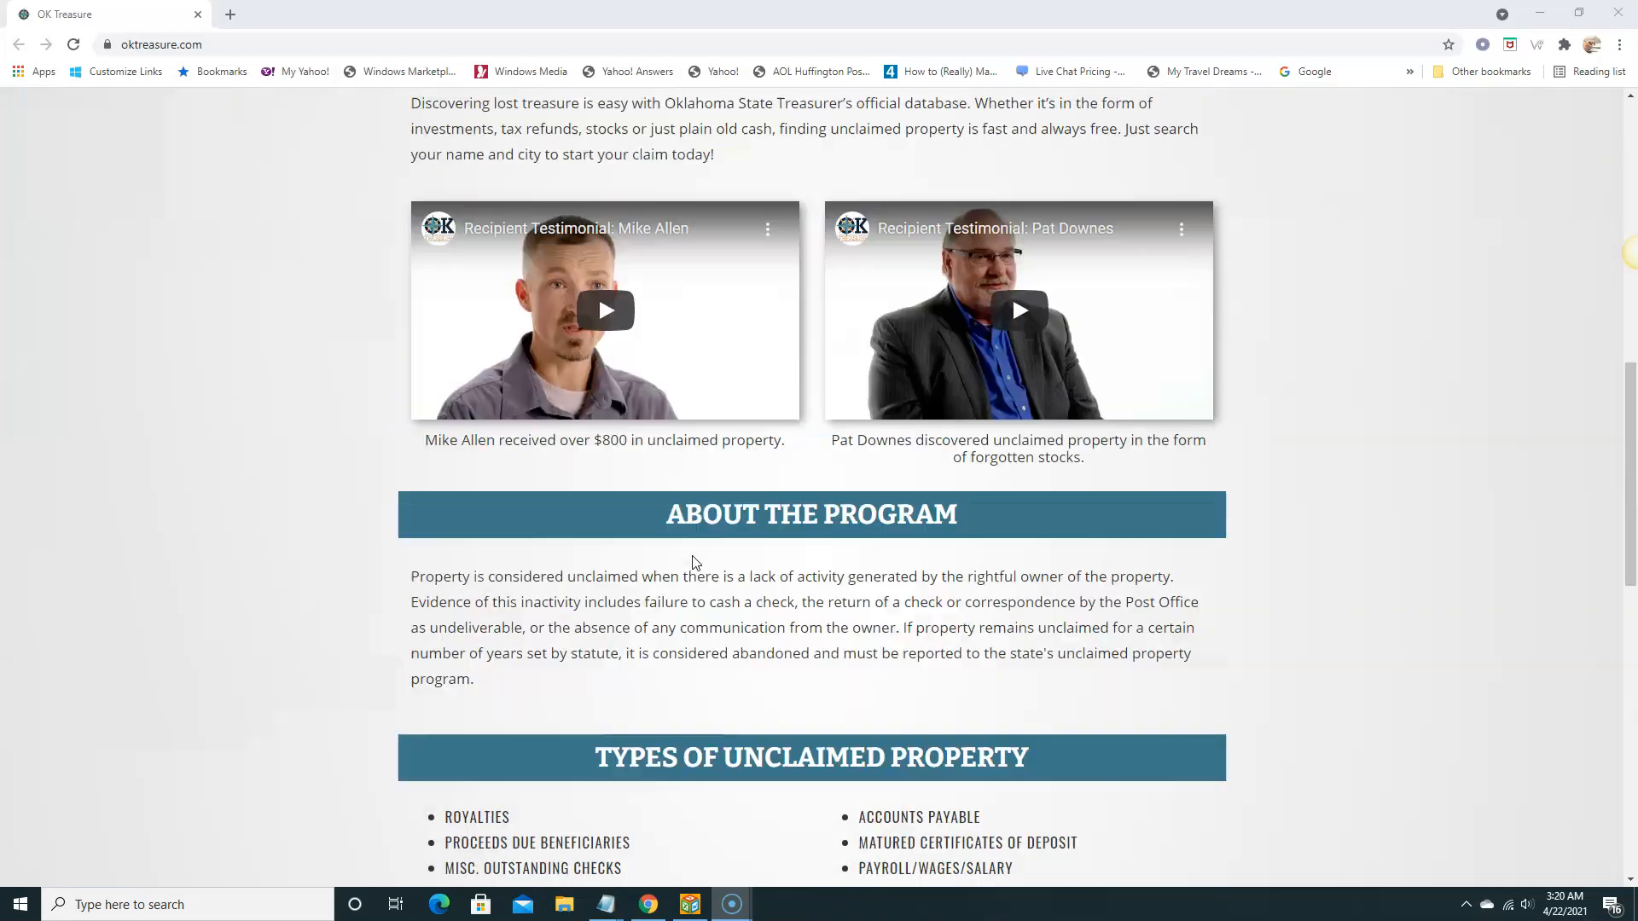
scroll("up", 3)
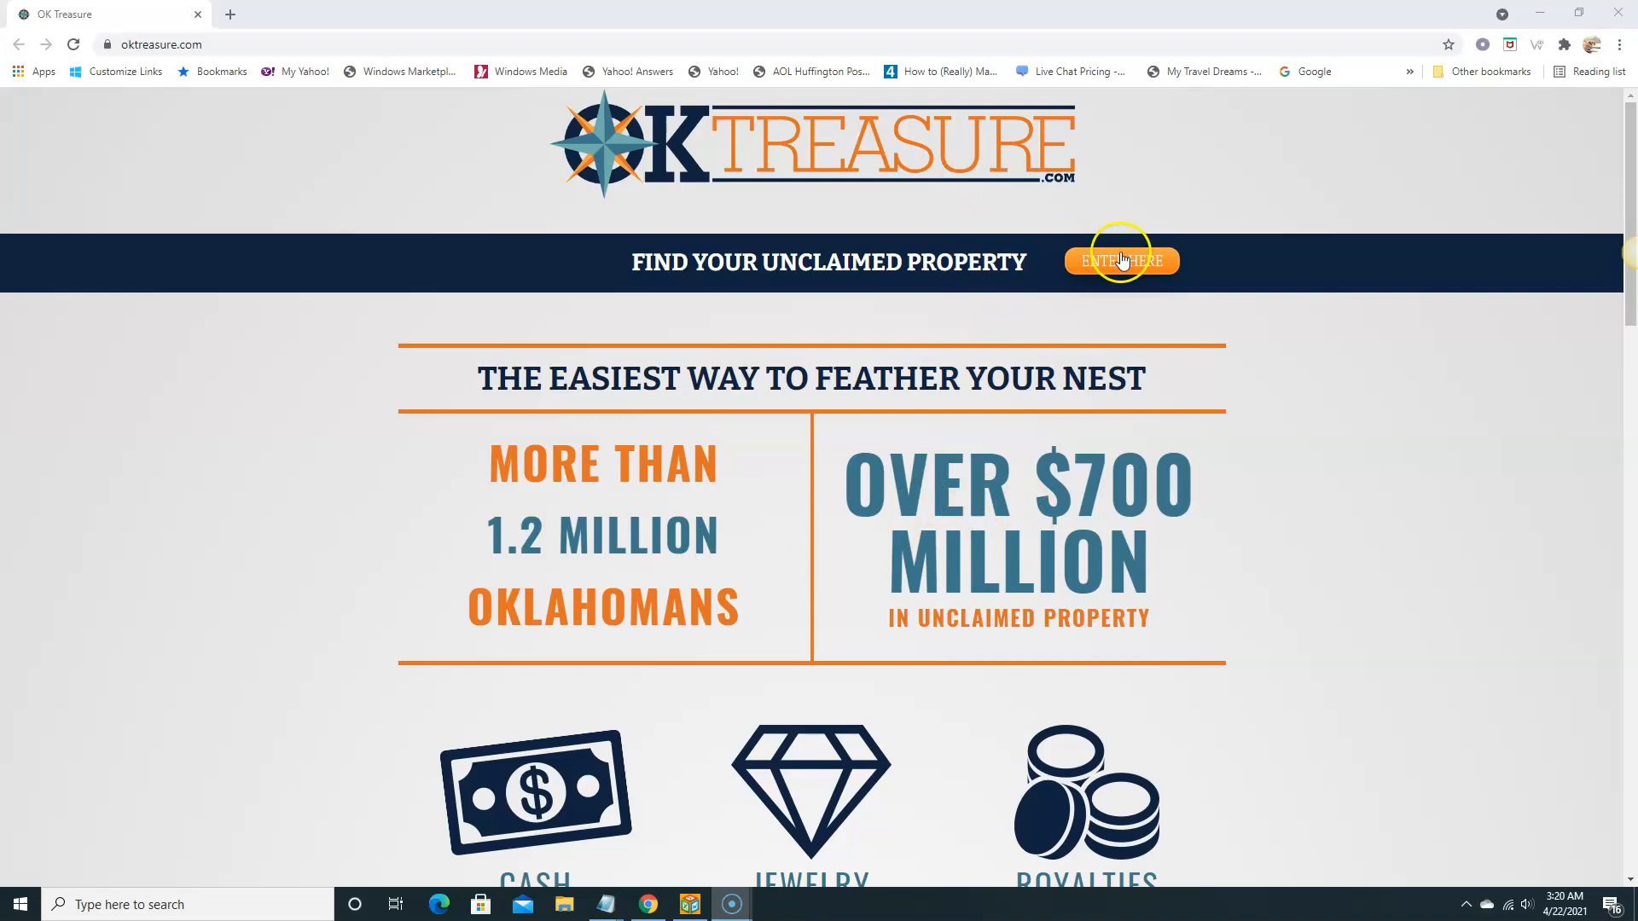
left_click(1120, 261)
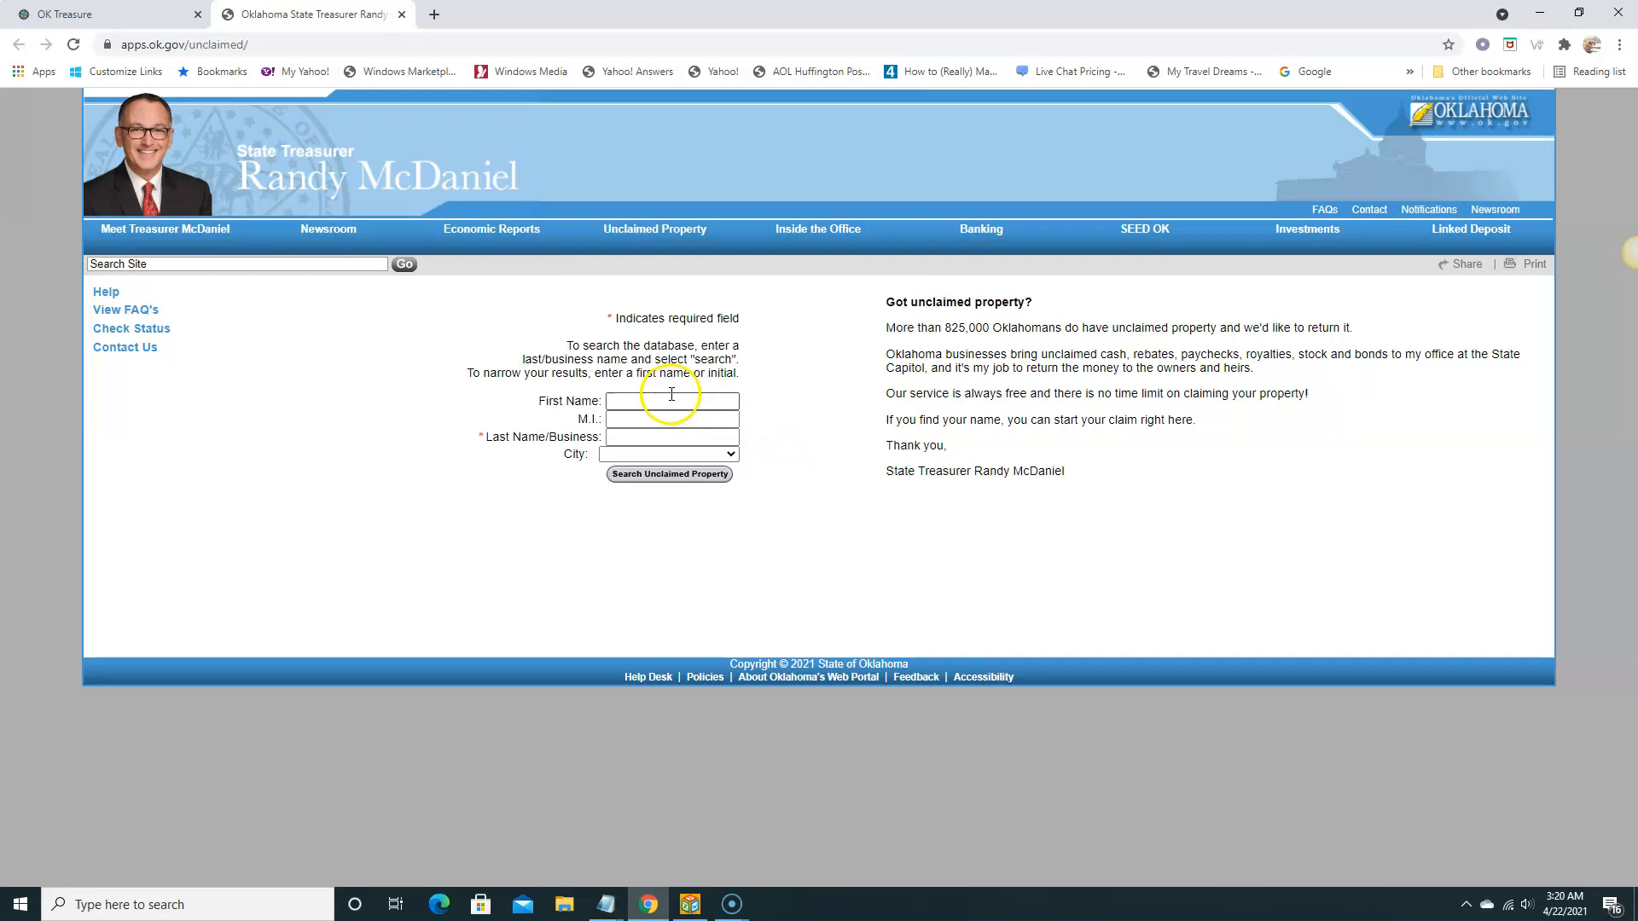
mouse_move(467, 500)
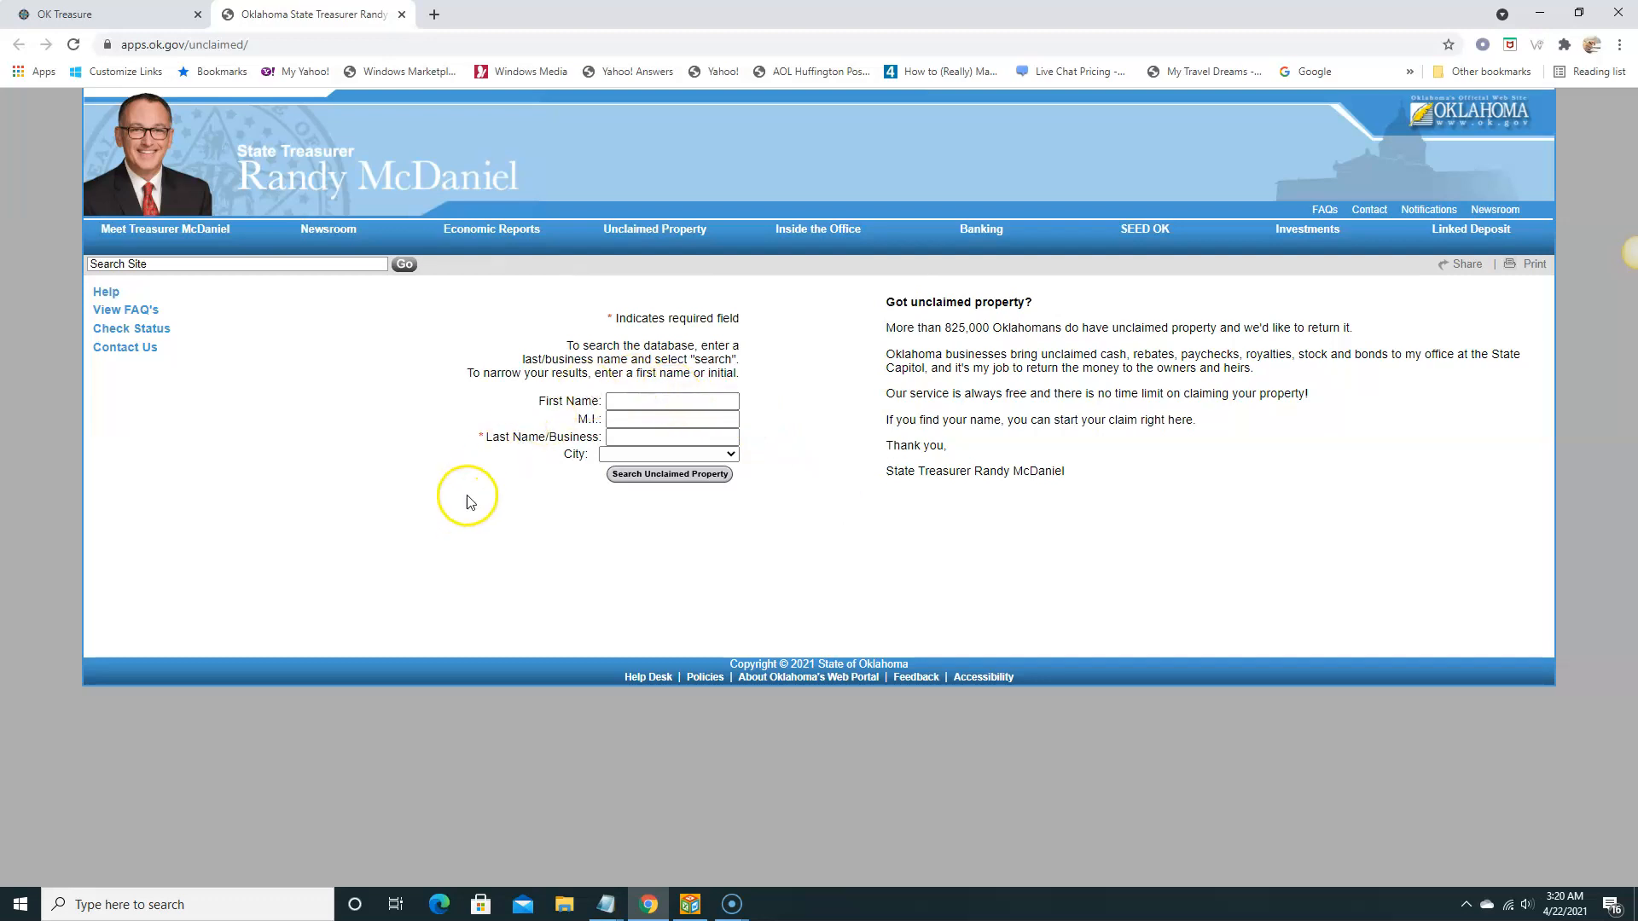
mouse_move(552, 434)
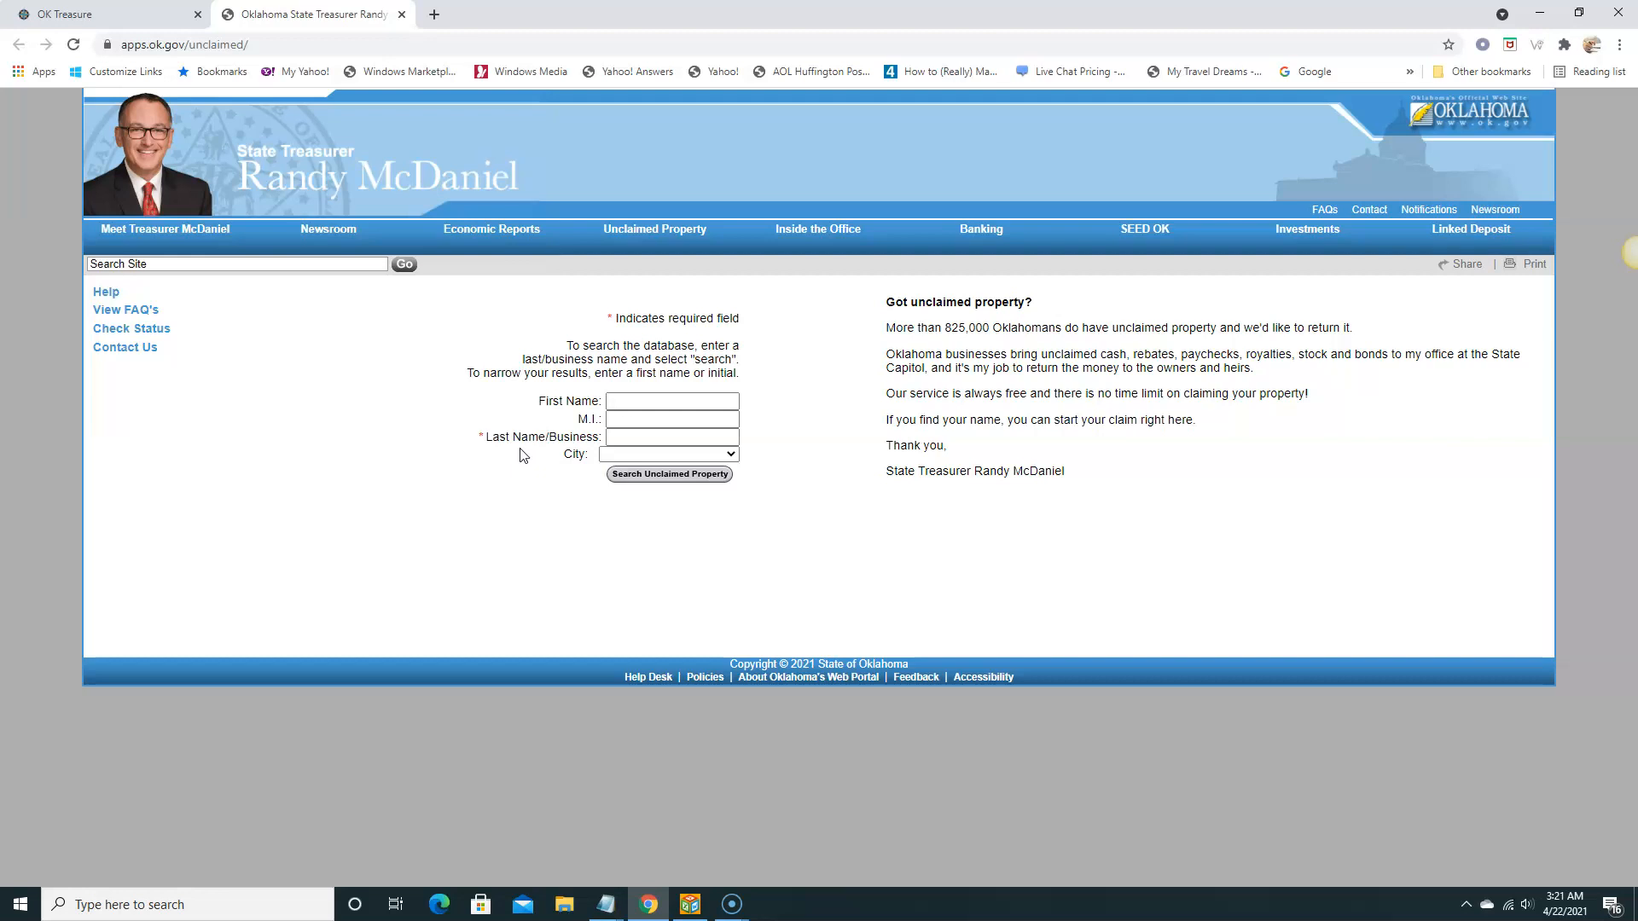
Fill the search form with first name Michael and last name Curtis.
left_click(672, 399)
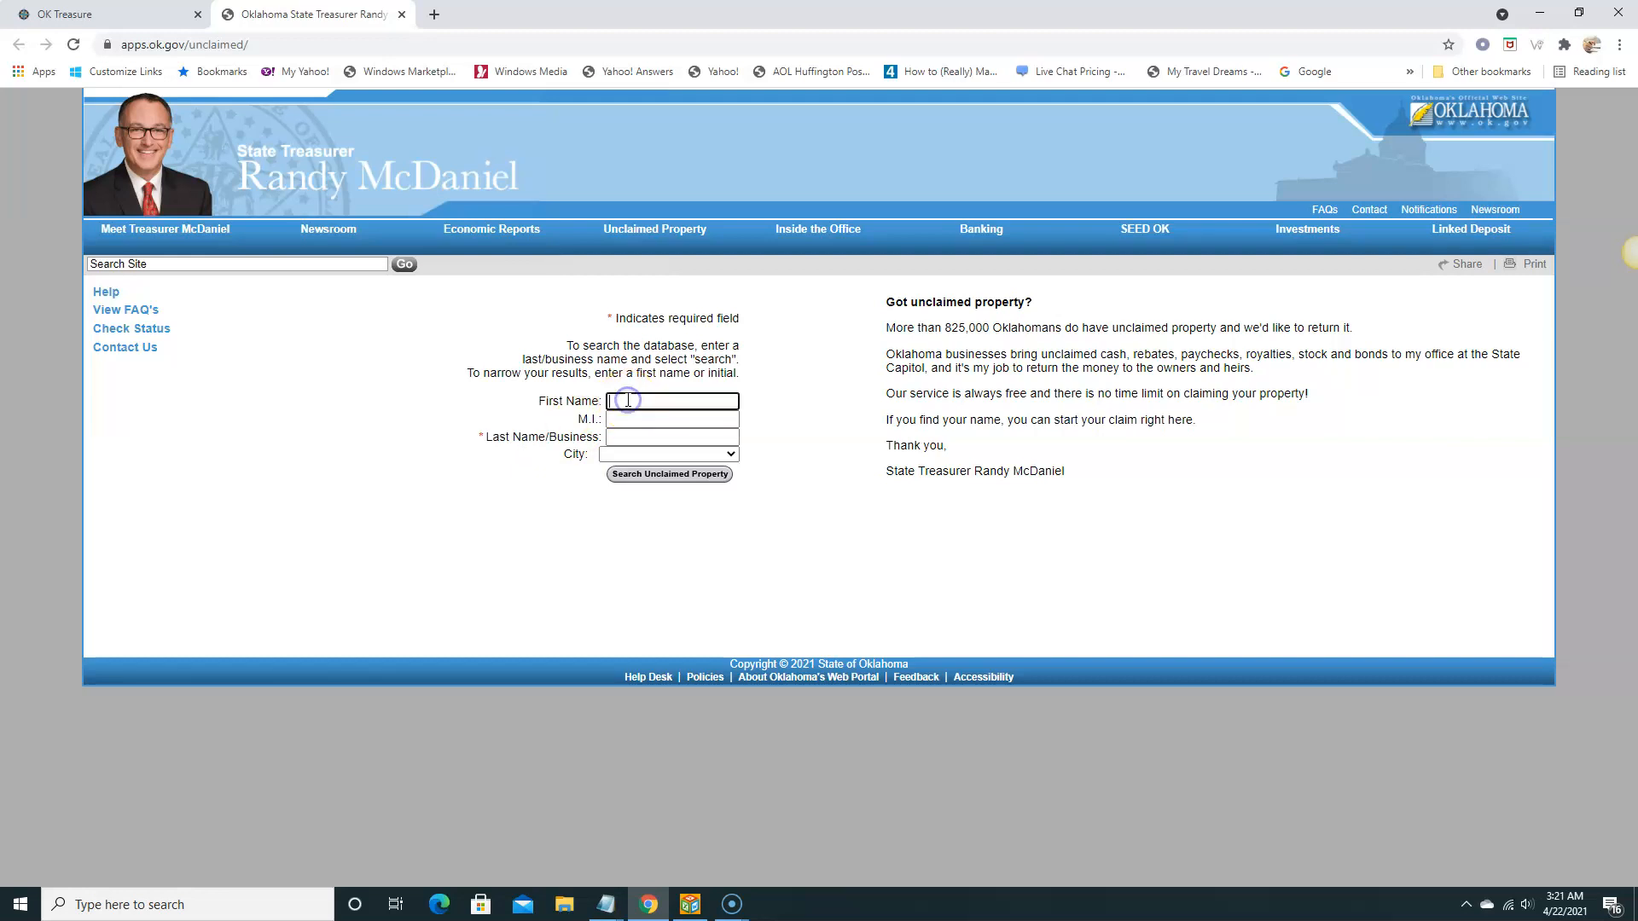
type("Micha")
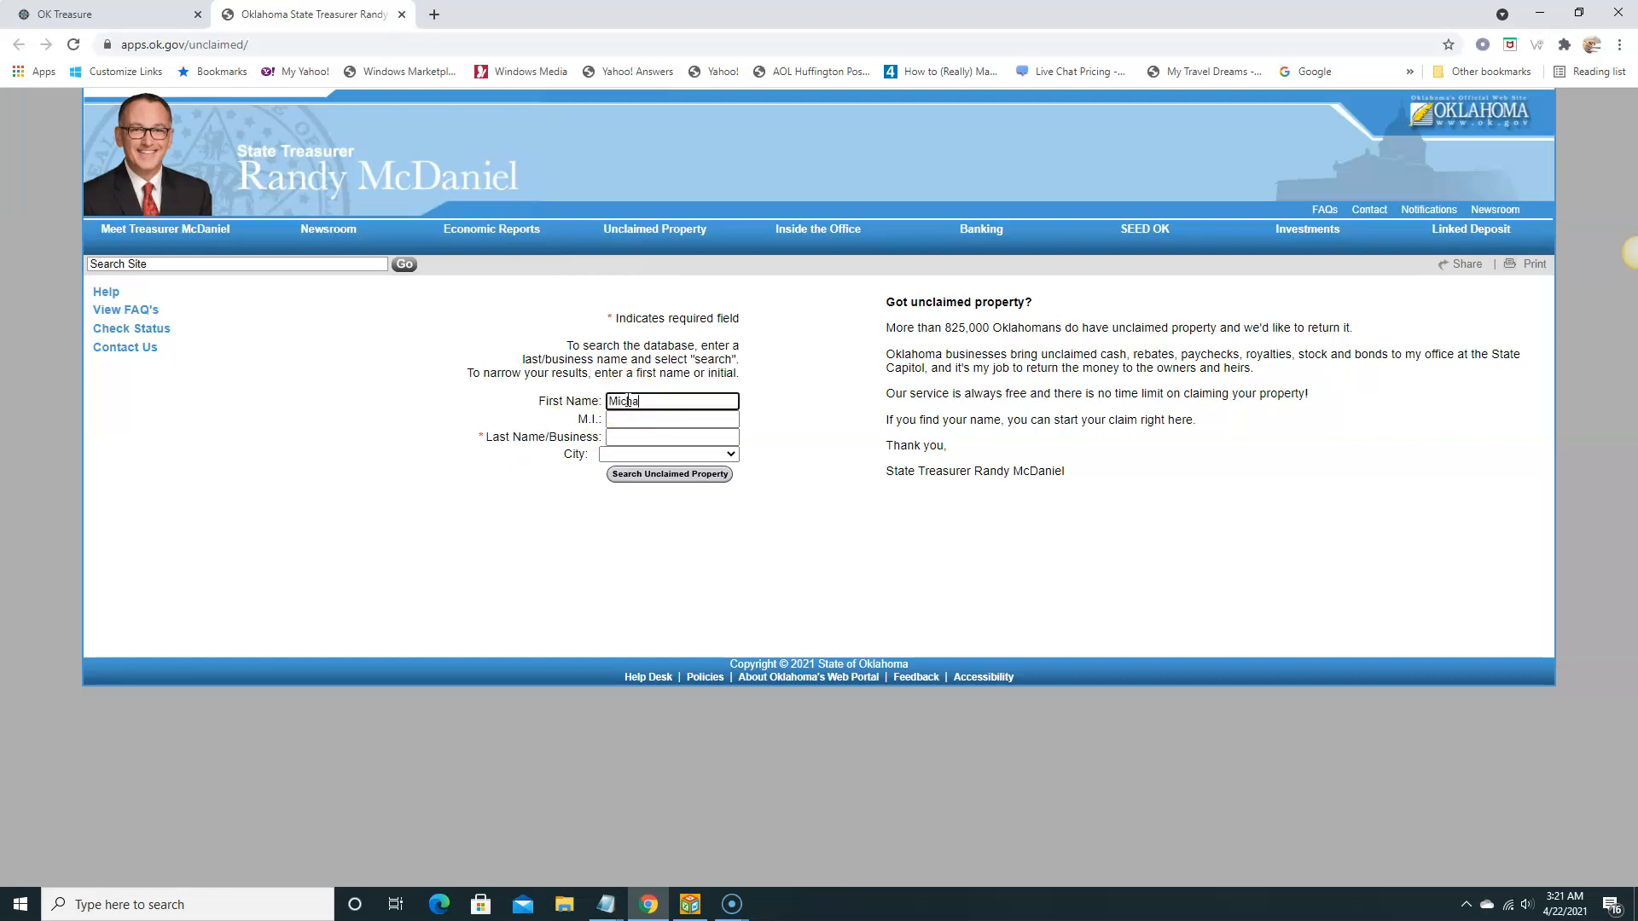
left_click(671, 437)
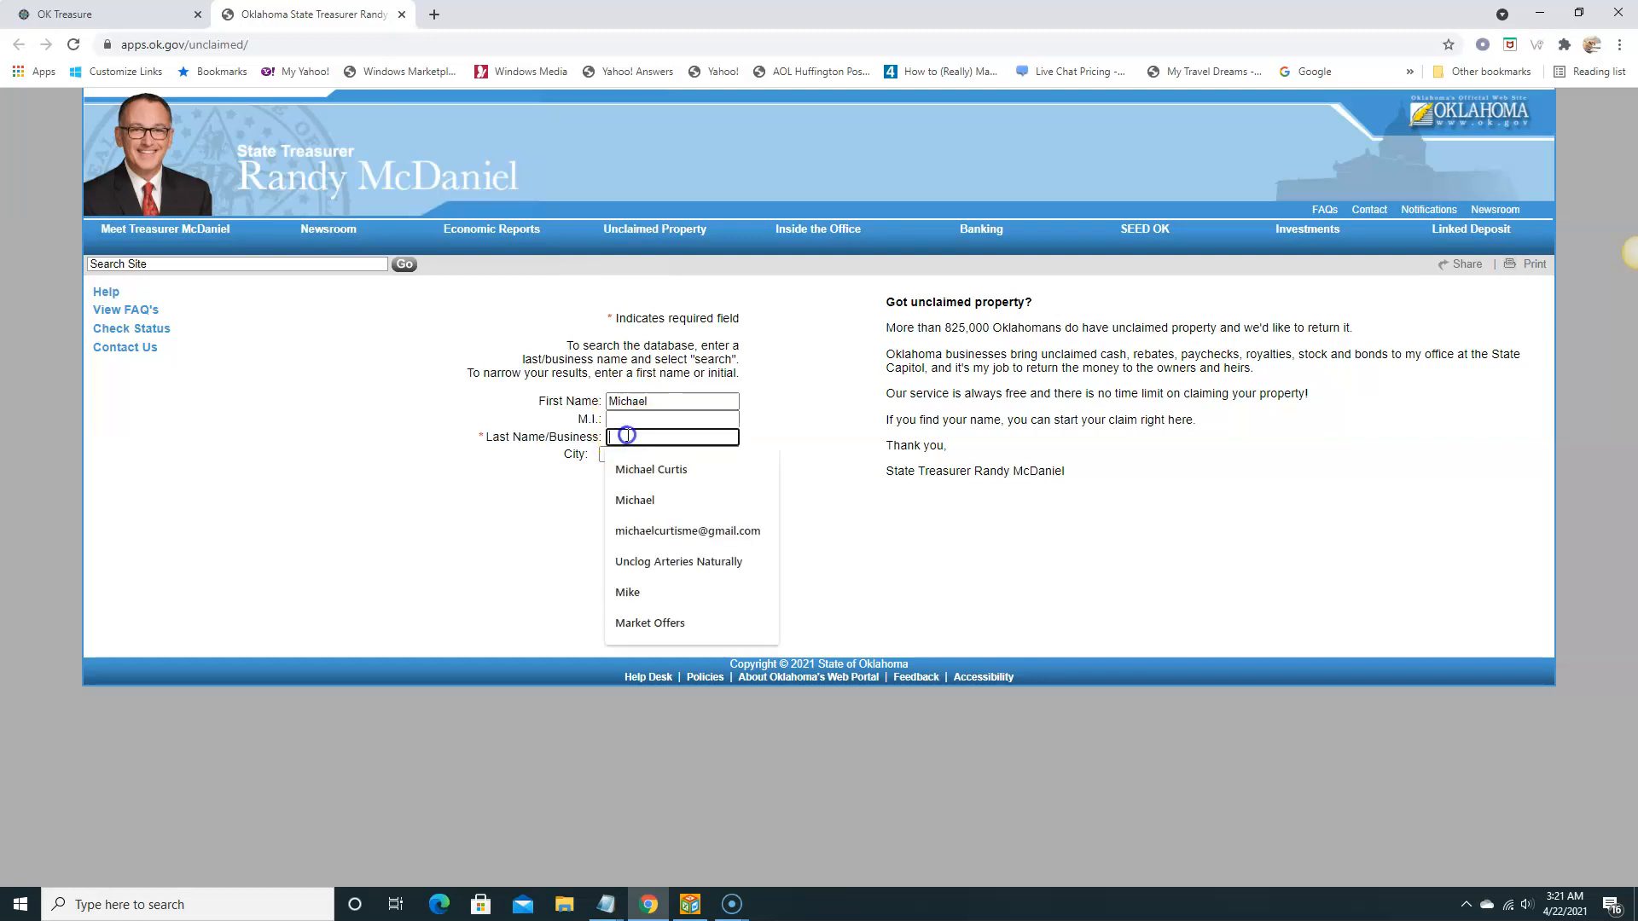
left_click(650, 469)
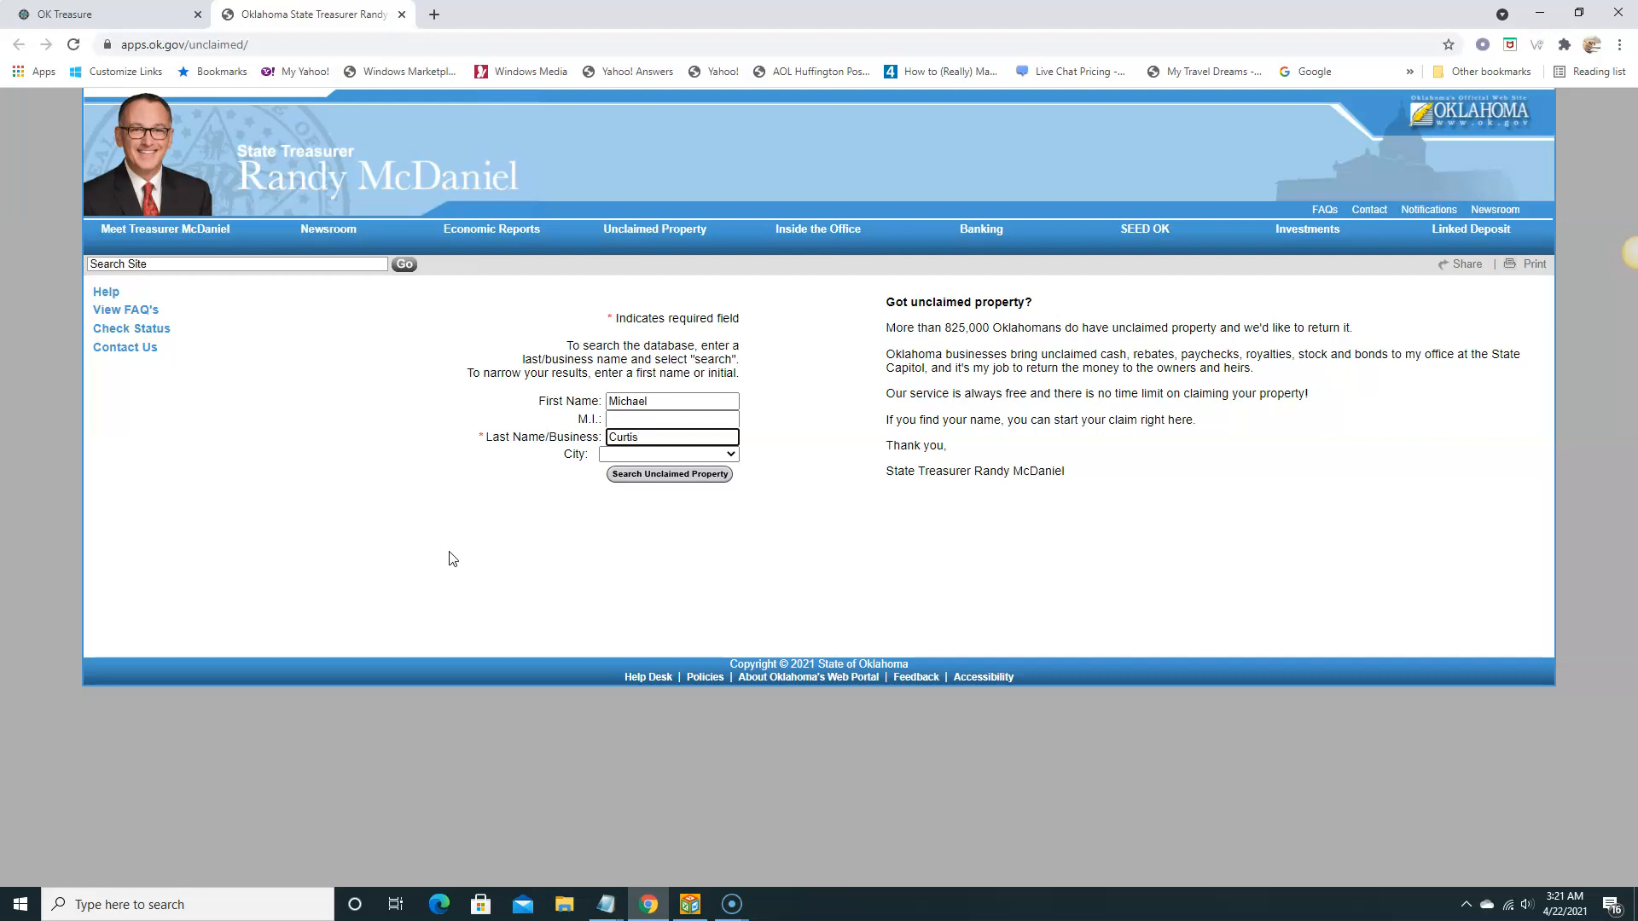
Browse the City dropdown list and close it without choosing a city.
left_click(729, 454)
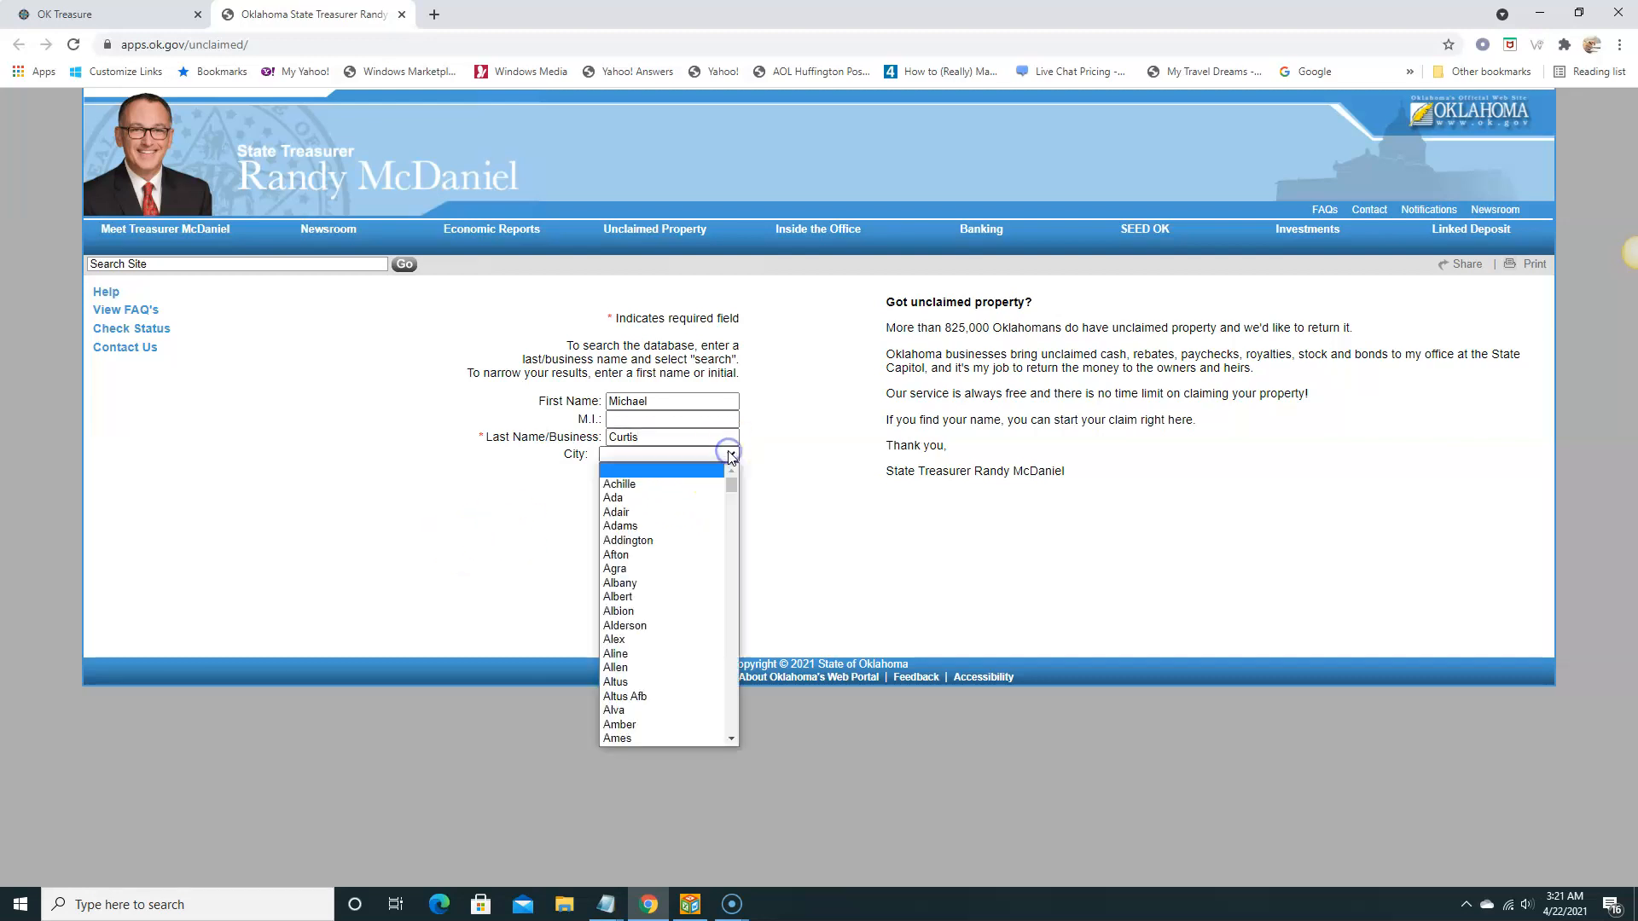
scroll("down", 3)
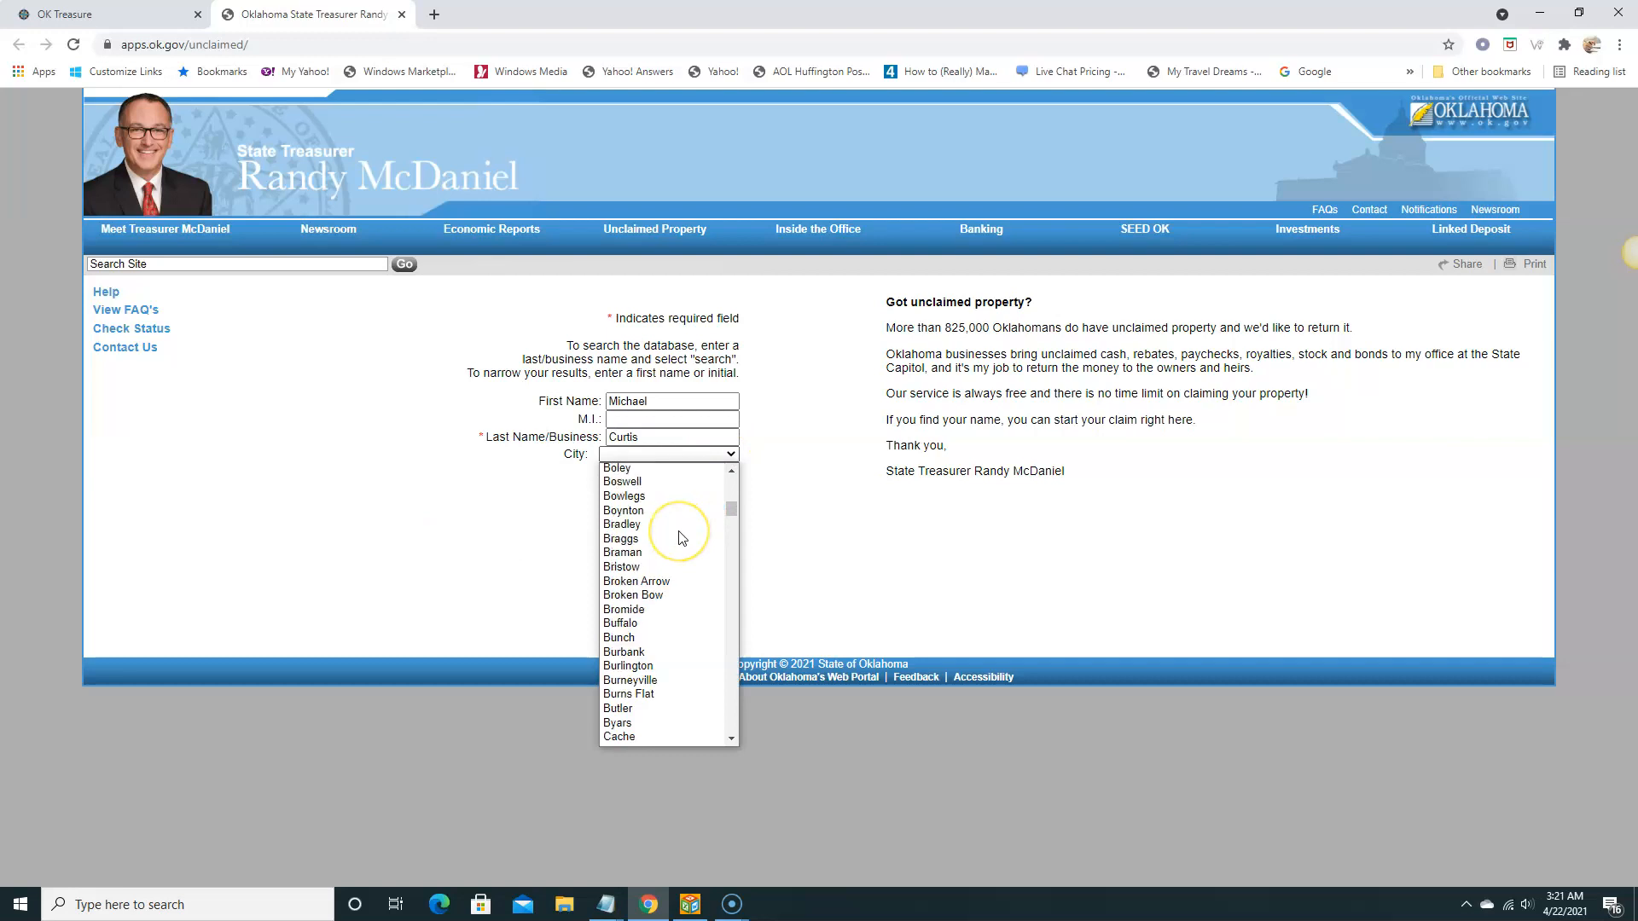
scroll("up", 3)
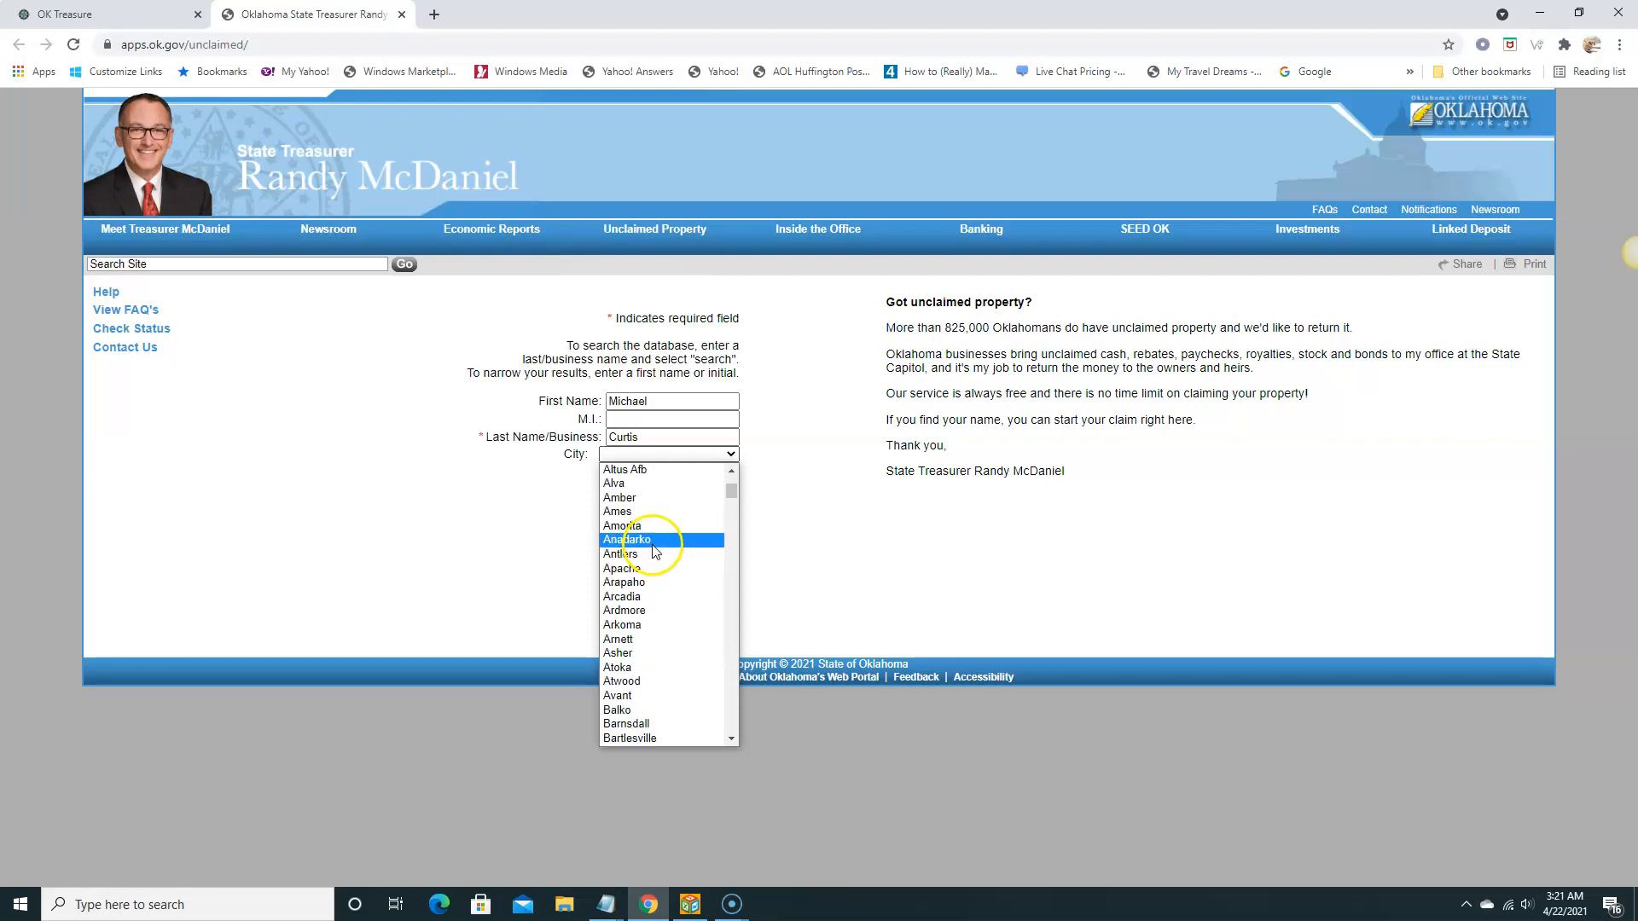
scroll("down", 3)
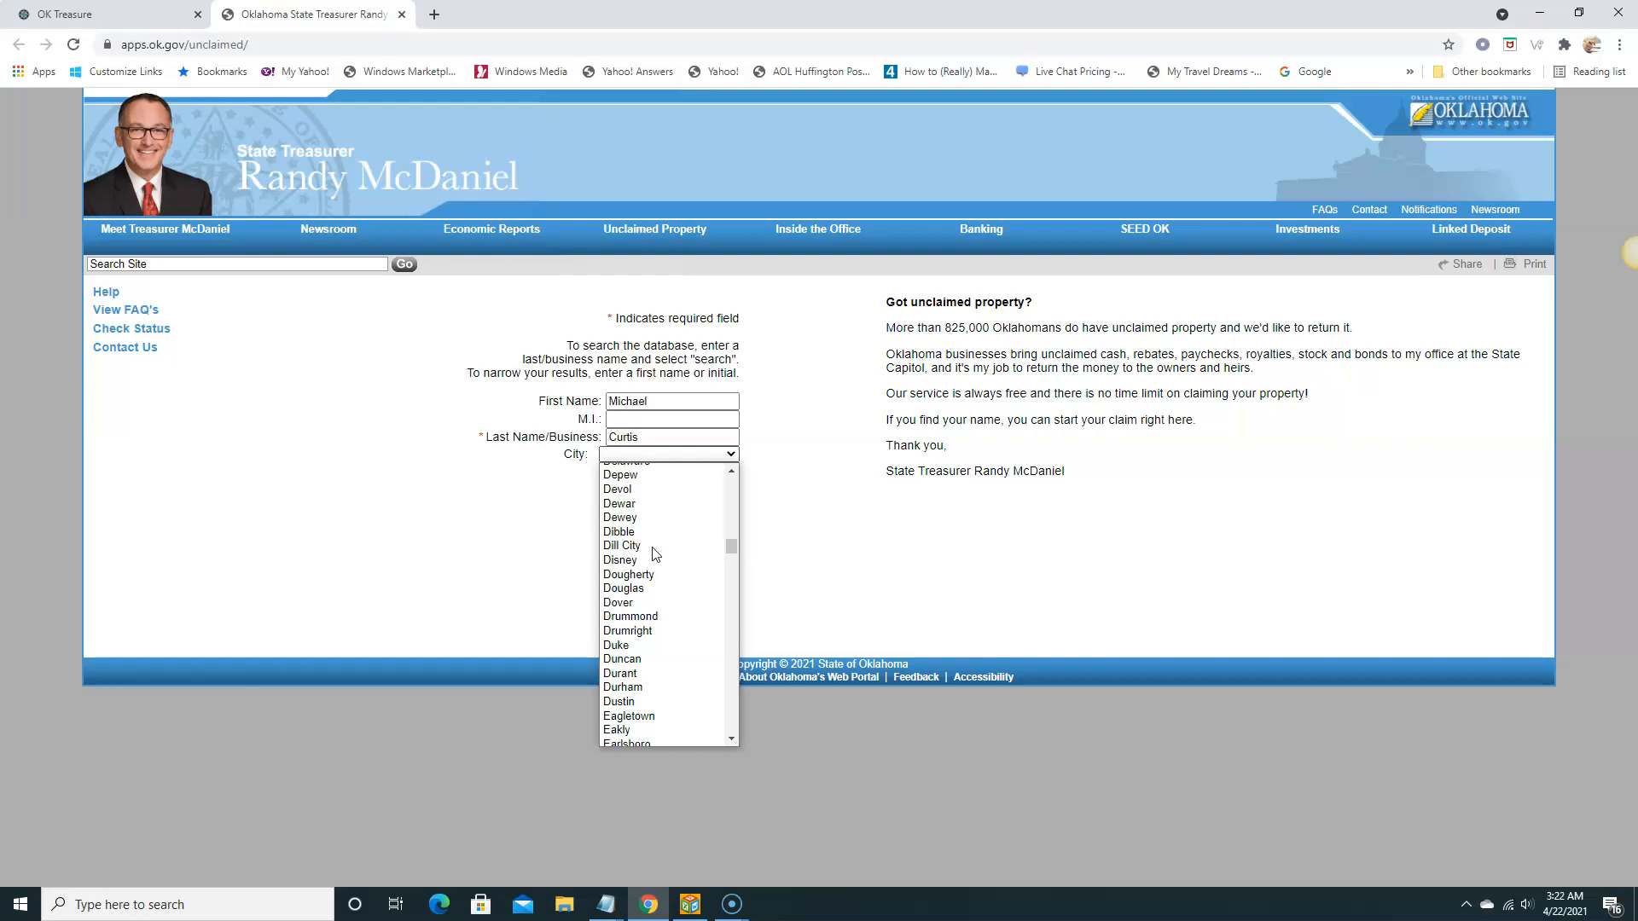
left_click(621, 517)
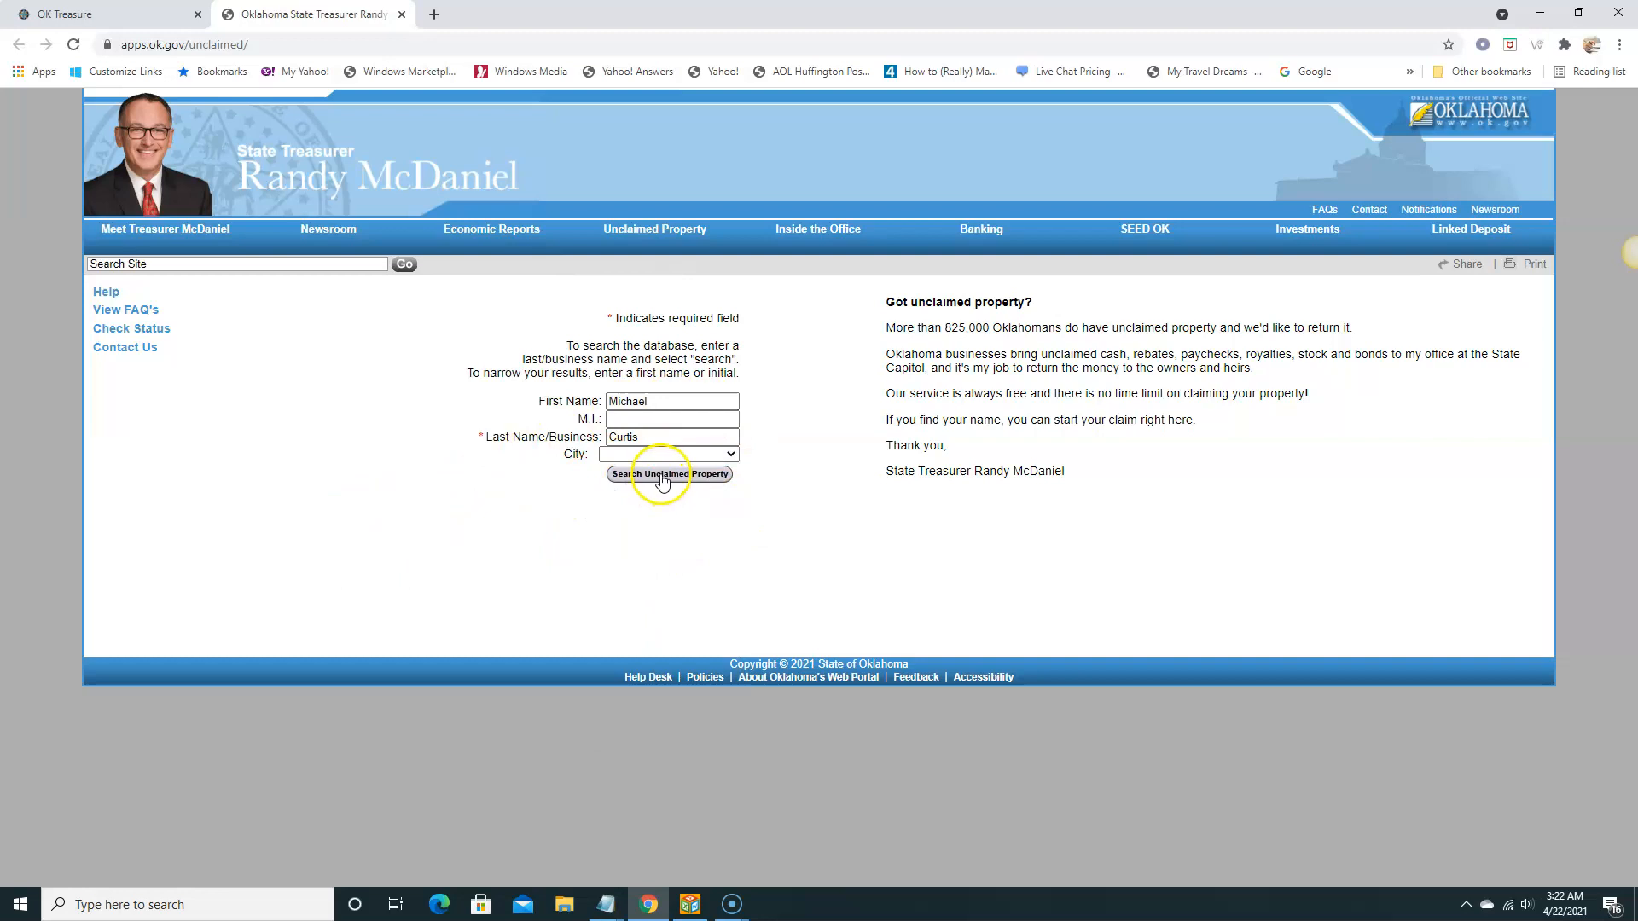
left_click(669, 474)
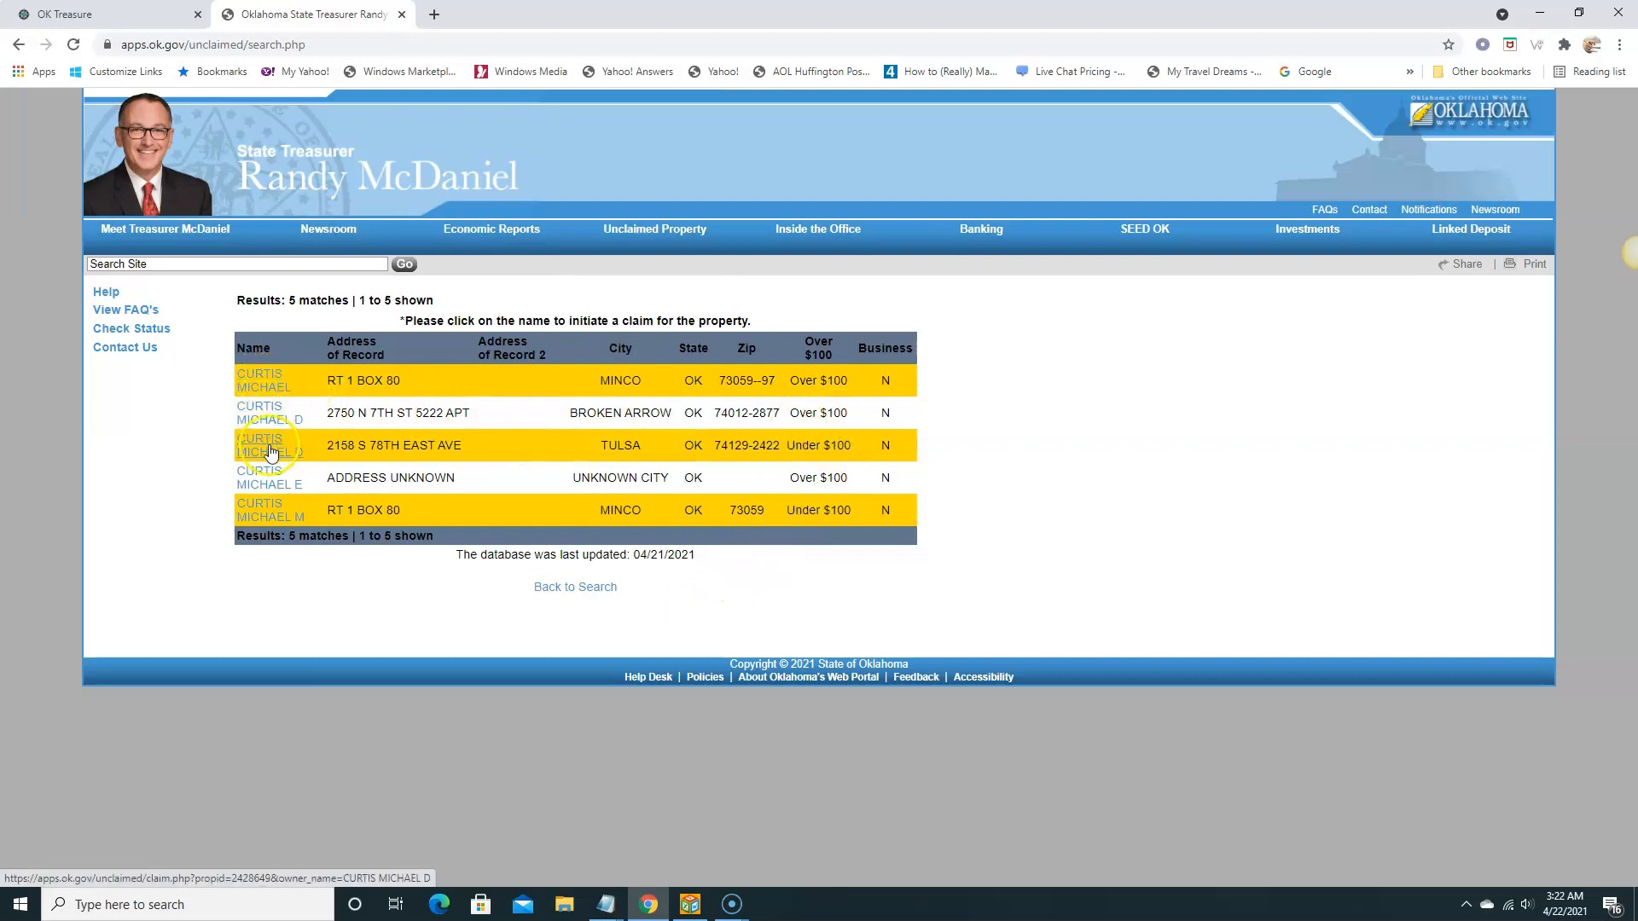
mouse_move(269, 517)
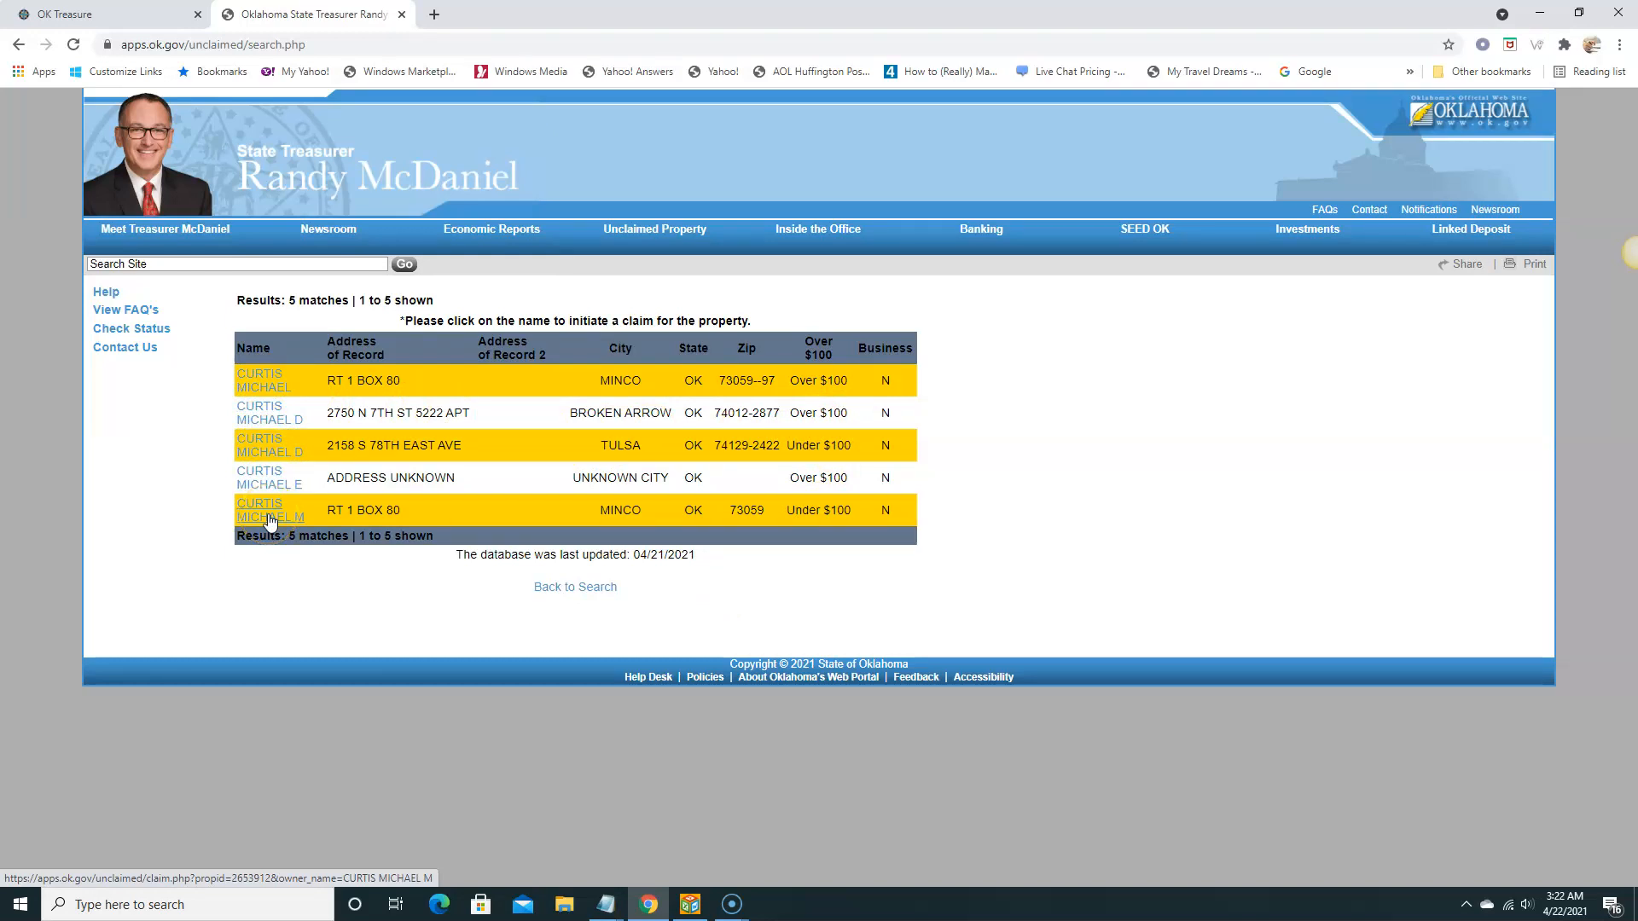
mouse_move(834, 423)
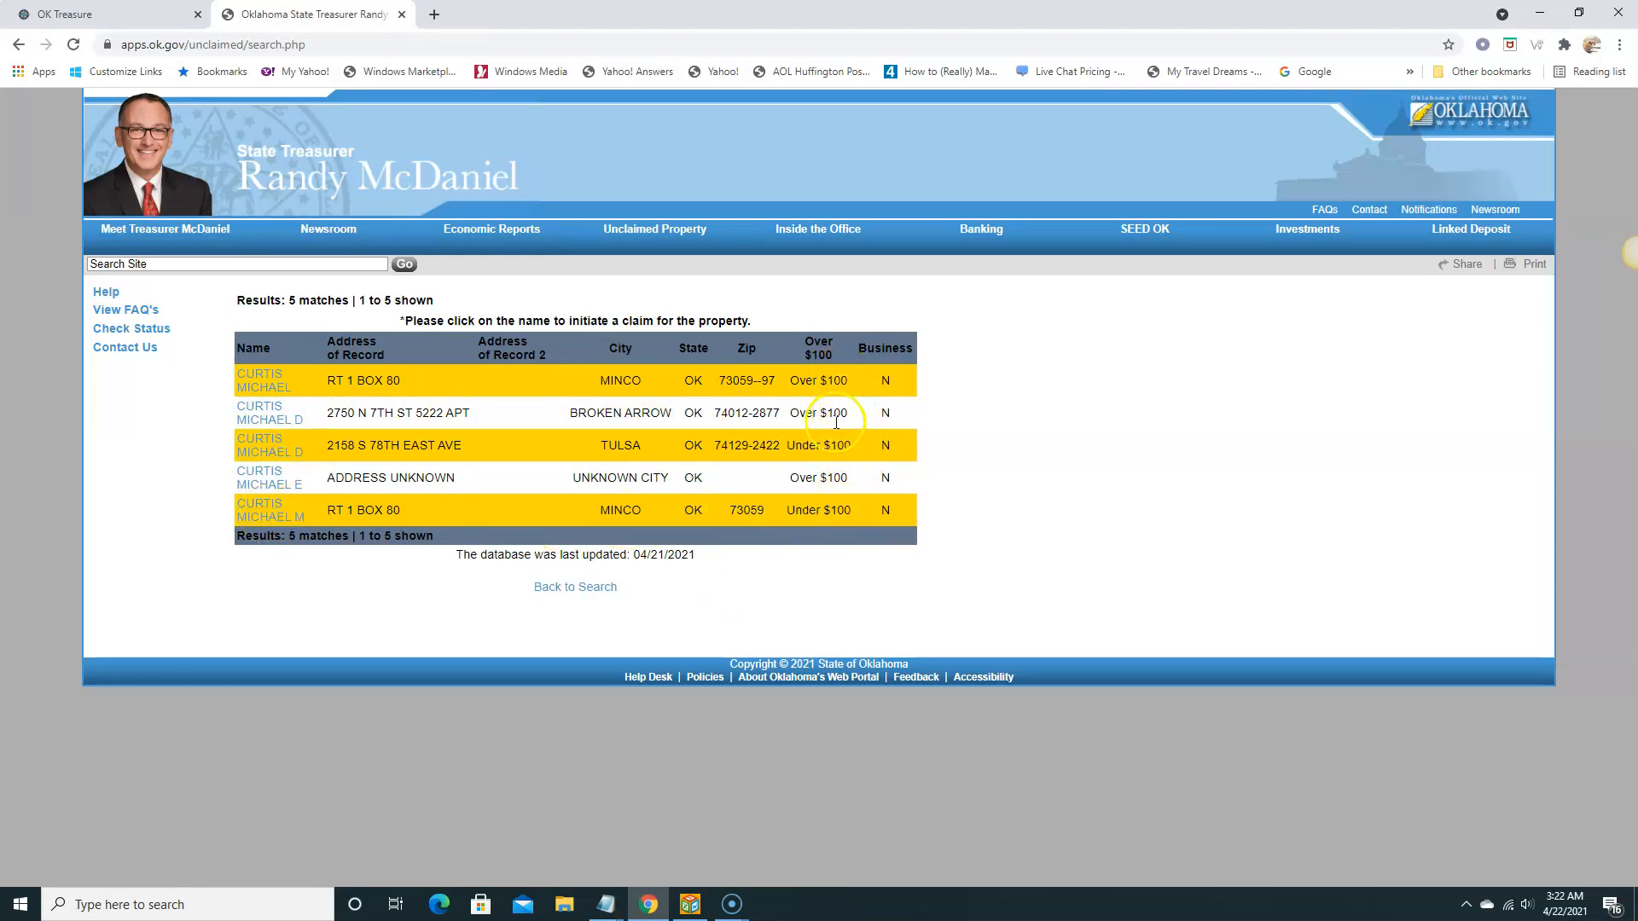
mouse_move(812, 451)
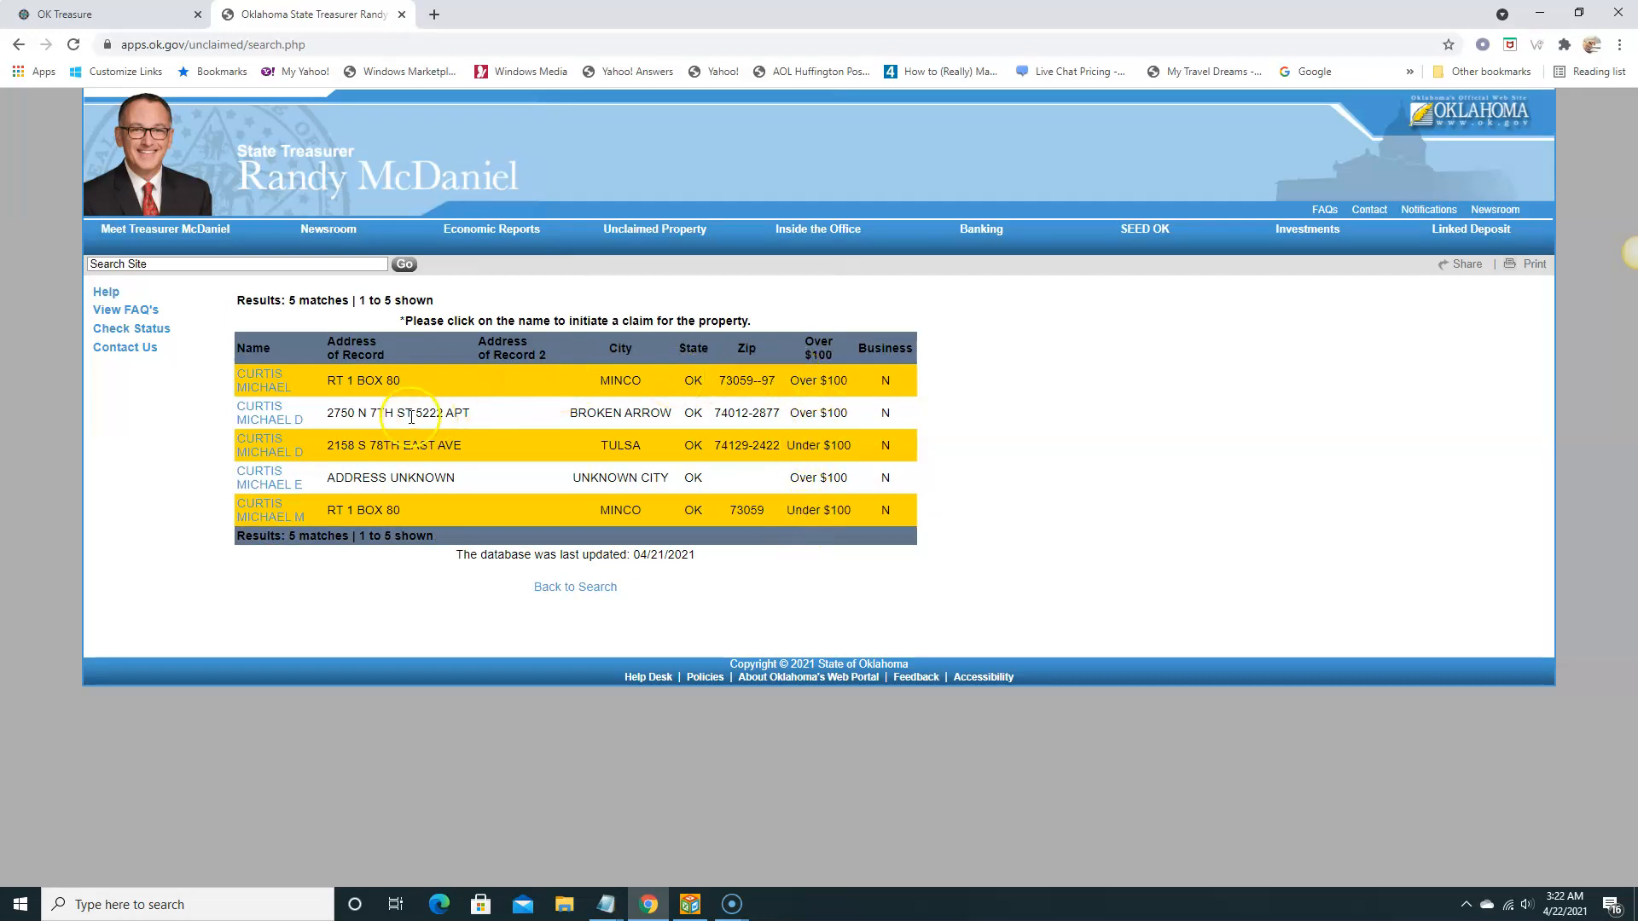
mouse_move(324, 457)
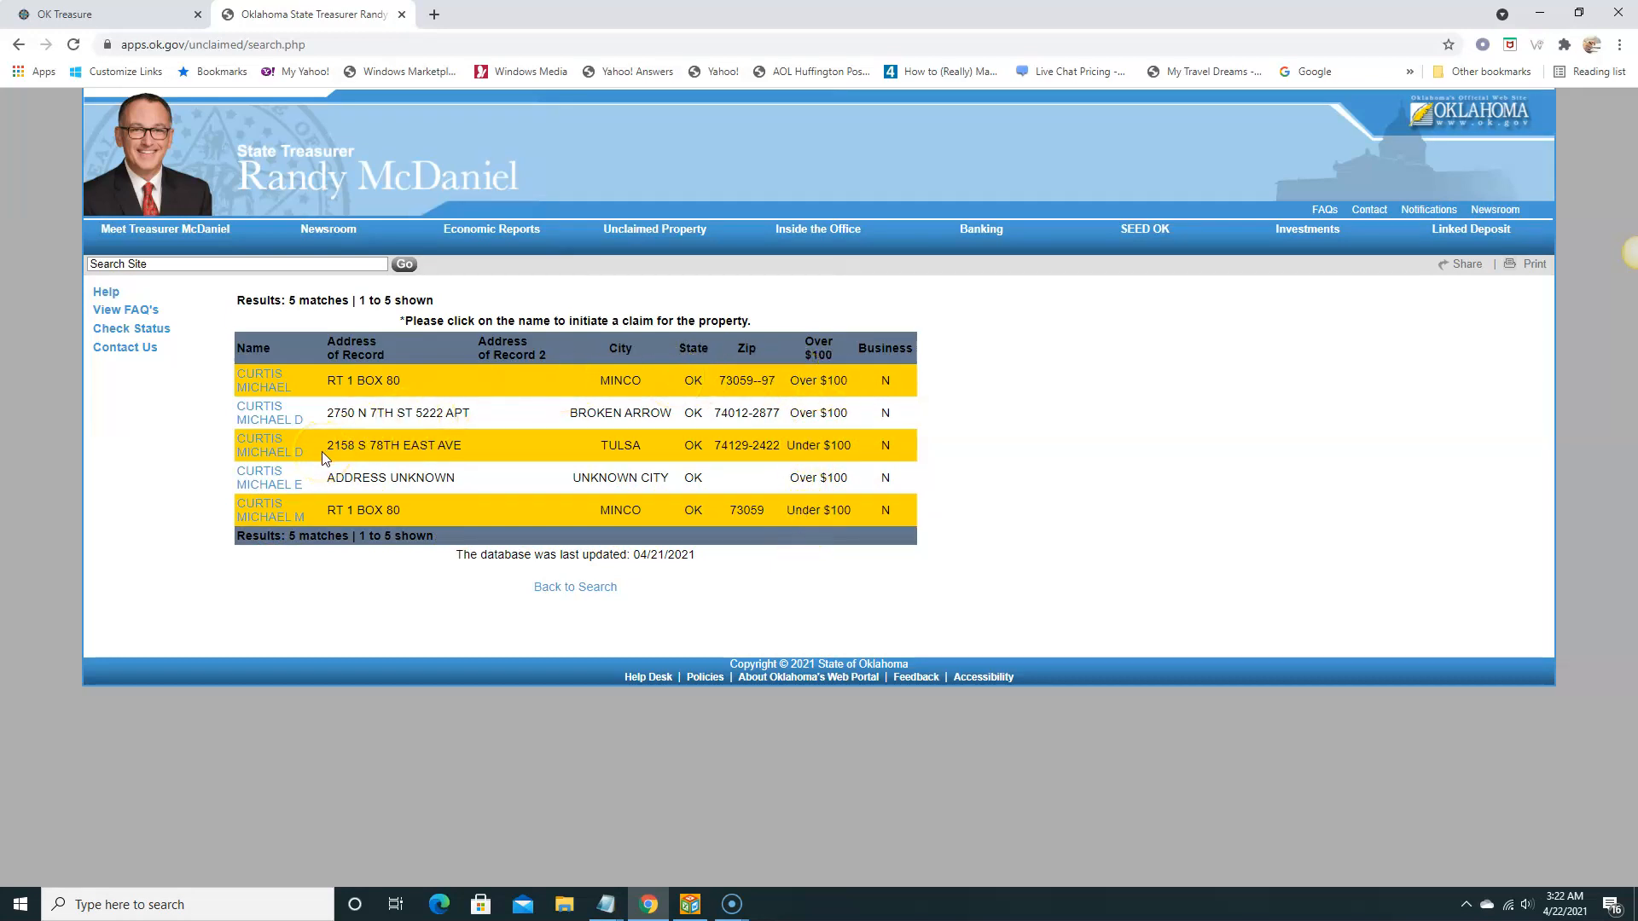
mouse_move(269, 413)
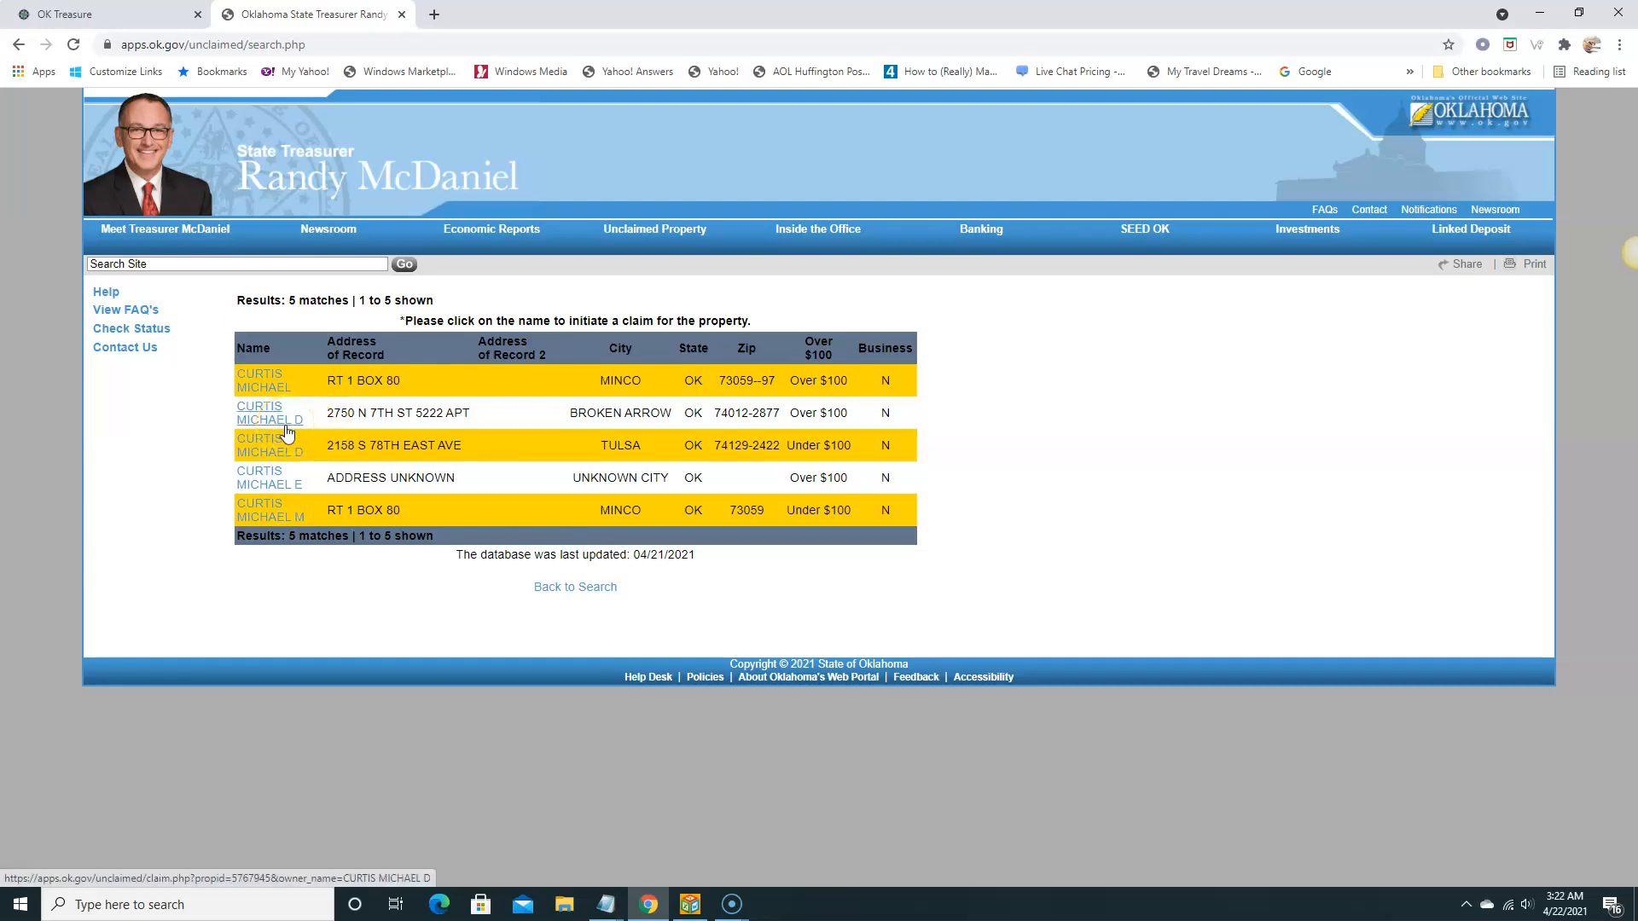
mouse_move(444, 416)
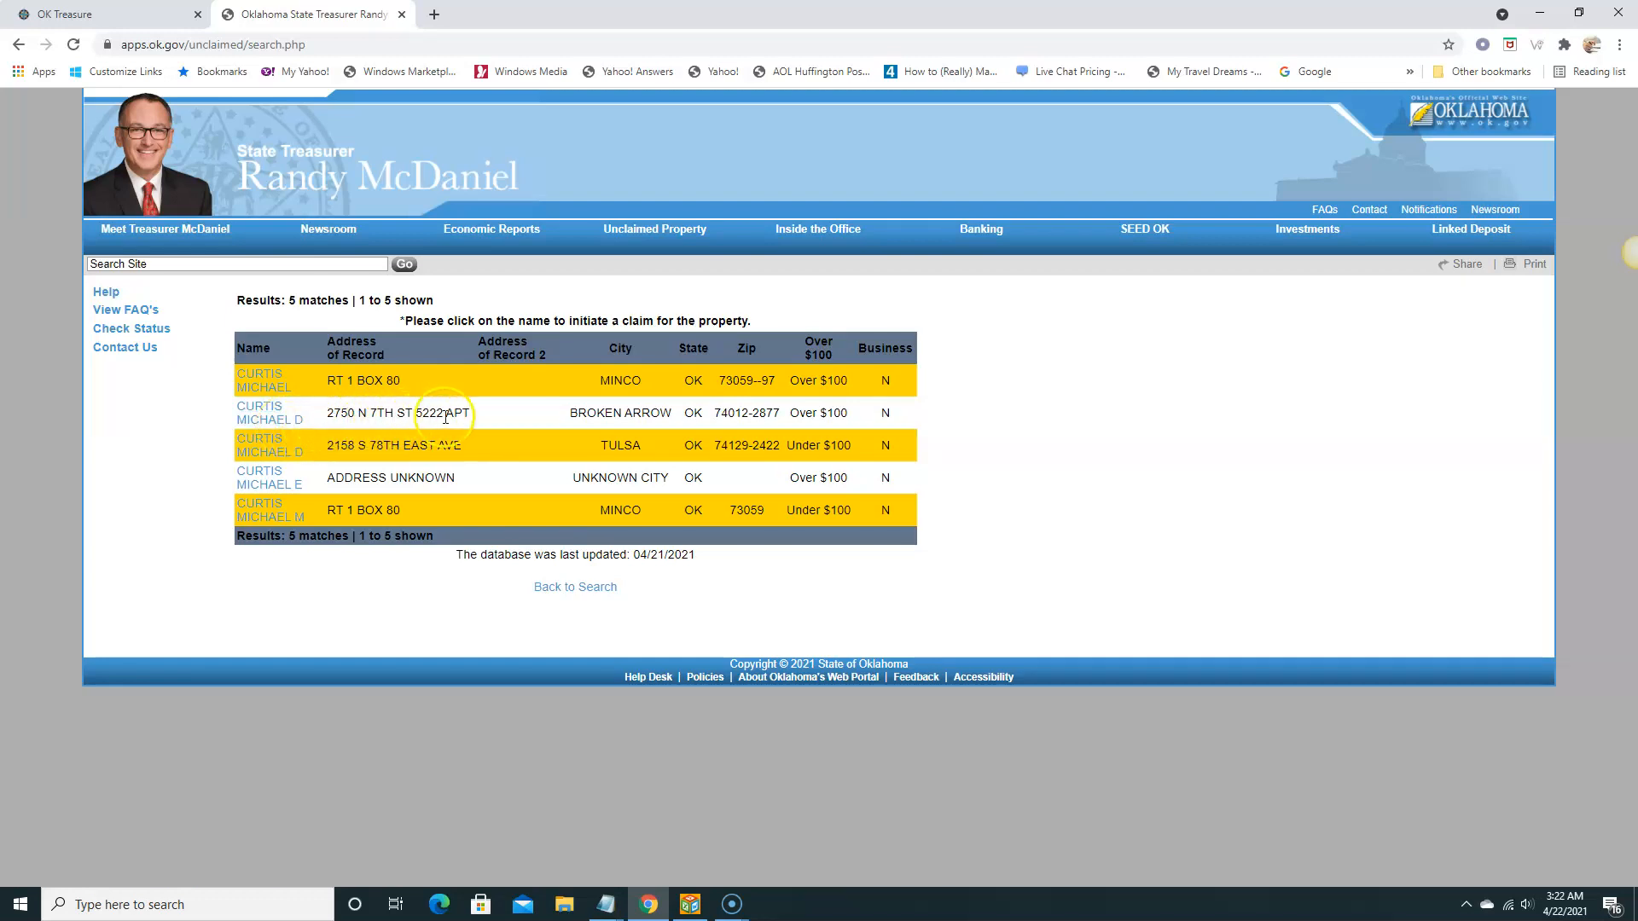
mouse_move(686, 424)
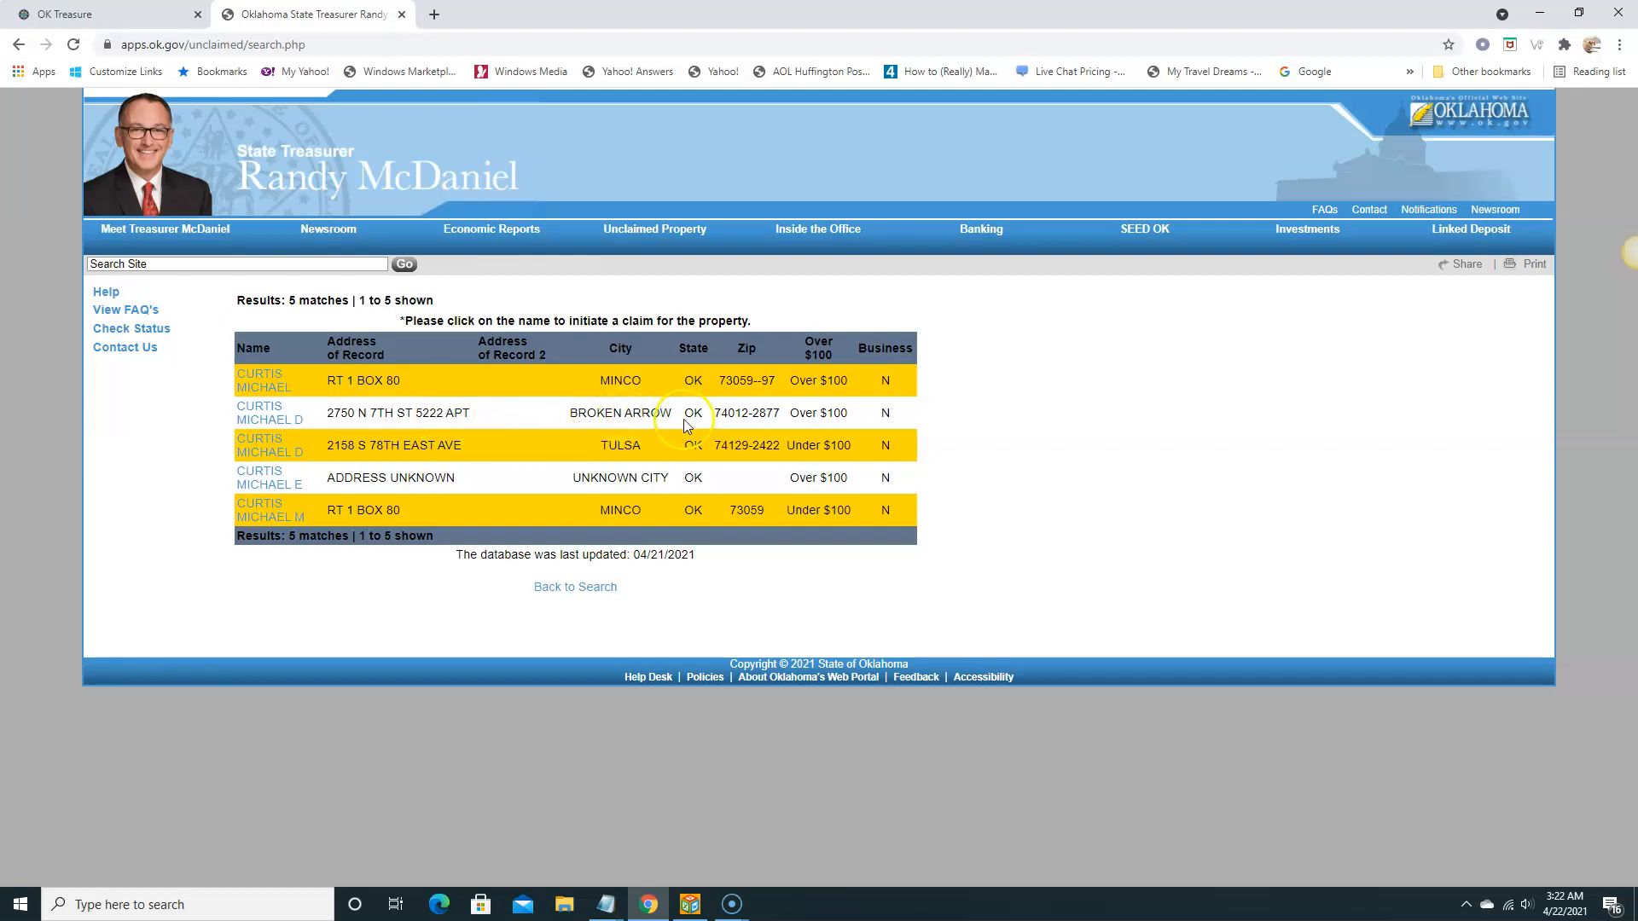
mouse_move(269, 413)
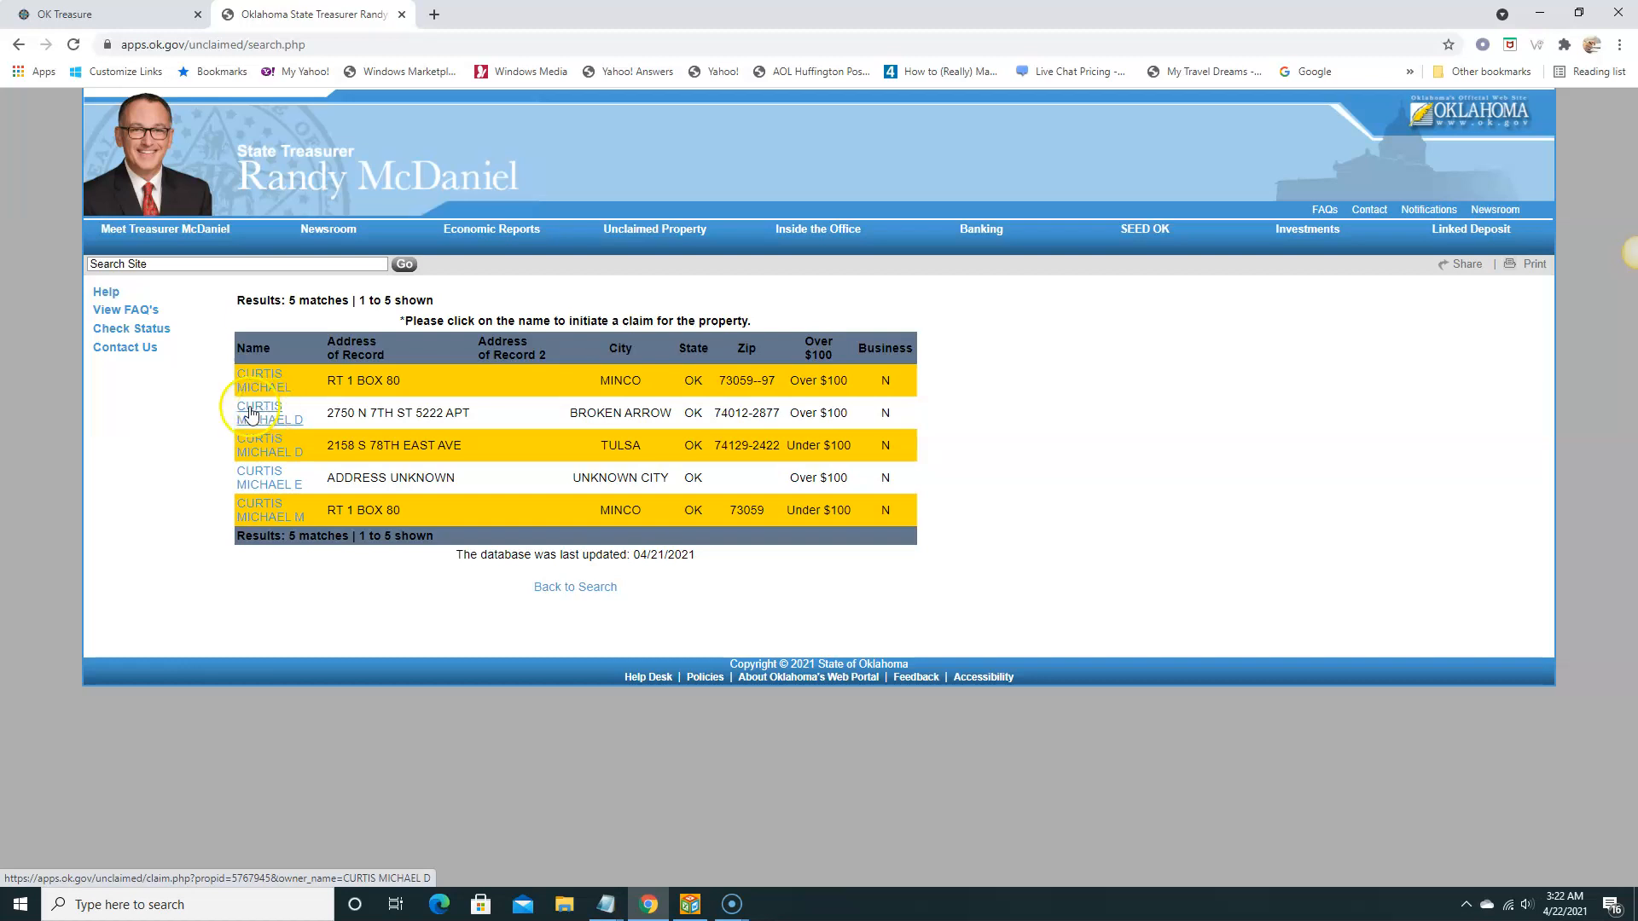
left_click(259, 413)
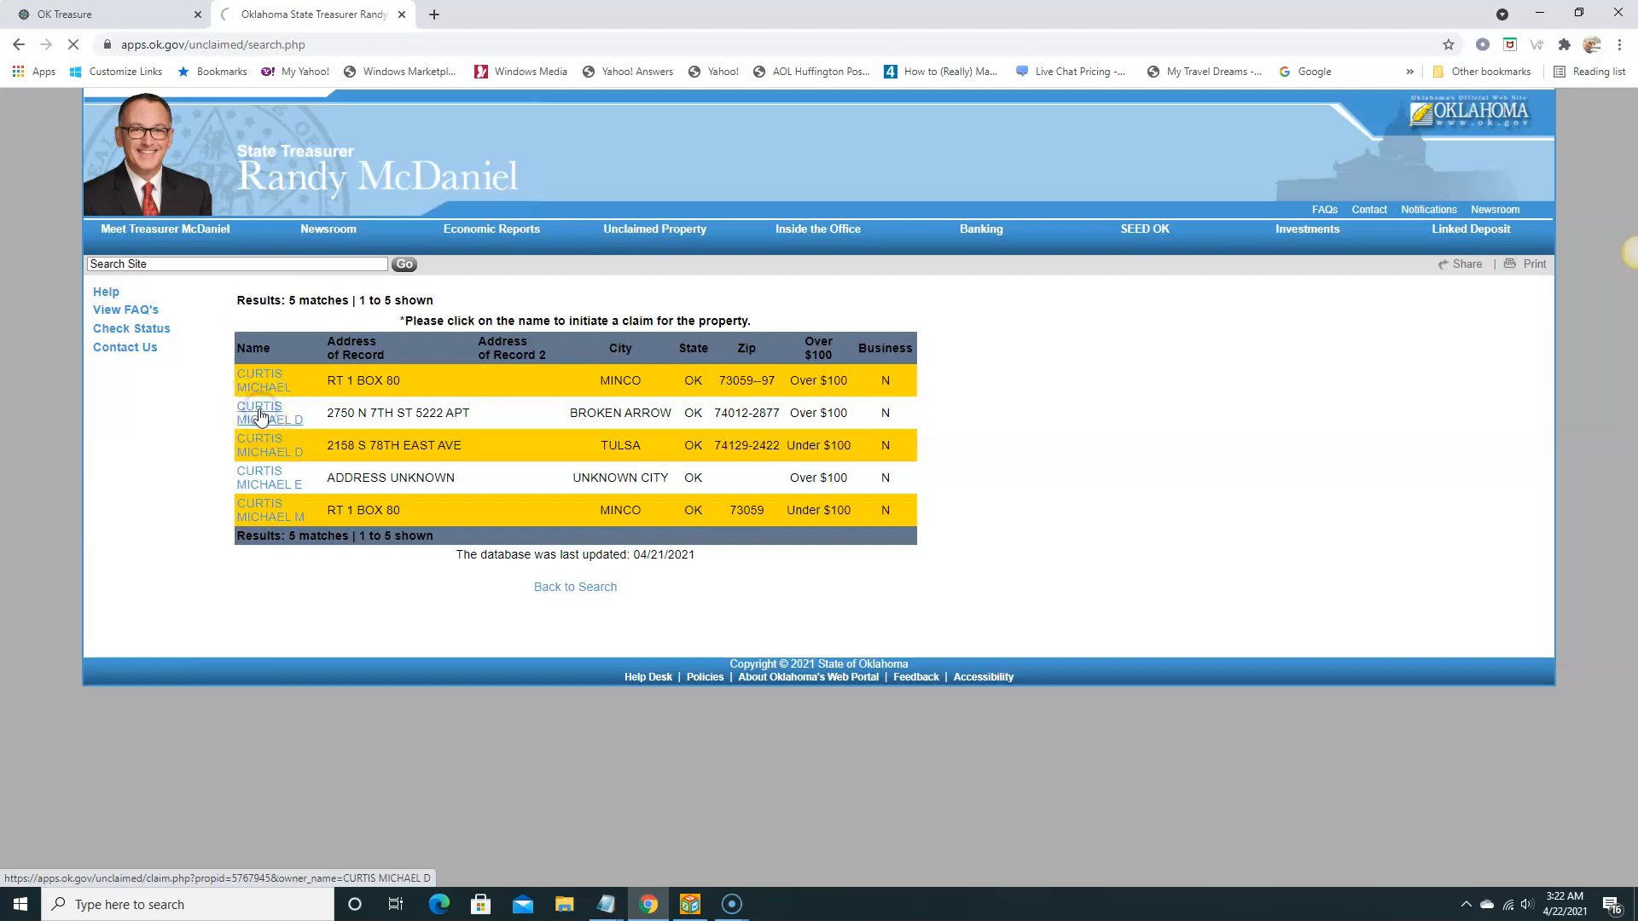
left_click(259, 413)
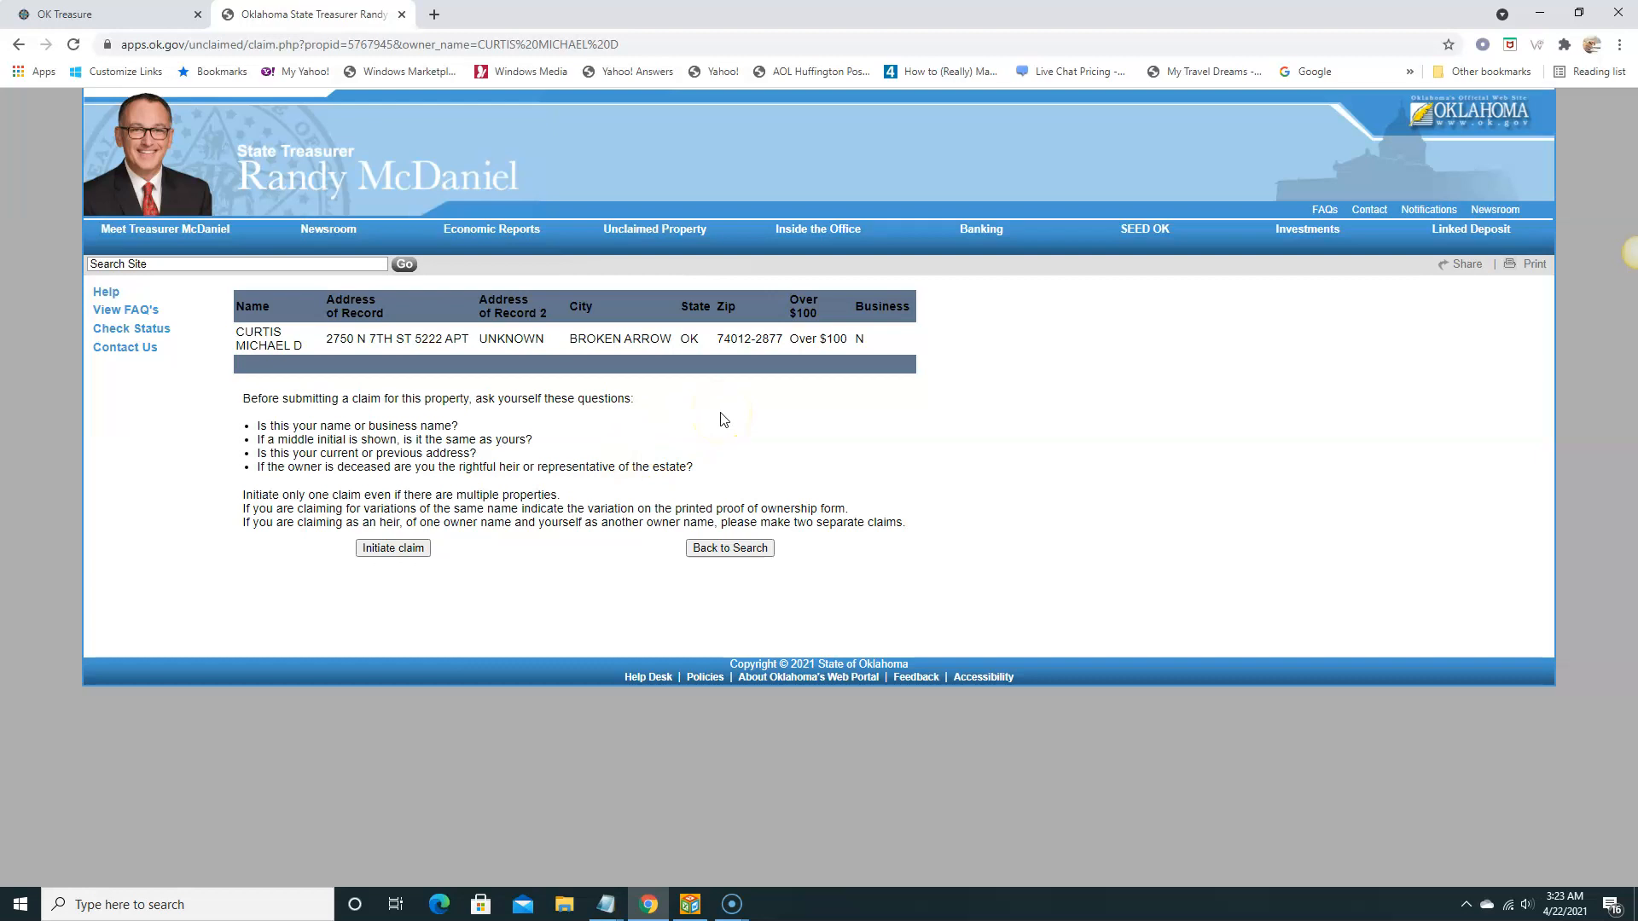
mouse_move(720, 411)
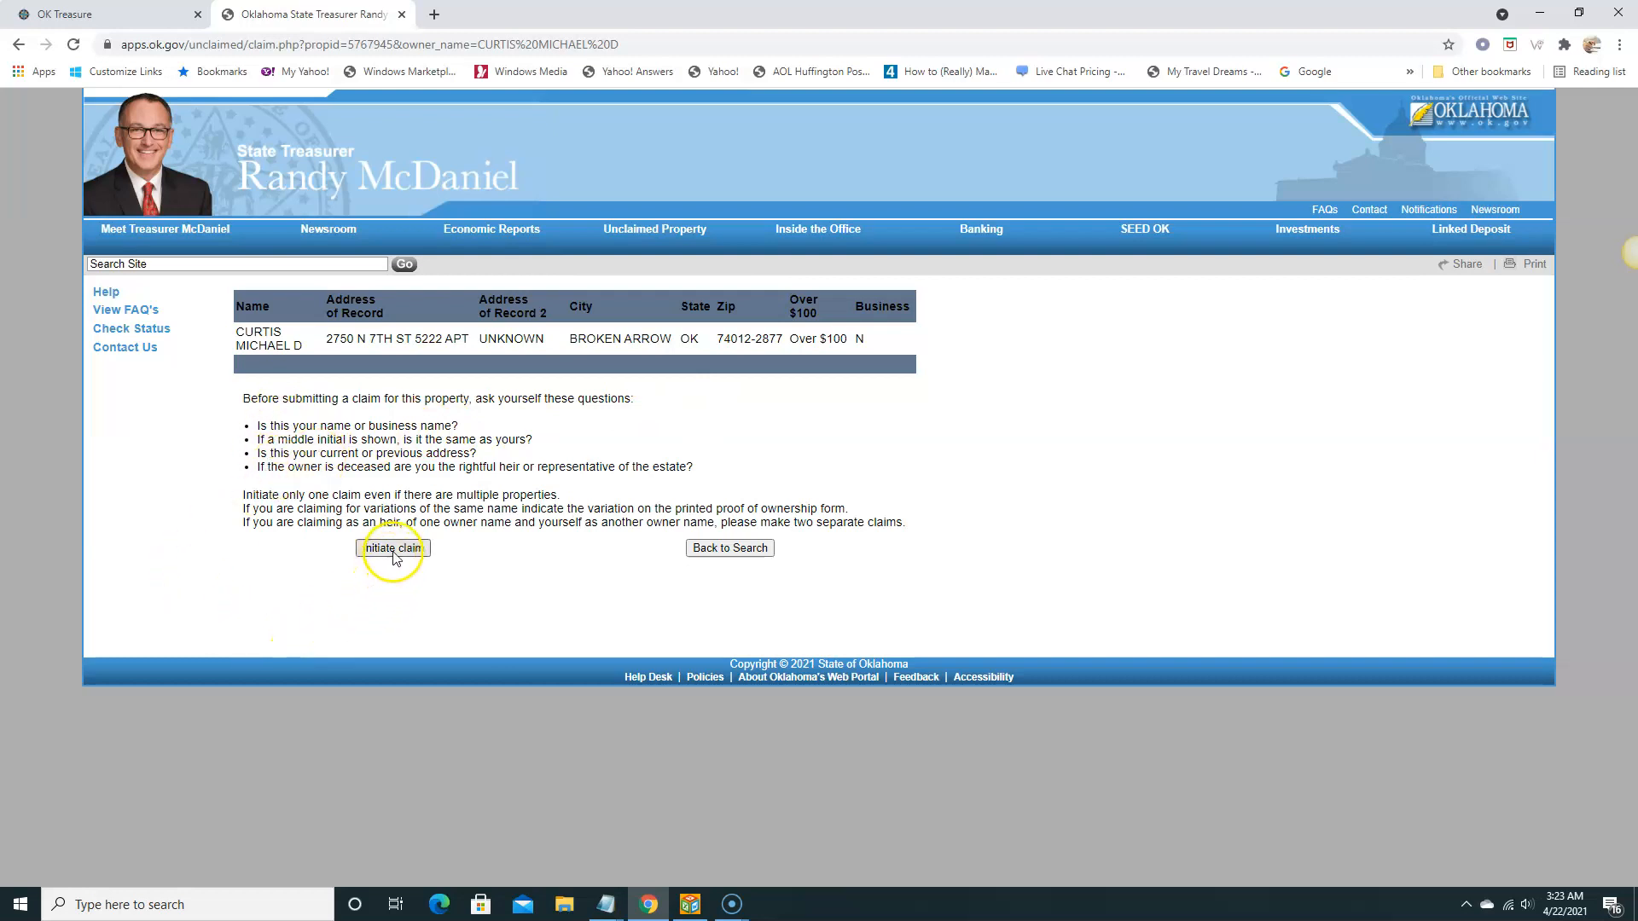
left_click(392, 548)
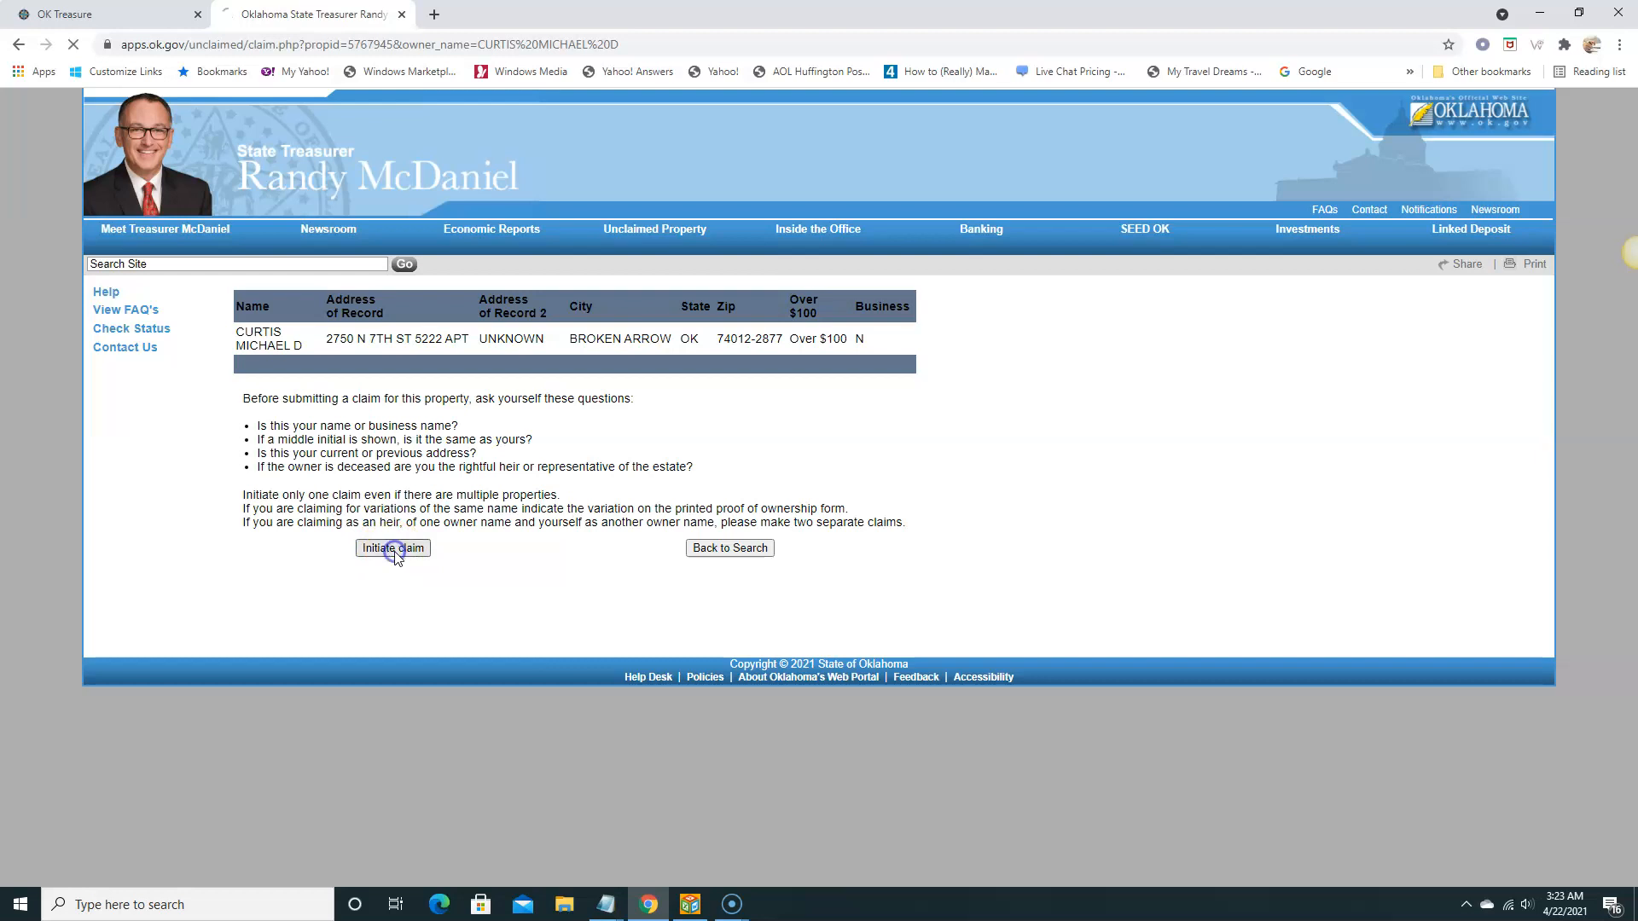
Review the empty claim form and its relationship-to-owner choices, then return to the pre-claim page.
left_click(392, 548)
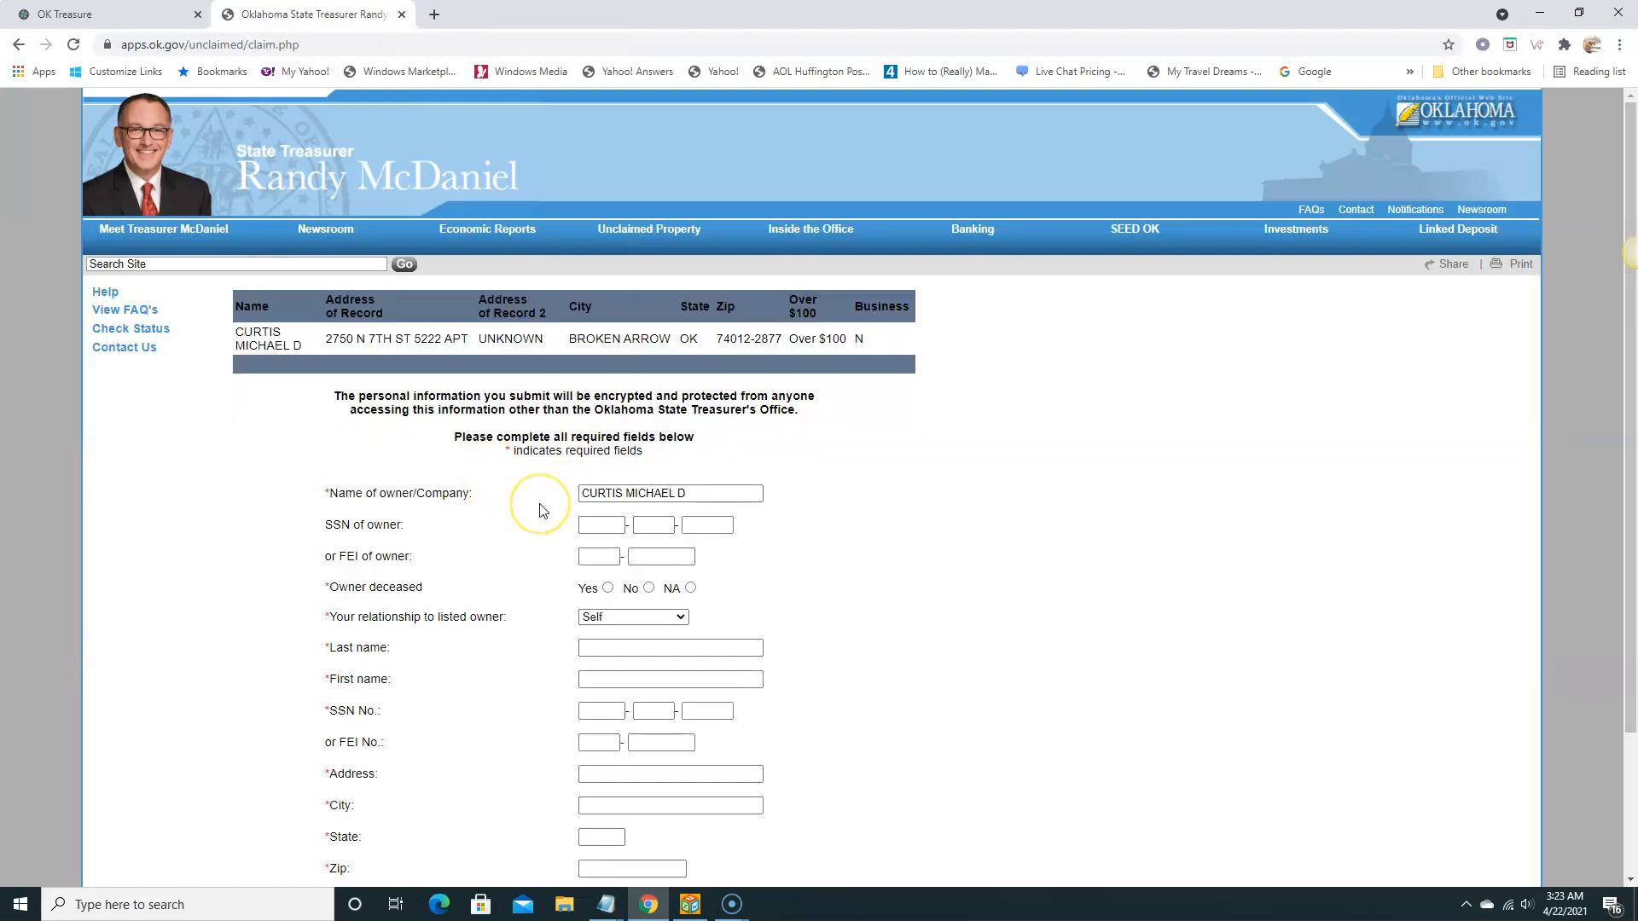
scroll("down", 3)
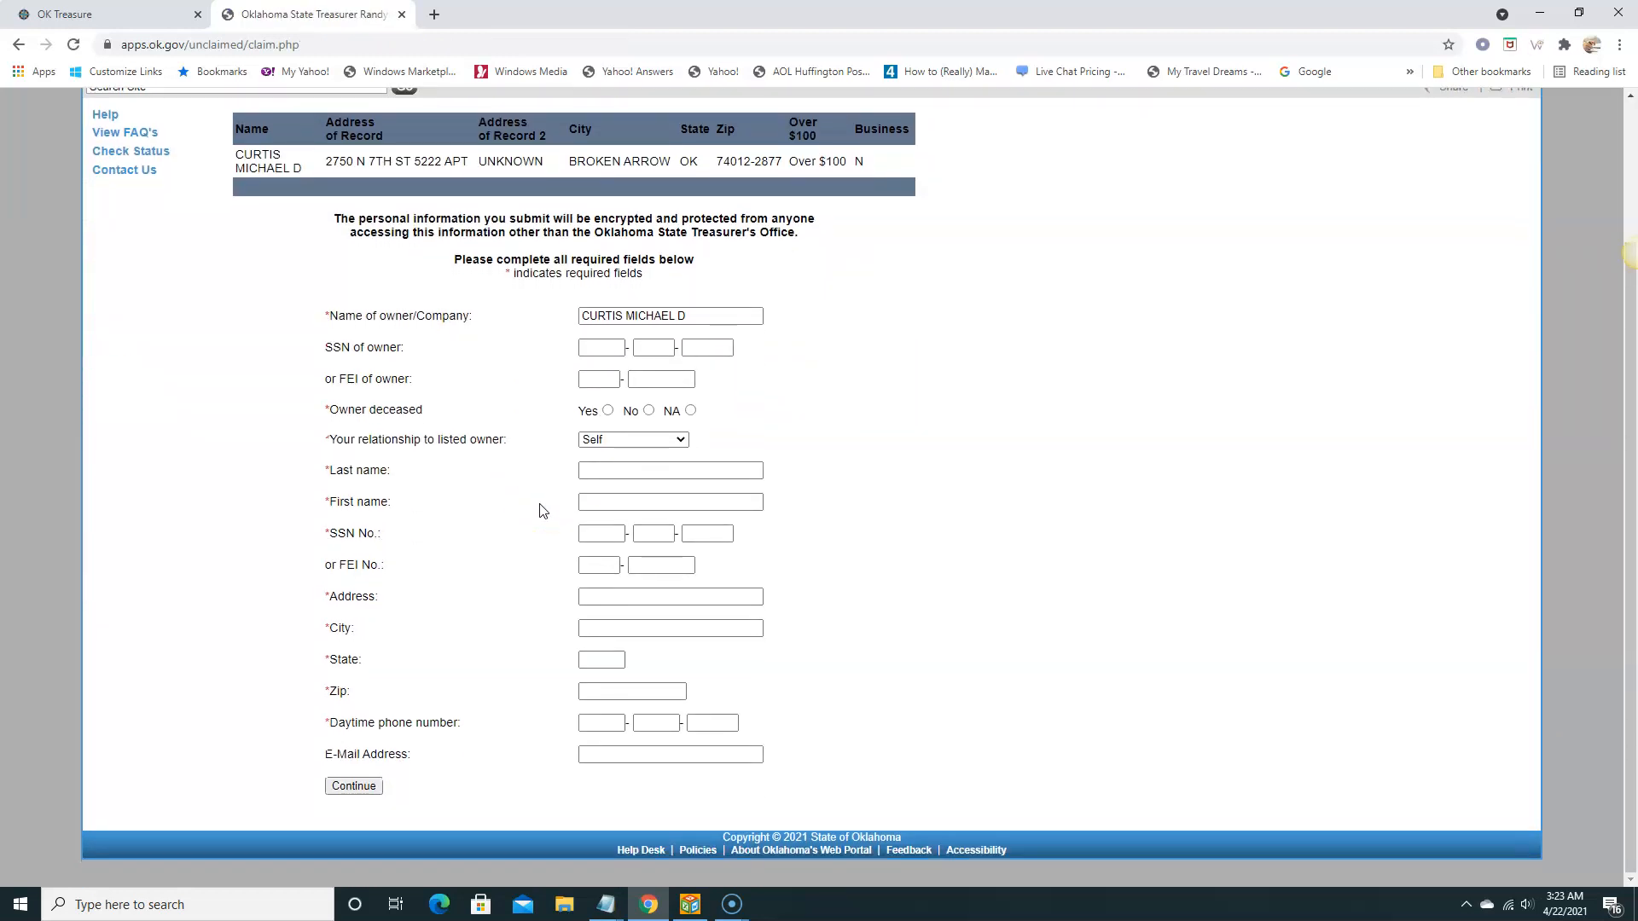
mouse_move(285, 454)
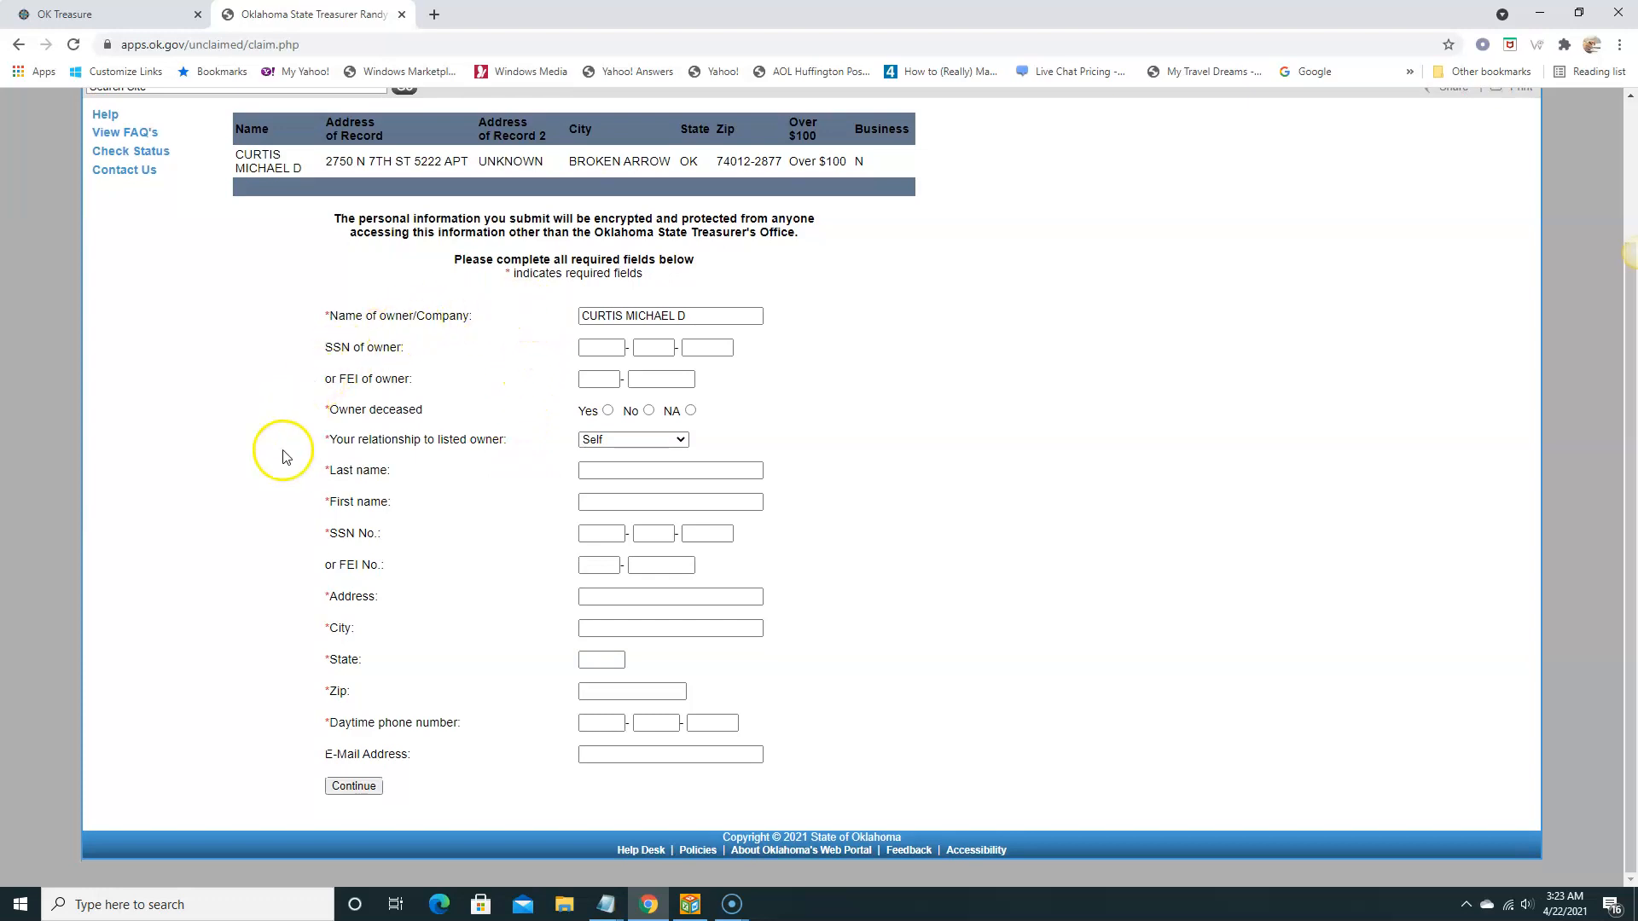
mouse_move(345, 626)
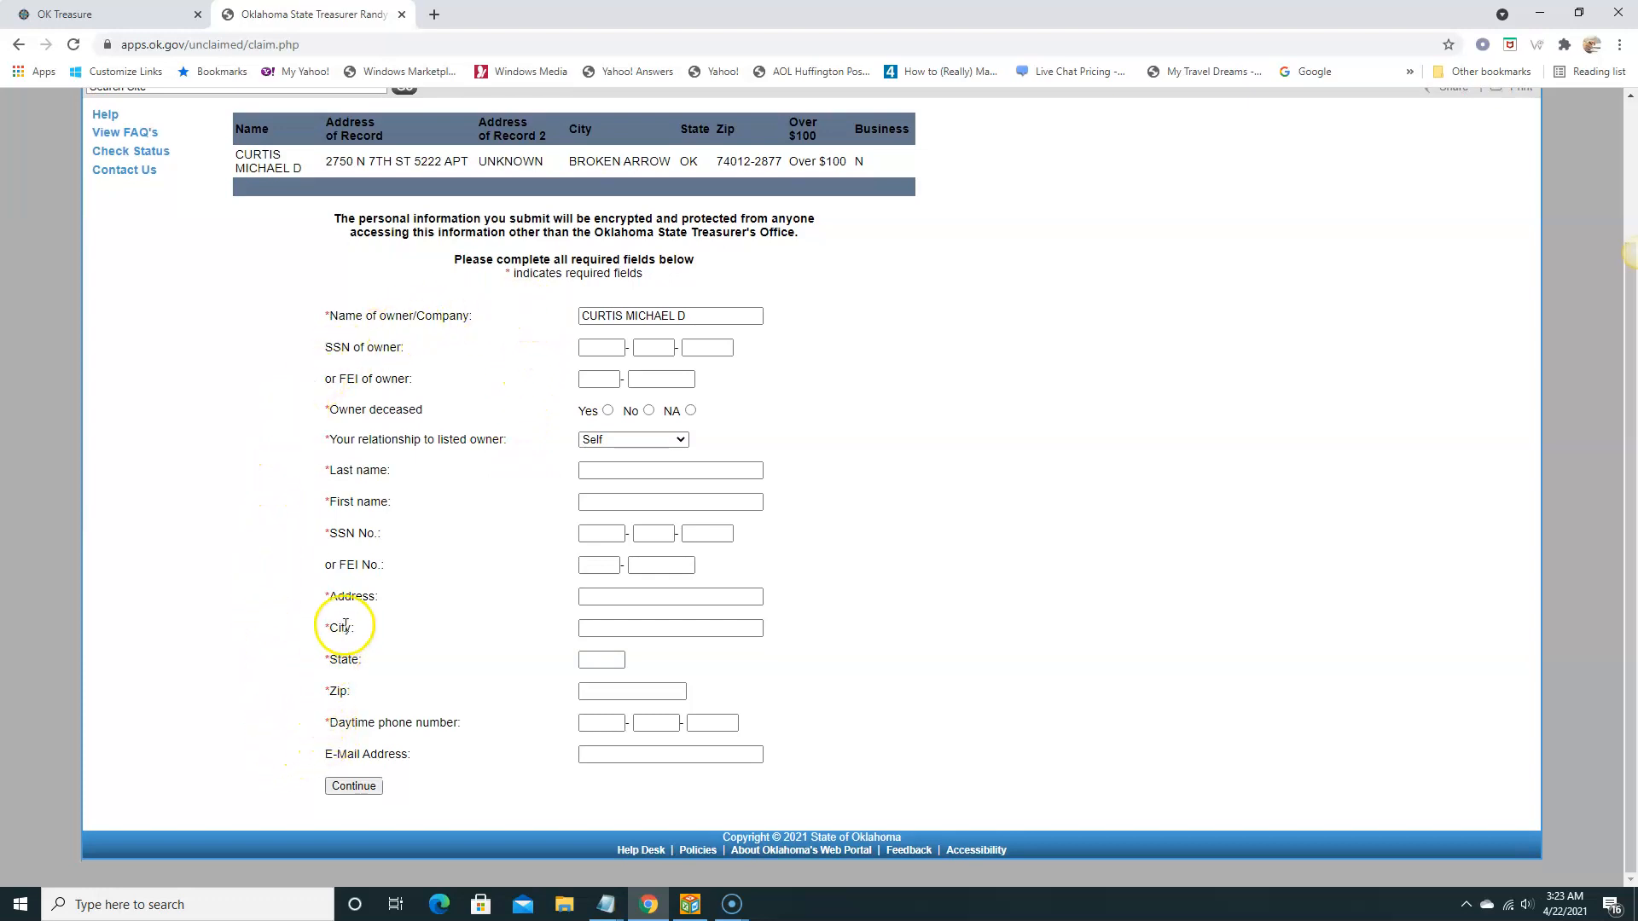
mouse_move(553, 404)
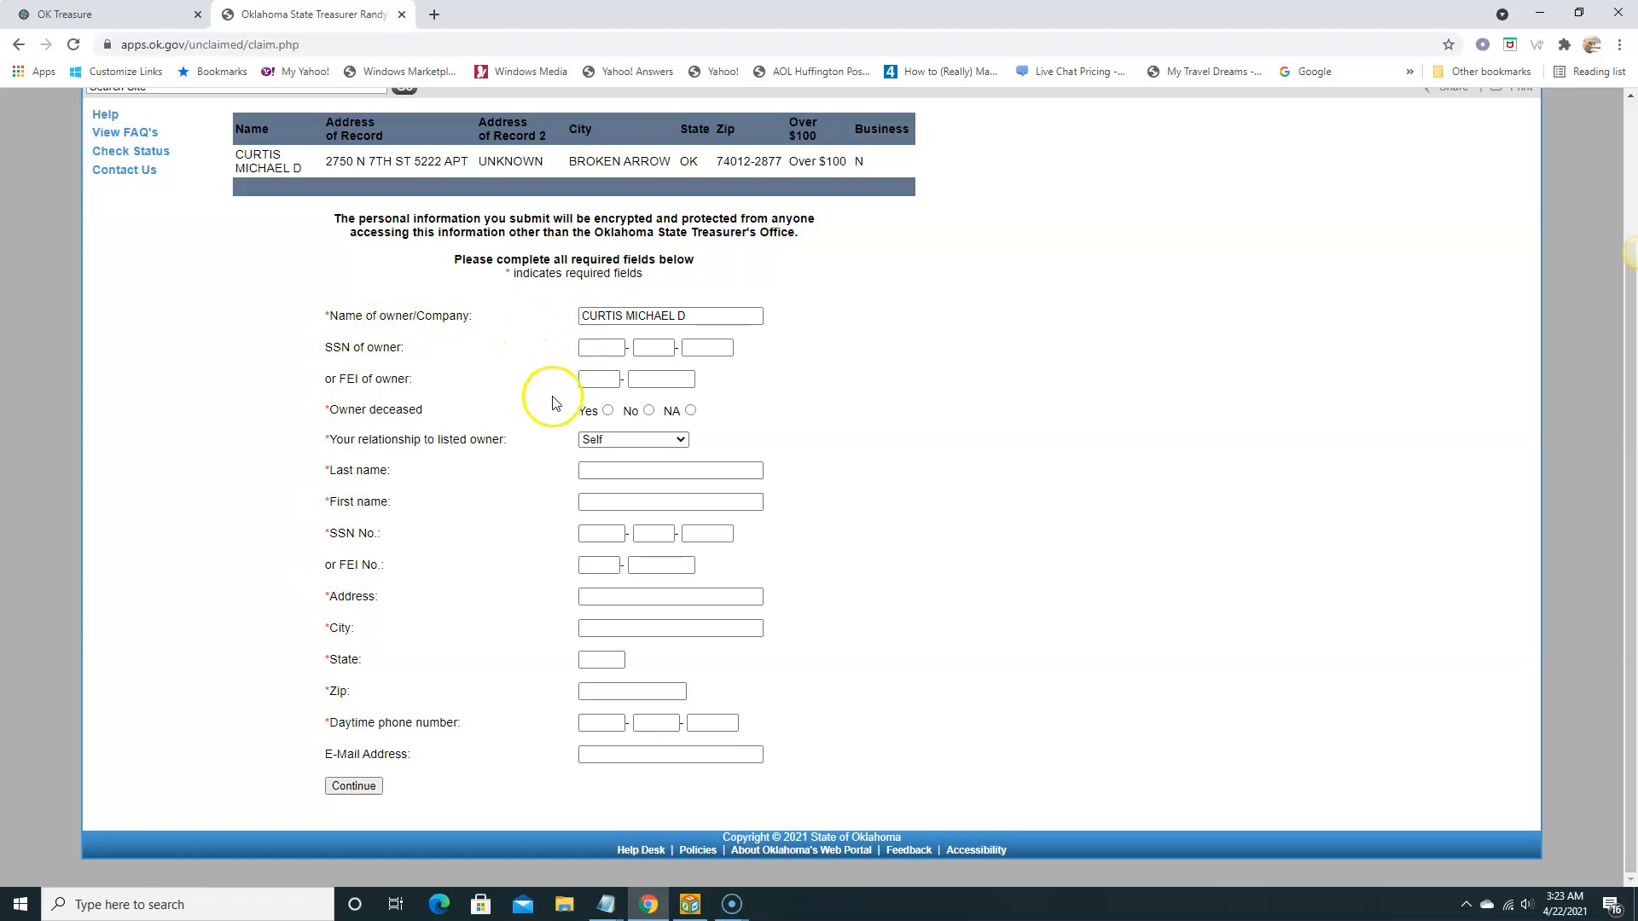
mouse_move(644, 303)
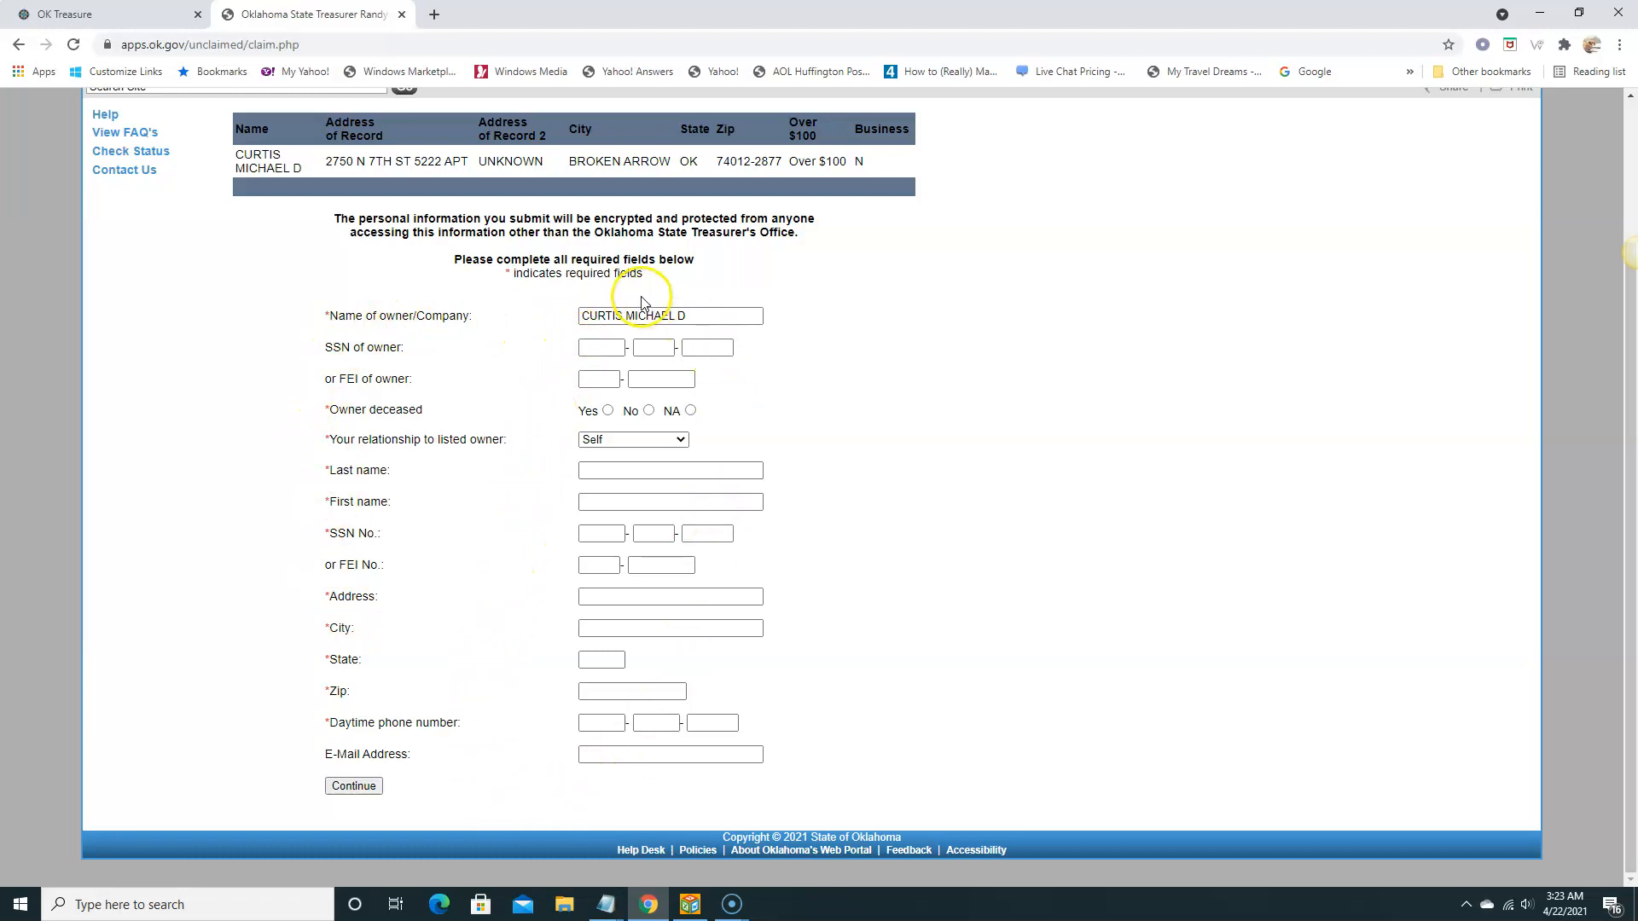
mouse_move(573, 483)
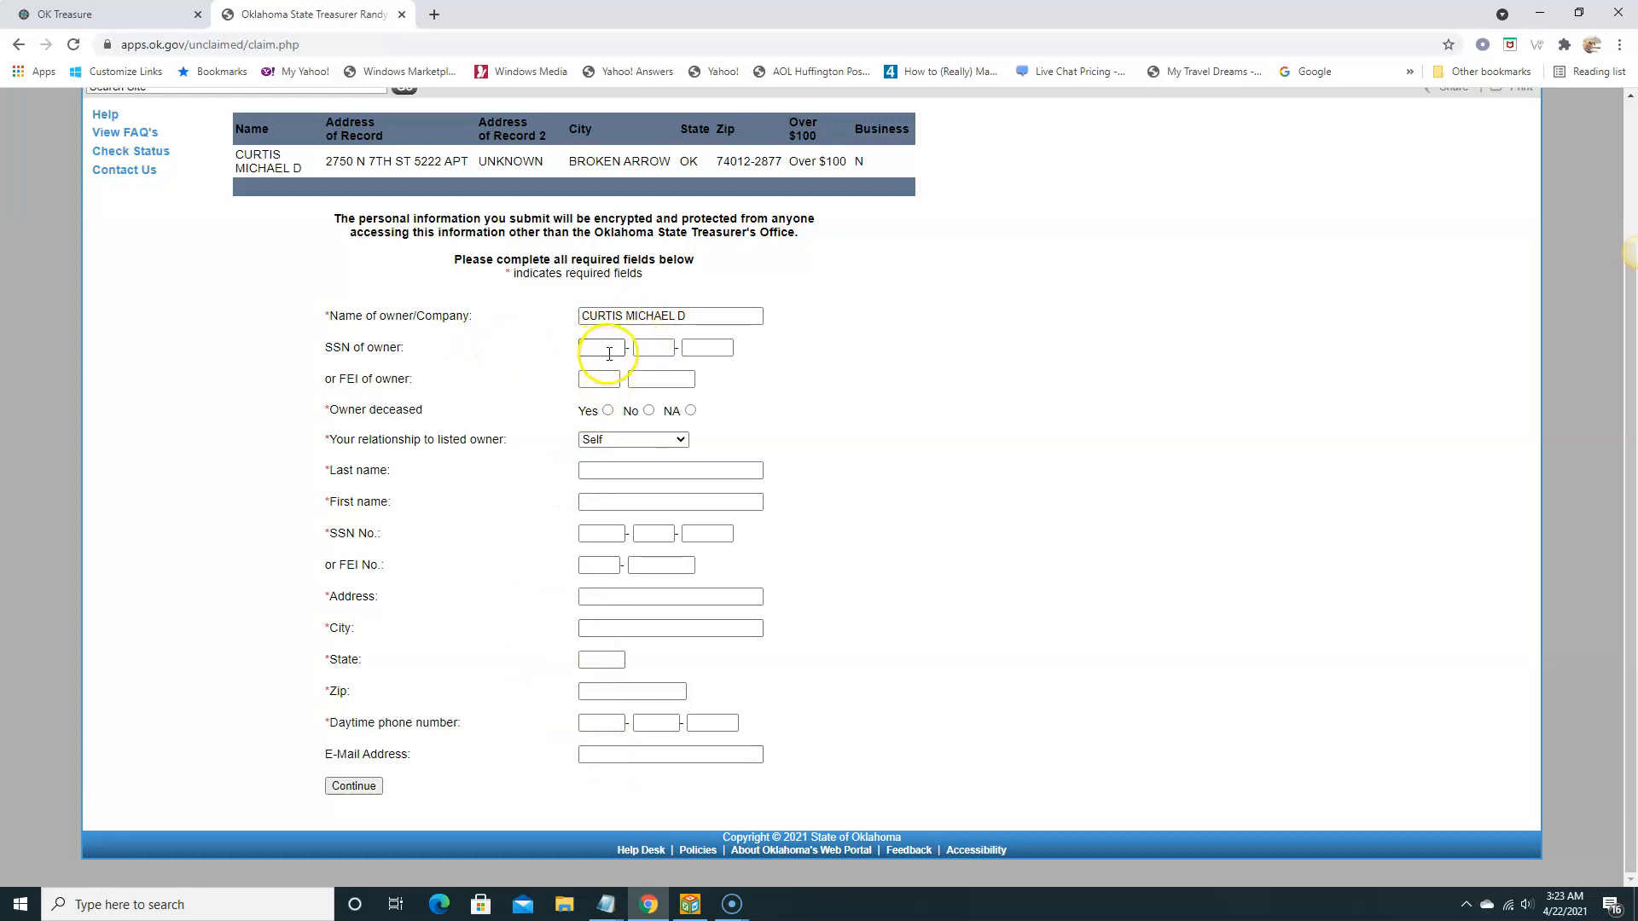
mouse_move(551, 362)
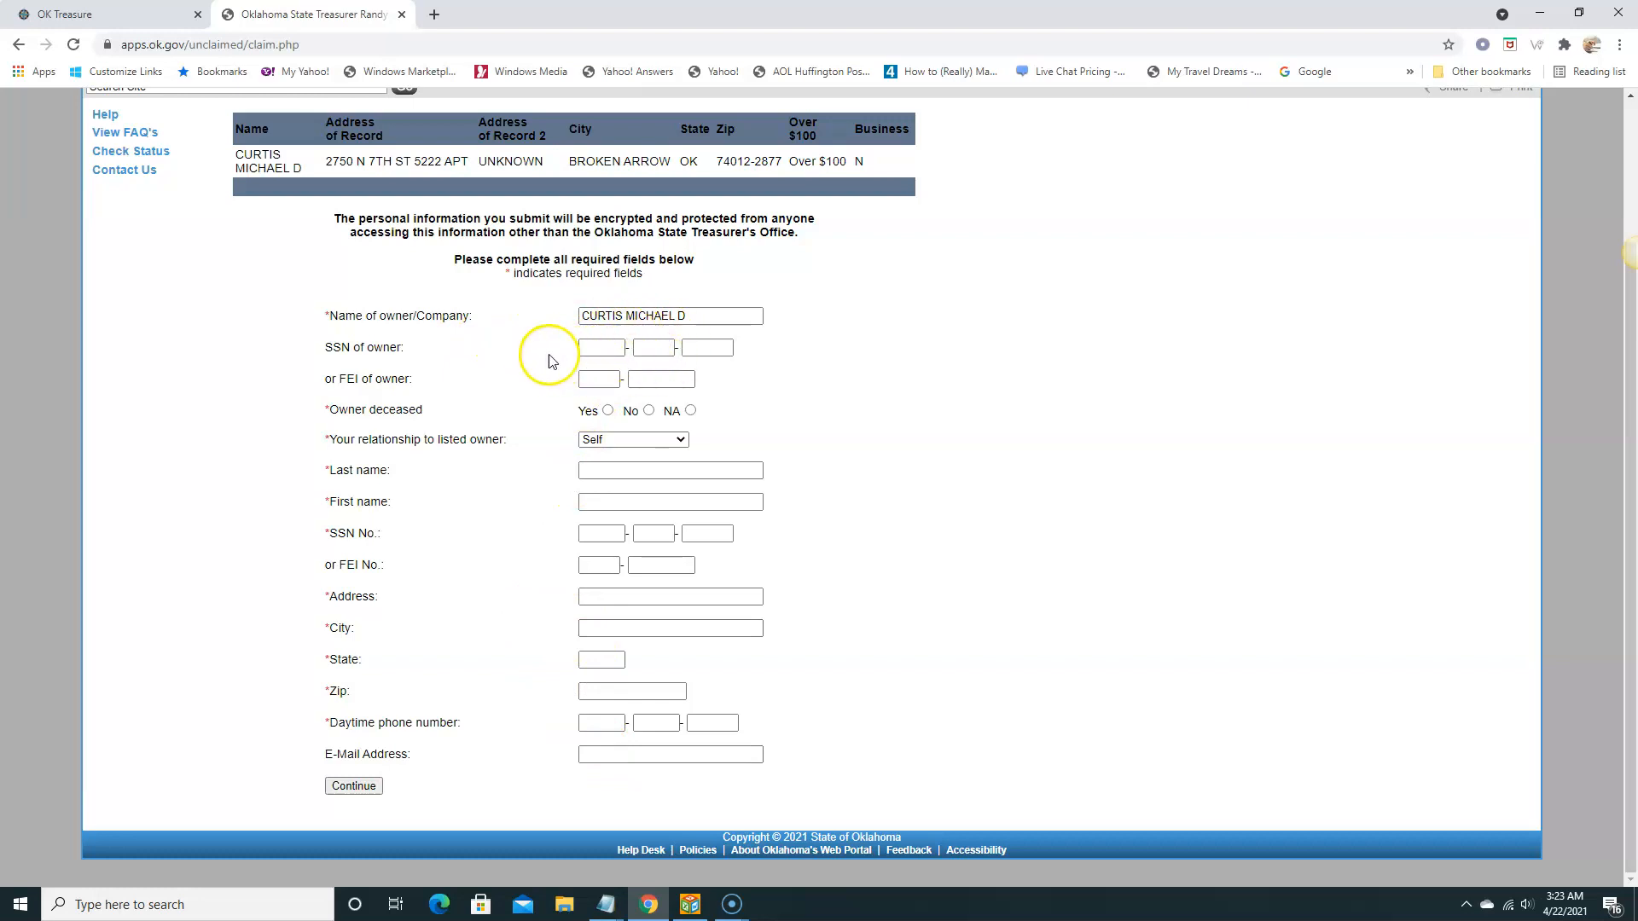
mouse_move(413, 398)
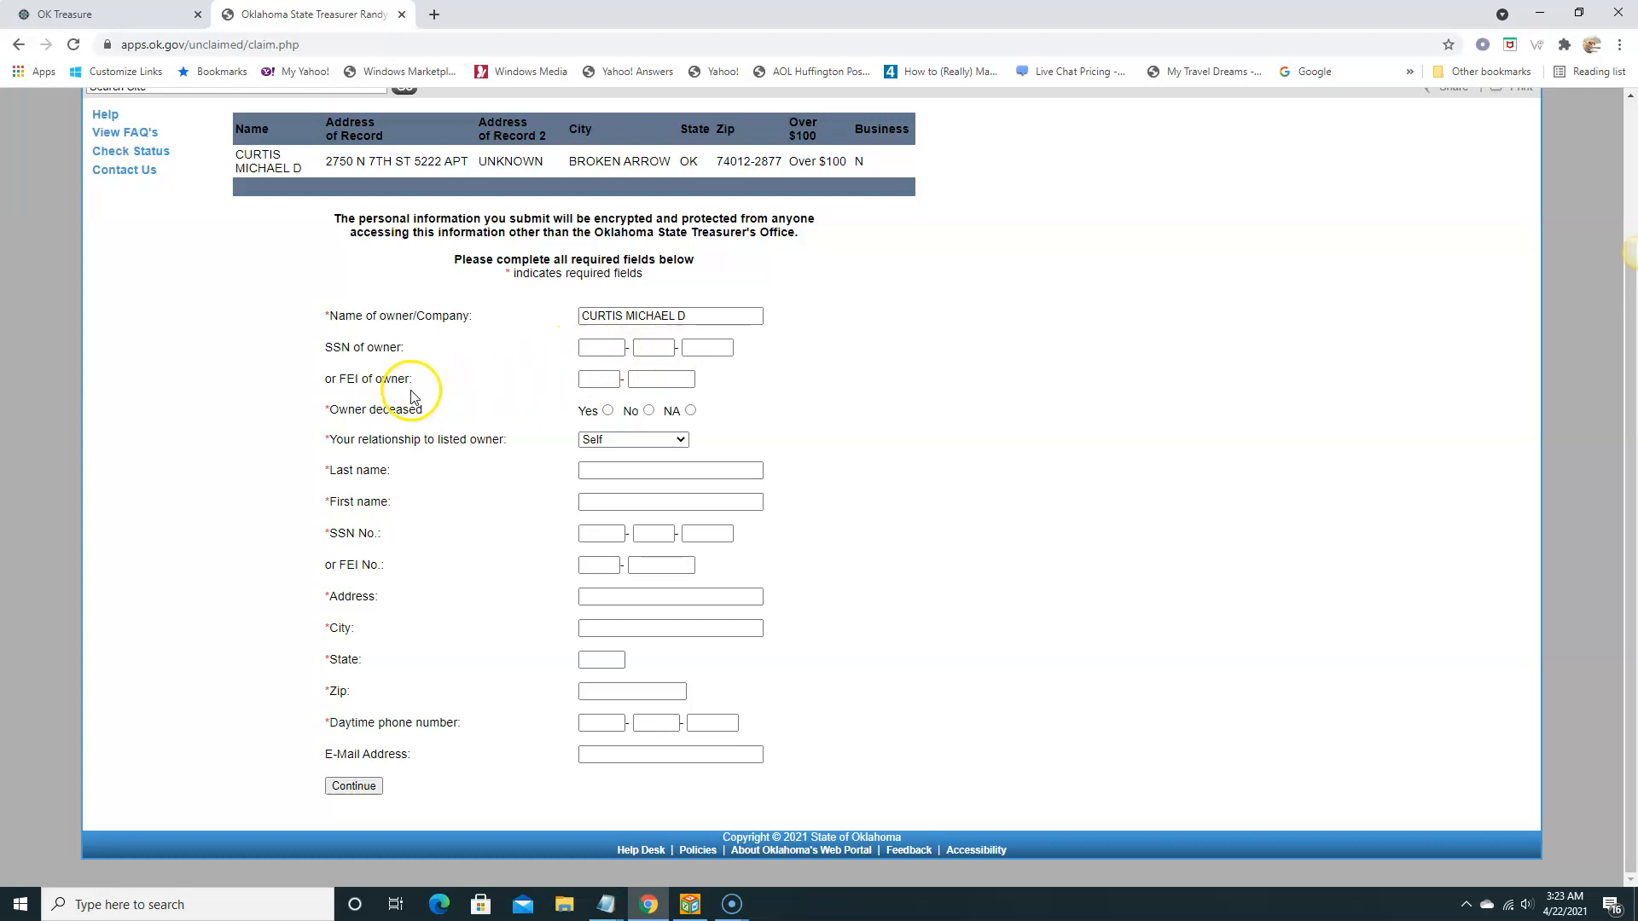
mouse_move(510, 392)
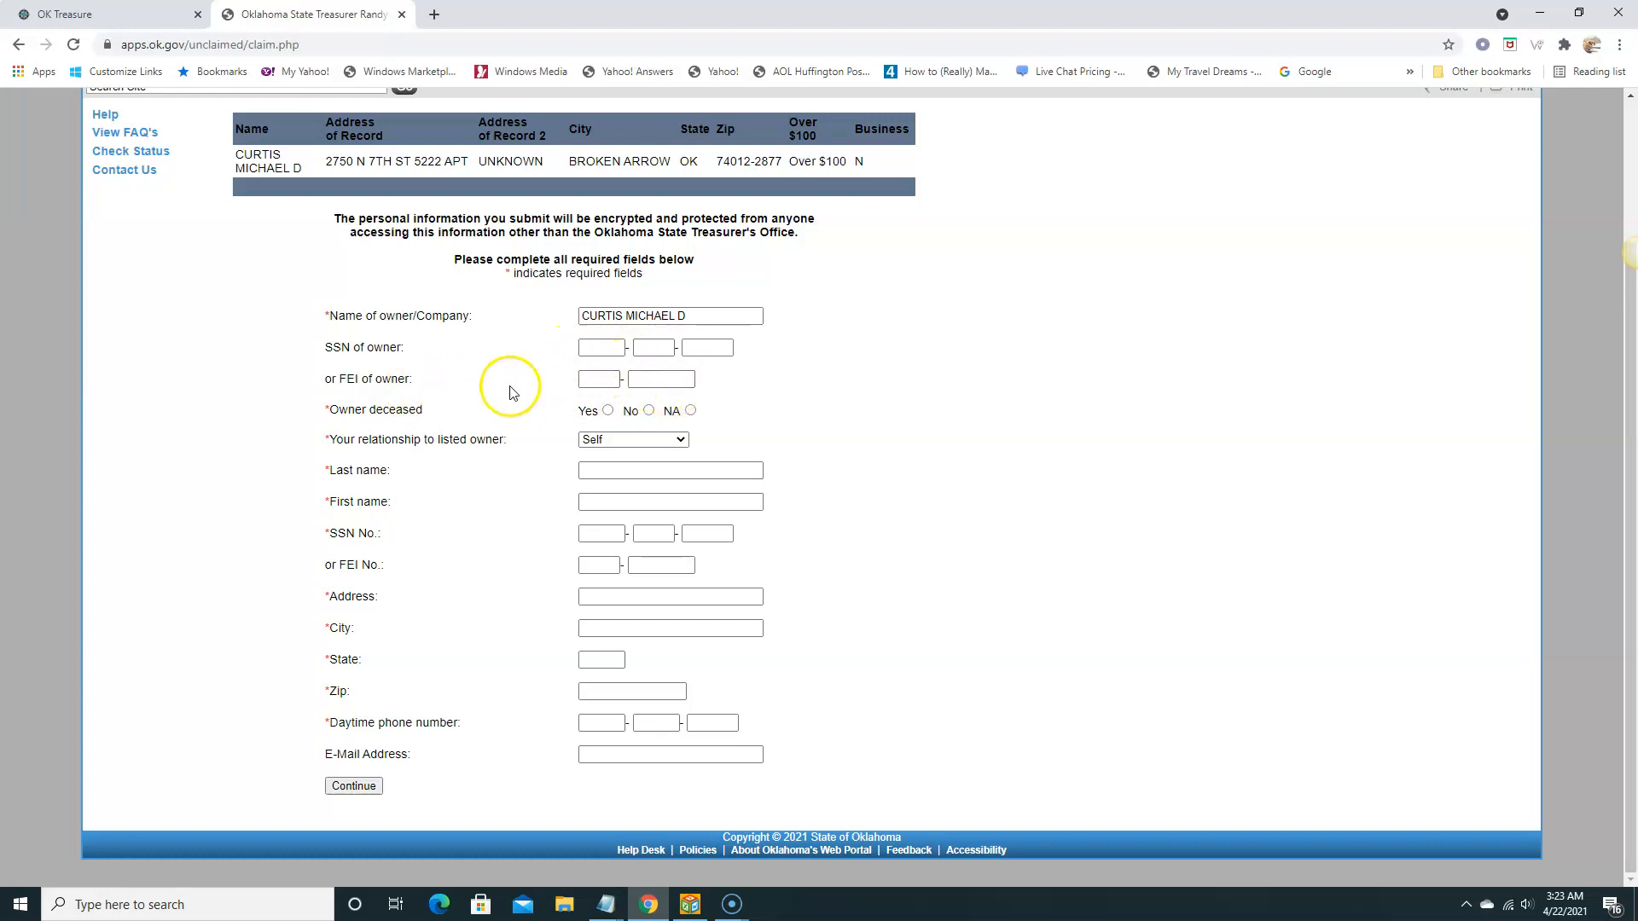
mouse_move(388, 416)
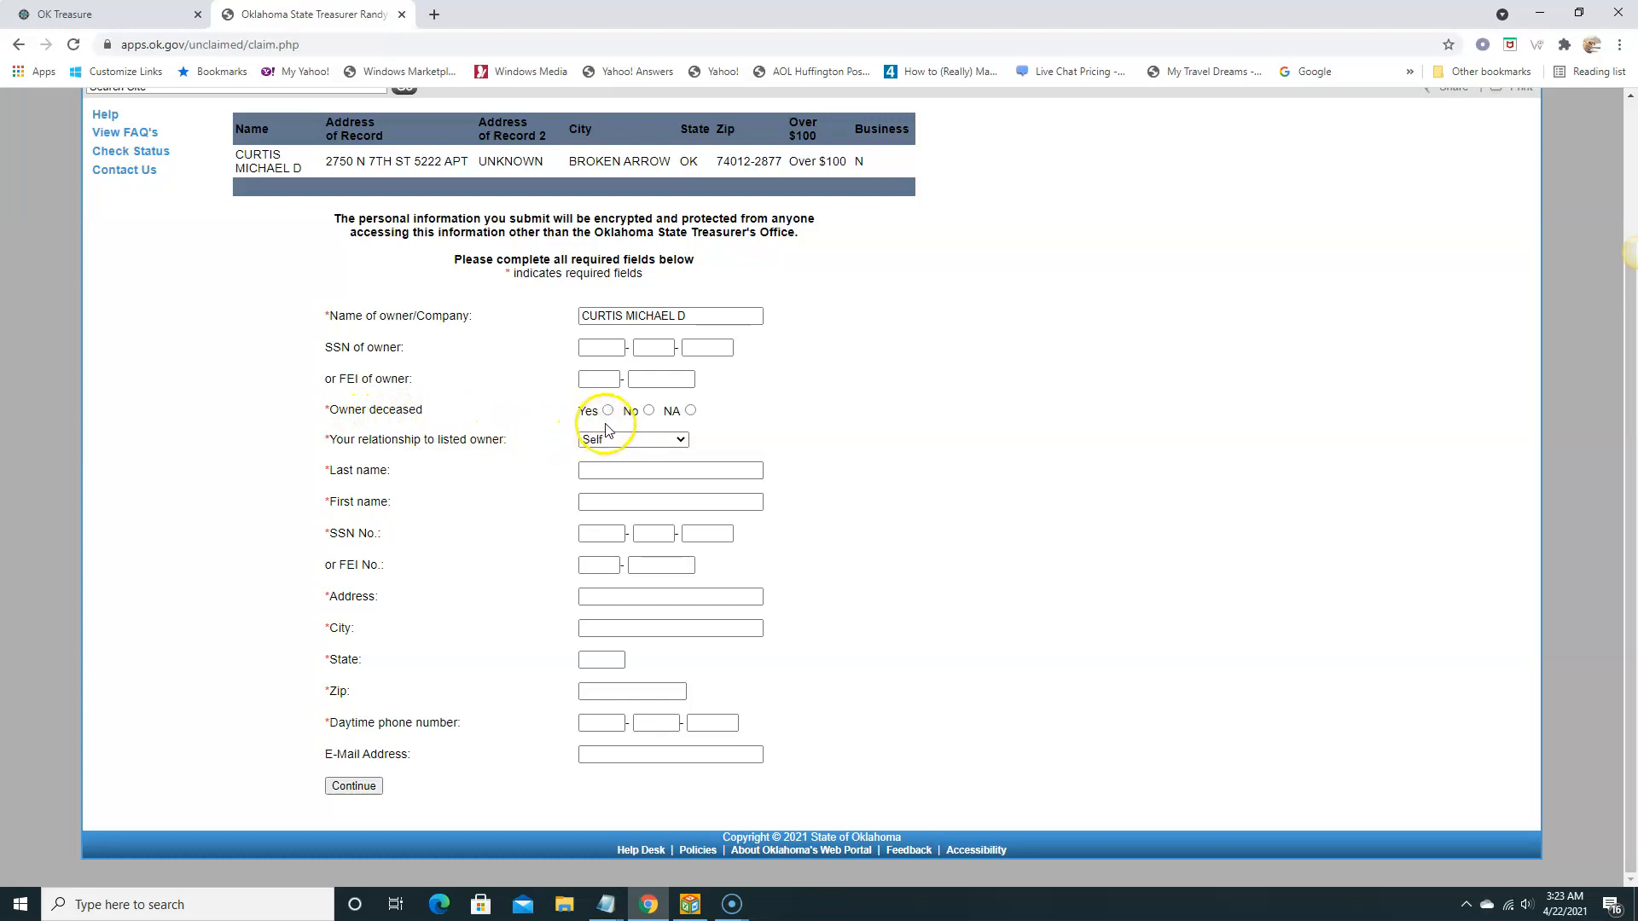
mouse_move(370, 462)
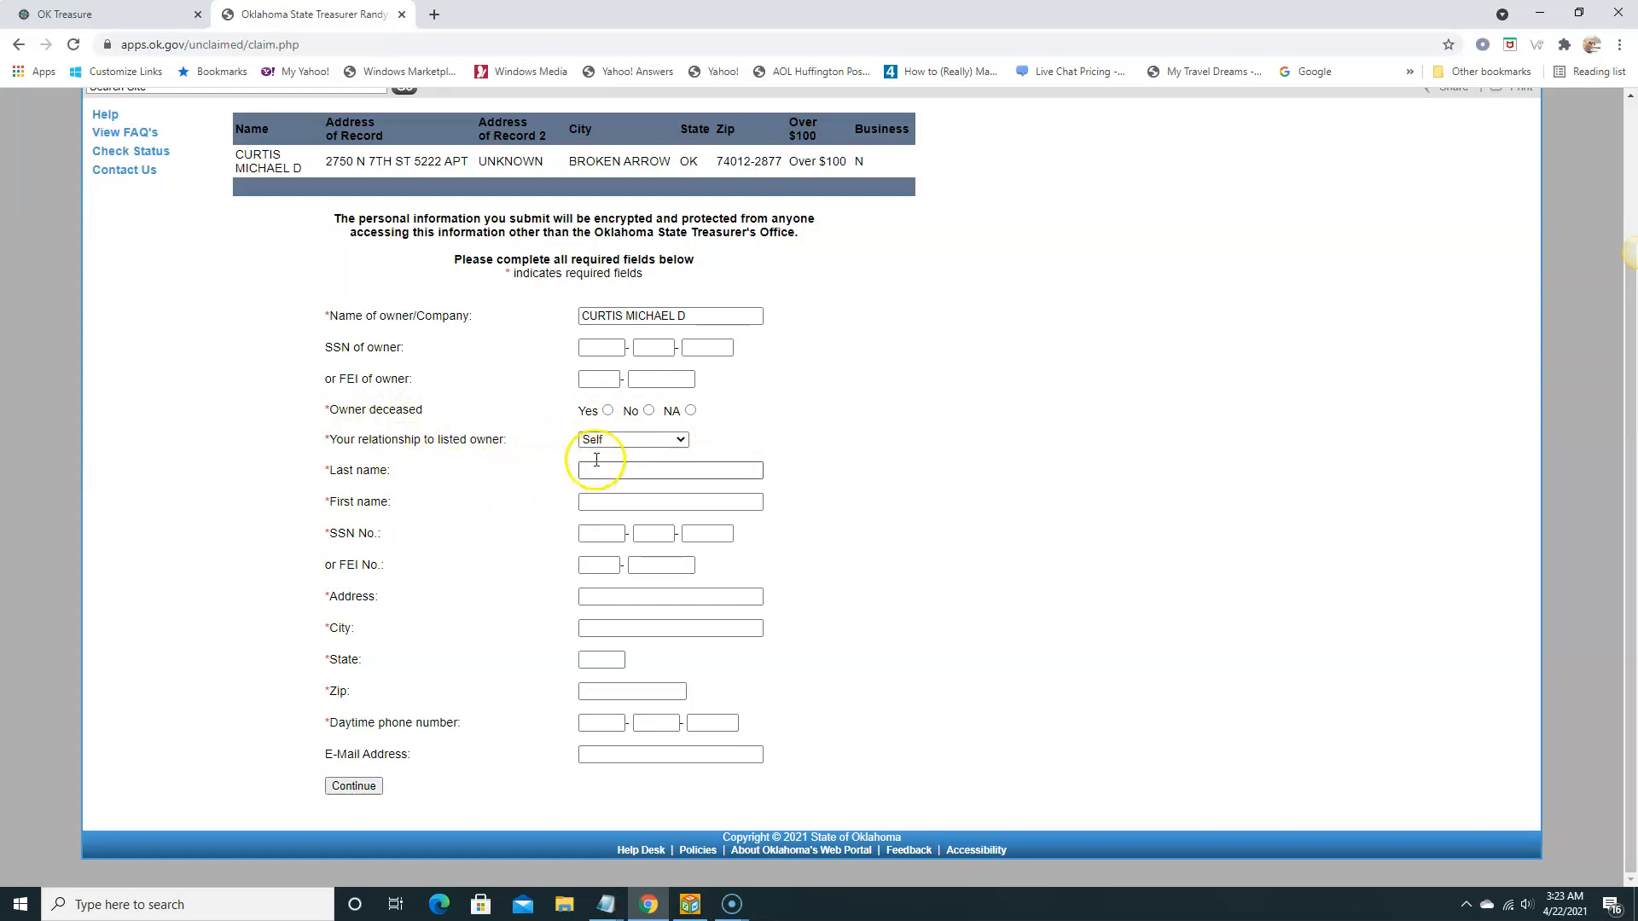
left_click(631, 439)
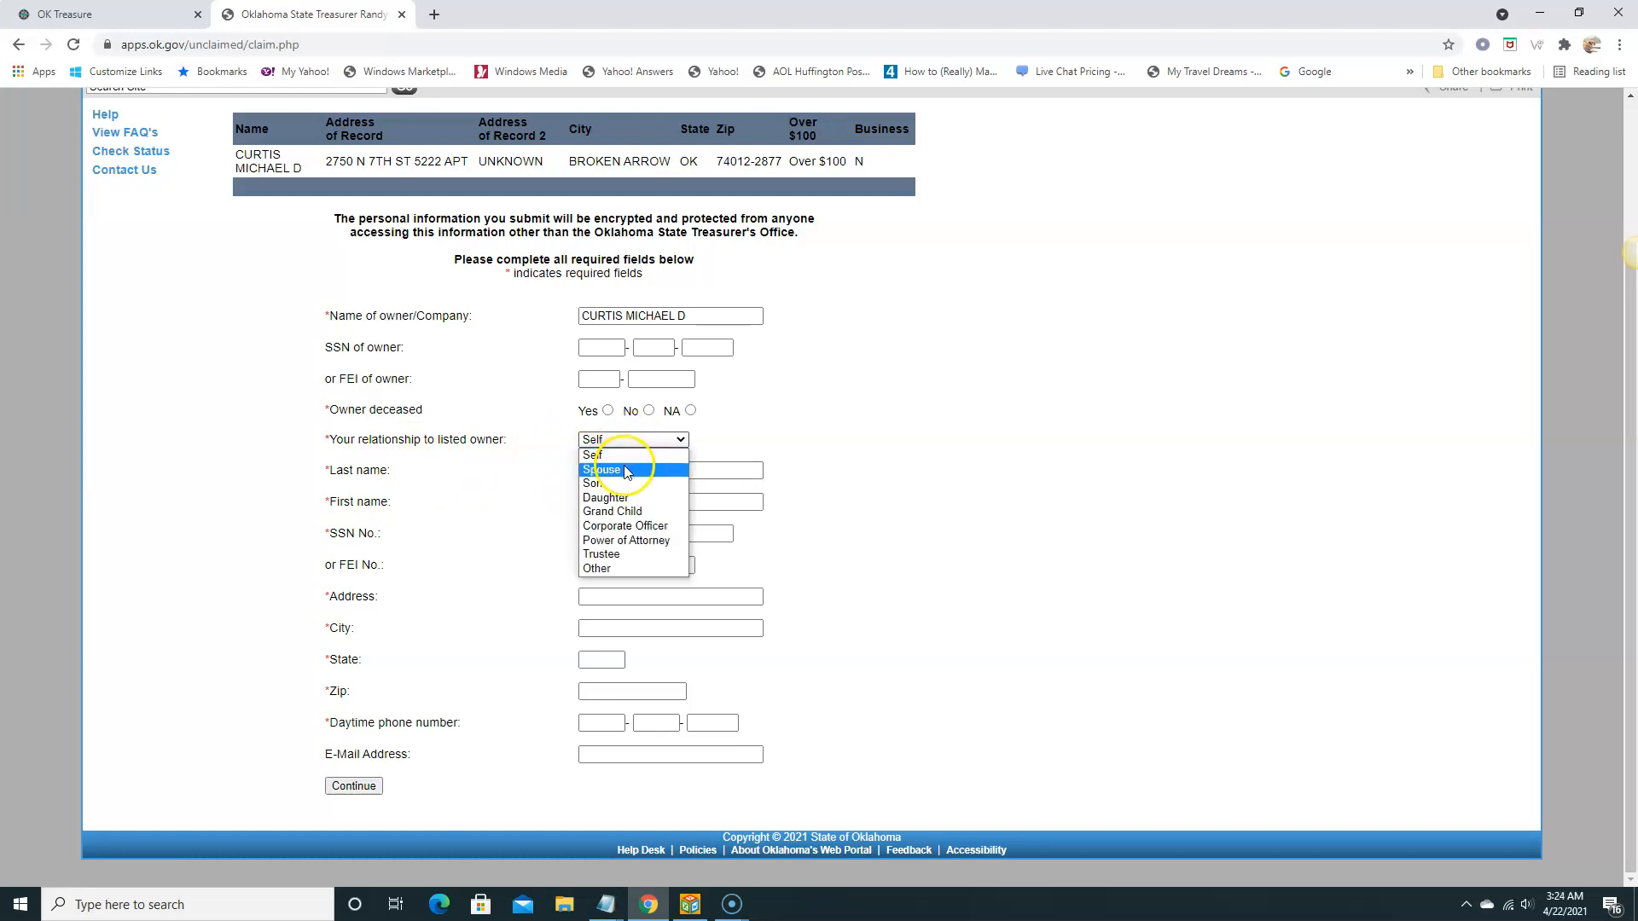
mouse_move(622, 541)
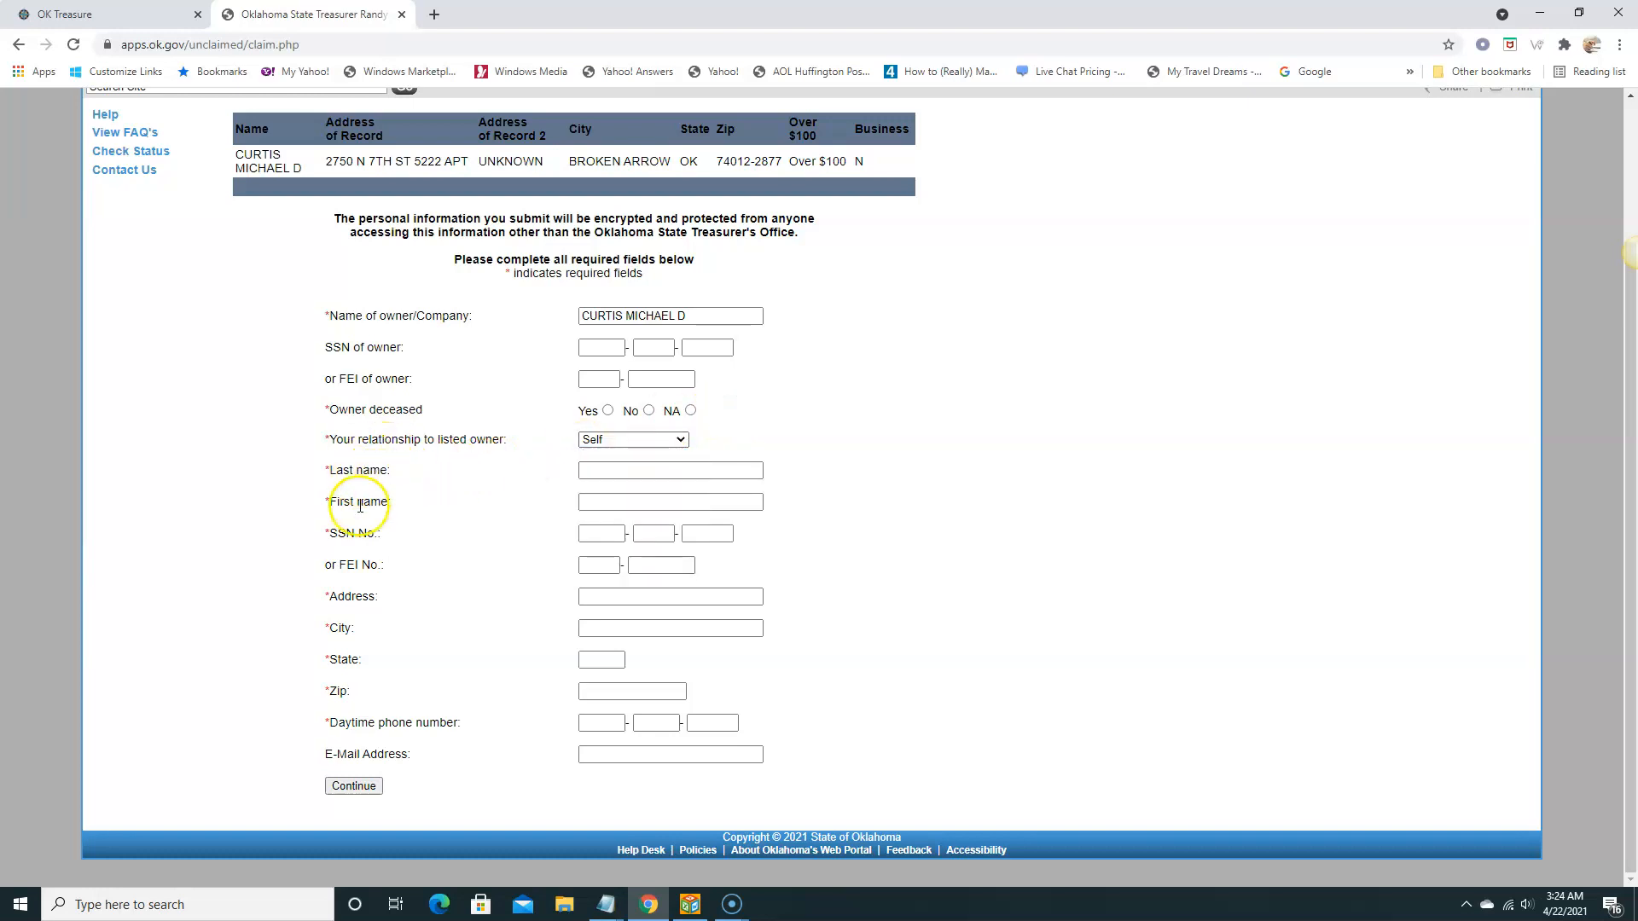
mouse_move(365, 547)
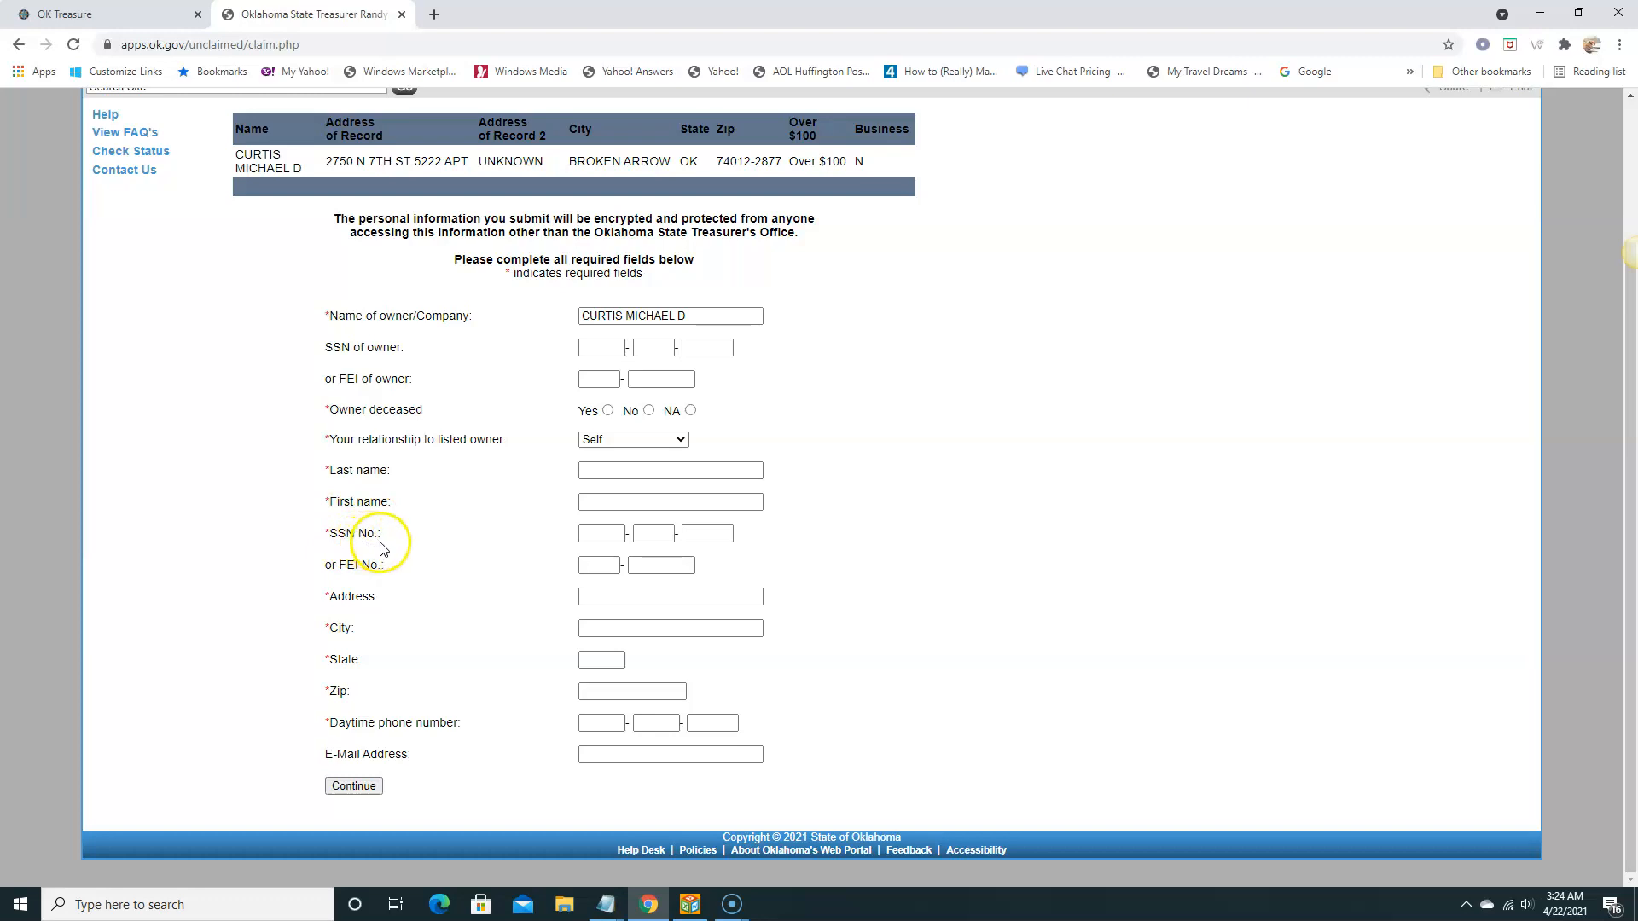
mouse_move(406, 579)
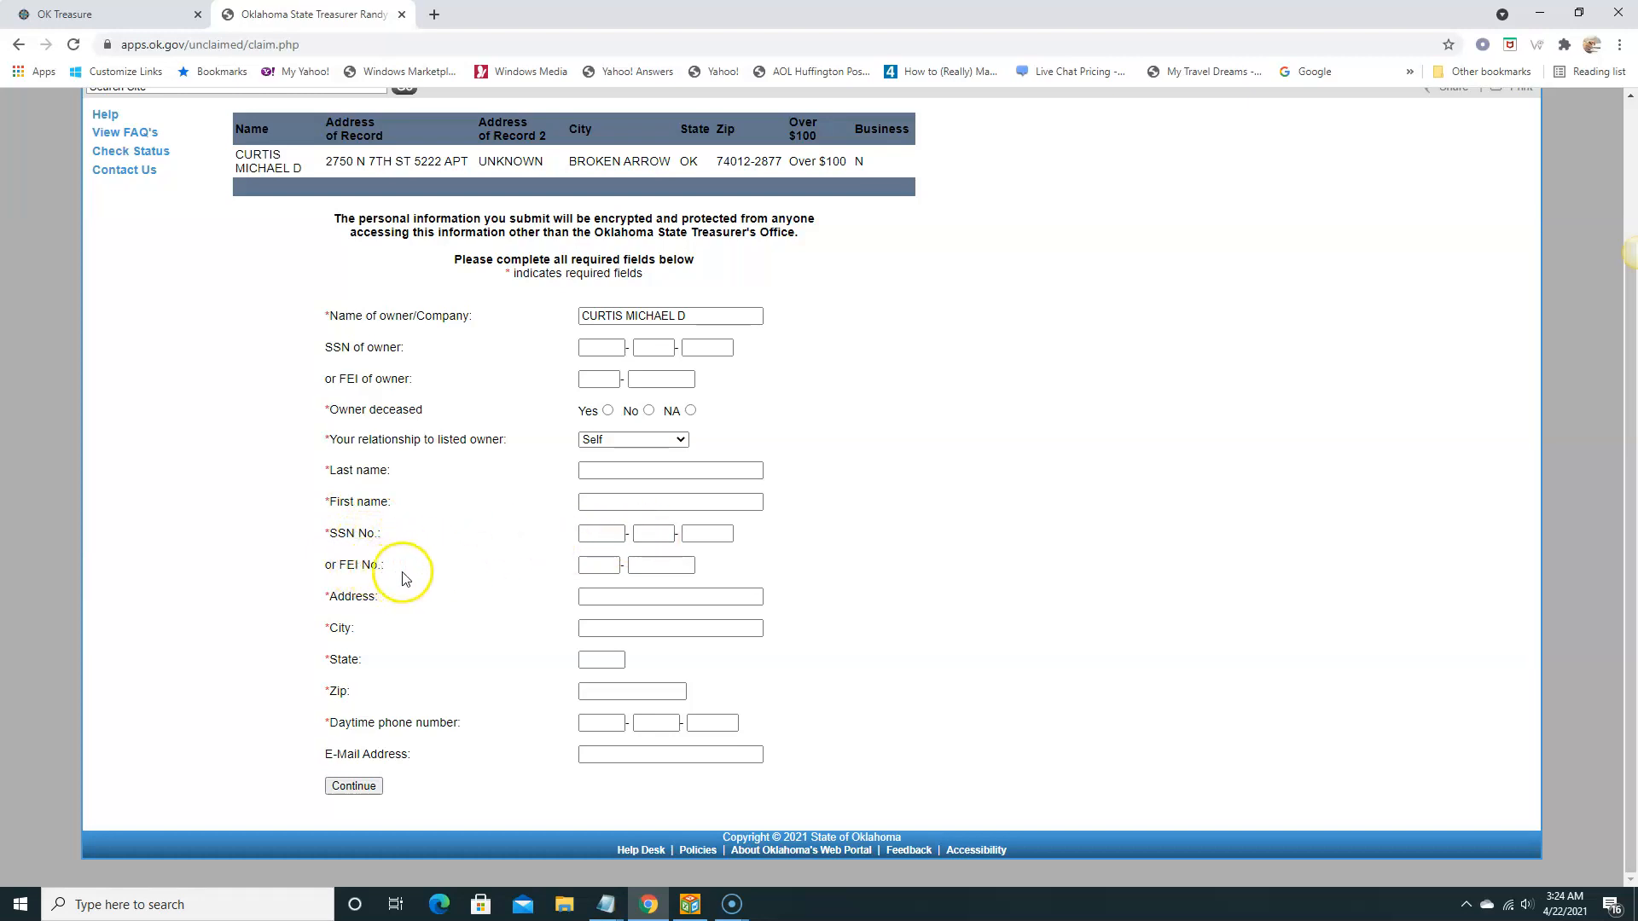
mouse_move(360, 737)
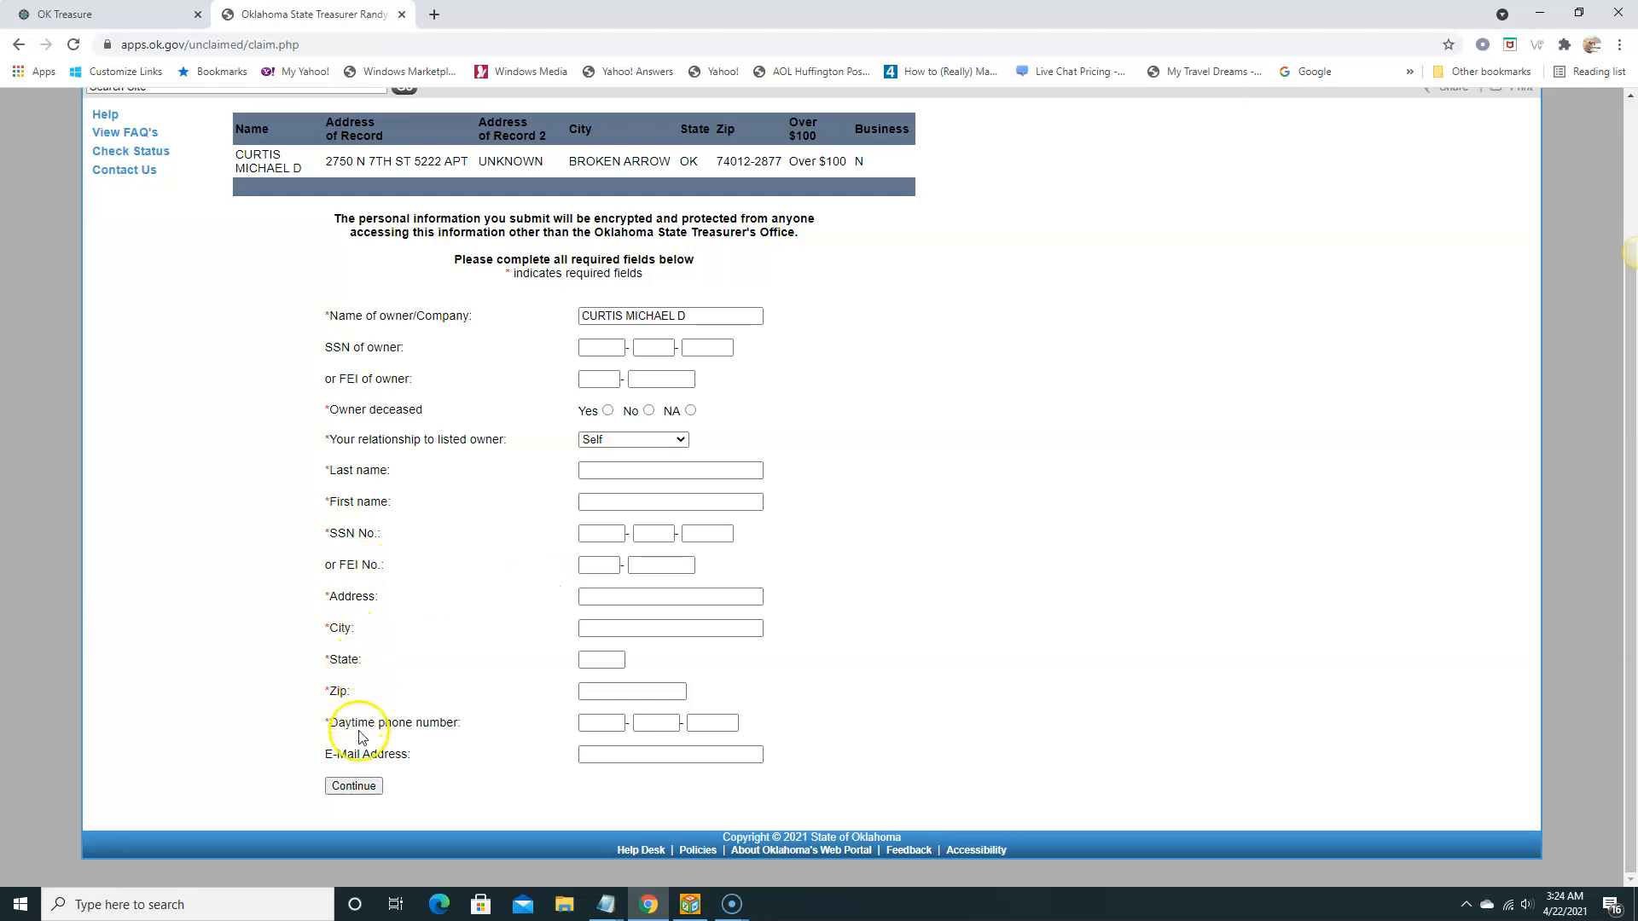
mouse_move(355, 752)
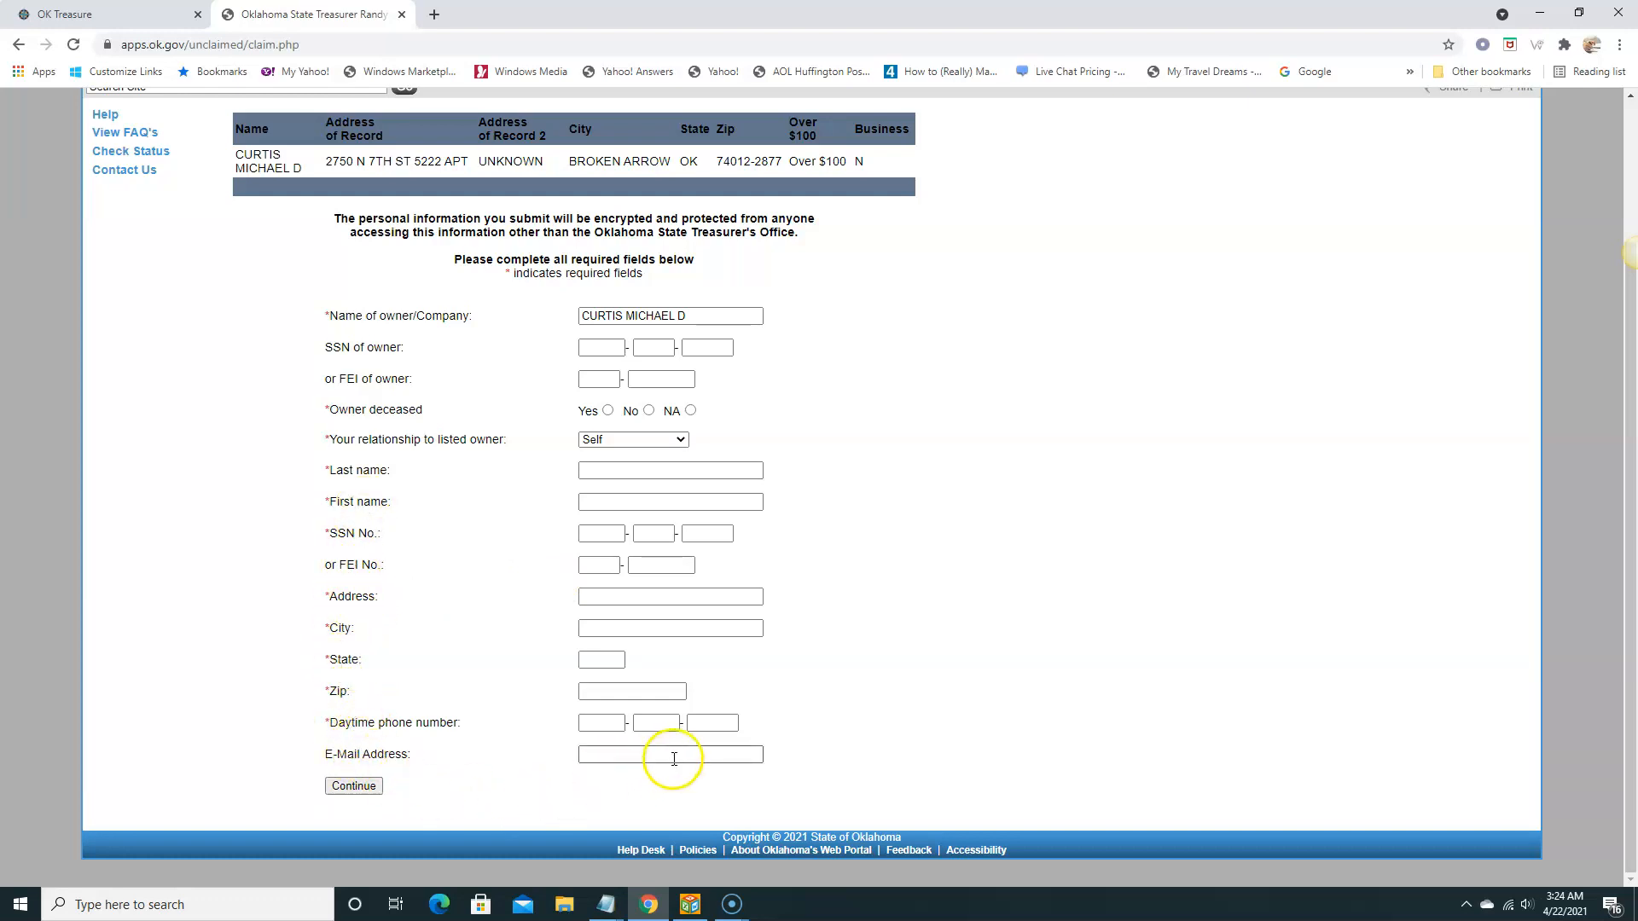
mouse_move(529, 624)
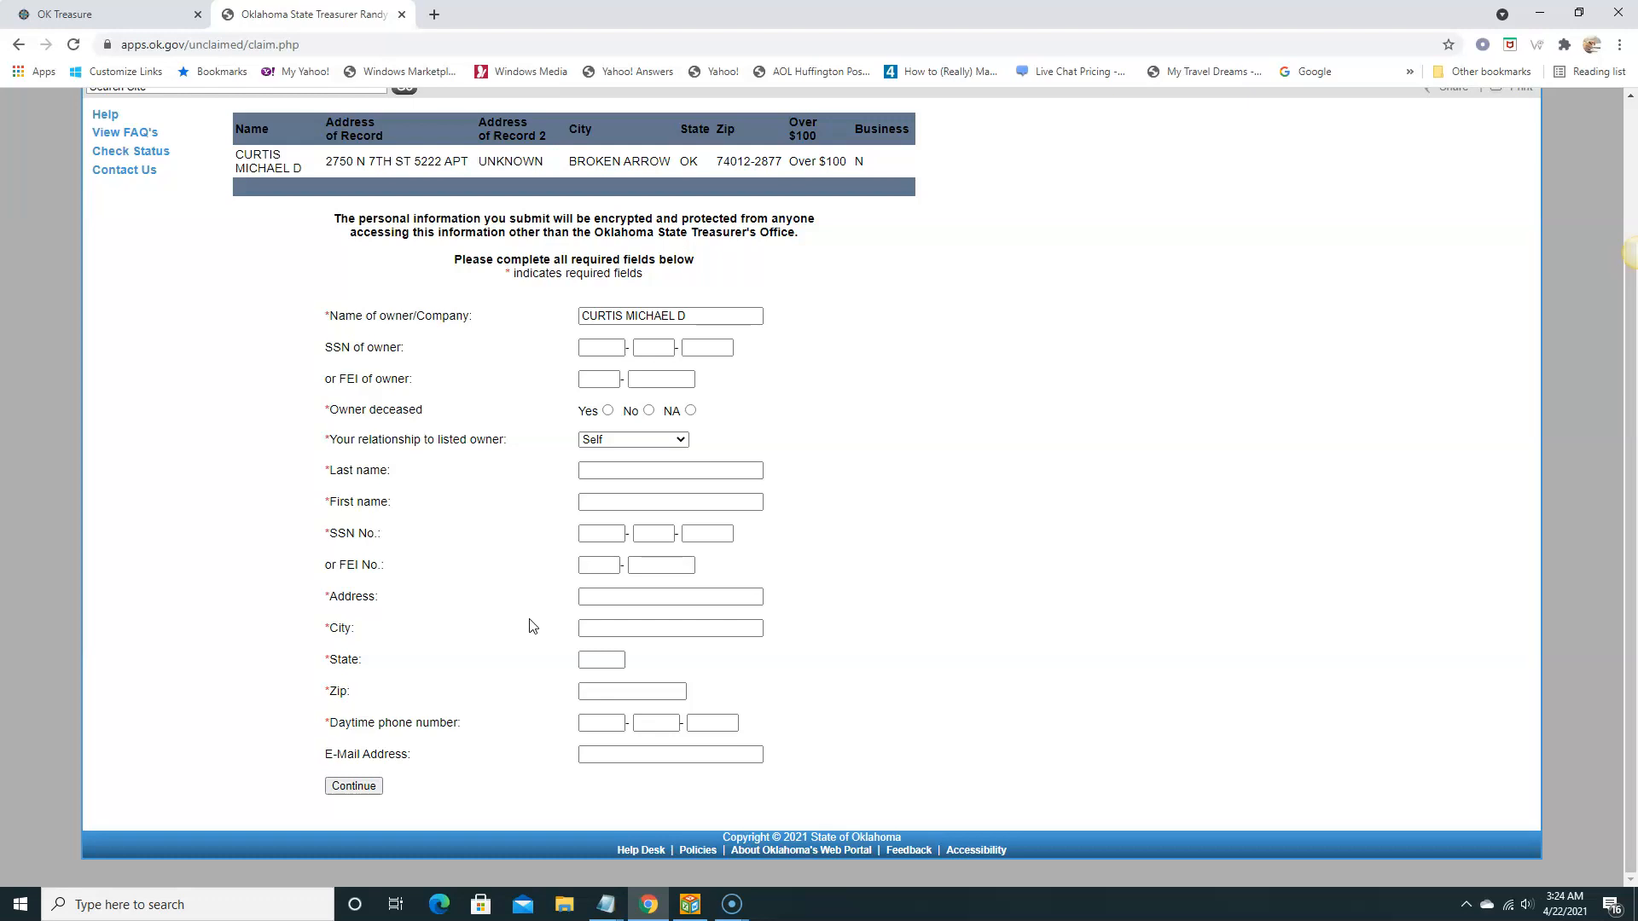
scroll("up", 3)
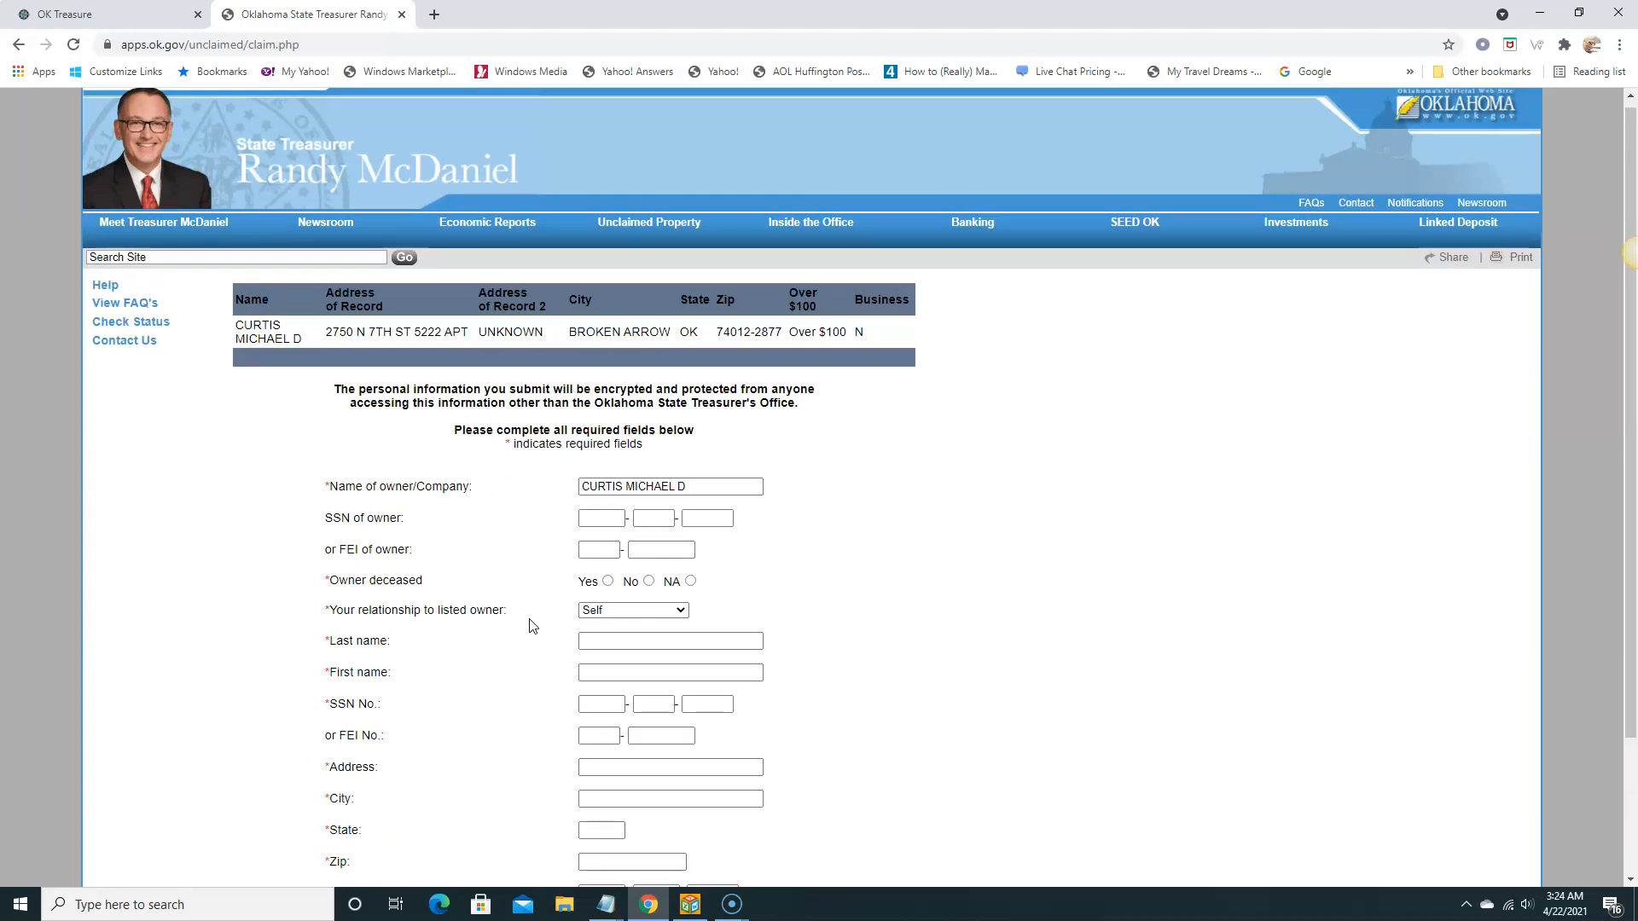
scroll("up", 3)
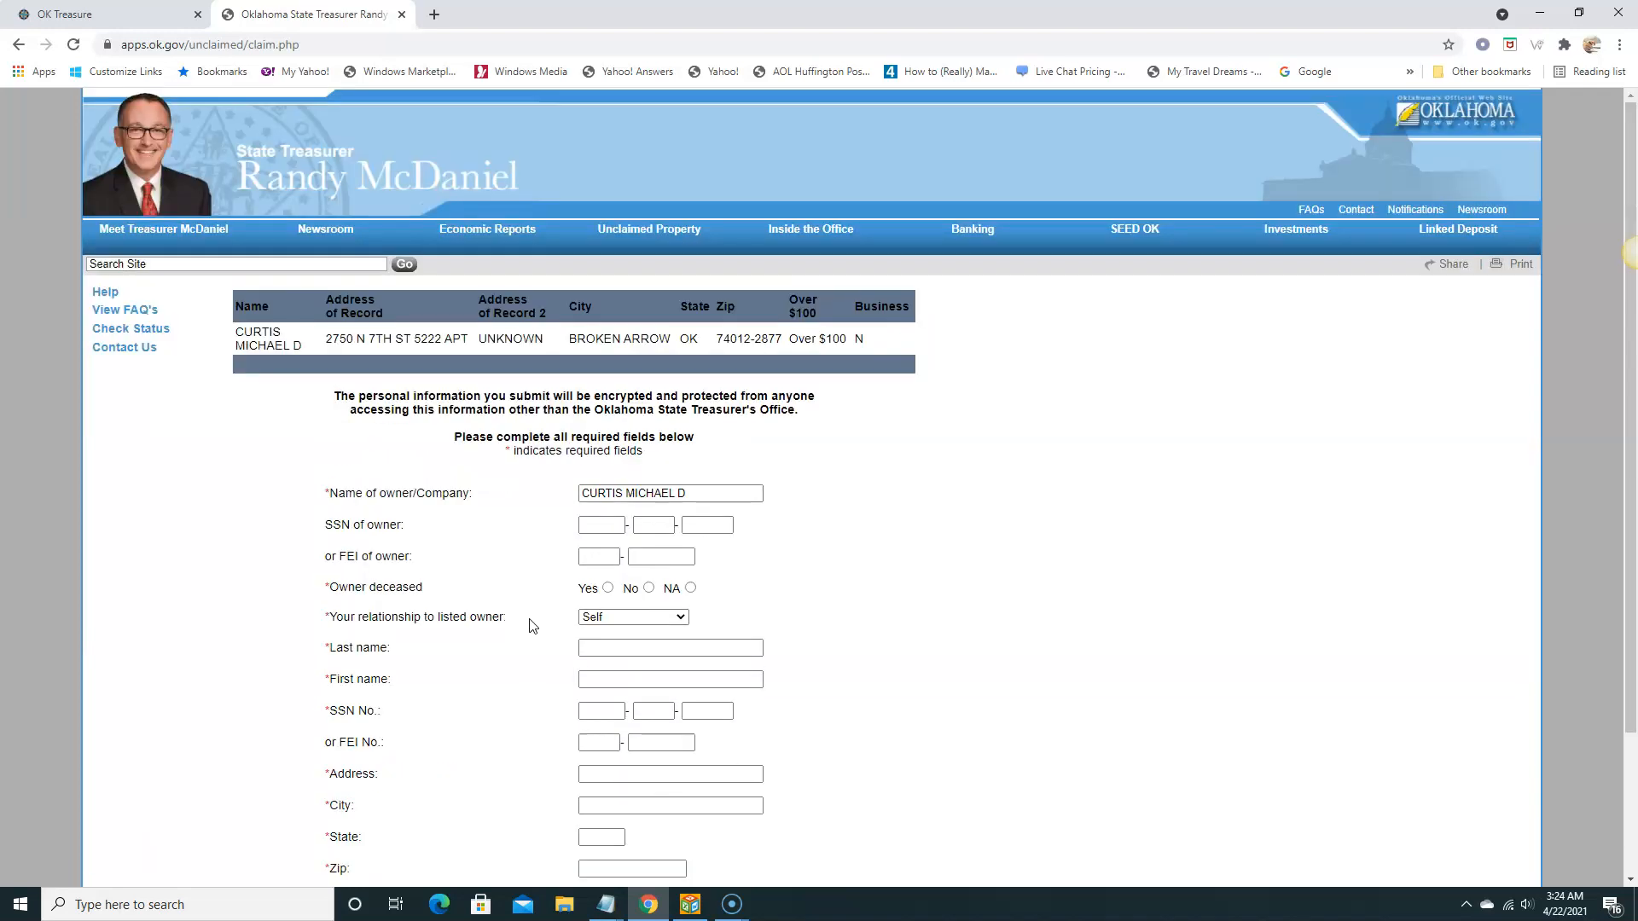
scroll("down", 3)
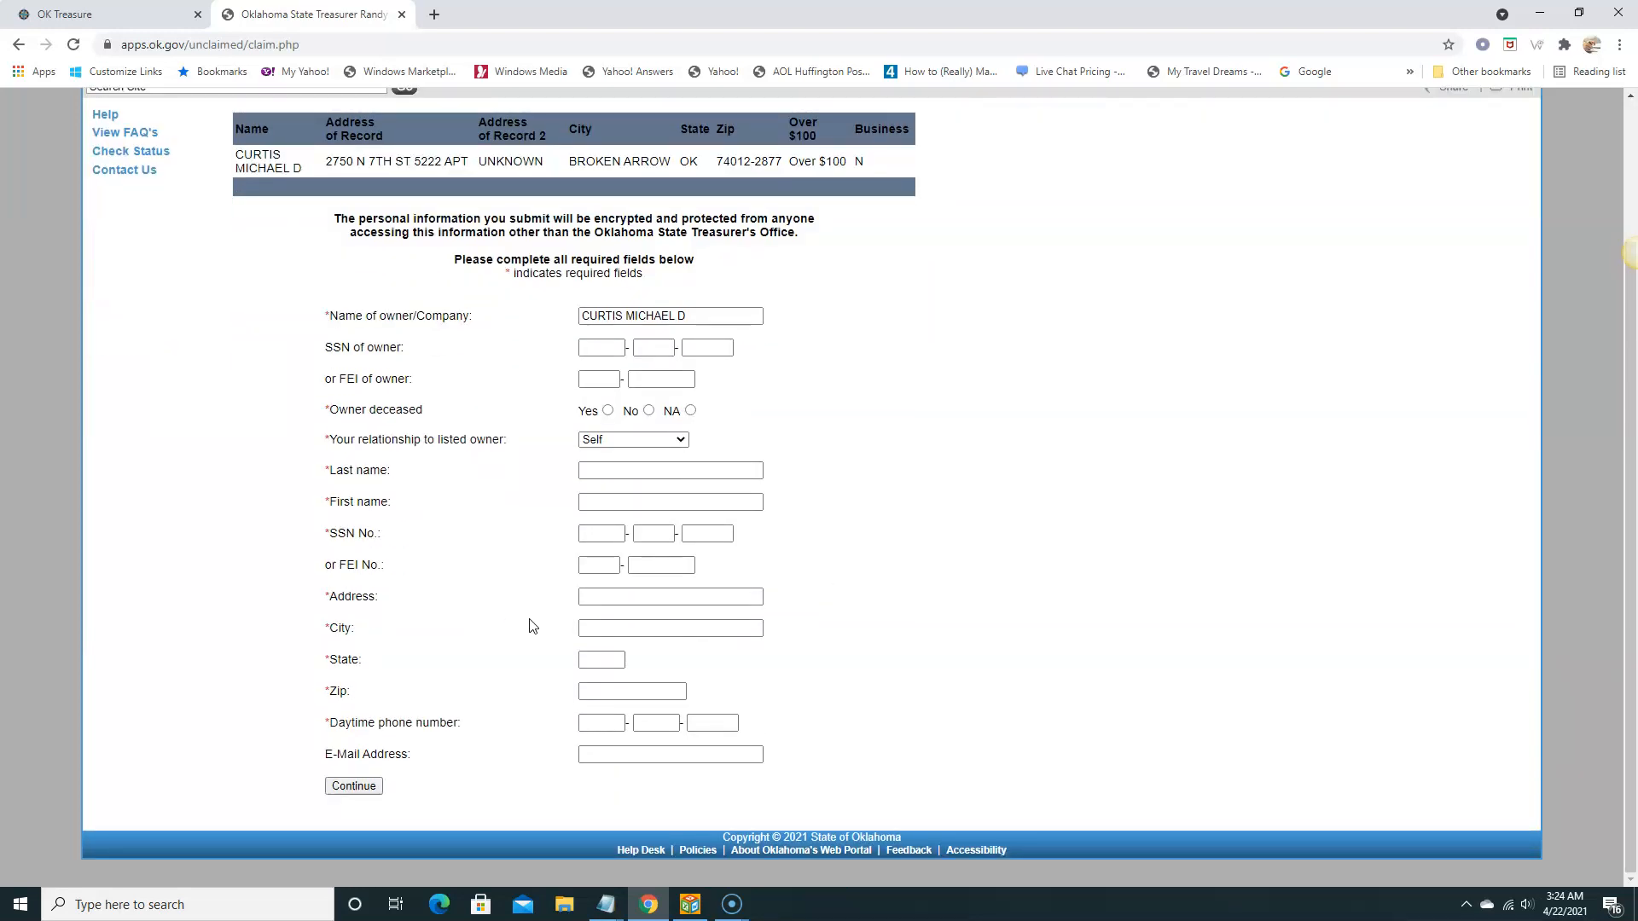
scroll("up", 3)
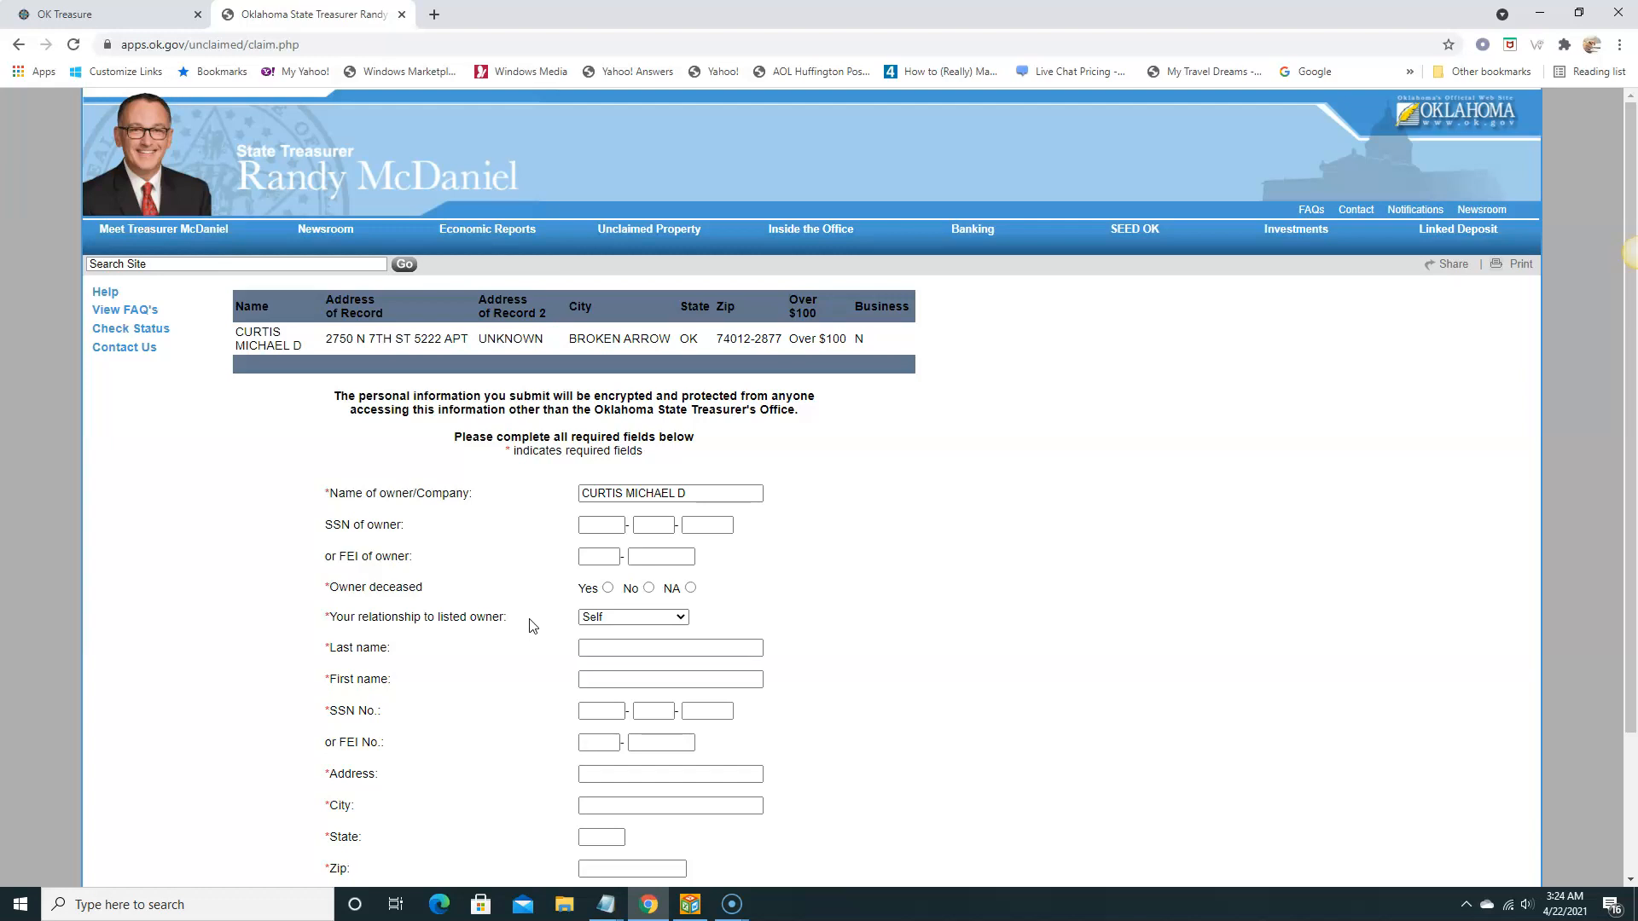
mouse_move(12, 92)
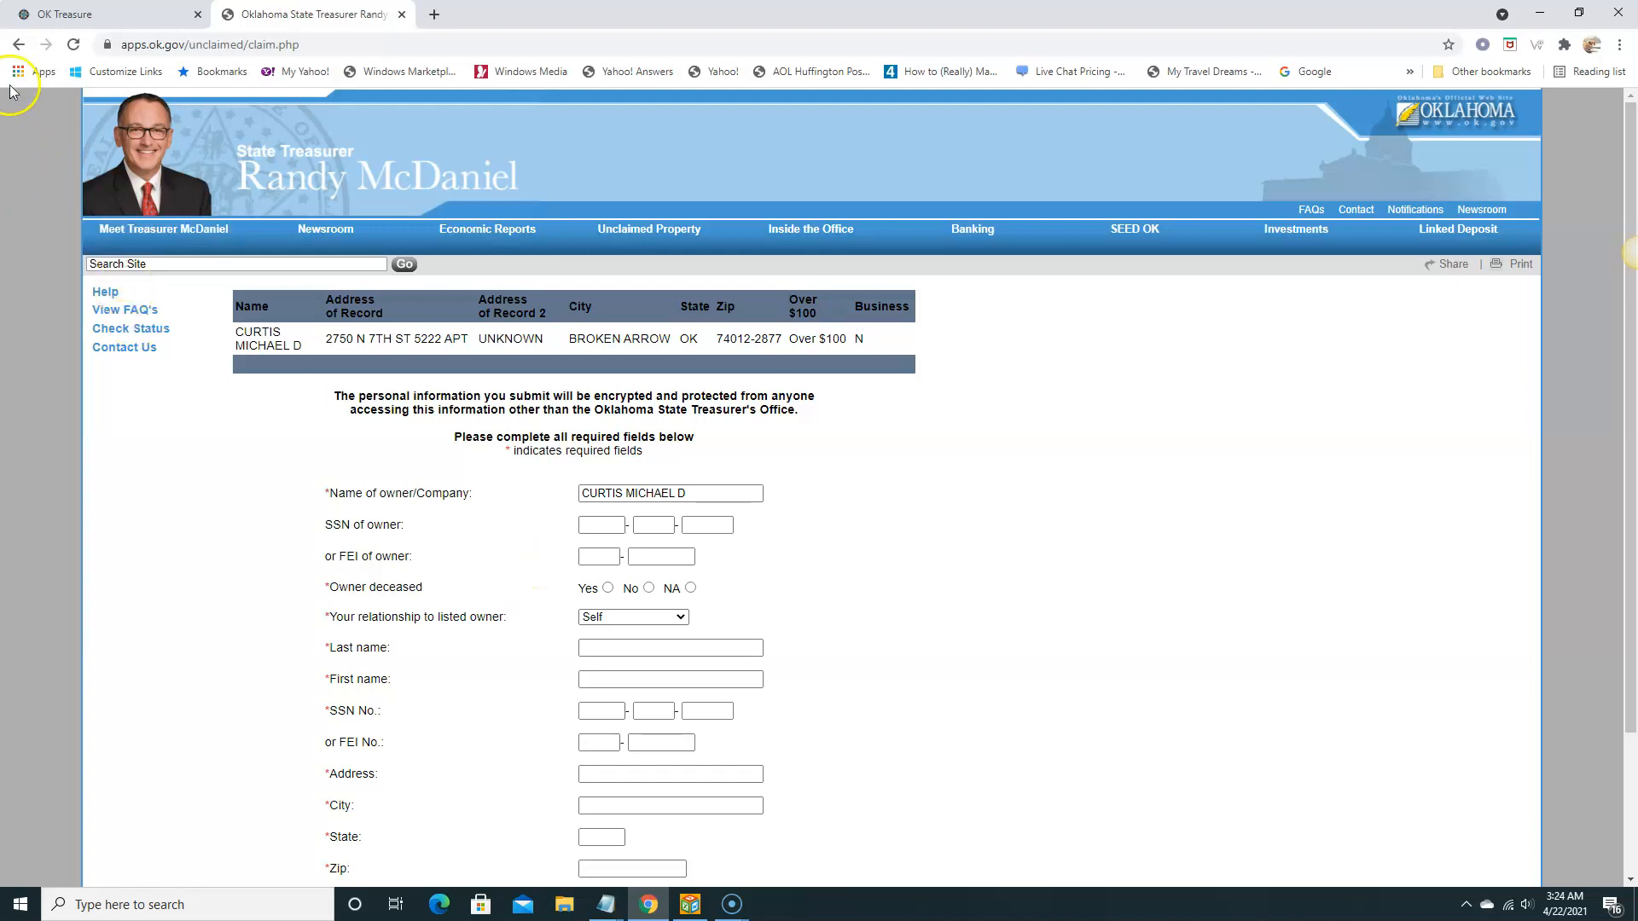
left_click(15, 45)
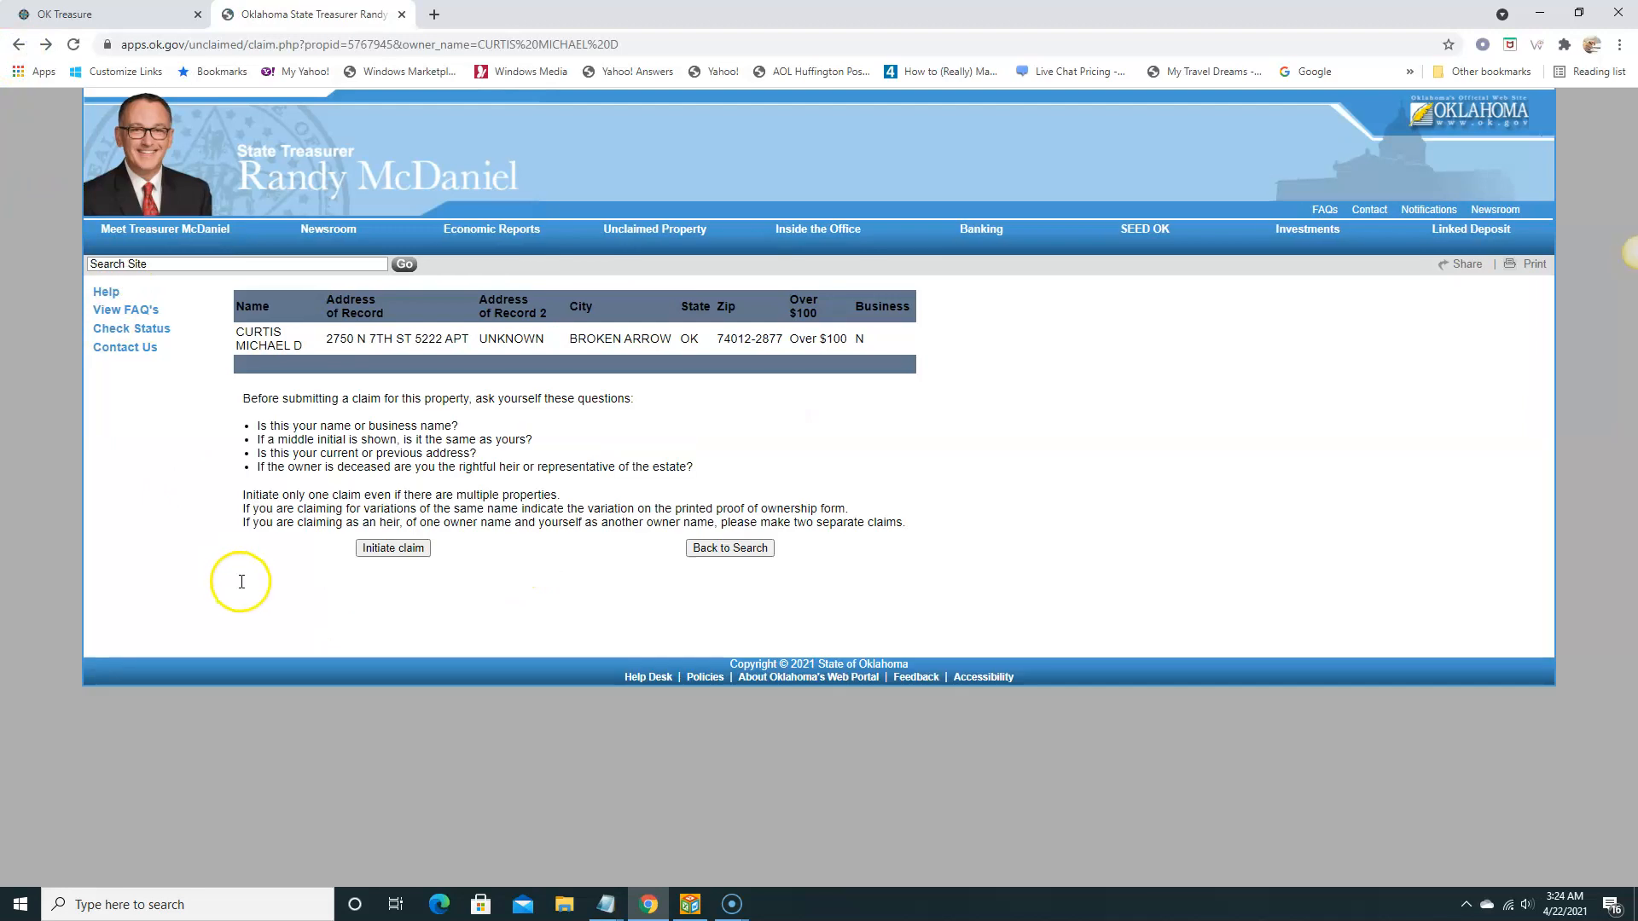
mouse_move(131, 327)
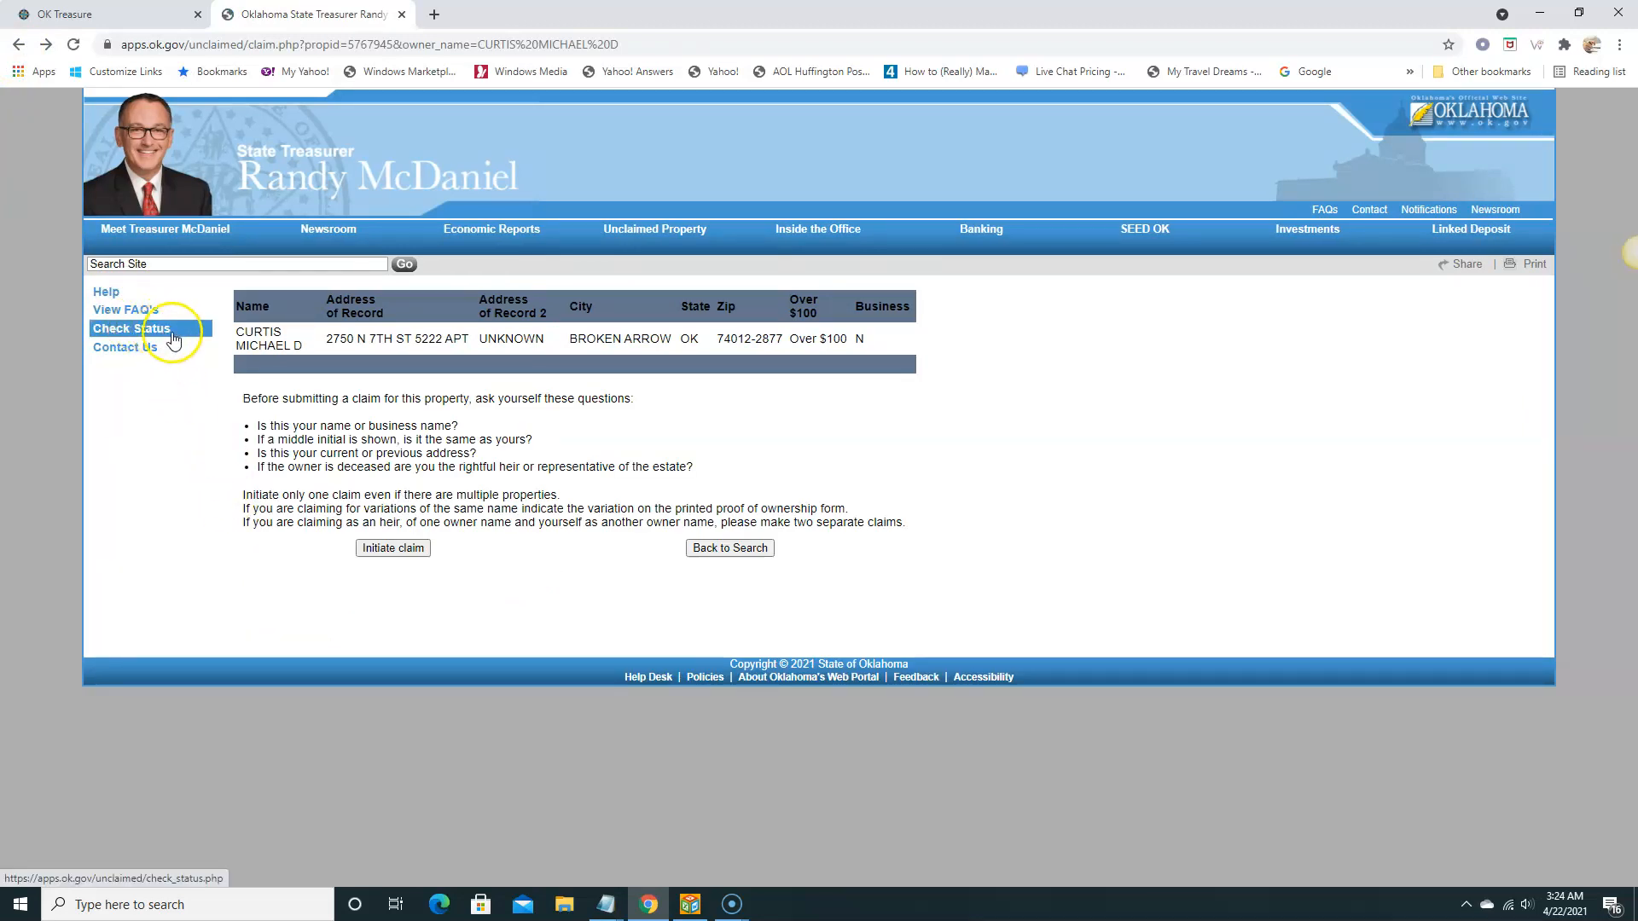
mouse_move(166, 363)
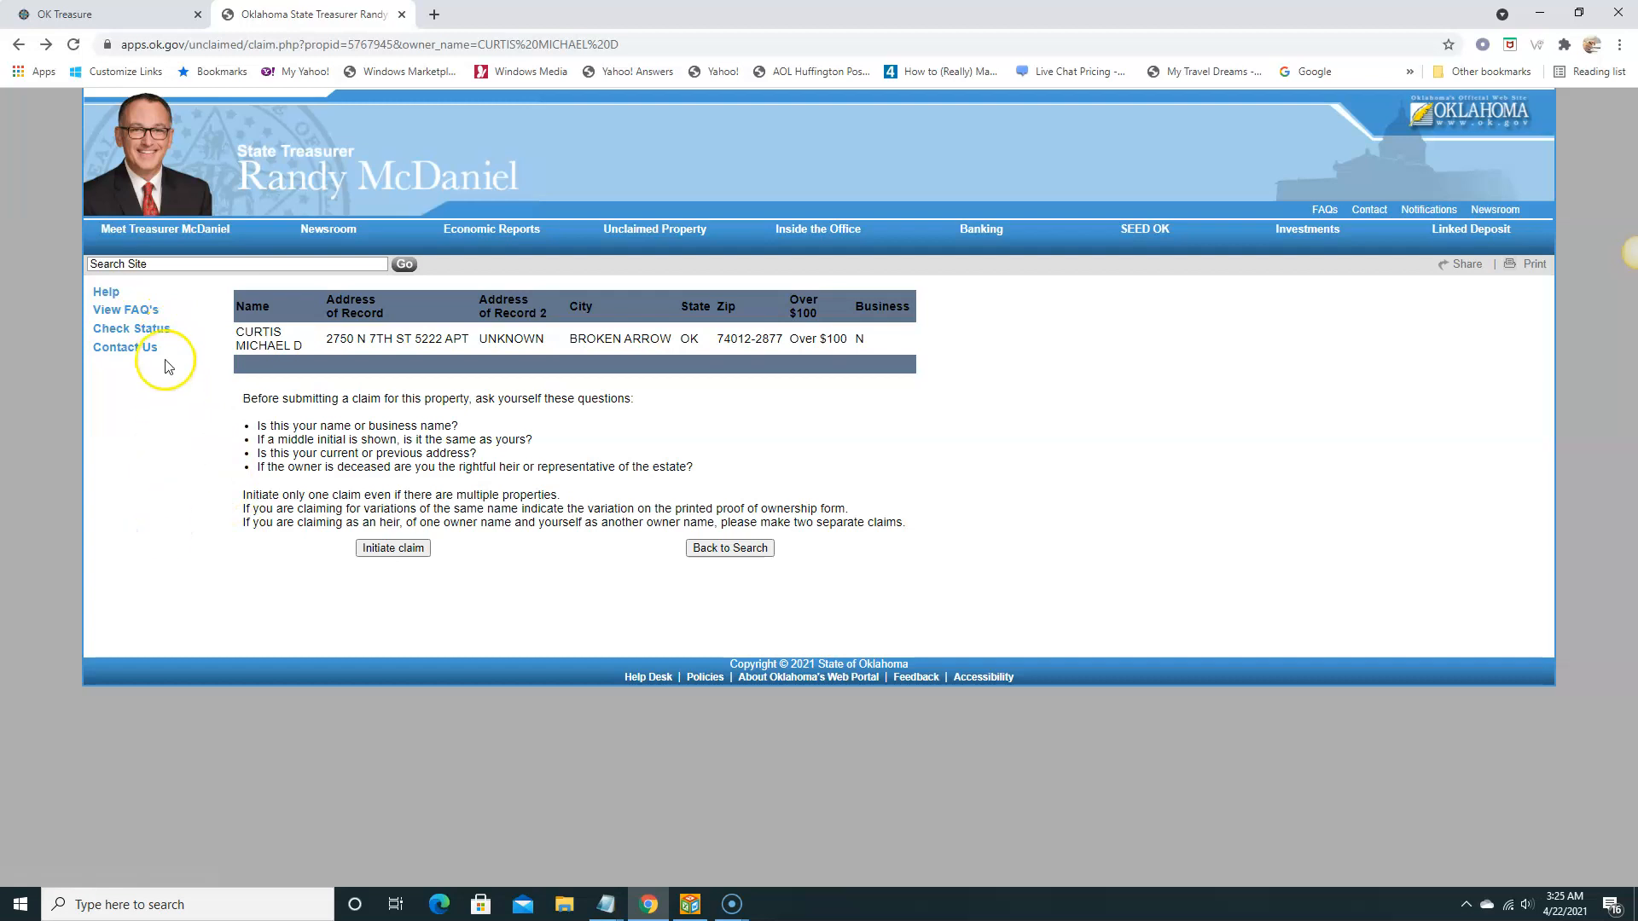
mouse_move(164, 478)
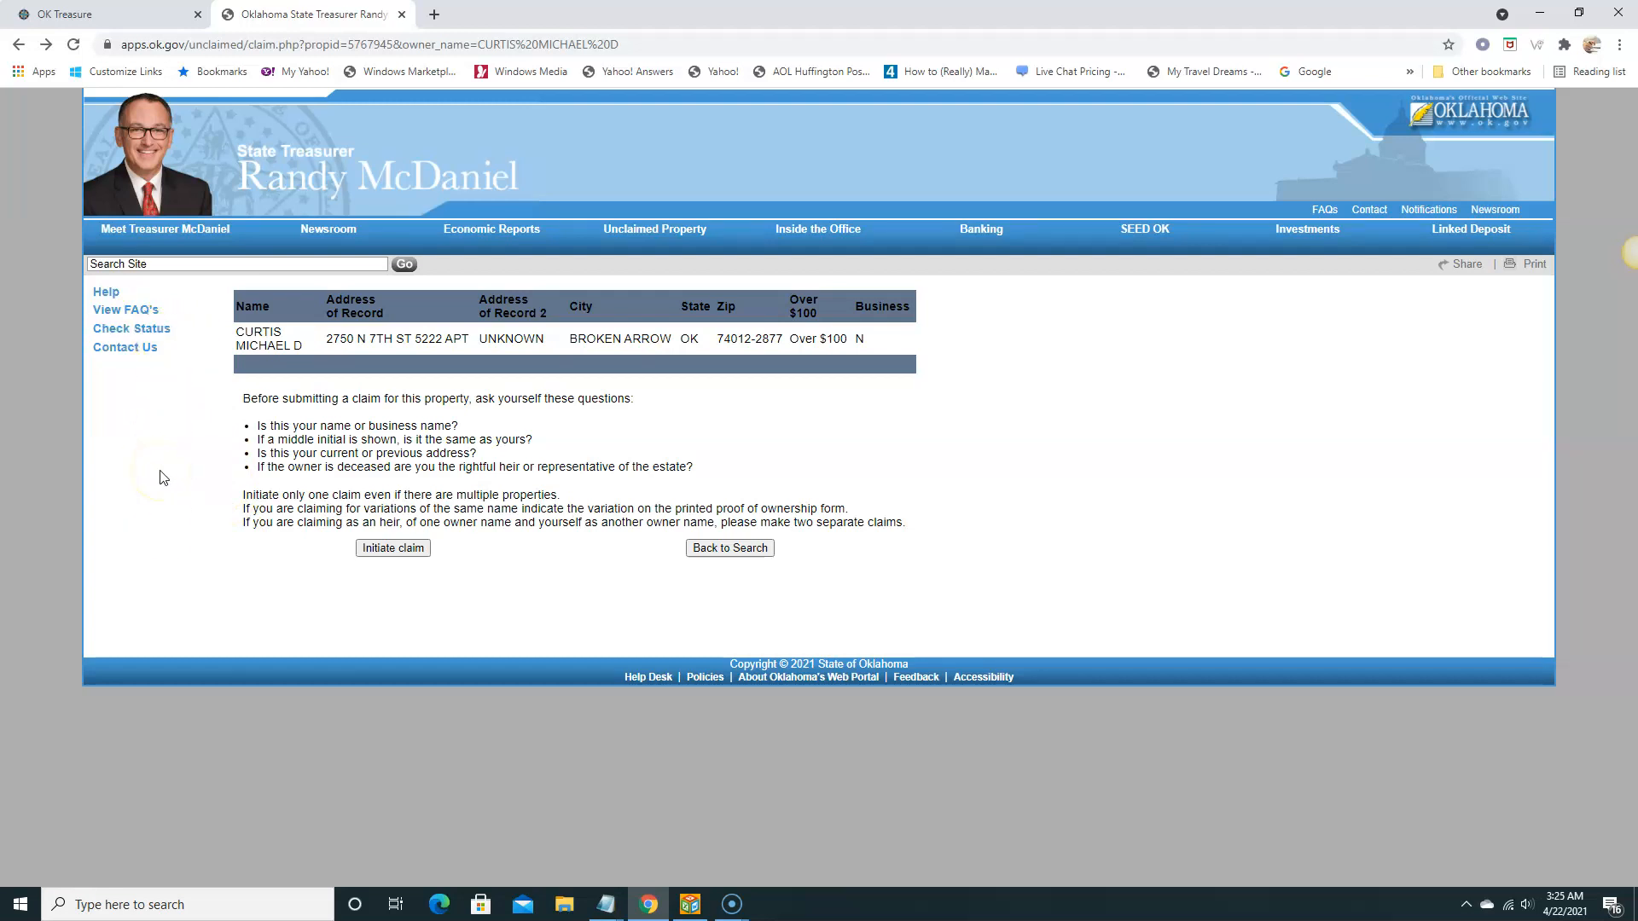
mouse_move(124, 308)
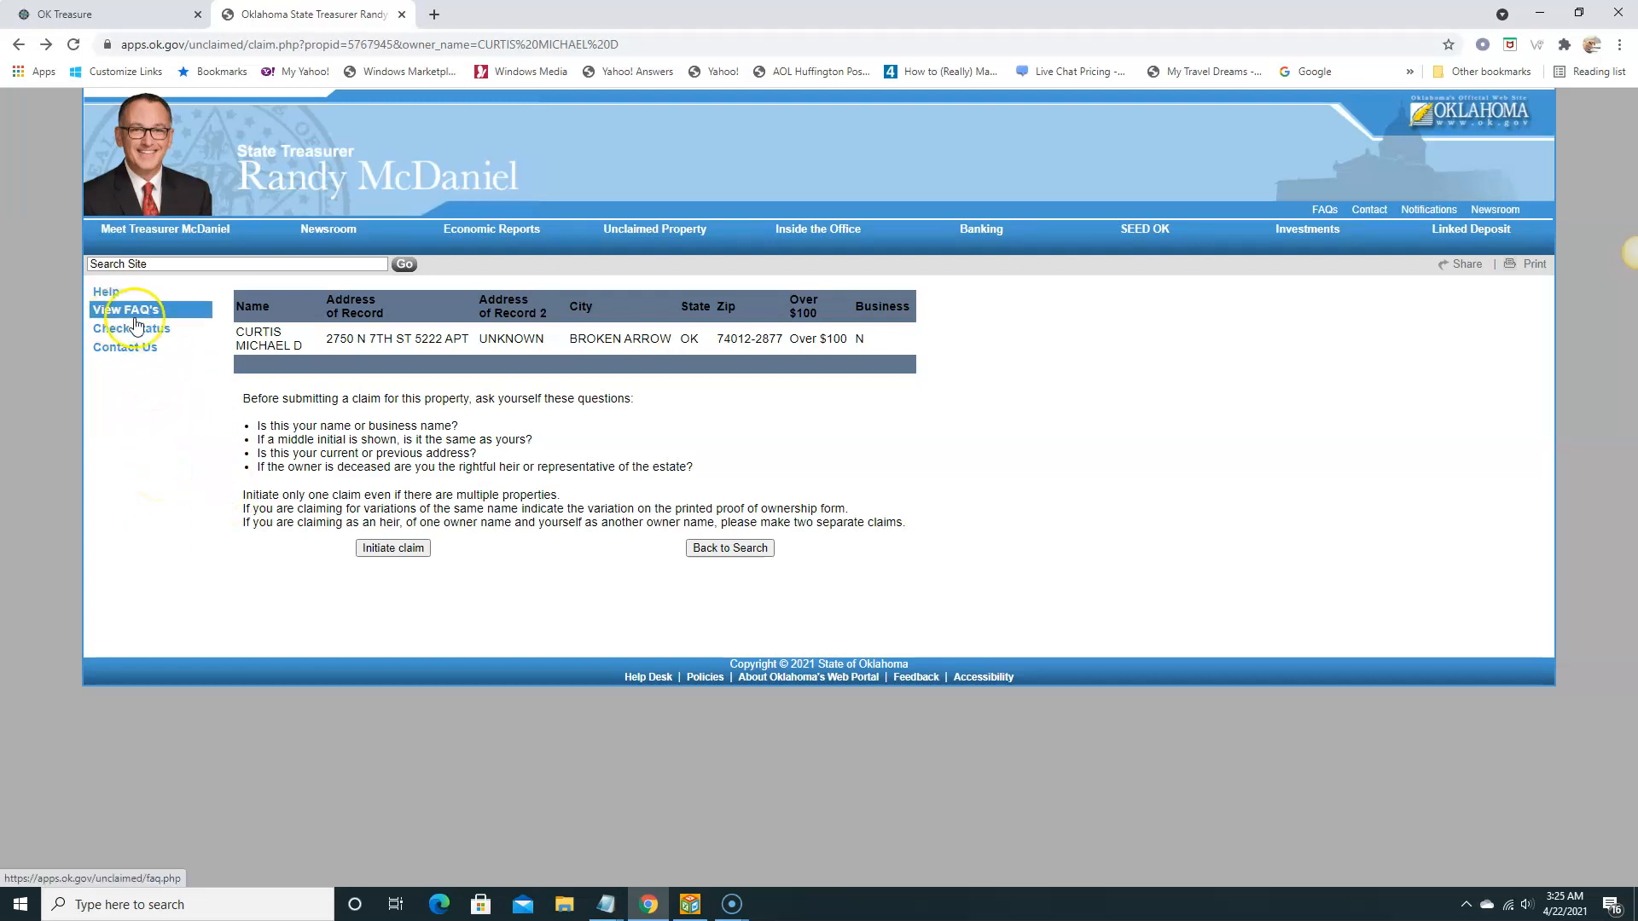
Visit the Check Status lookup, confirm I'm not a robot, and go back to the search form.
left_click(131, 328)
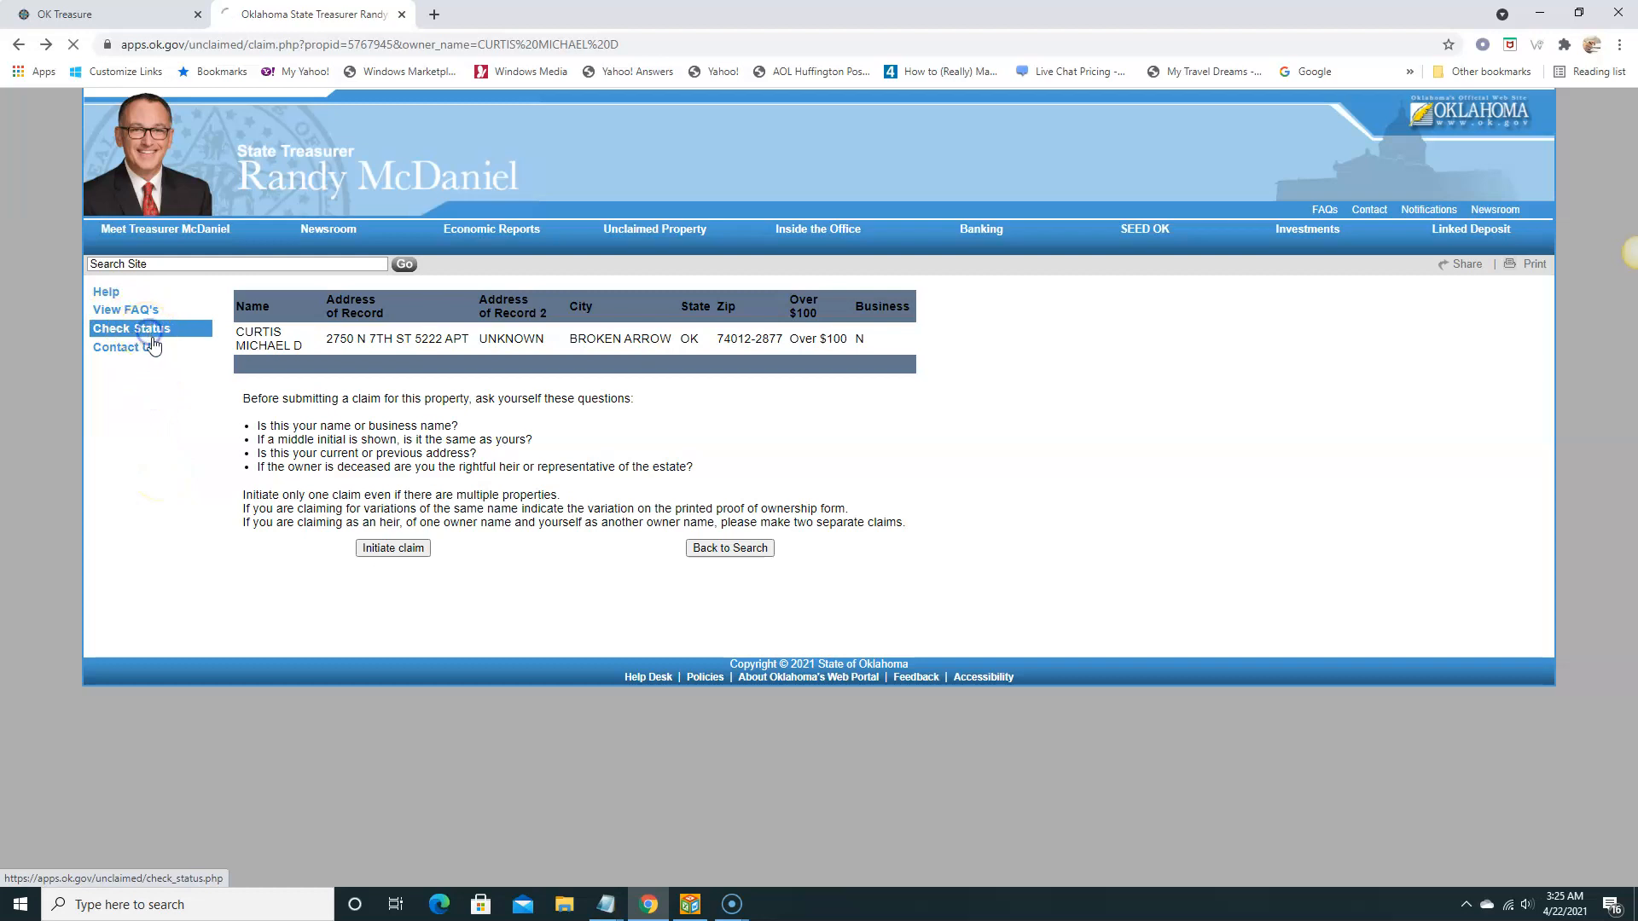
left_click(131, 328)
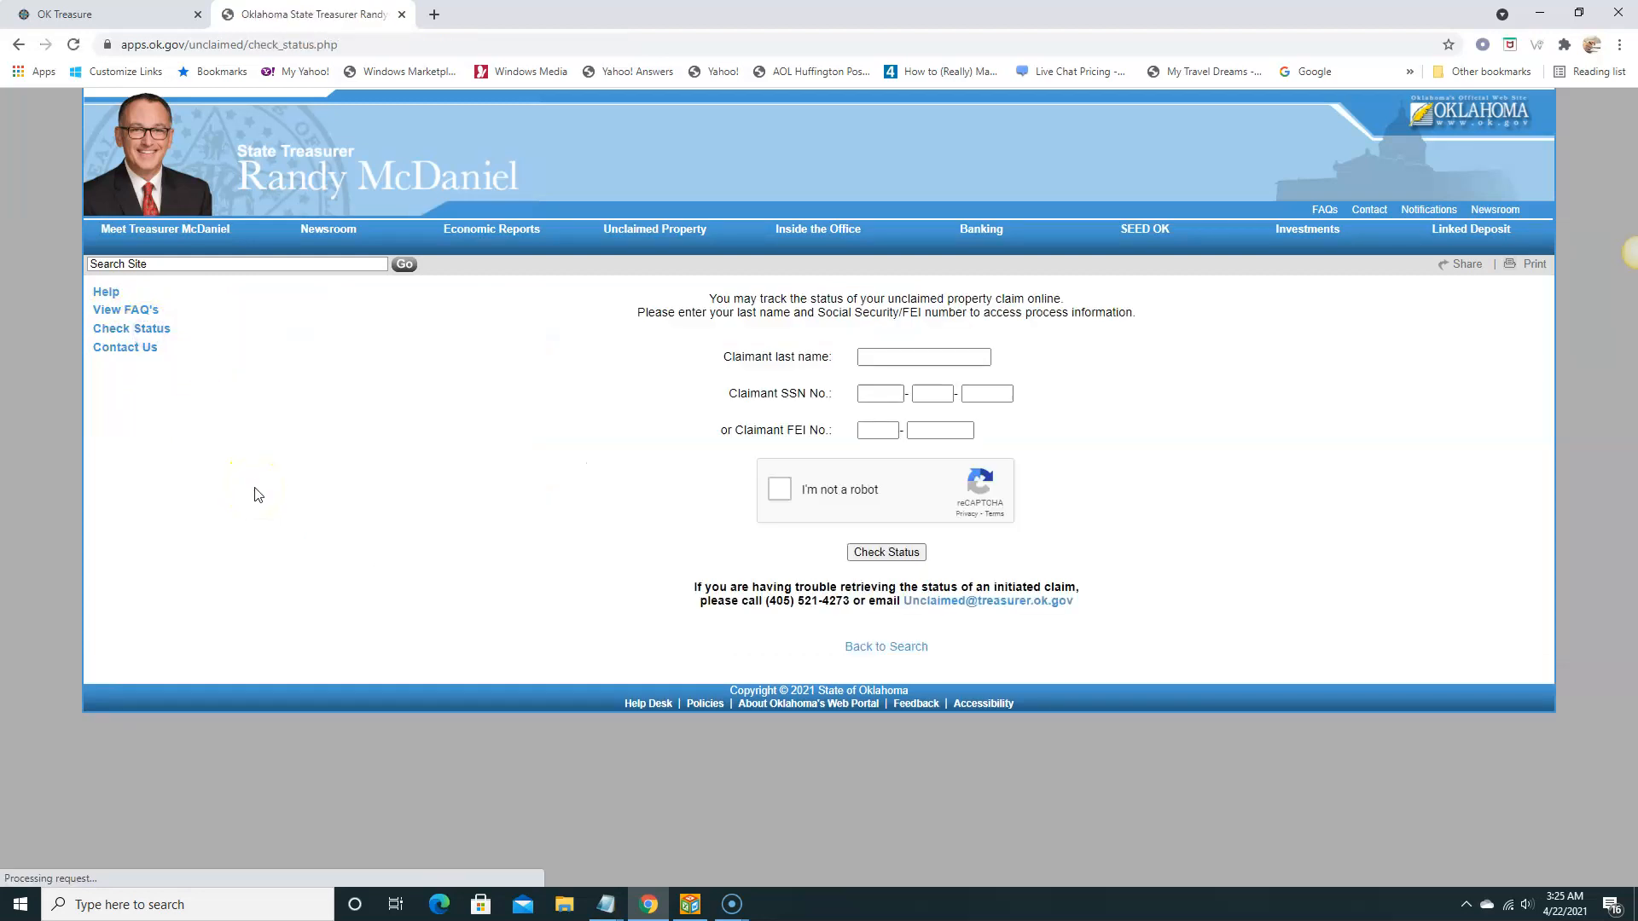
mouse_move(848, 377)
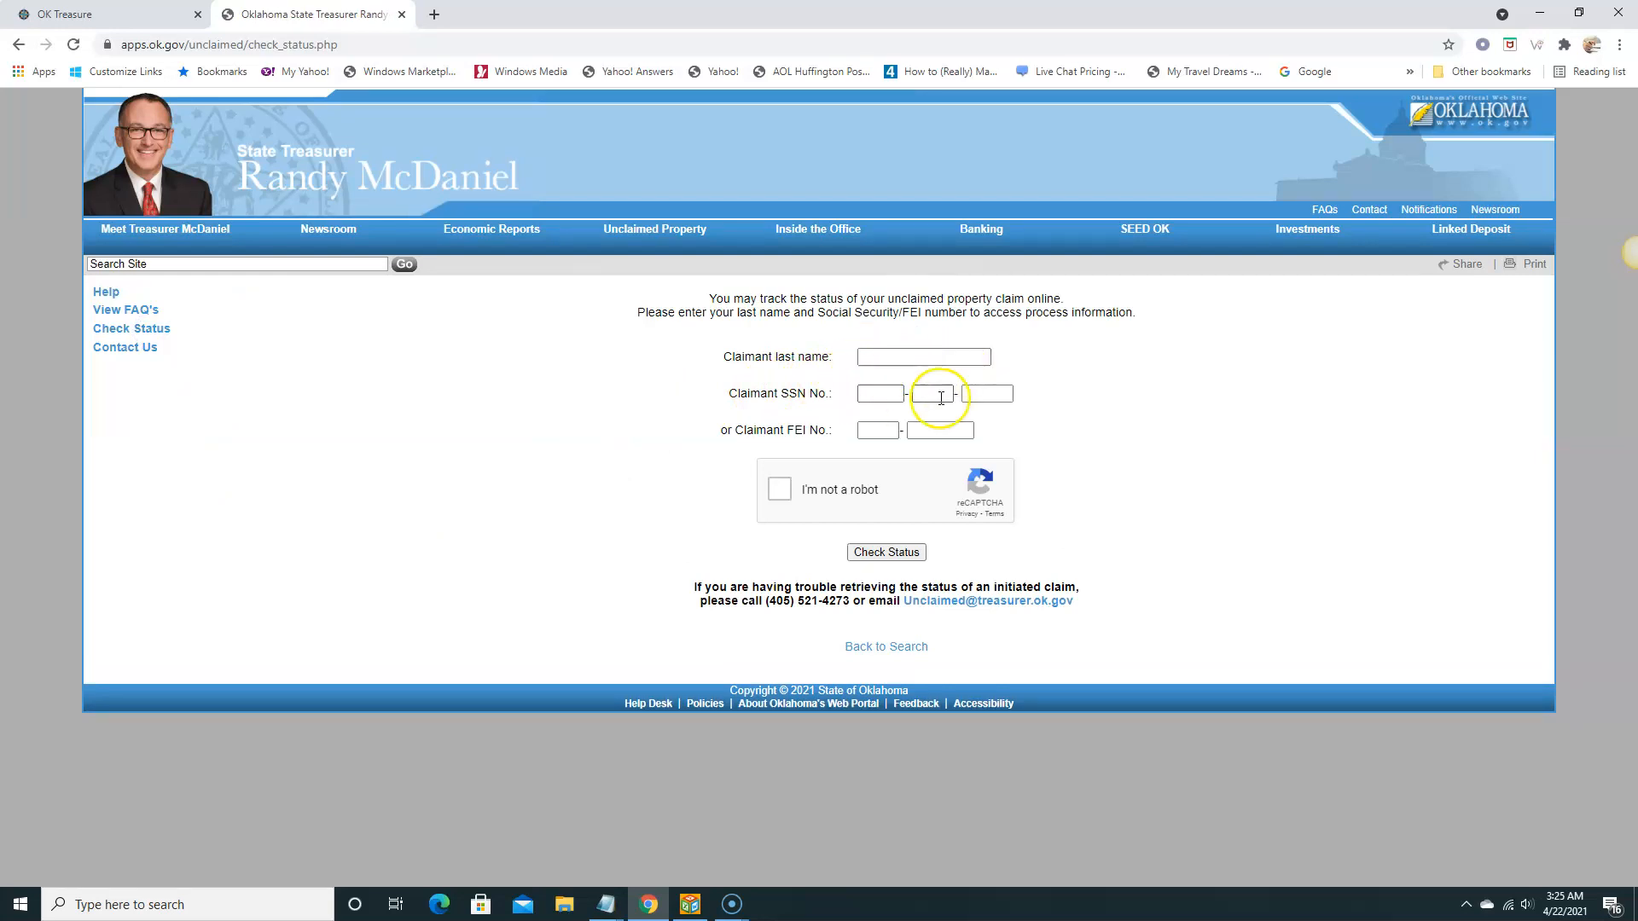
left_click(939, 430)
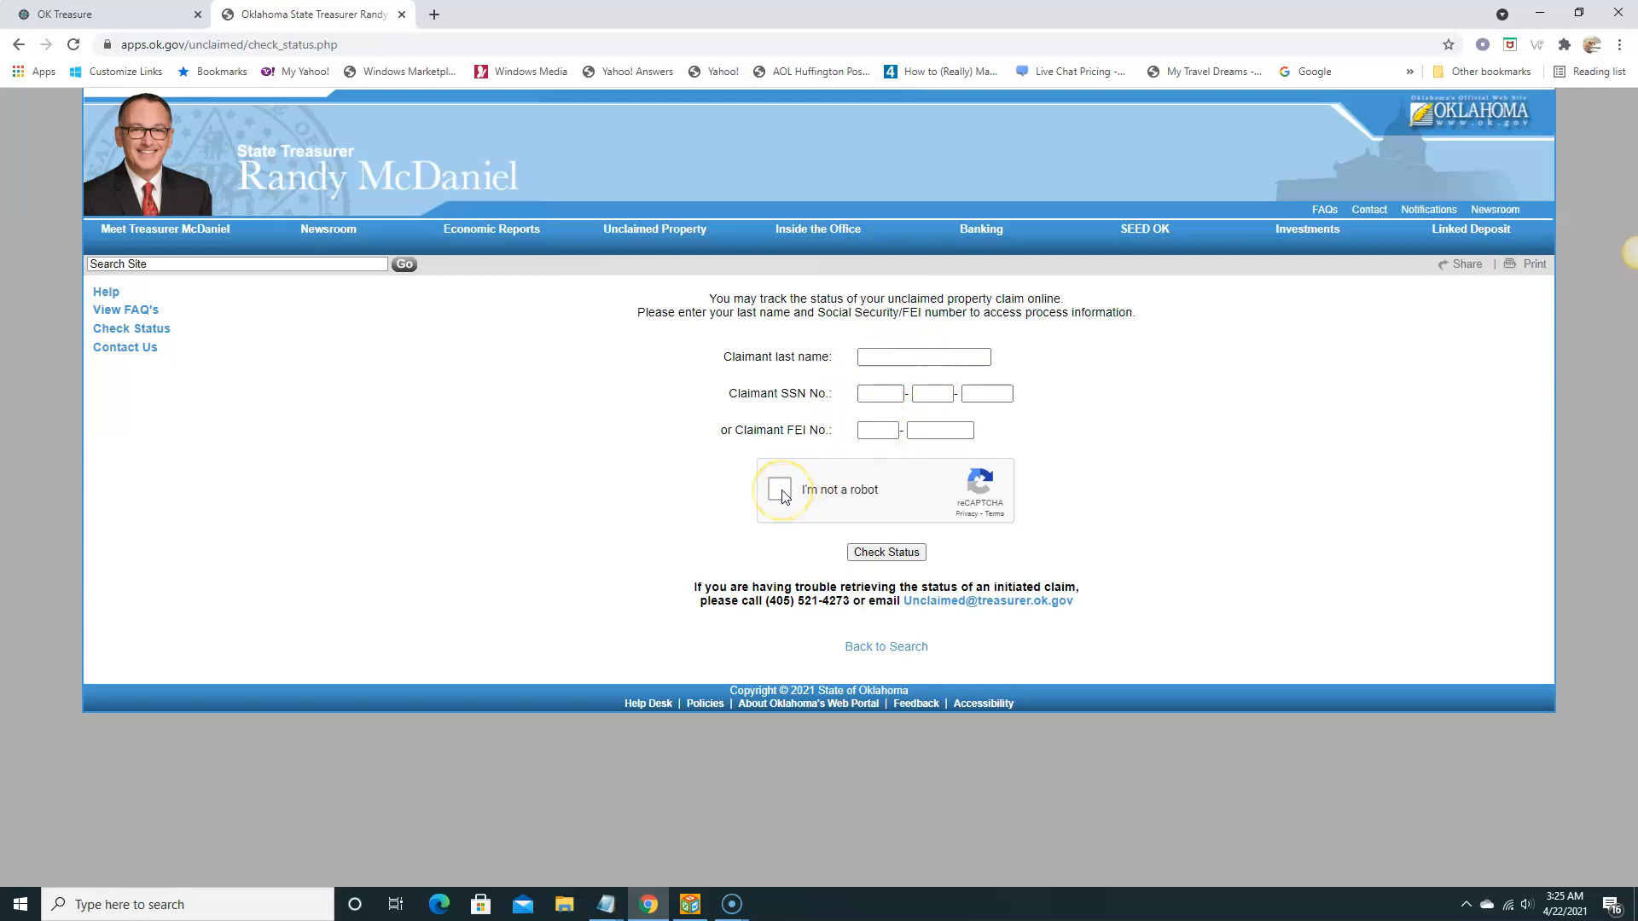
left_click(778, 489)
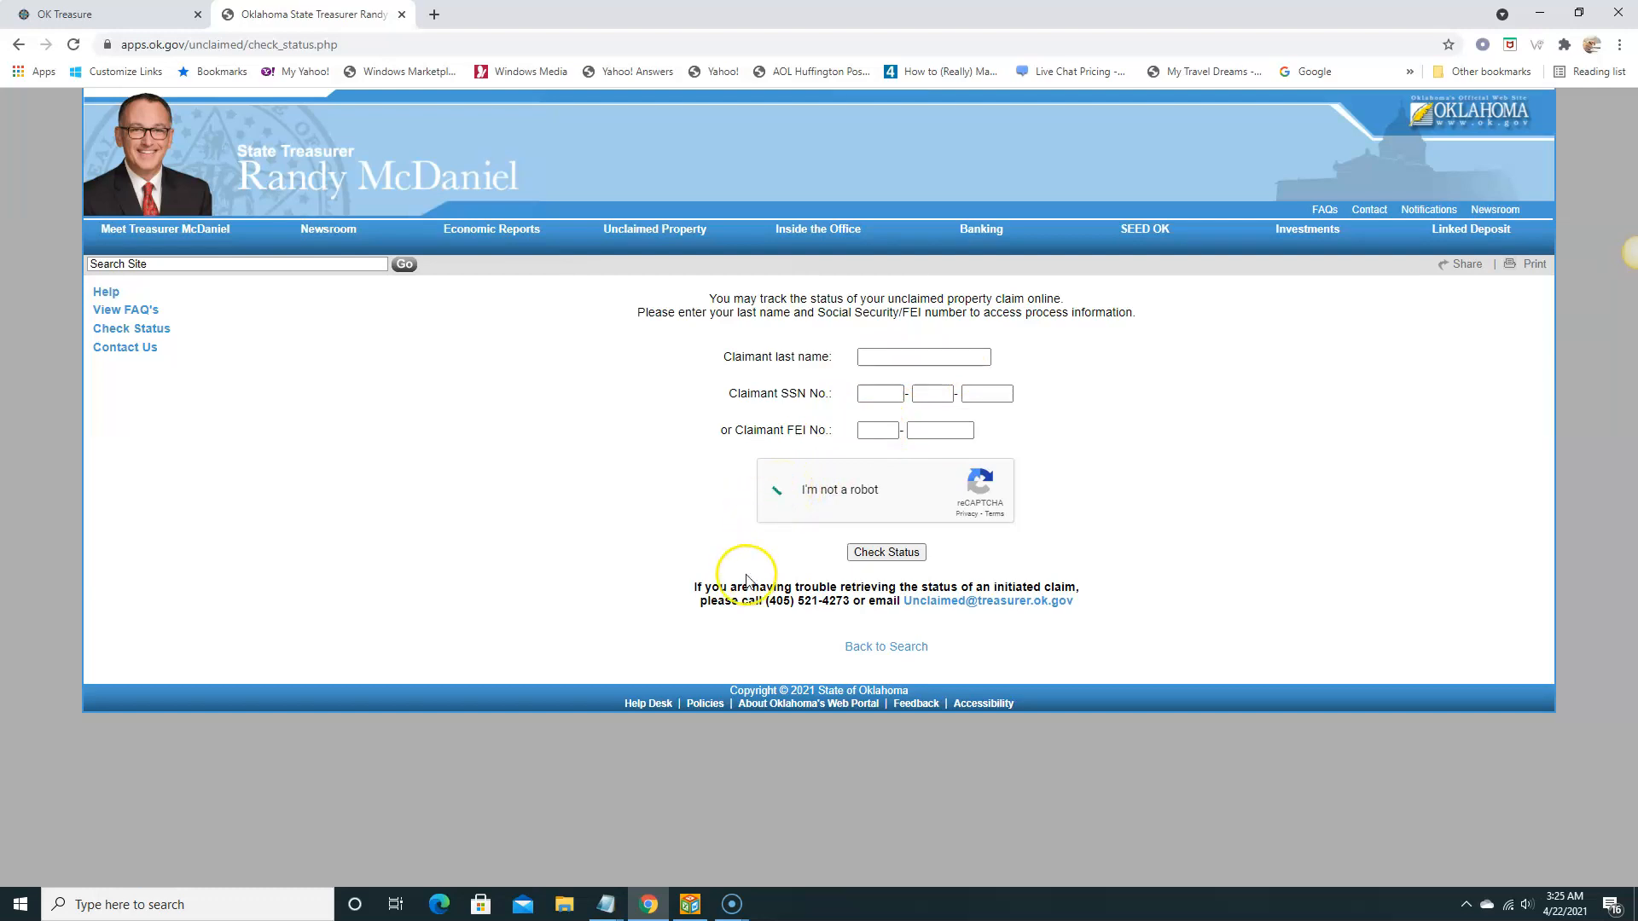
left_click(783, 490)
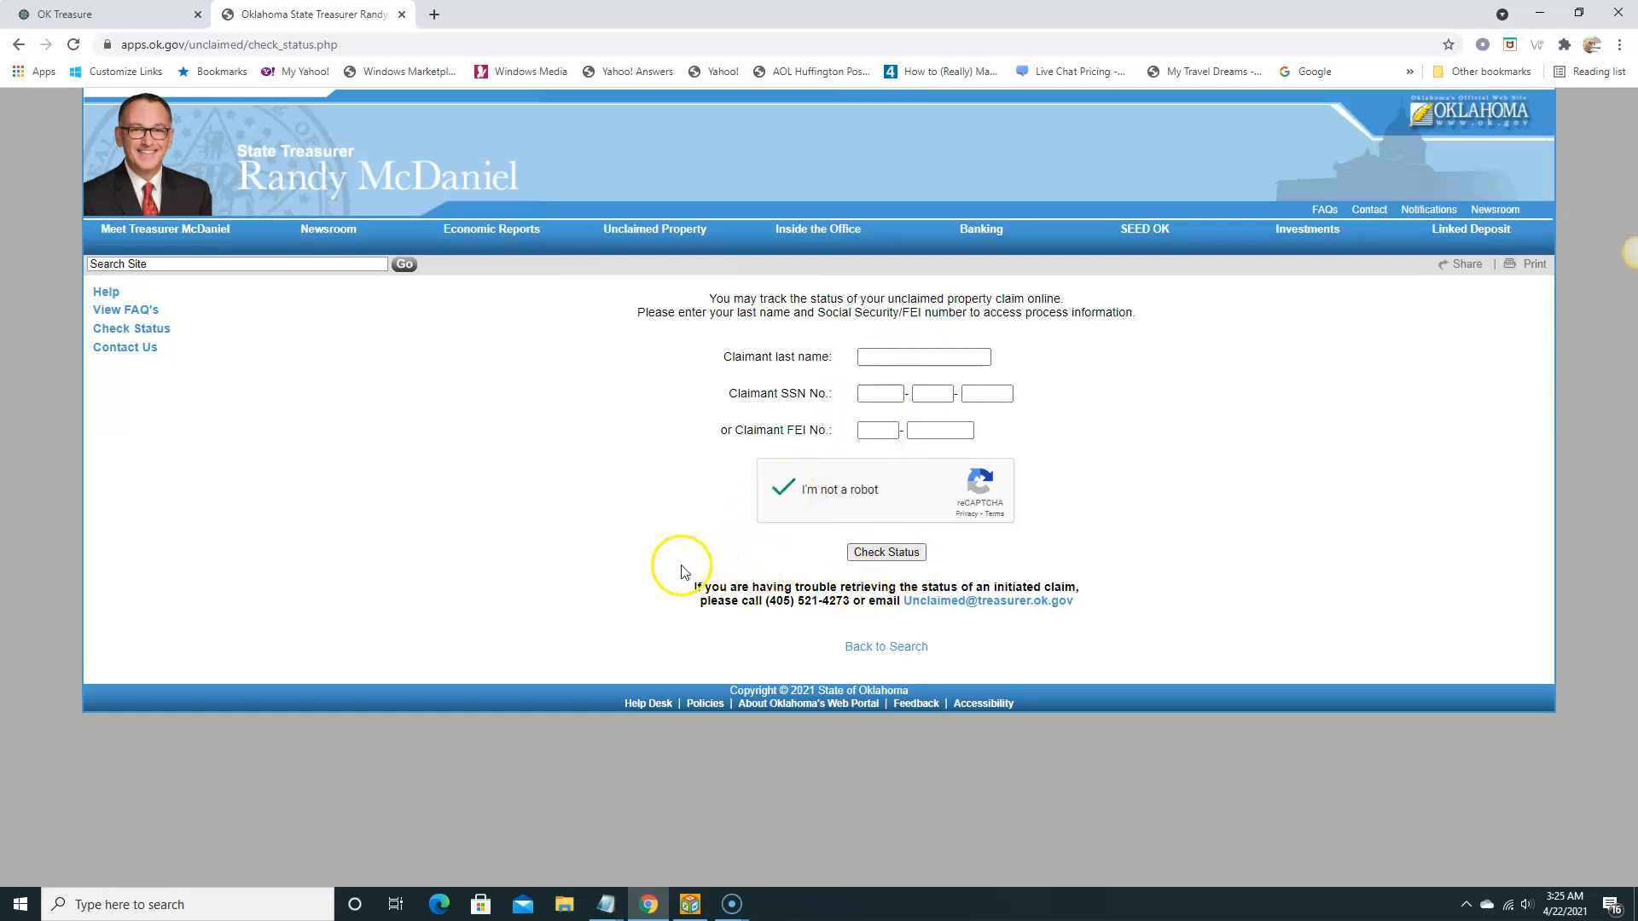
mouse_move(788, 640)
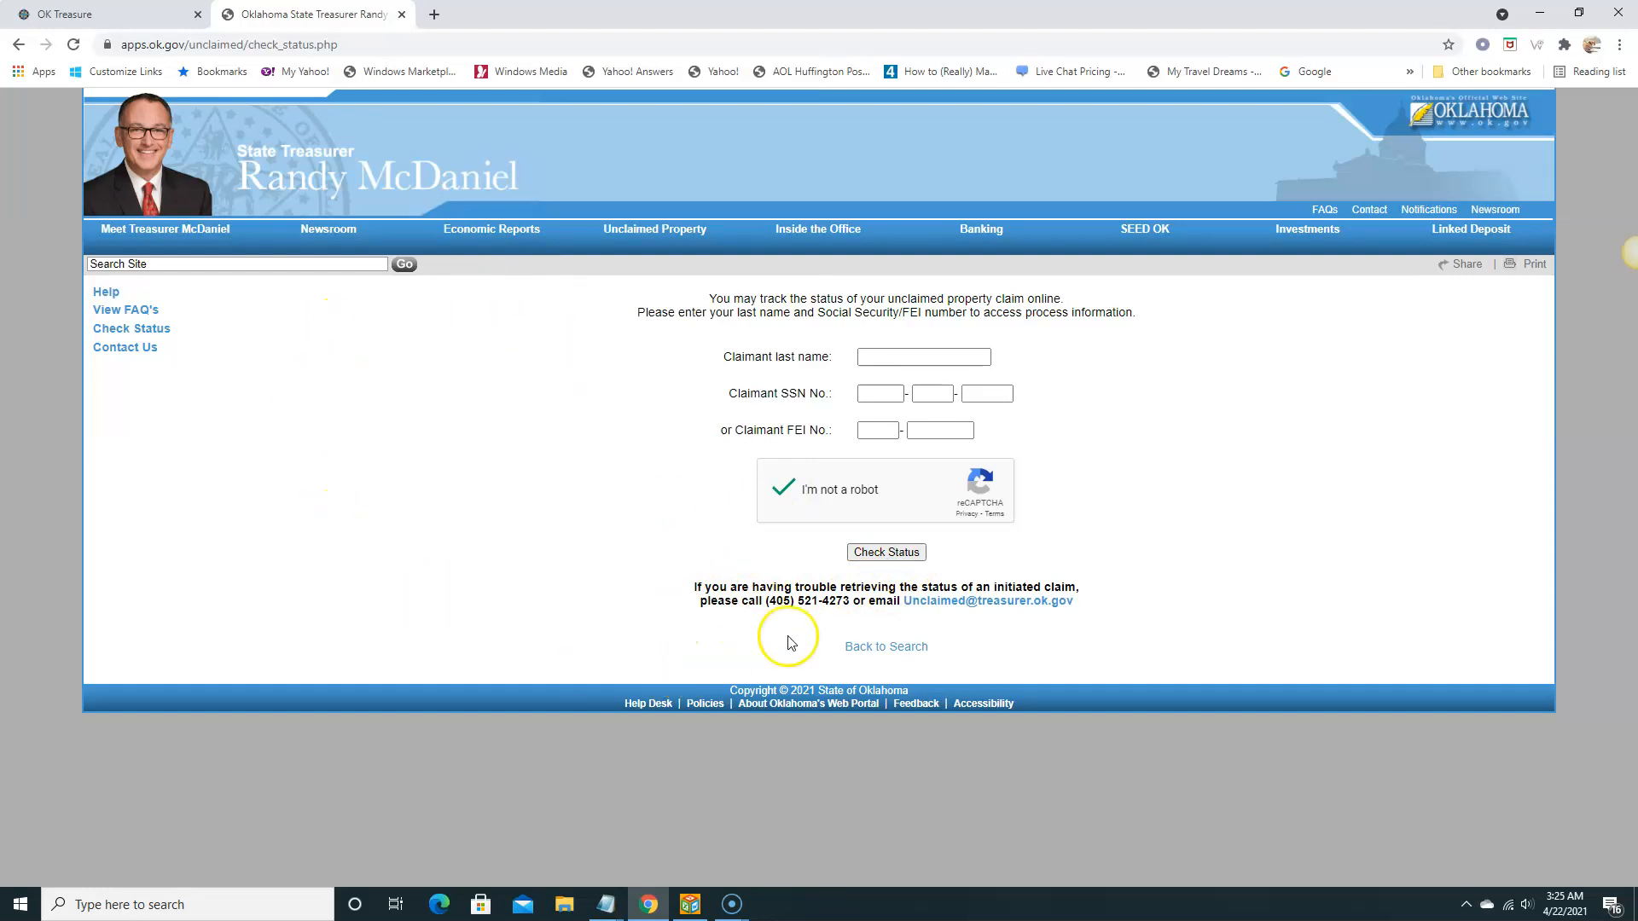
mouse_move(872, 616)
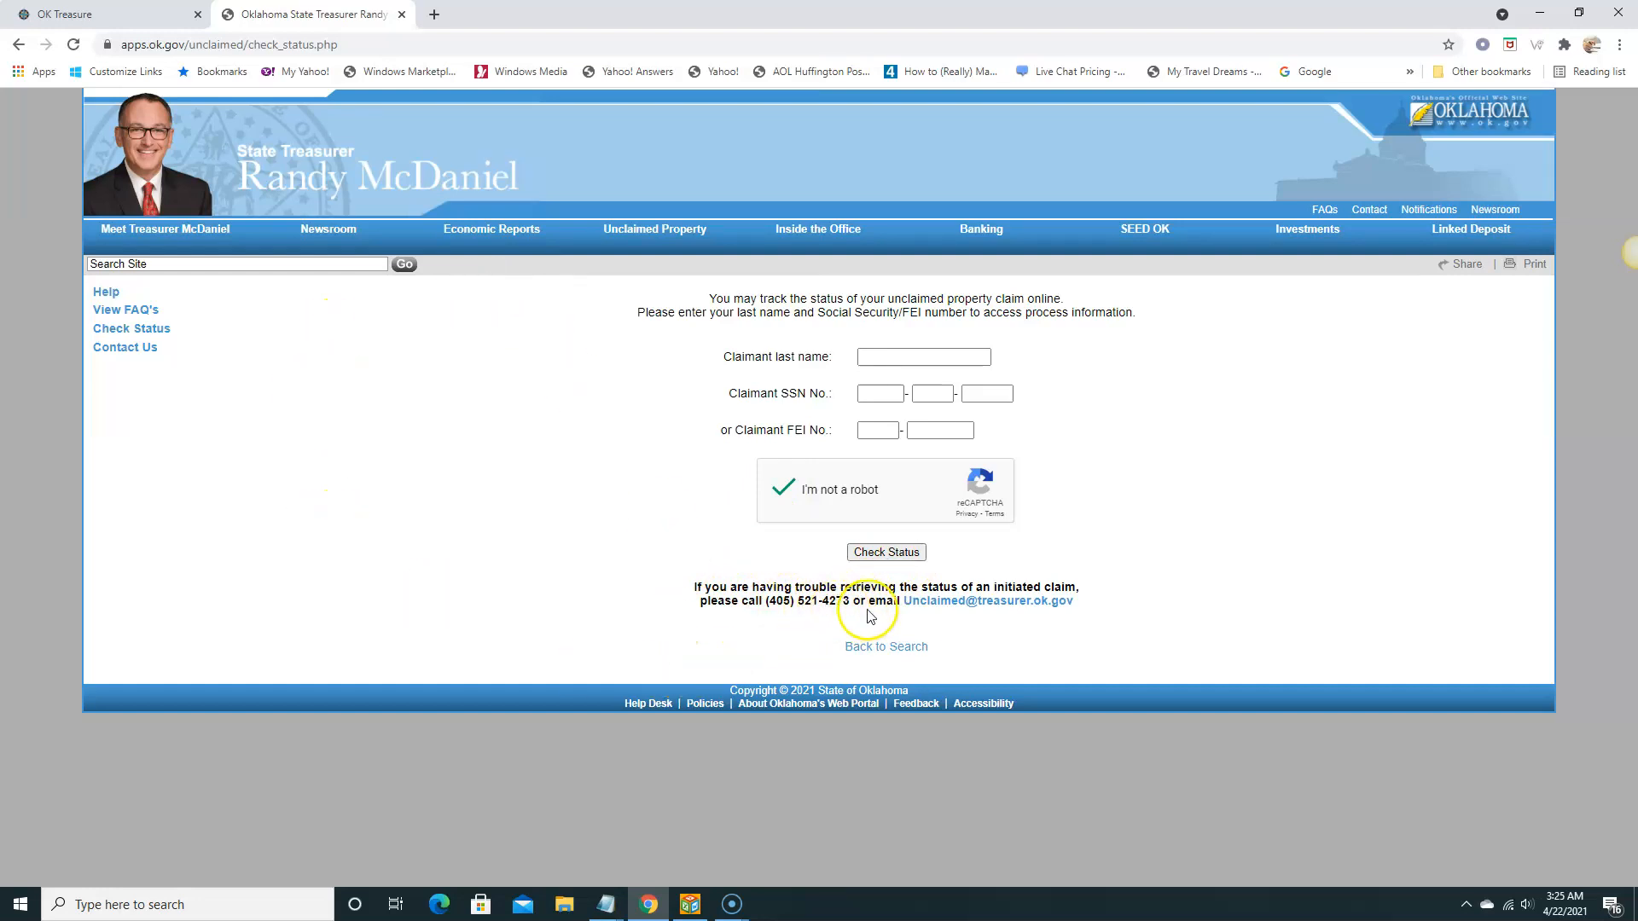
mouse_move(440, 604)
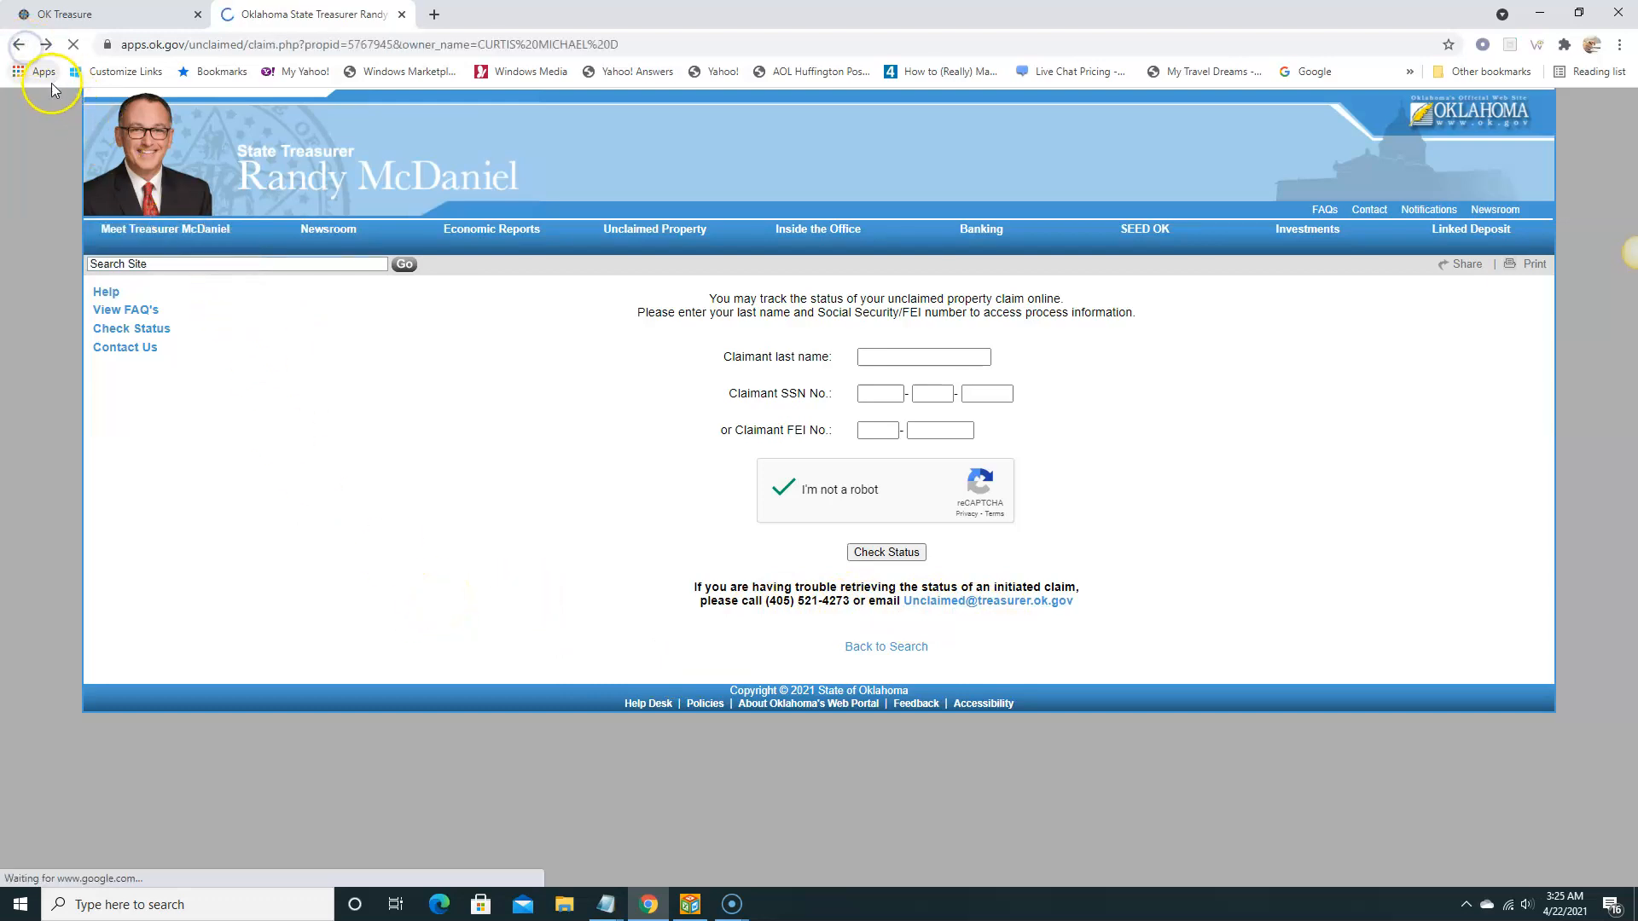
left_click(18, 44)
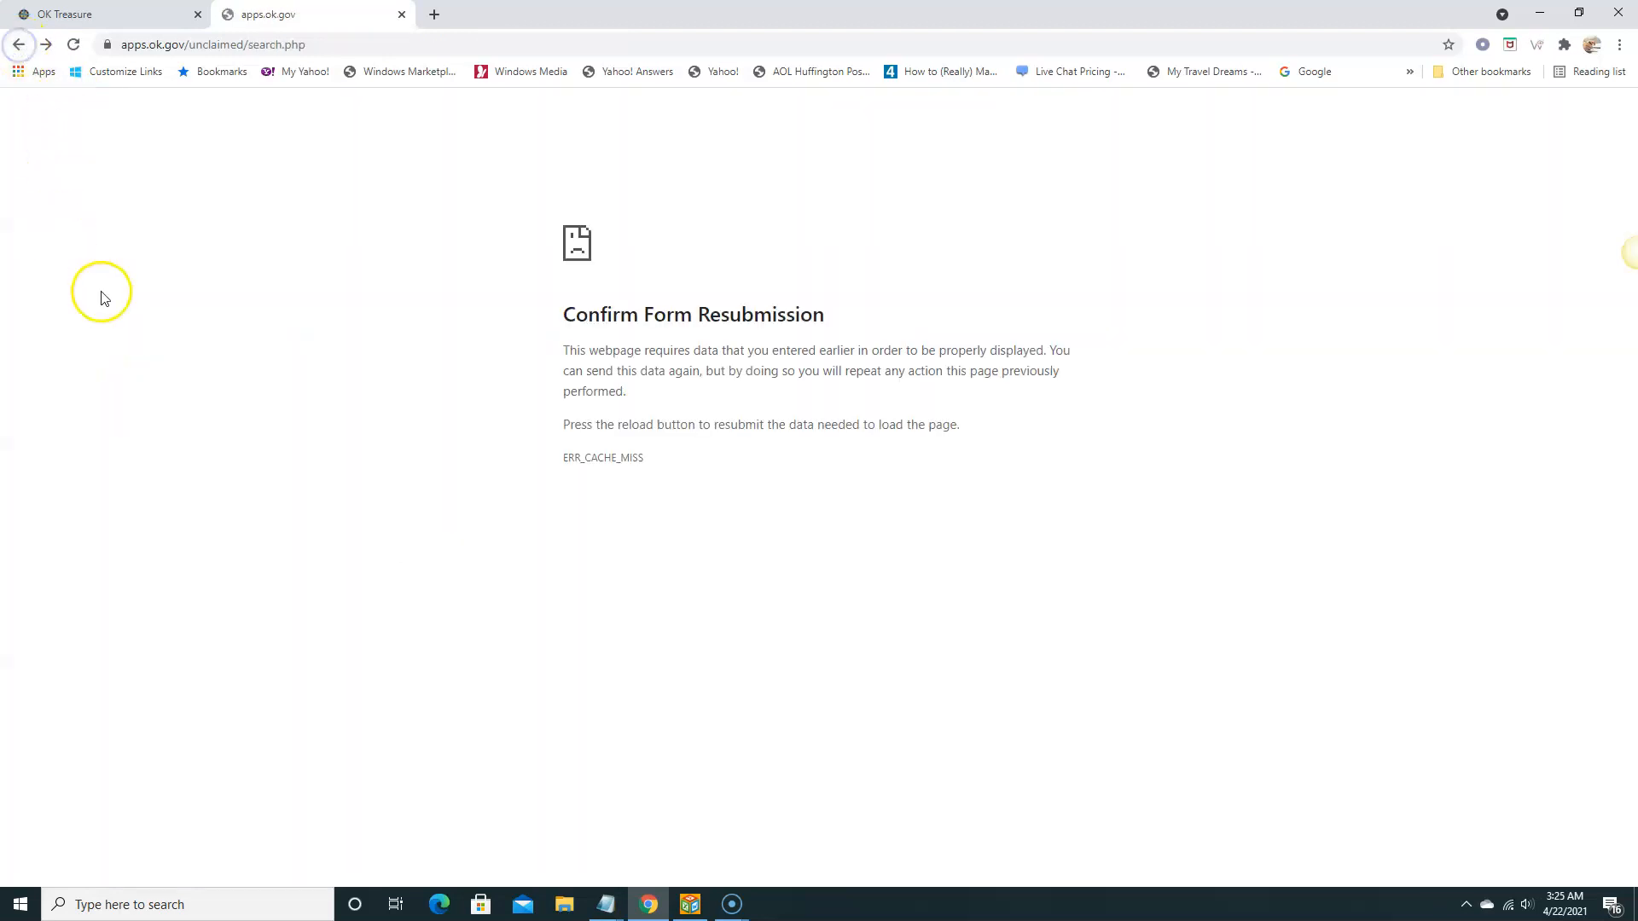
left_click(17, 45)
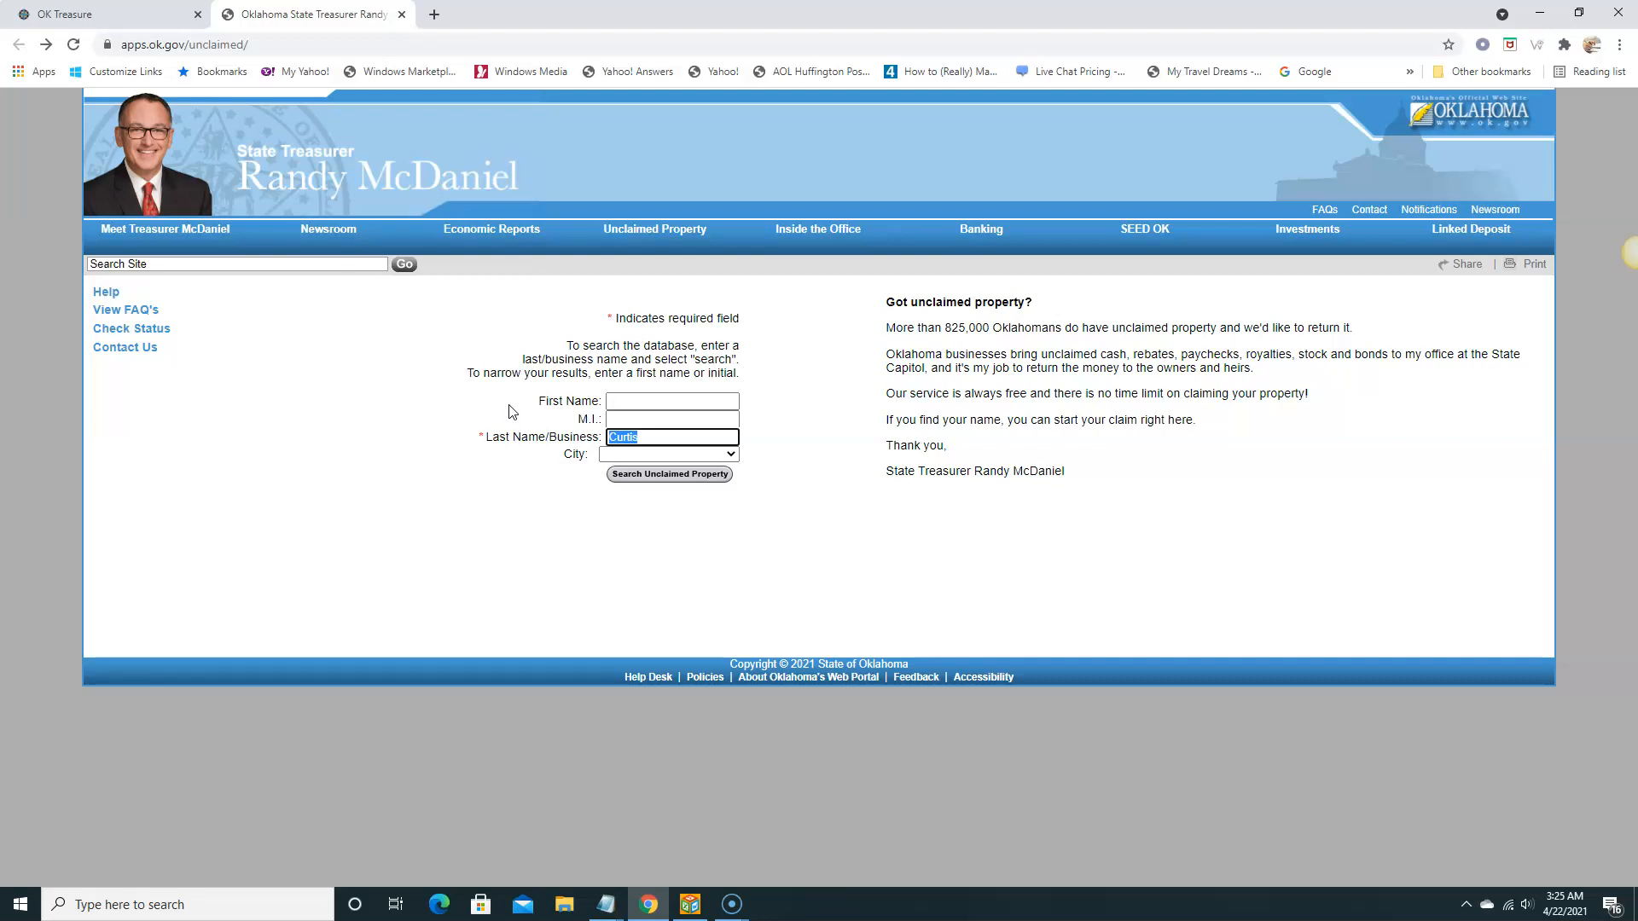
Search surname Fuller alone (797 matches, too many to list) and return to the search form.
type("fuller")
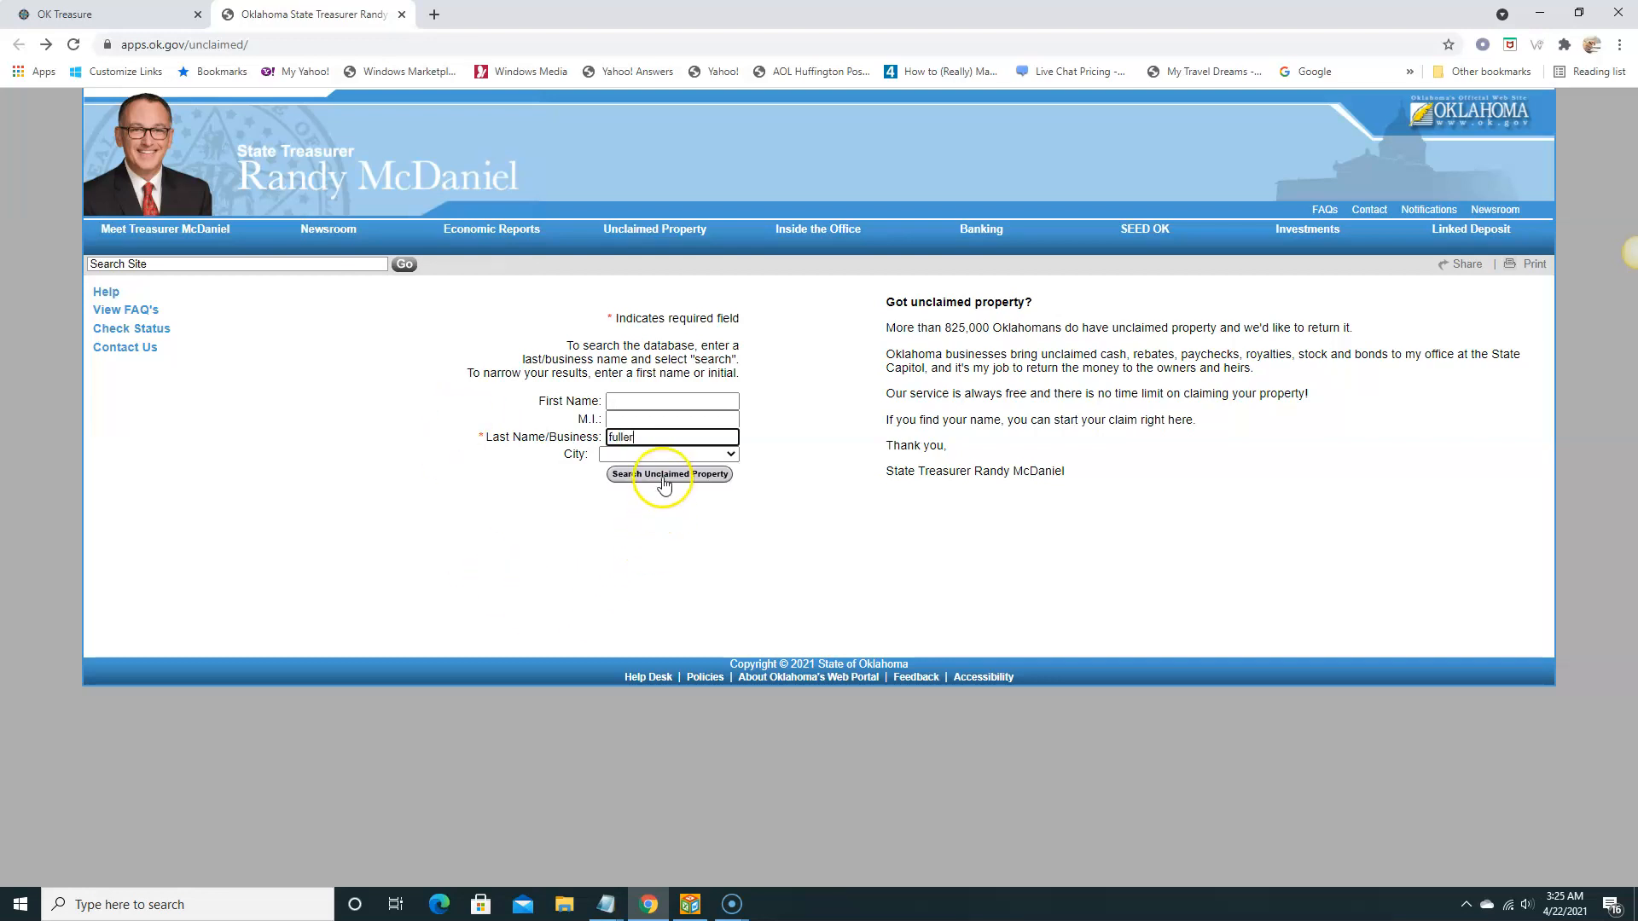
left_click(669, 474)
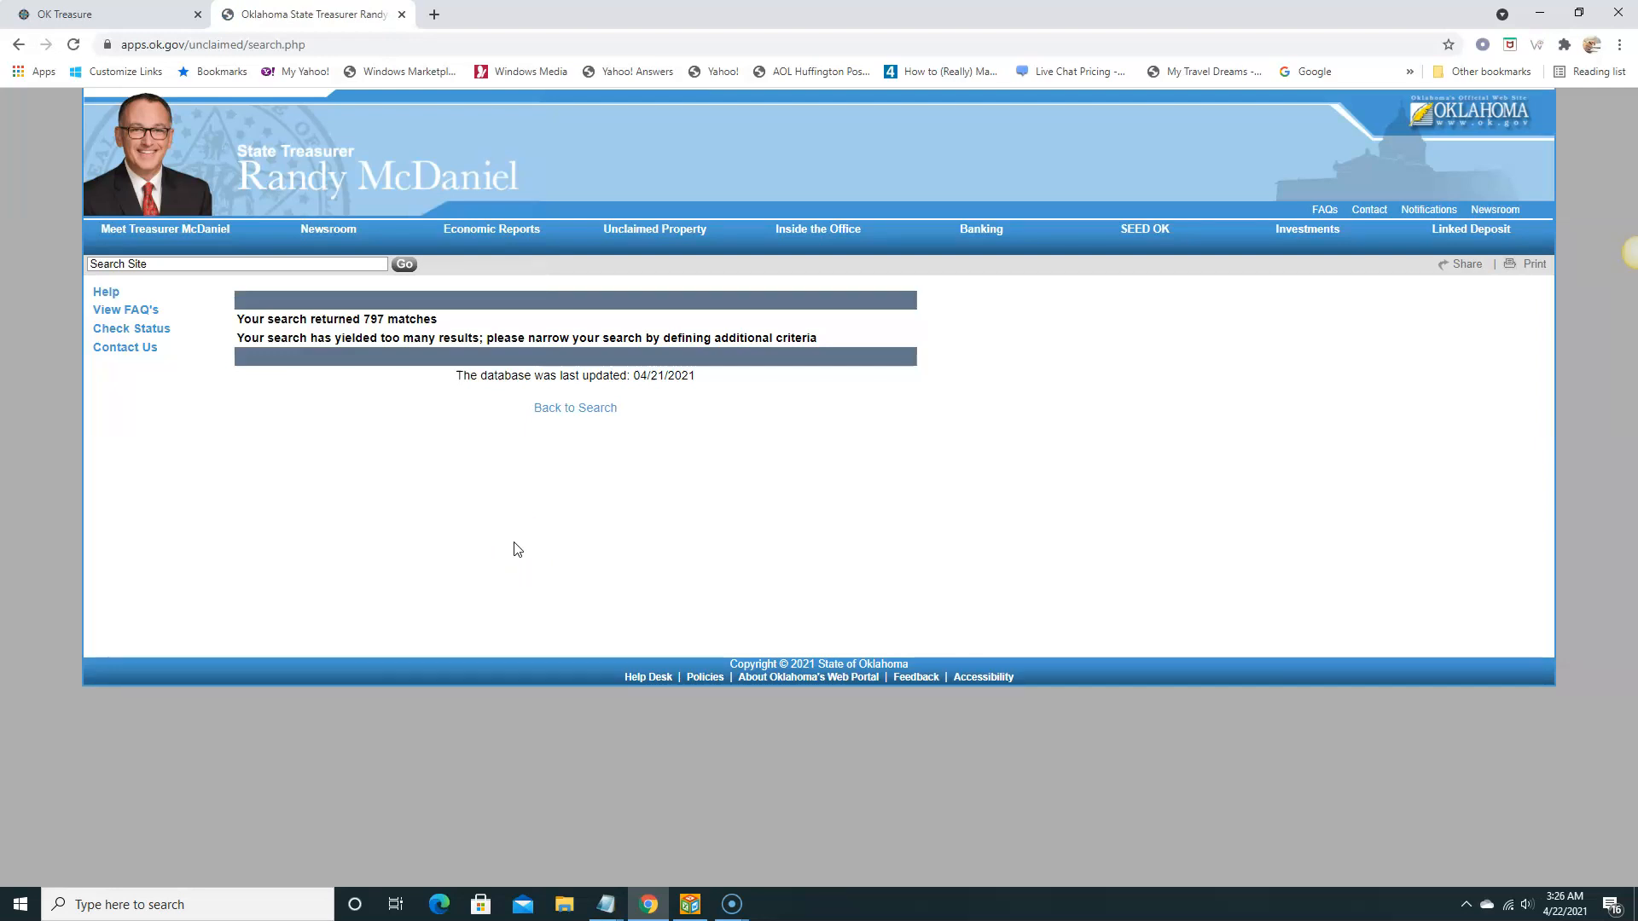
mouse_move(542, 483)
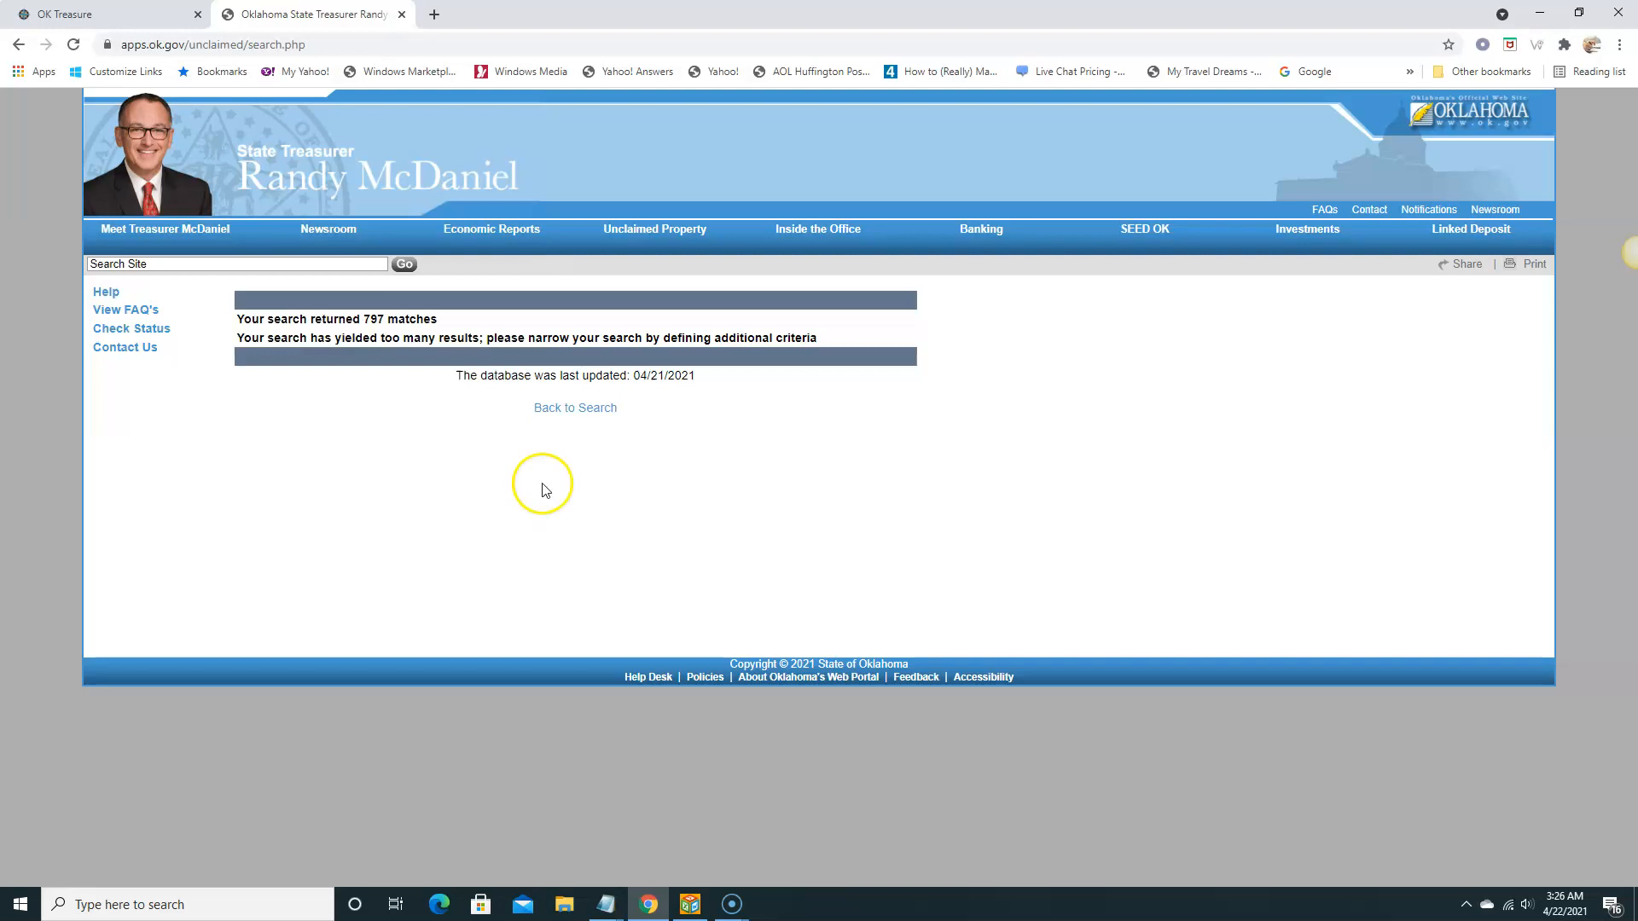
mouse_move(375, 340)
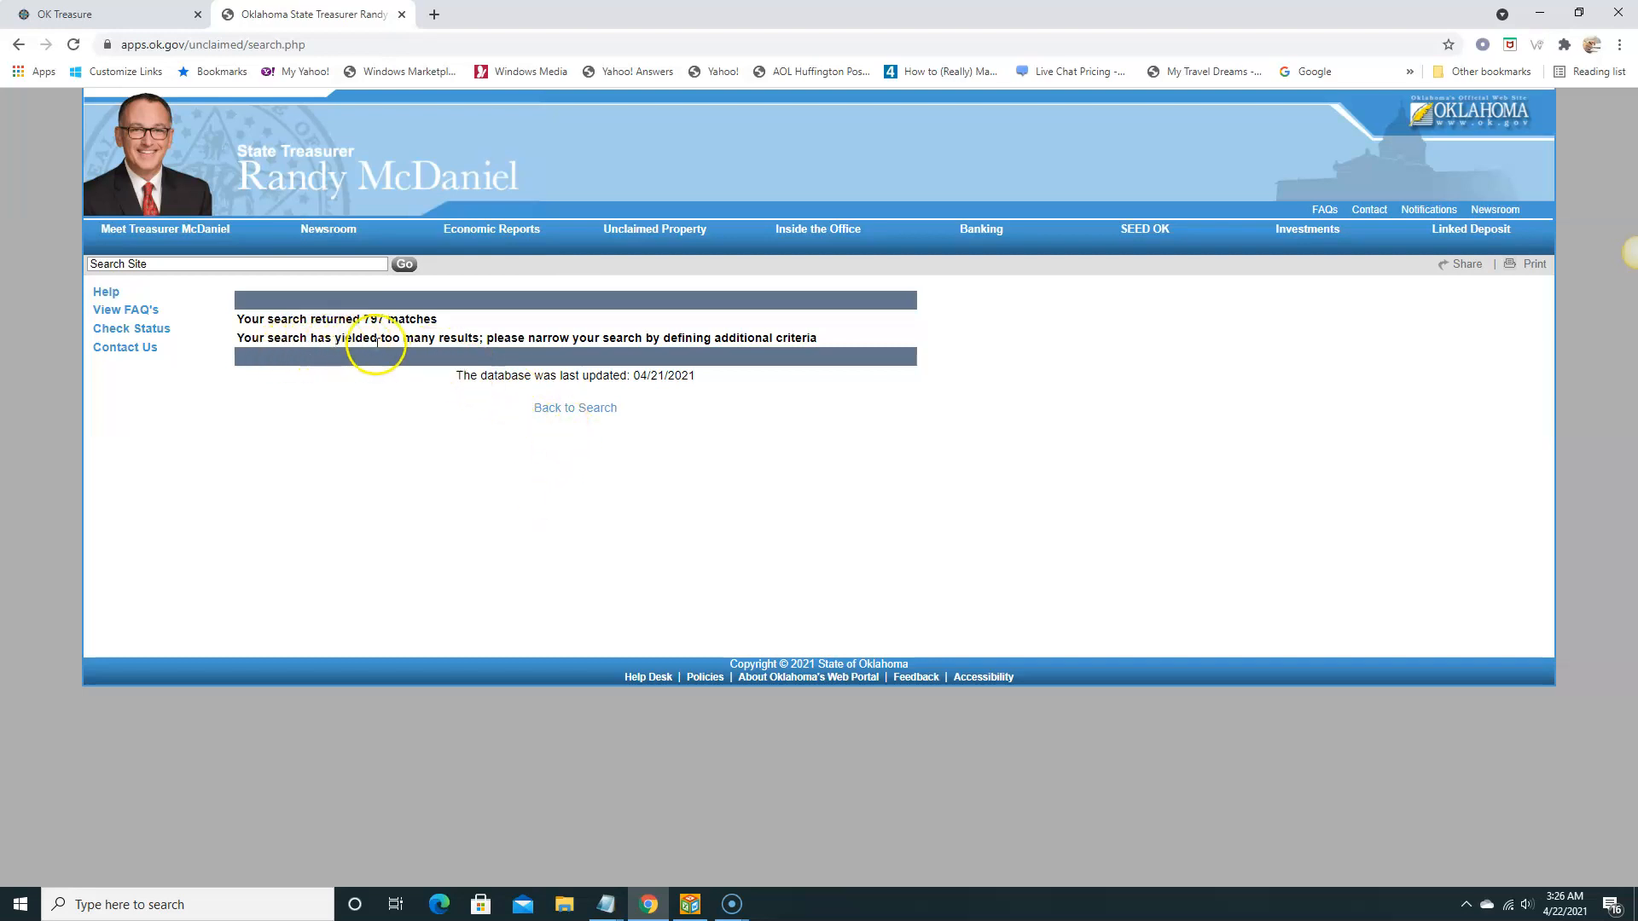
mouse_move(587, 355)
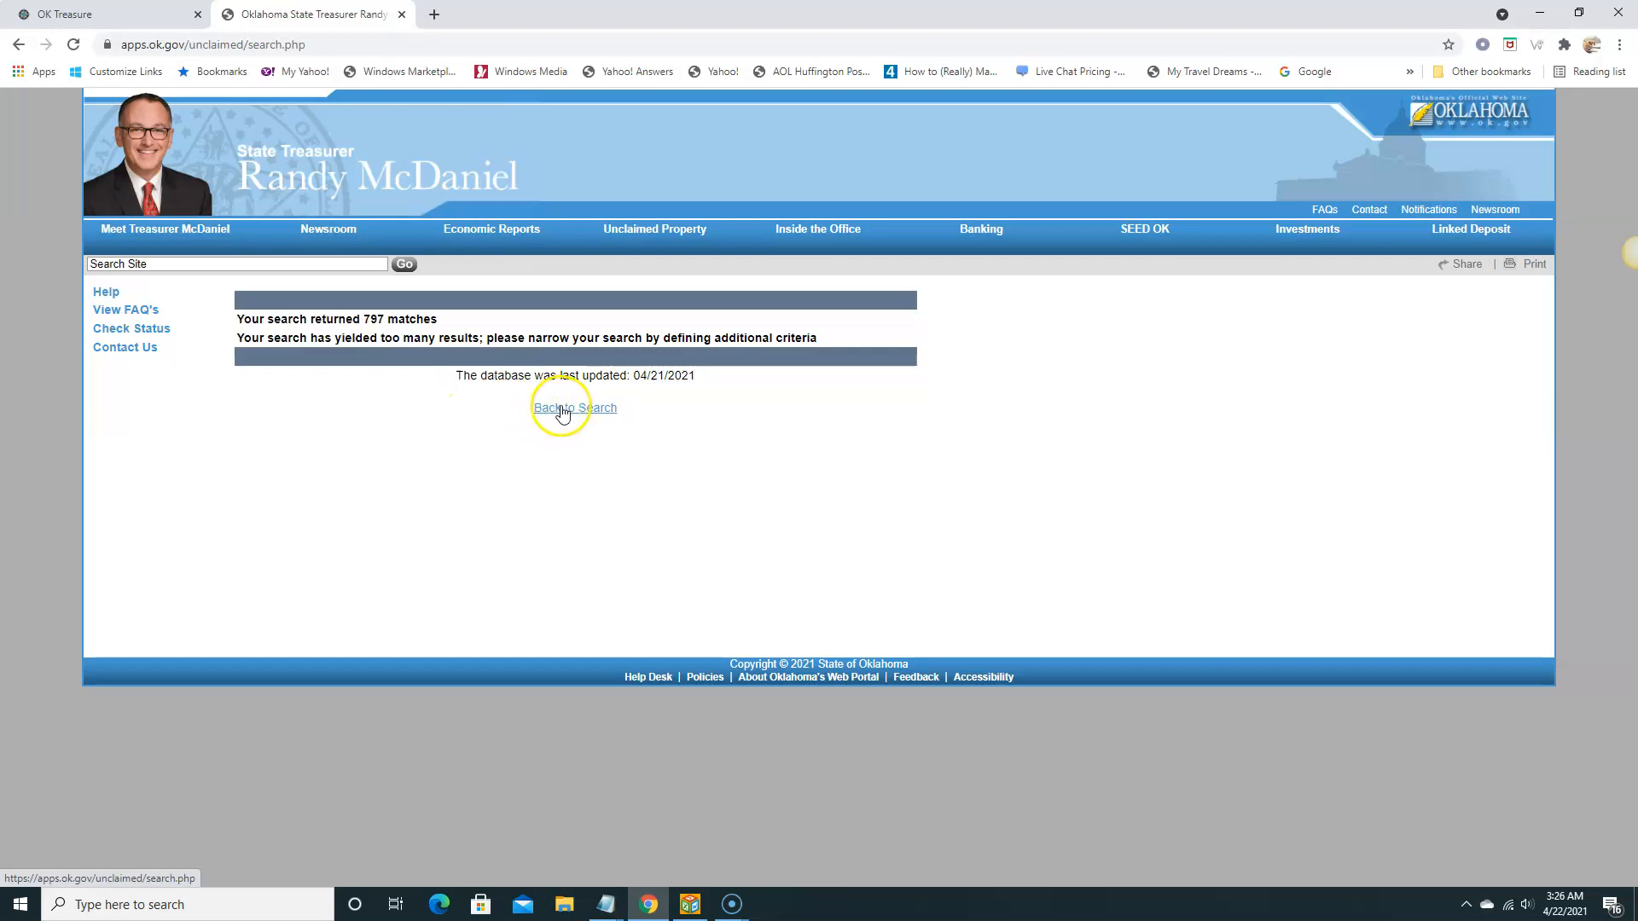
left_click(574, 407)
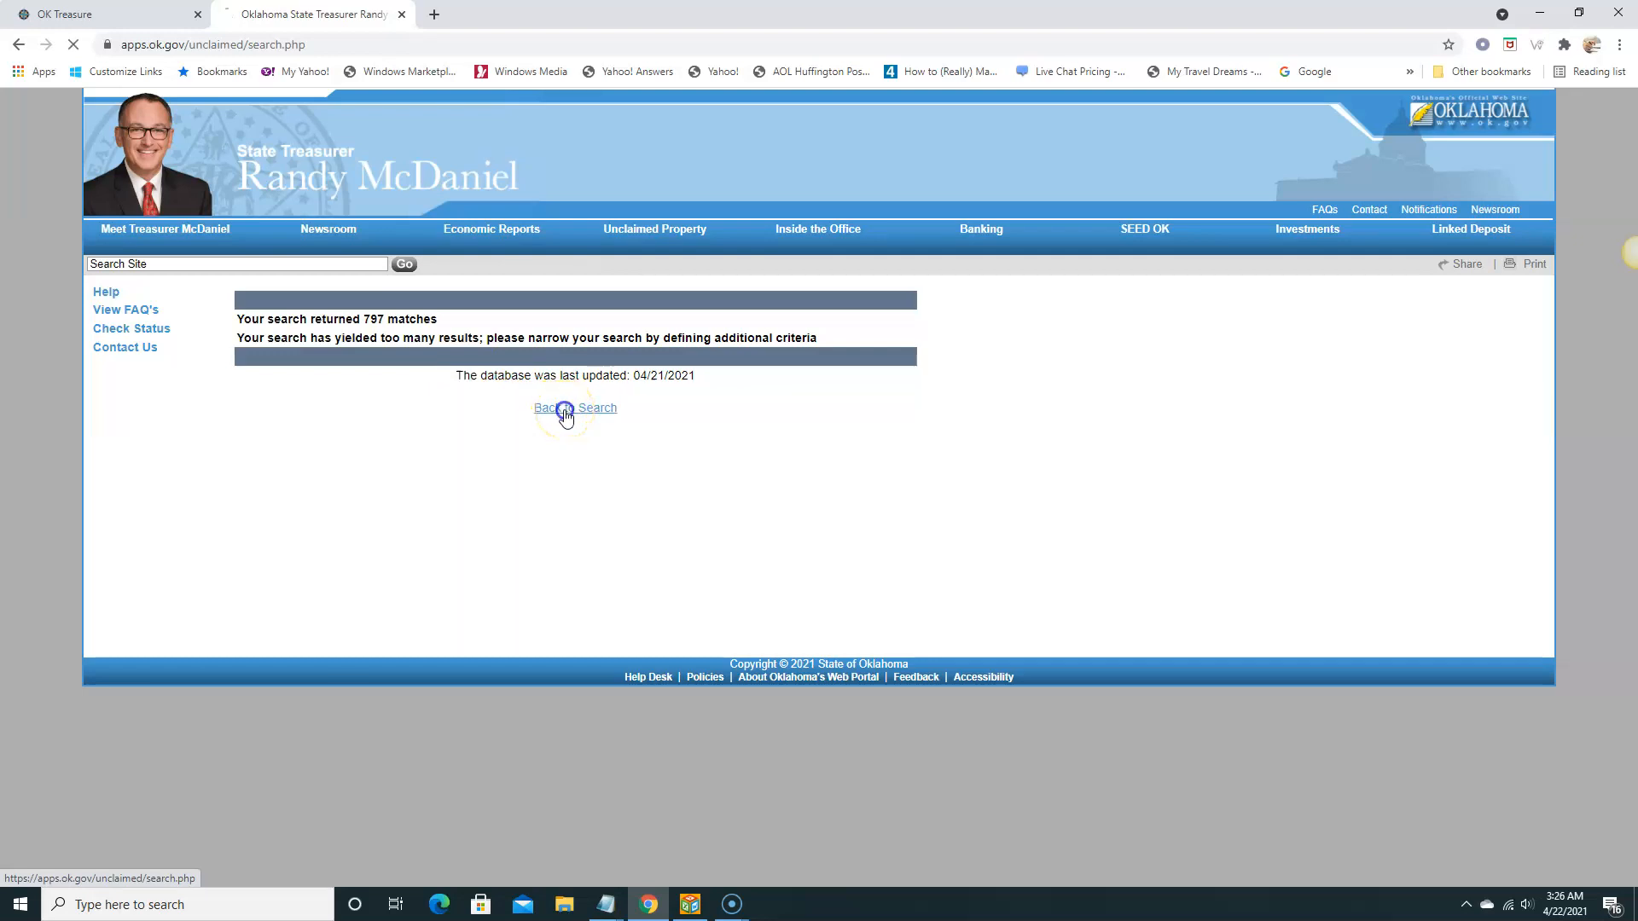
left_click(575, 407)
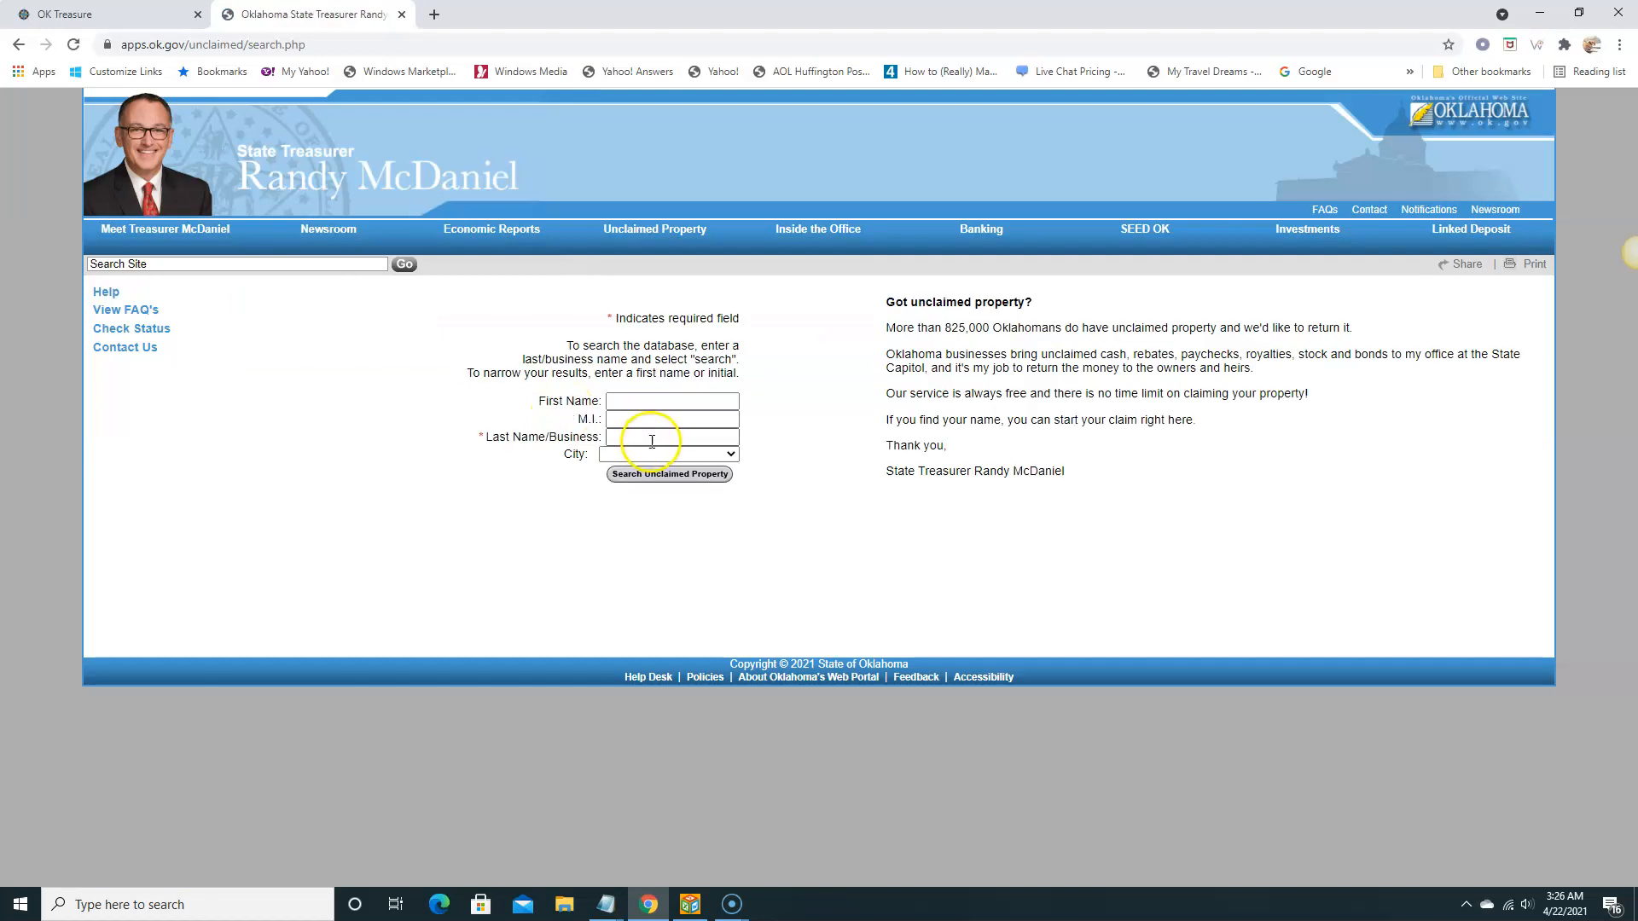
left_click(673, 437)
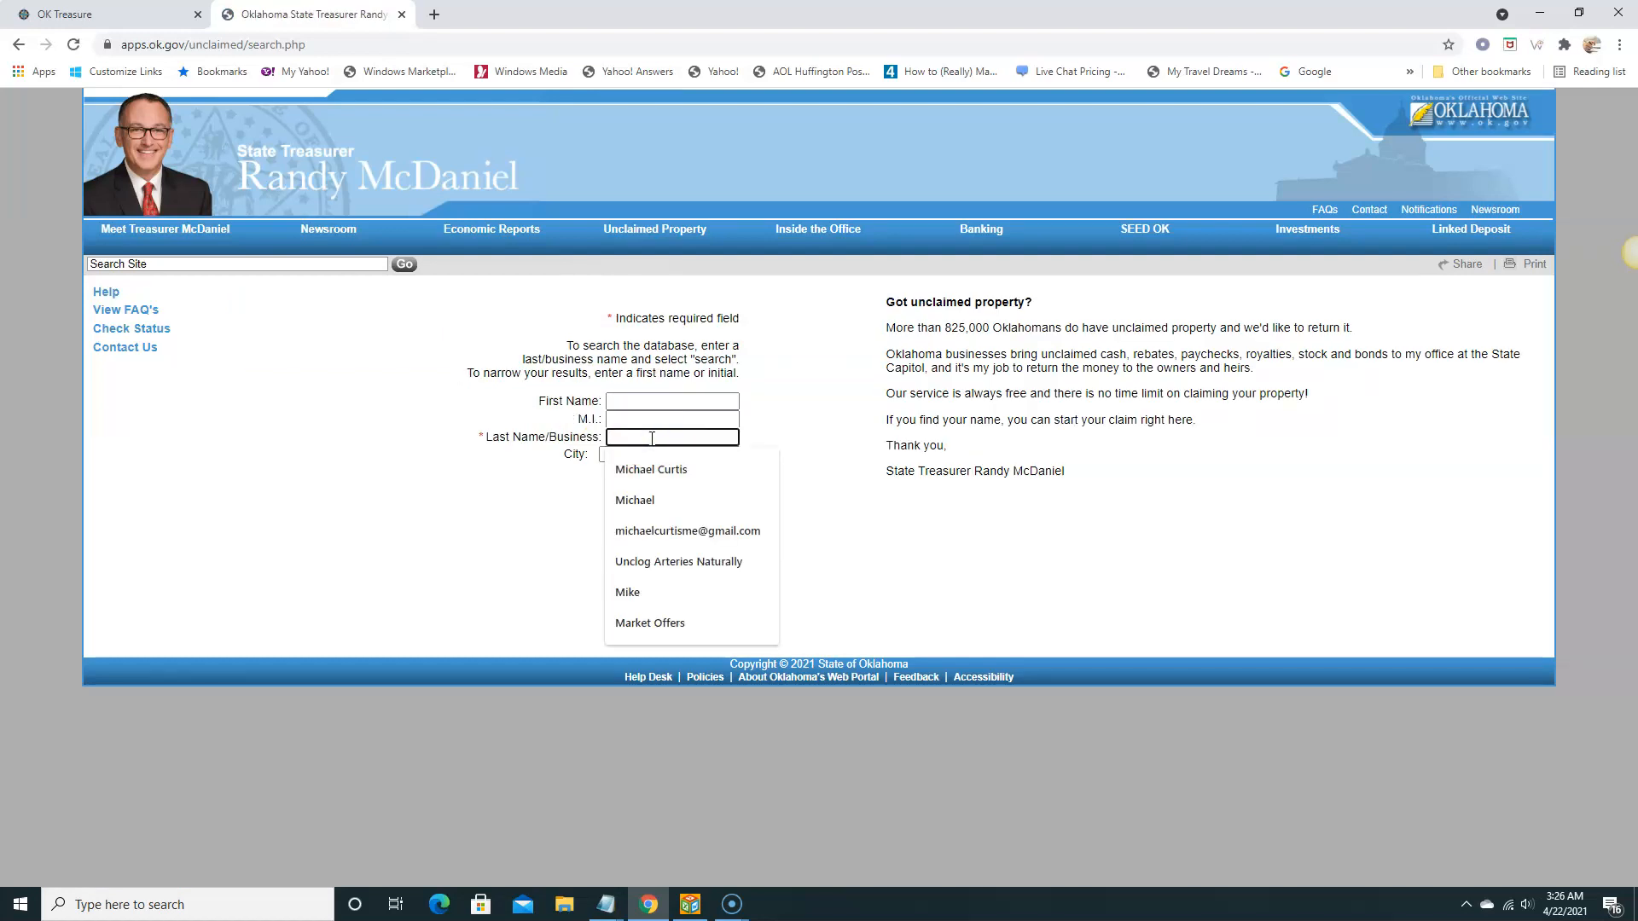
type("fuller")
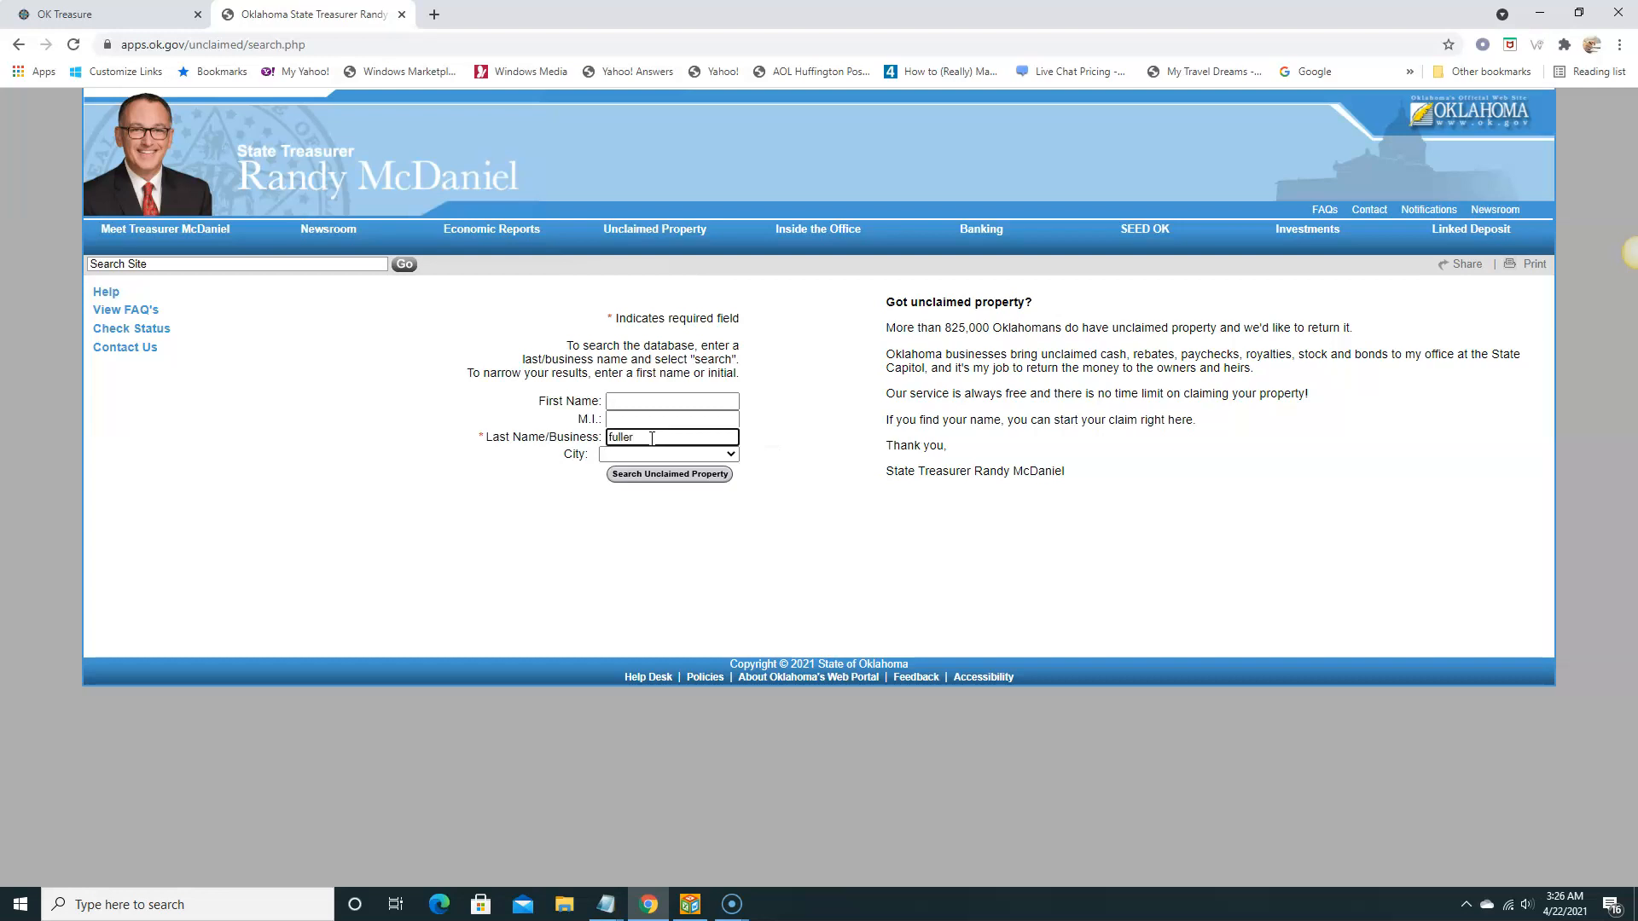
left_click(673, 401)
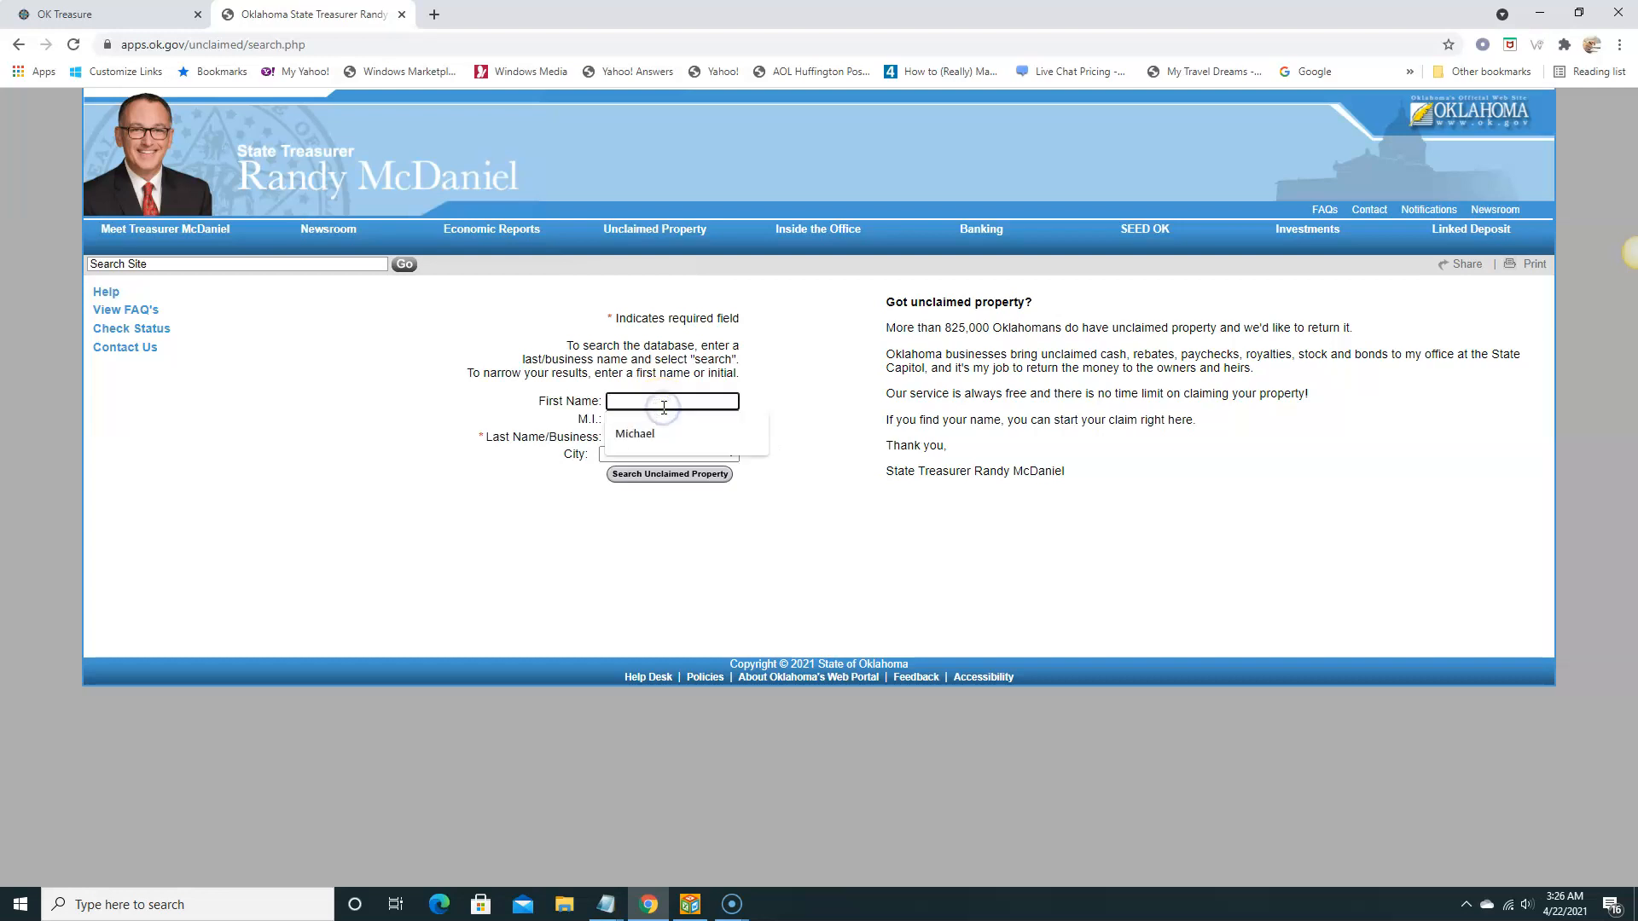
left_click(635, 431)
type("fuller")
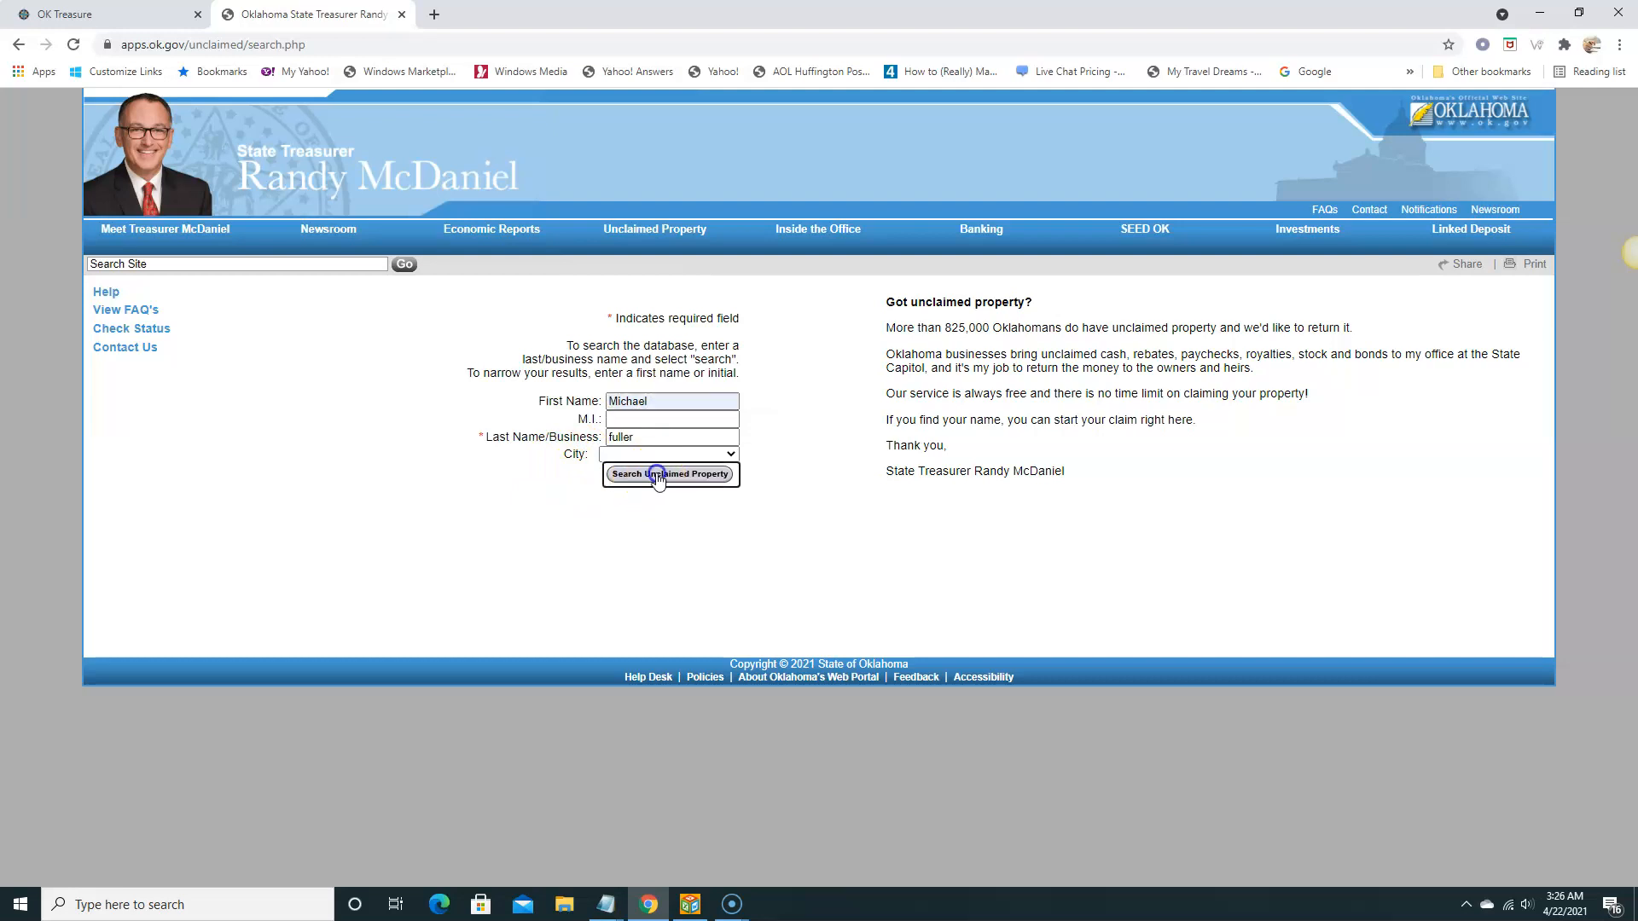
left_click(669, 474)
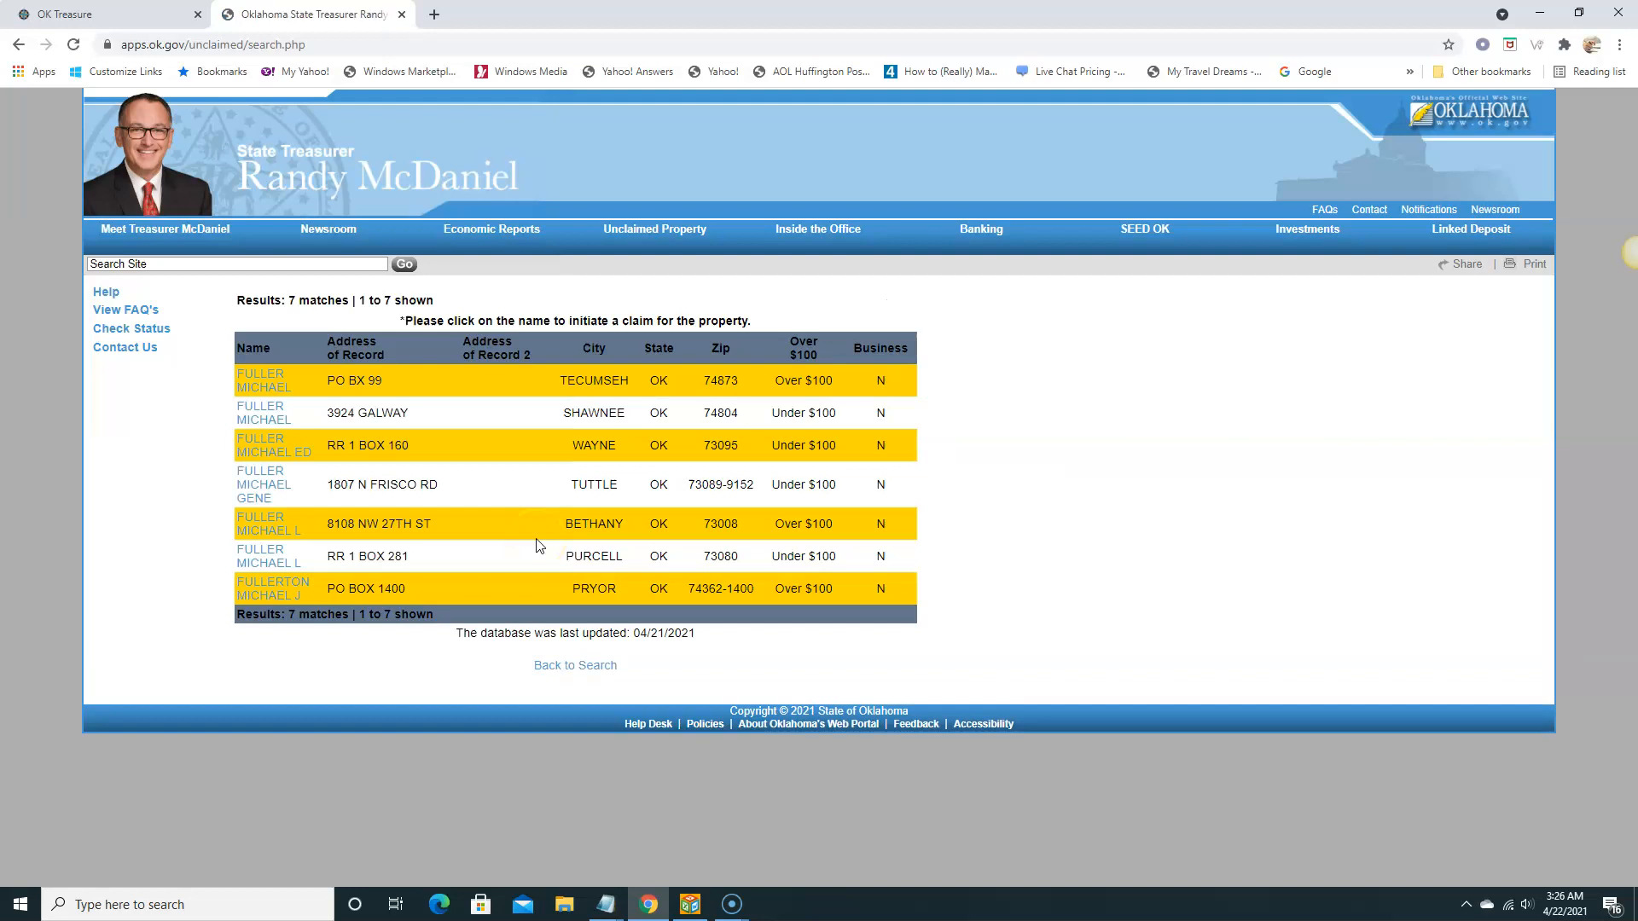
mouse_move(792, 430)
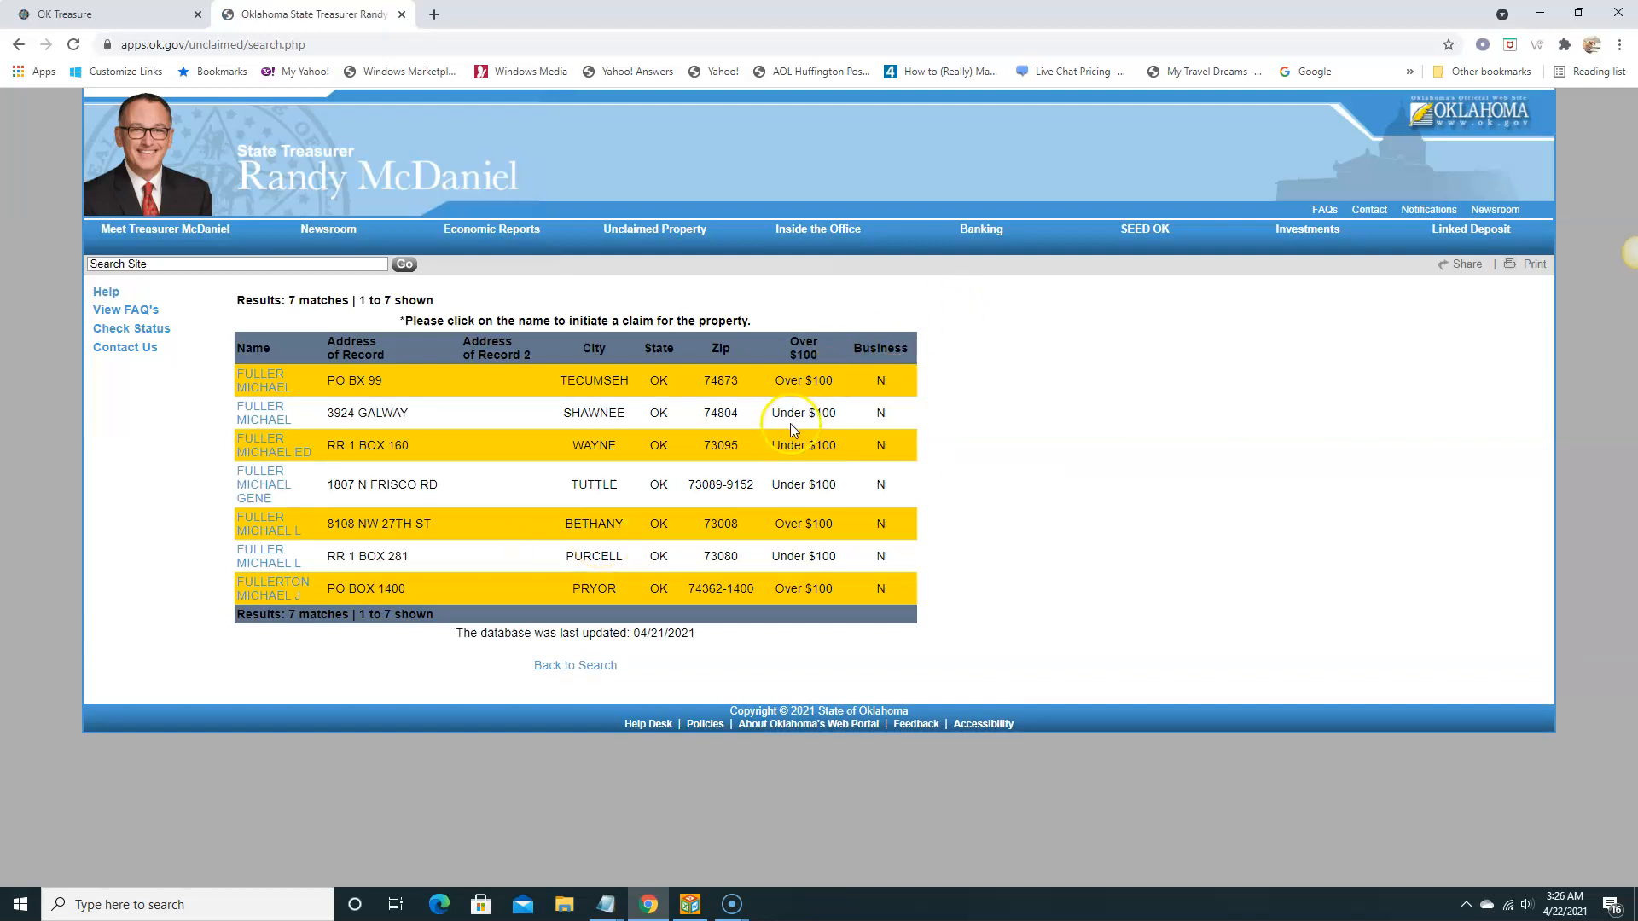
mouse_move(409, 553)
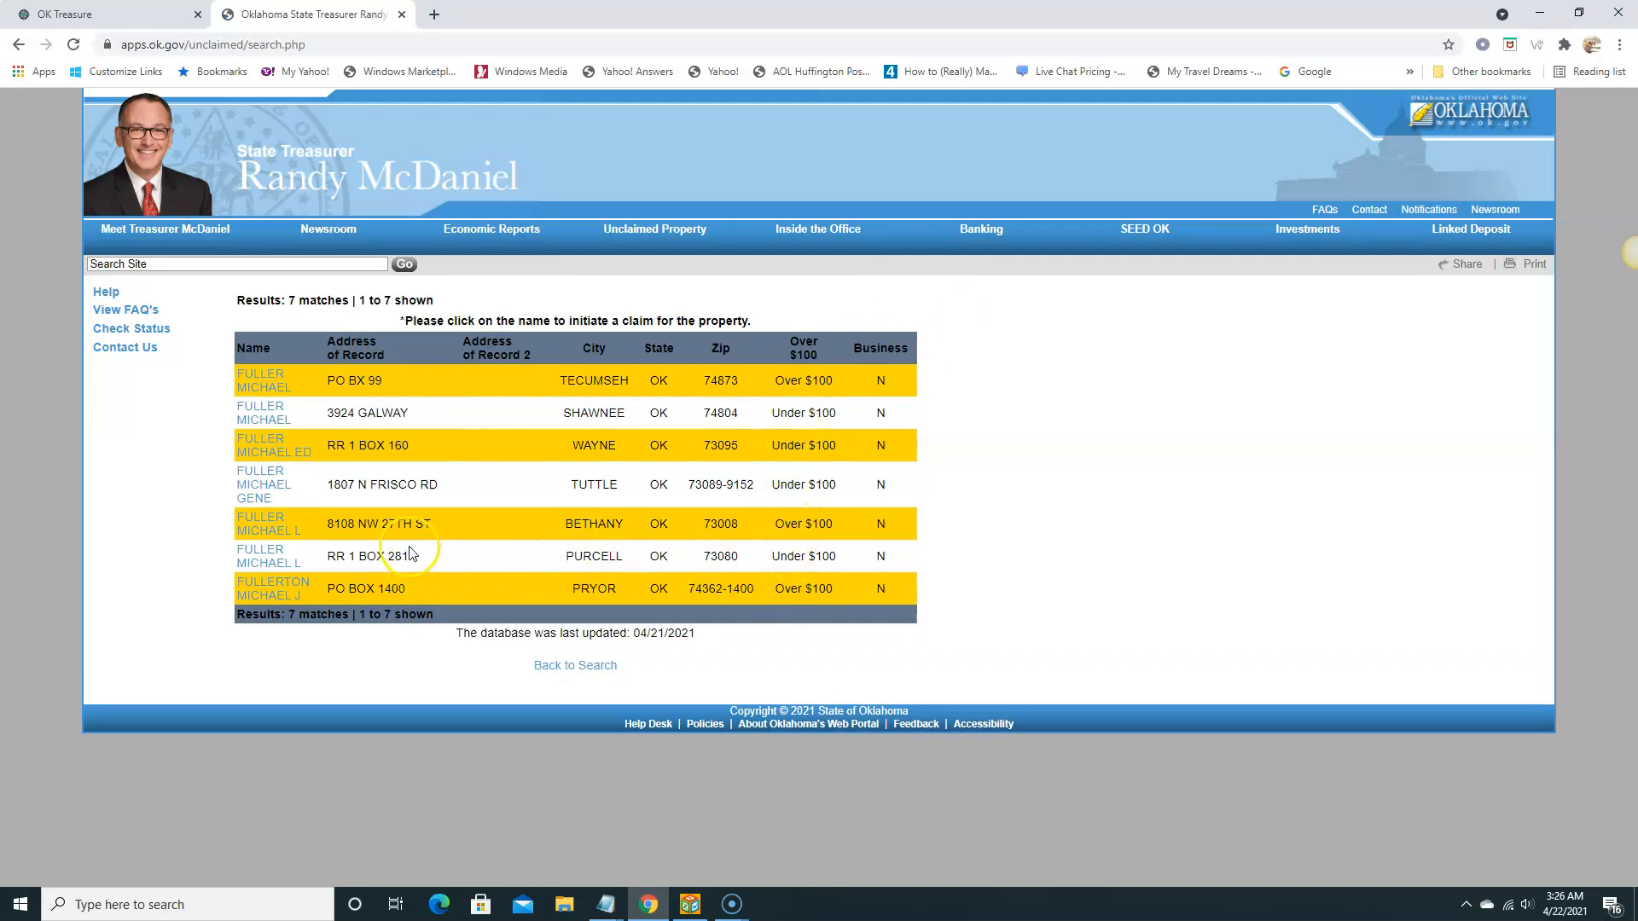
mouse_move(365, 645)
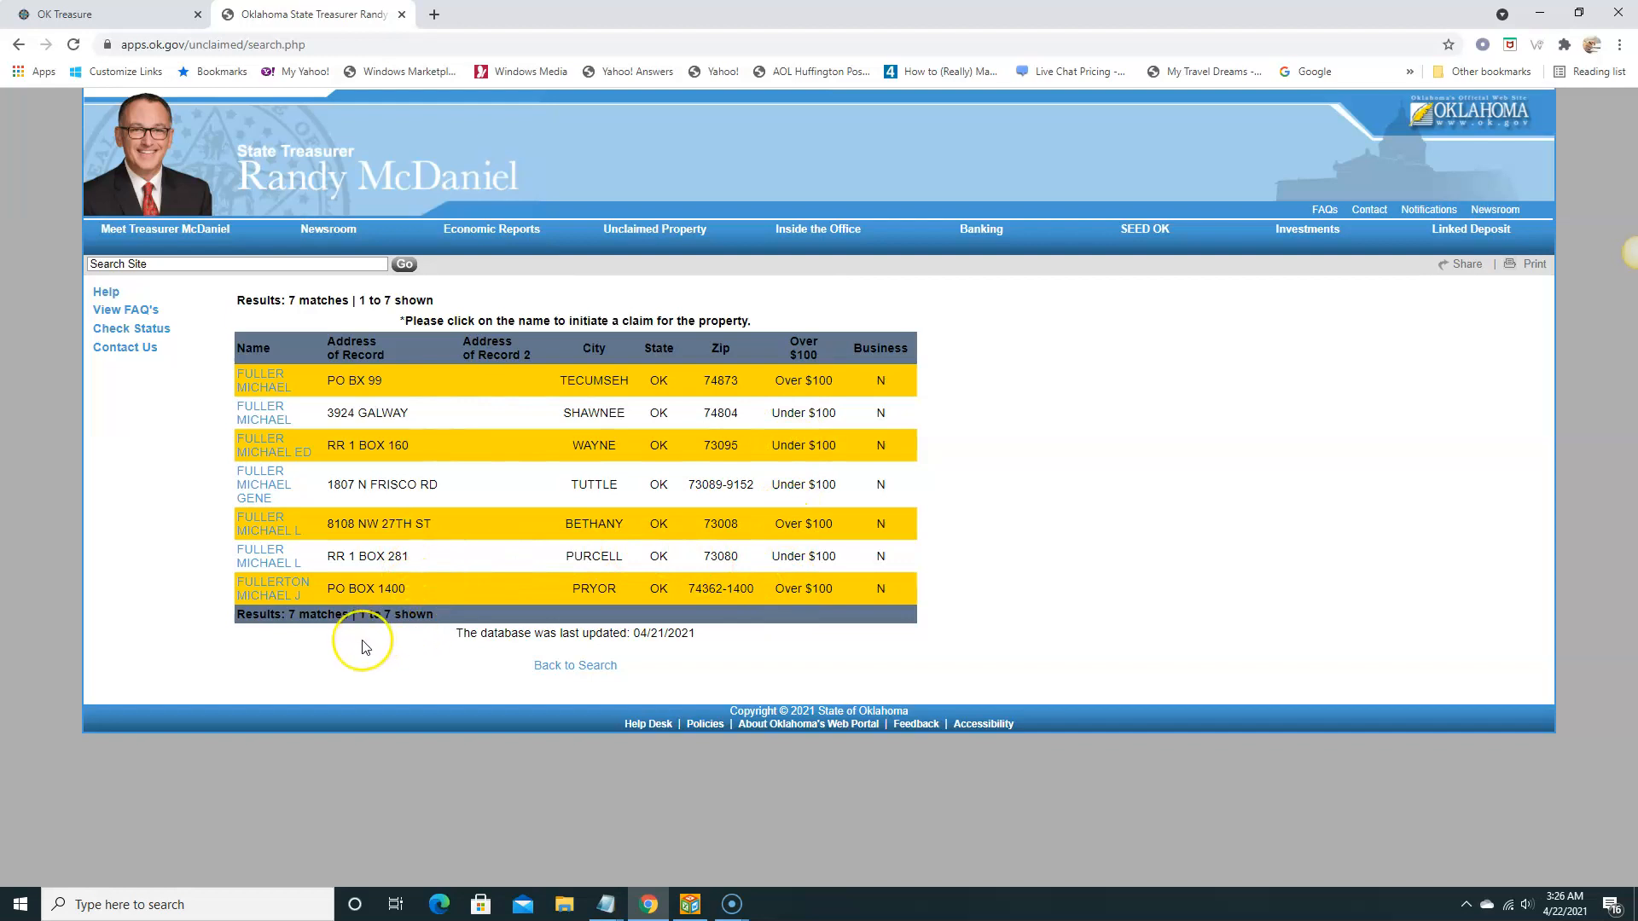
mouse_move(408, 428)
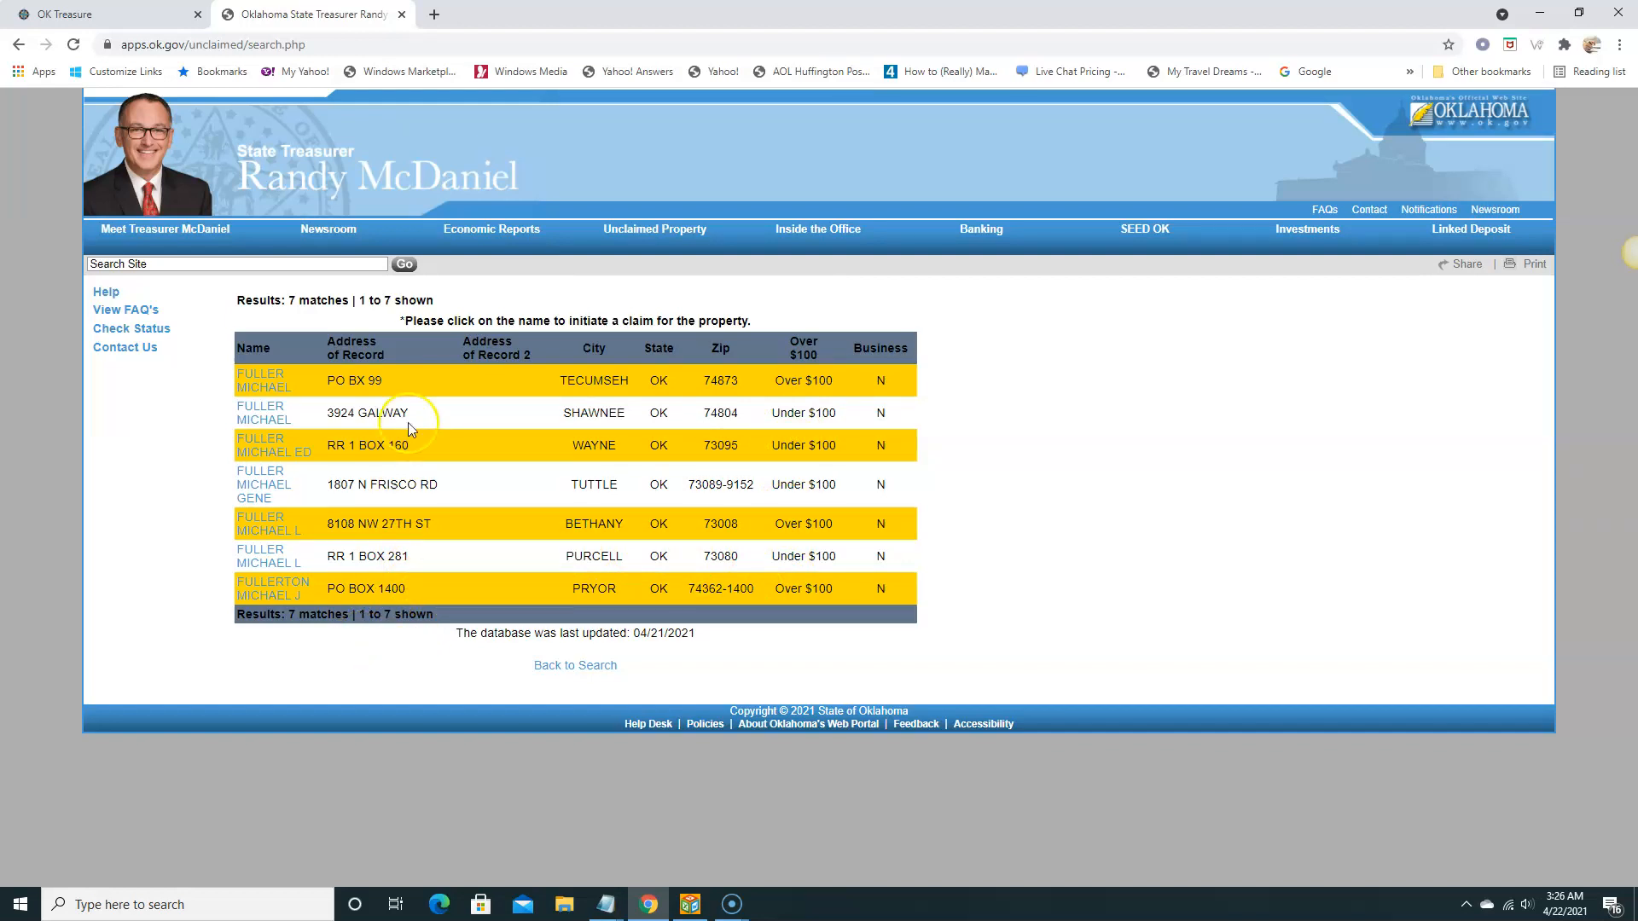
mouse_move(19, 45)
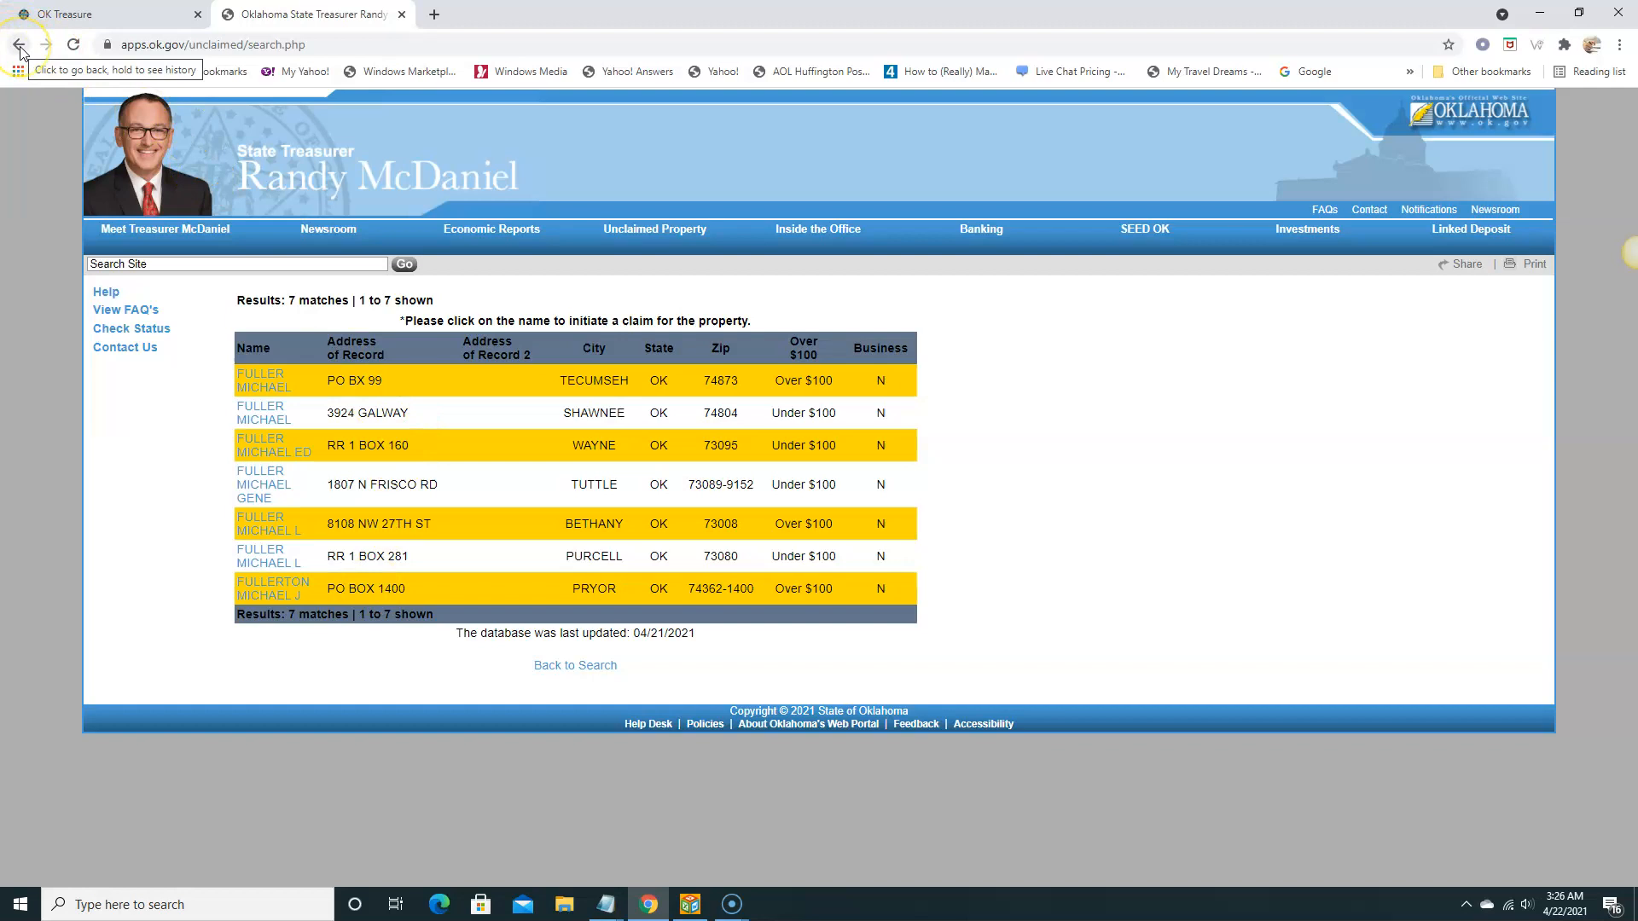
left_click(19, 45)
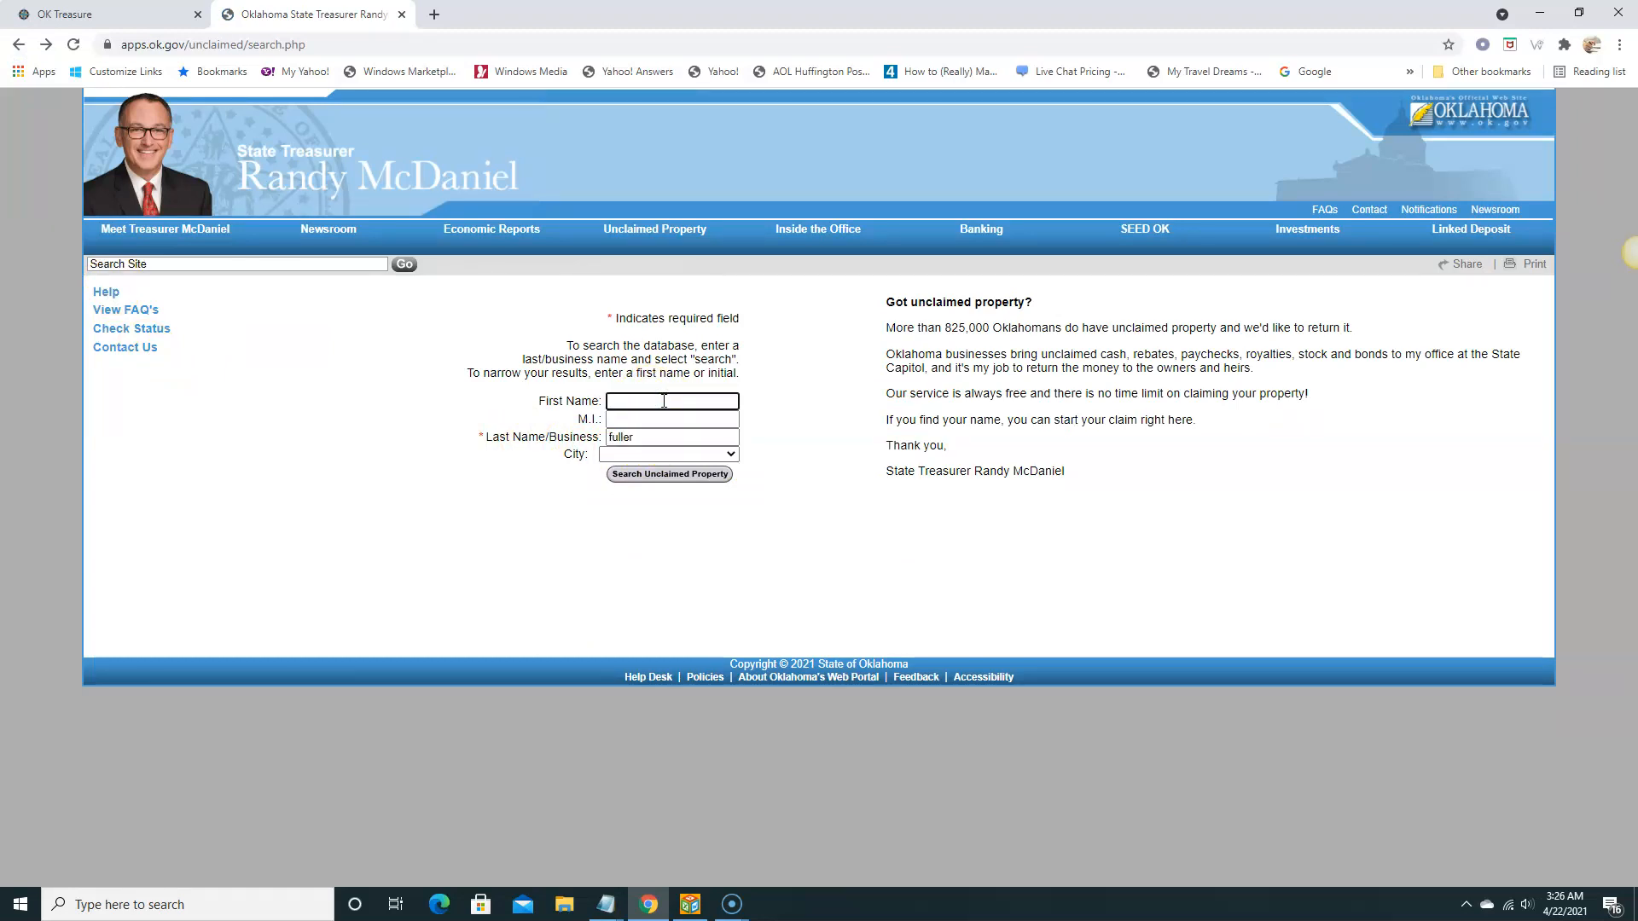
type("john")
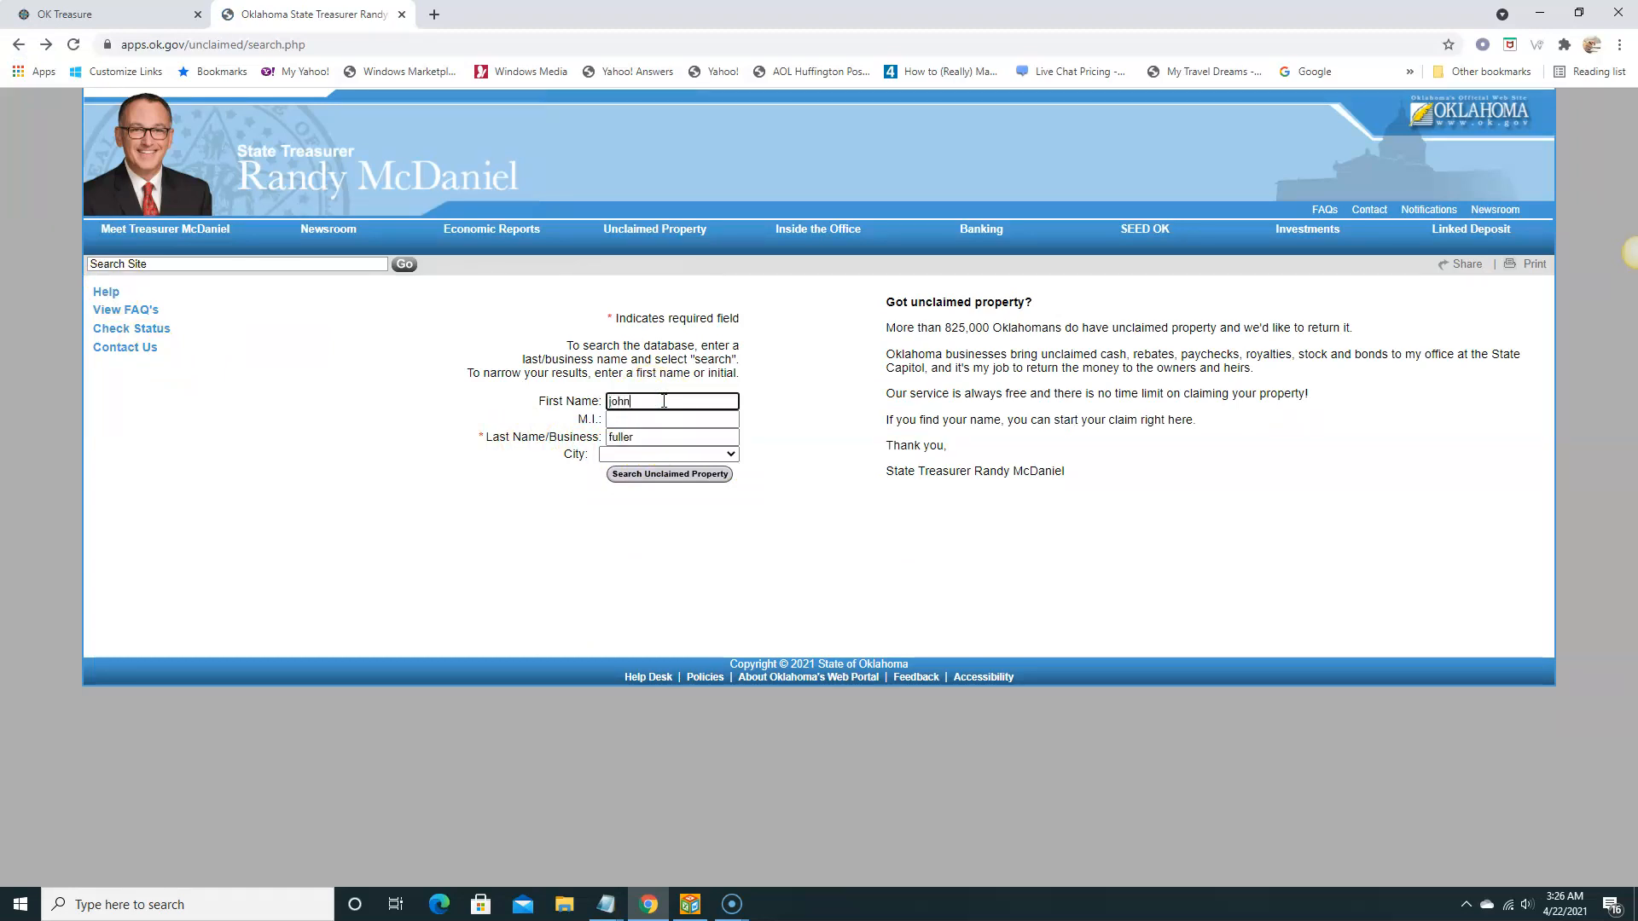
left_click(669, 475)
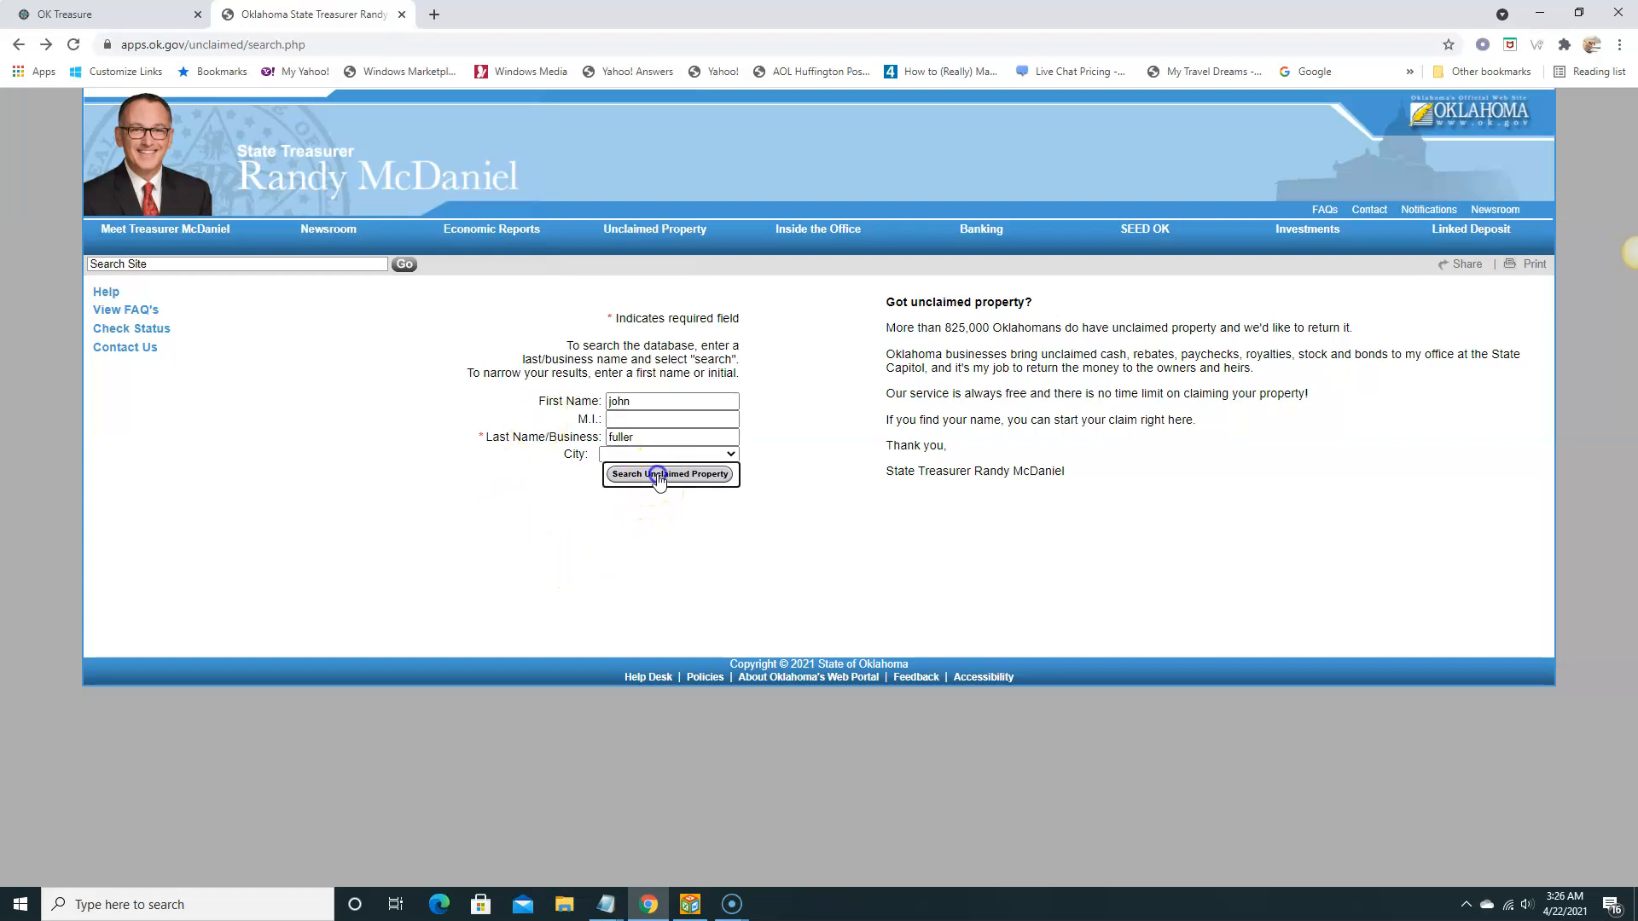
left_click(669, 475)
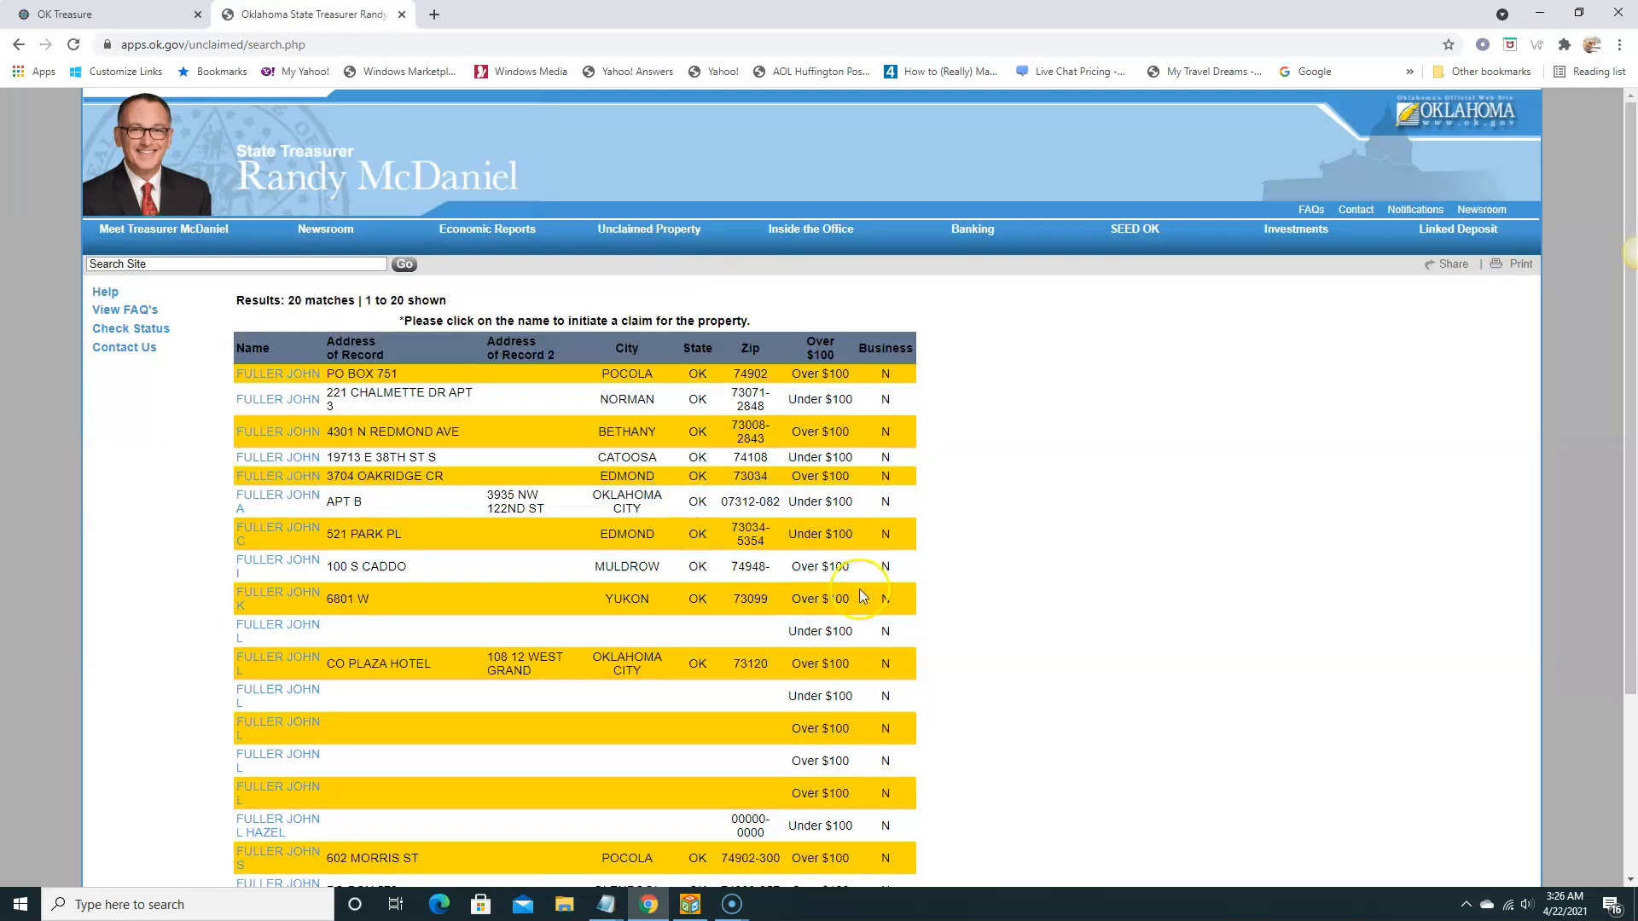
scroll("down", 3)
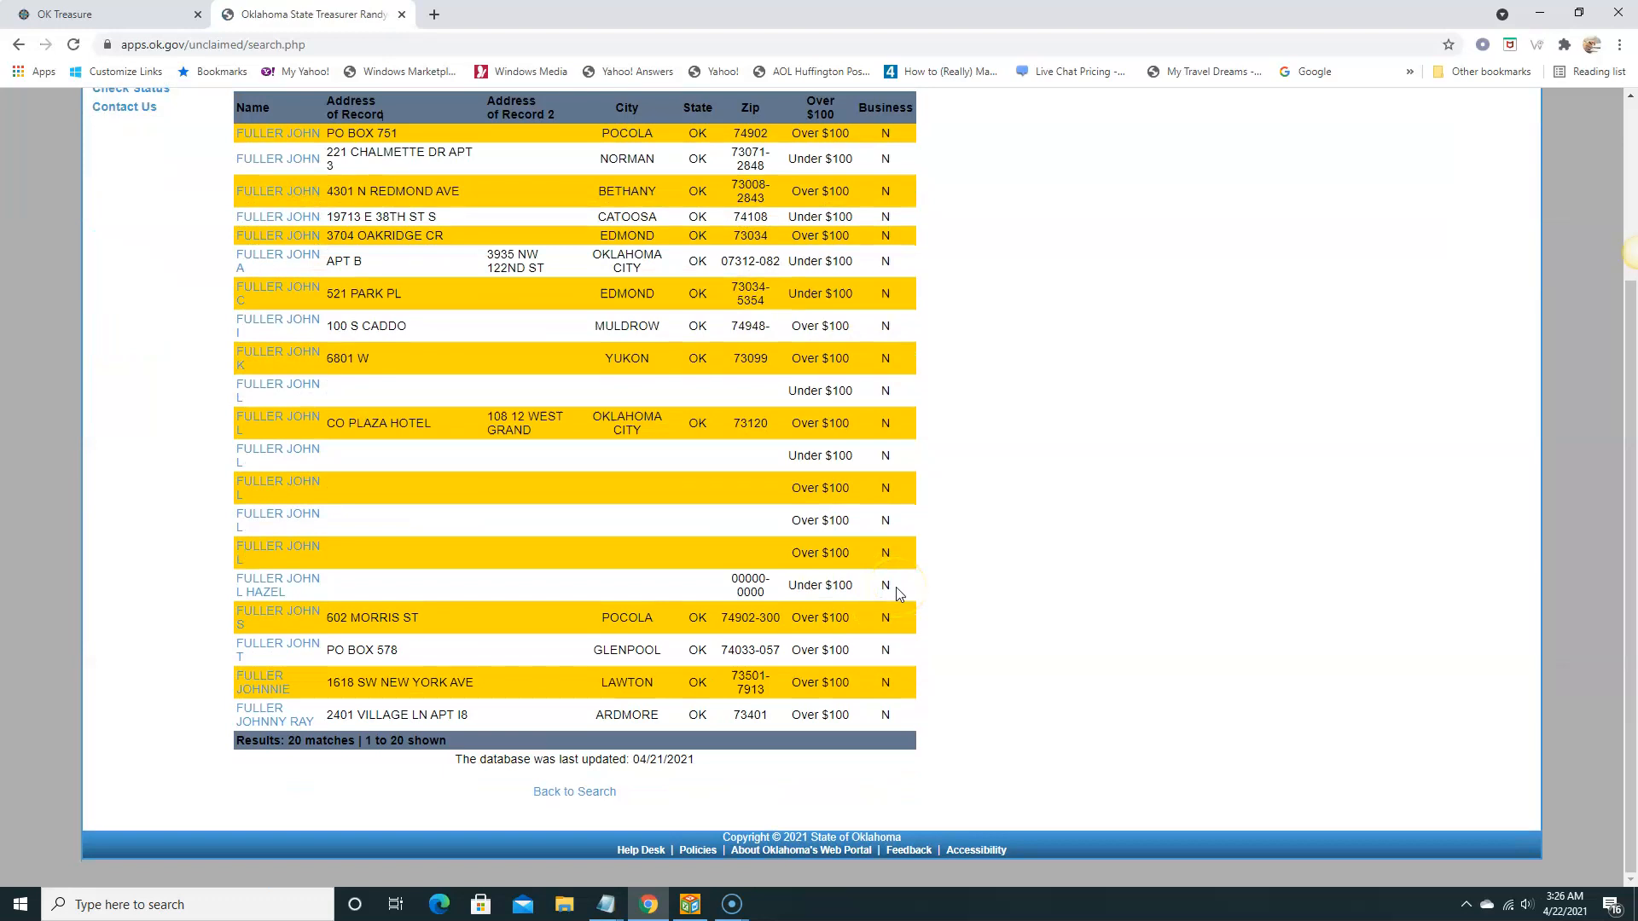
scroll("up", 3)
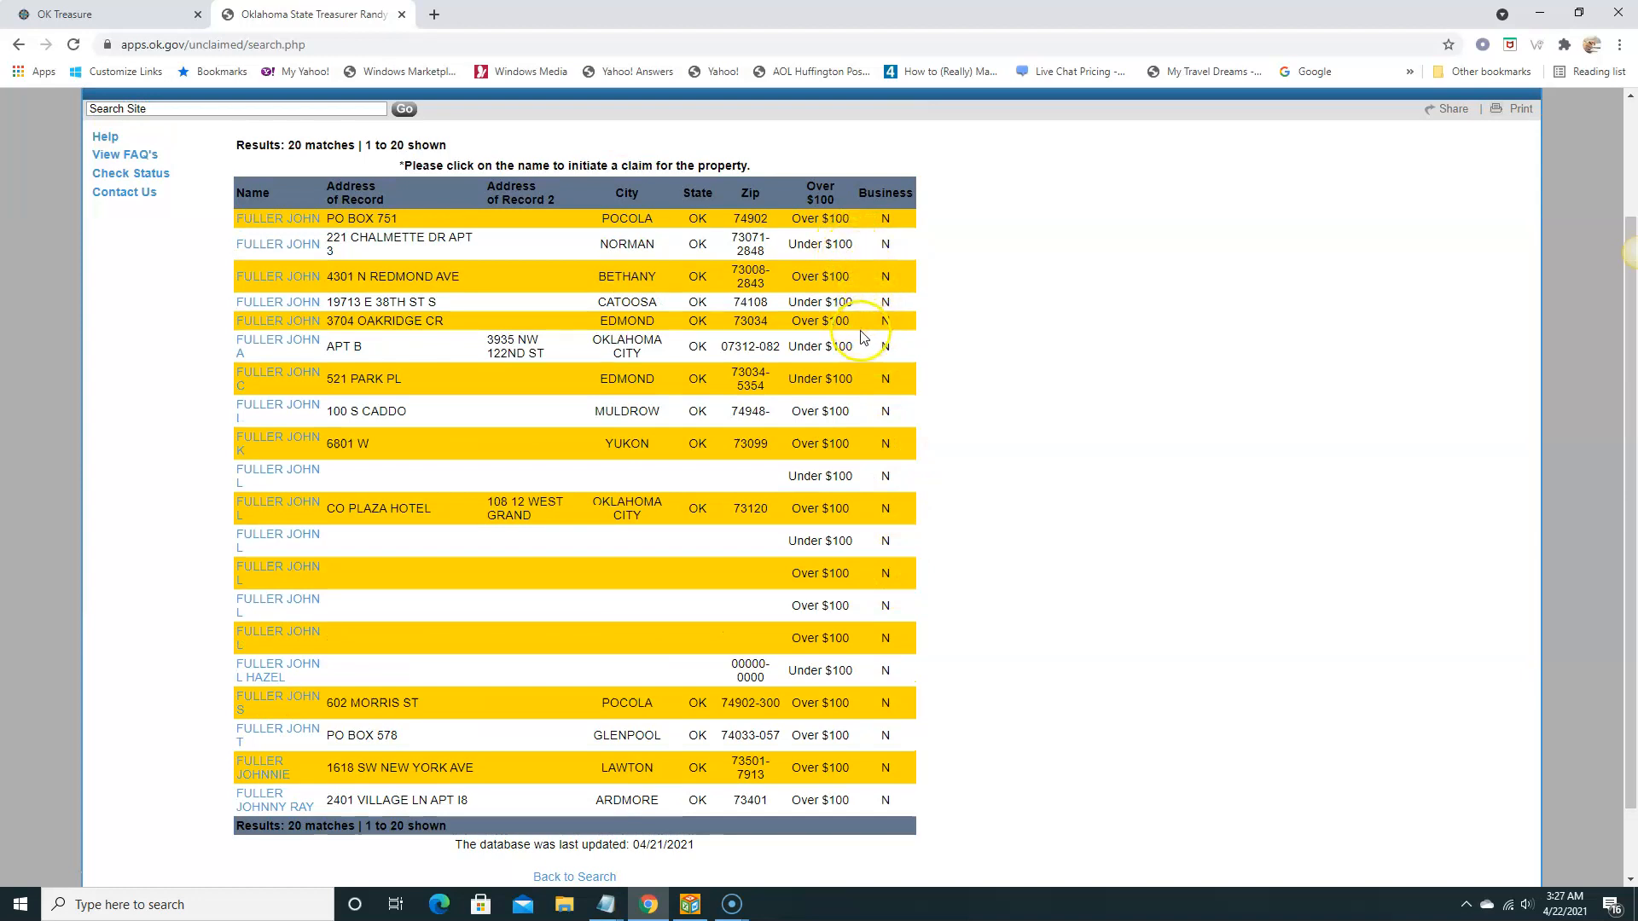
mouse_move(812, 821)
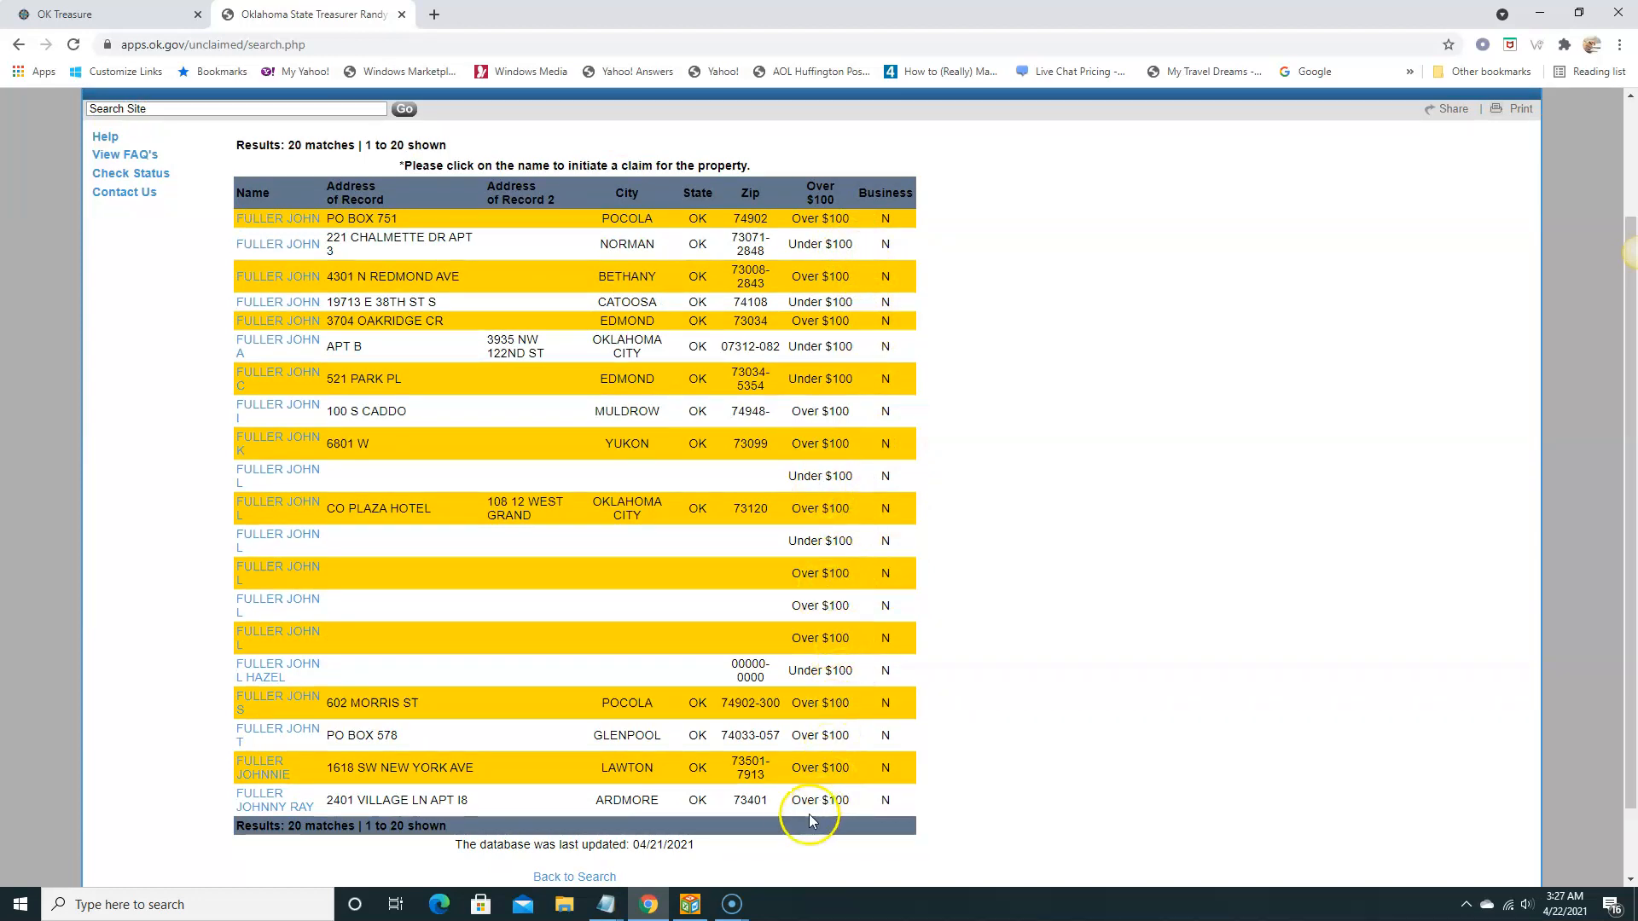
scroll("down", 3)
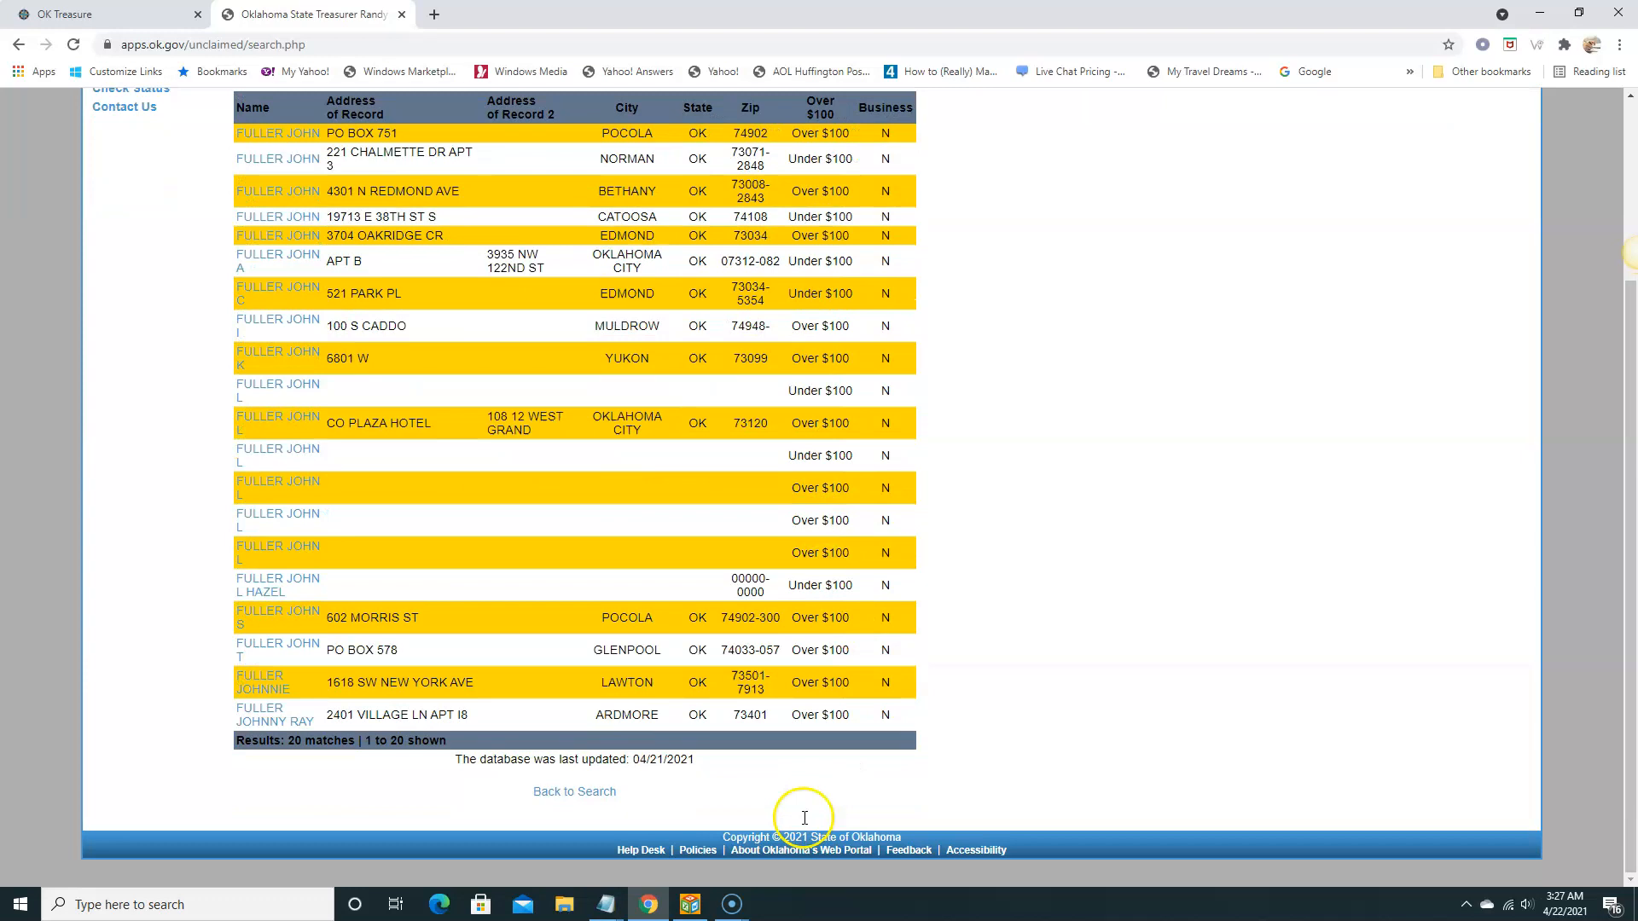
mouse_move(449, 769)
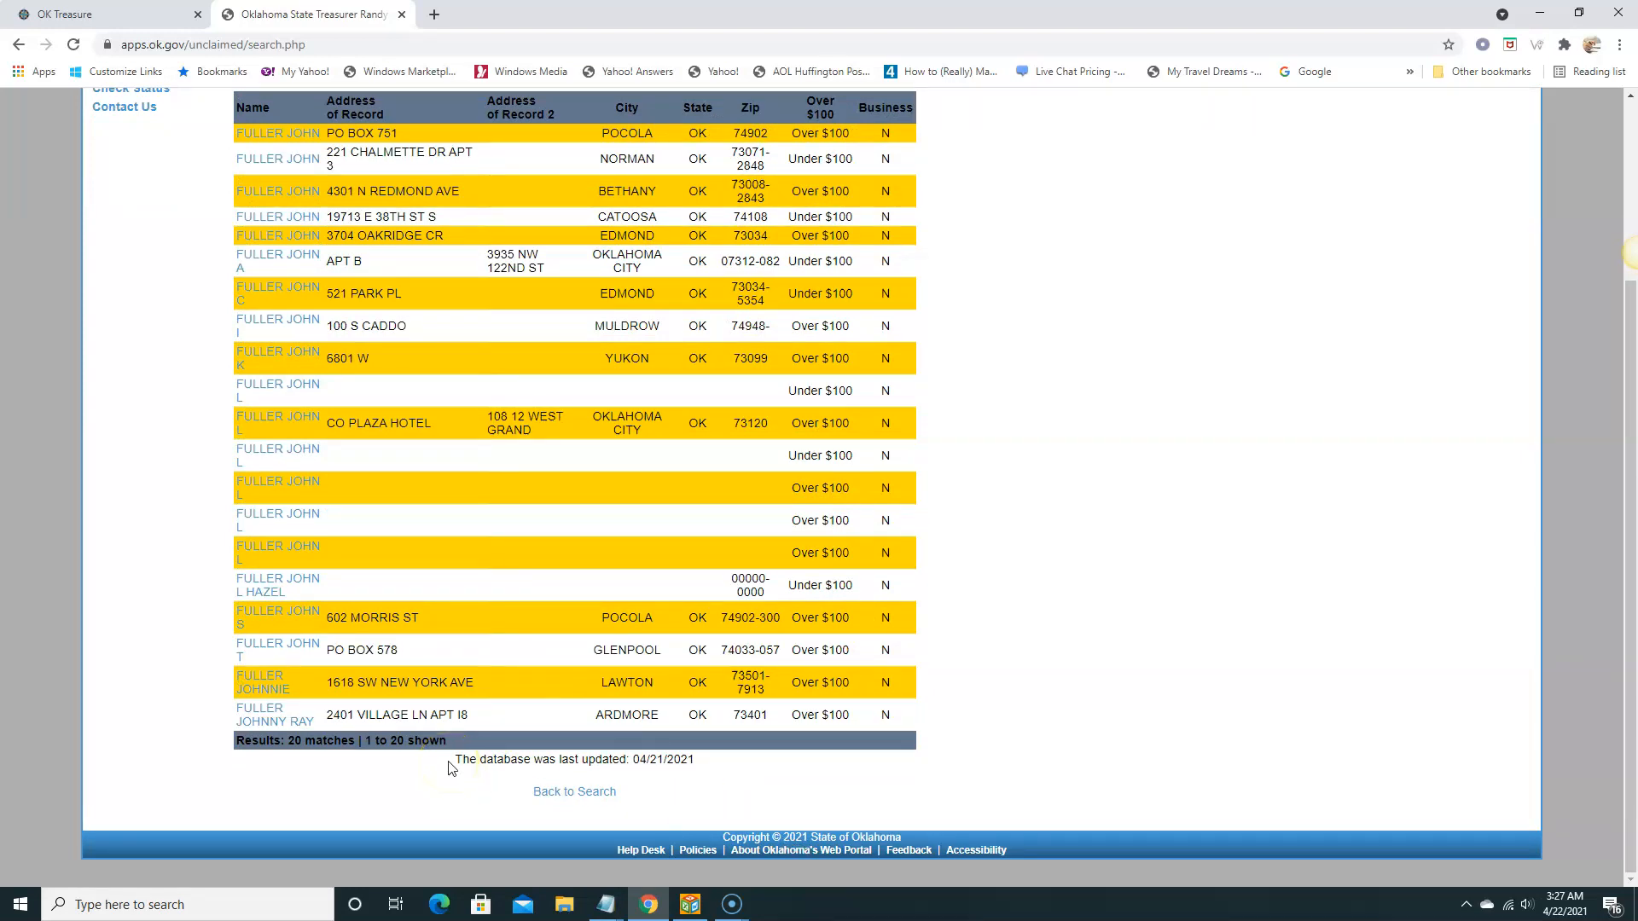
scroll("up", 3)
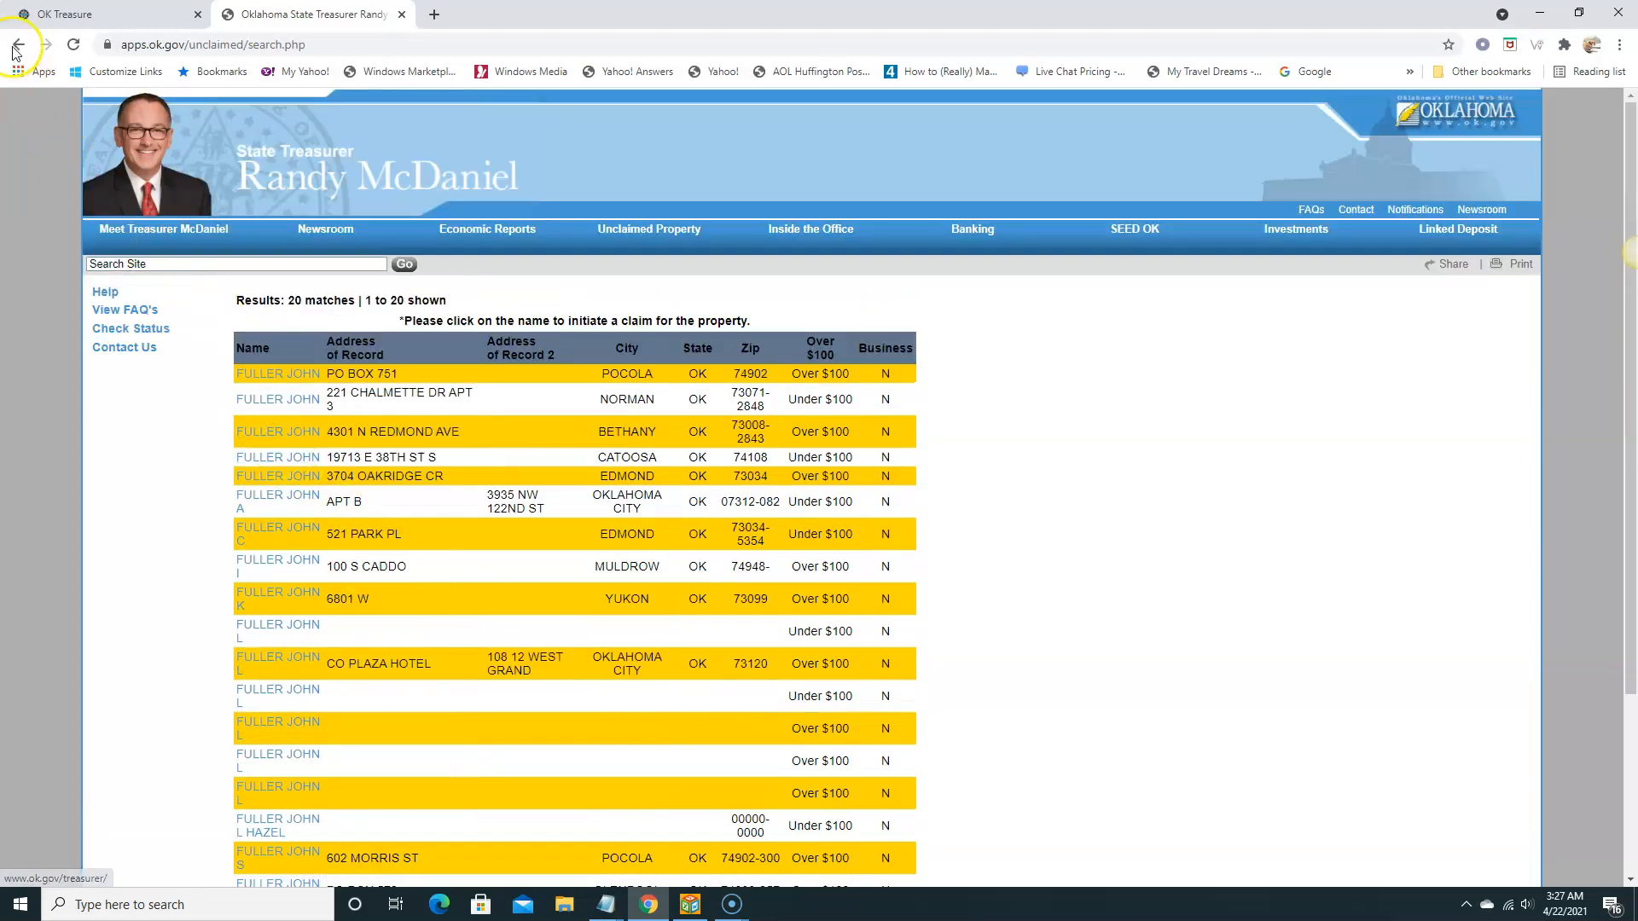
scroll("down", 3)
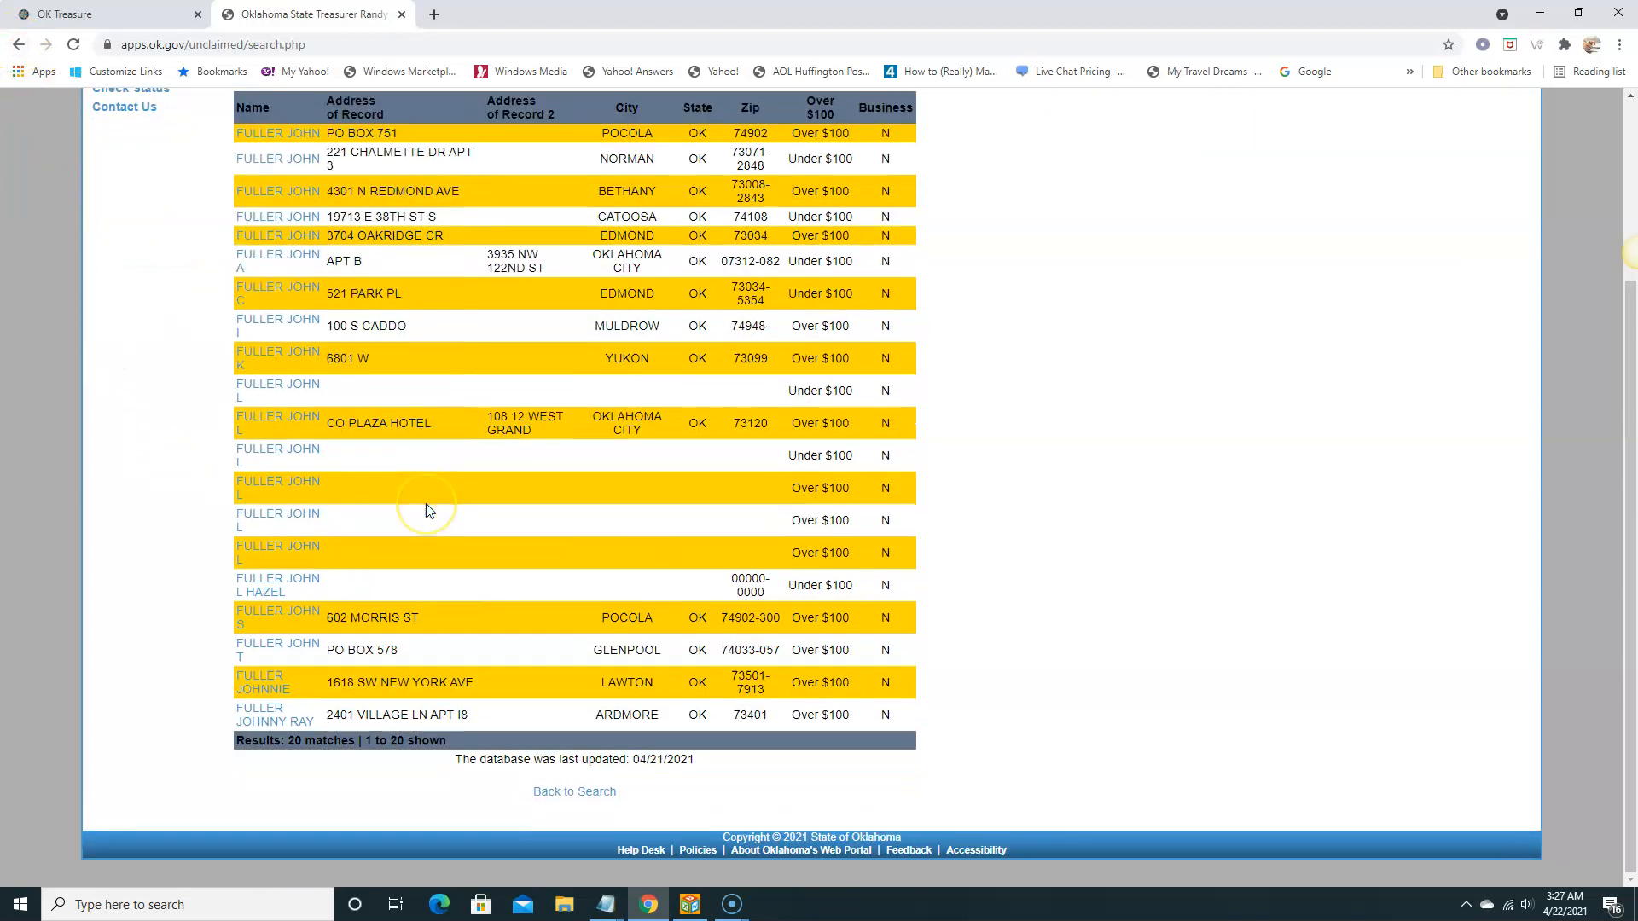
mouse_move(292, 400)
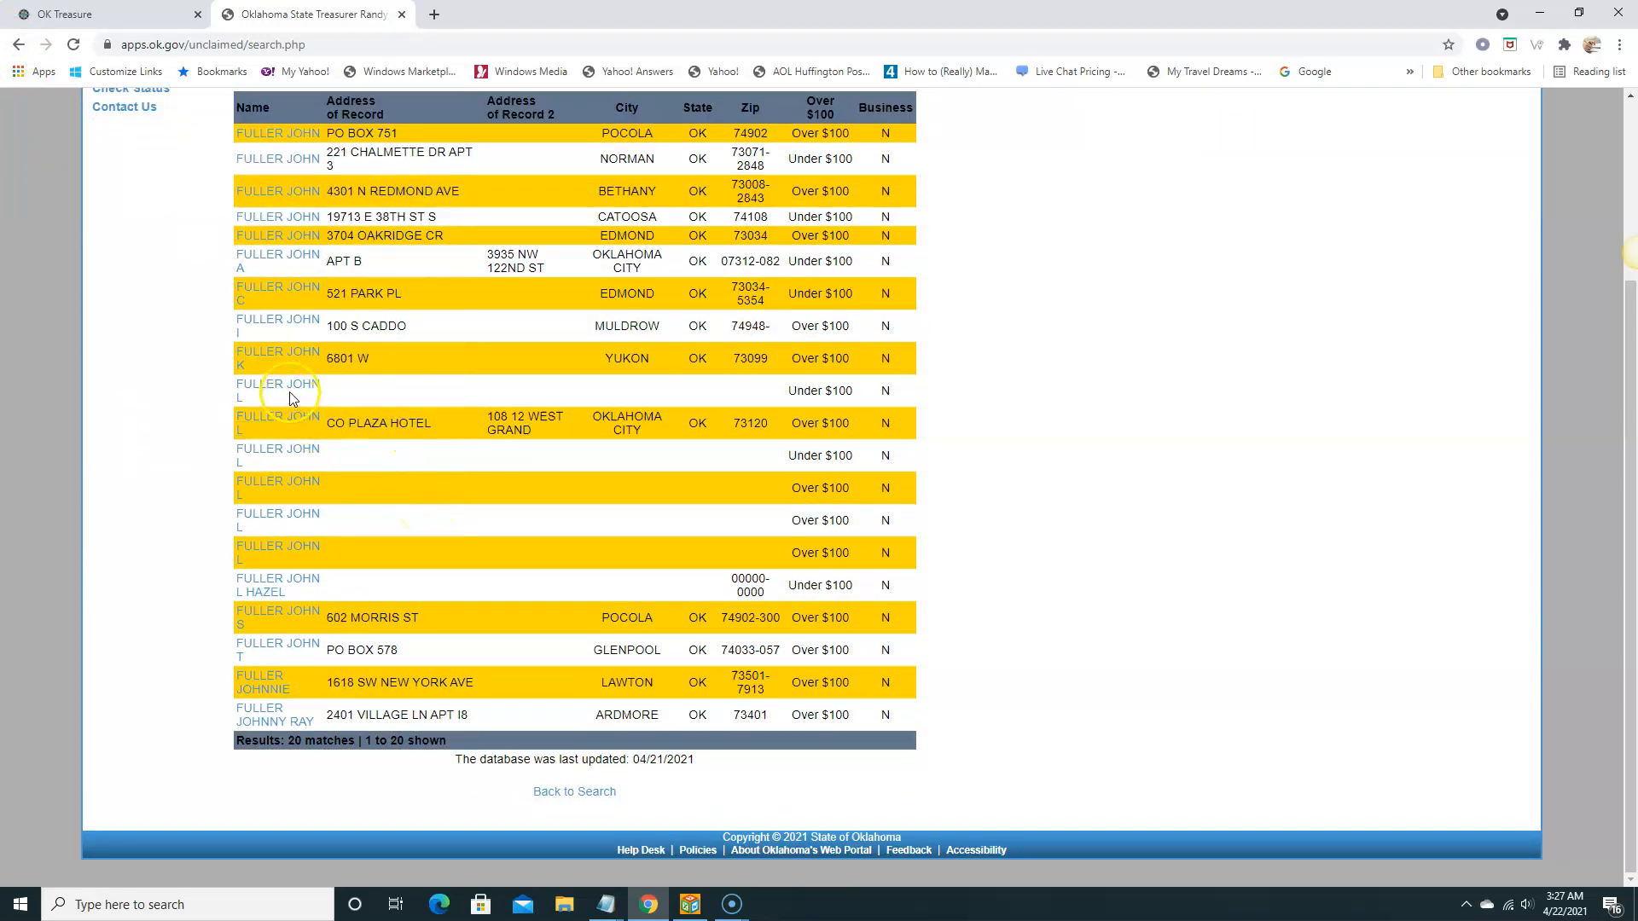
scroll("up", 3)
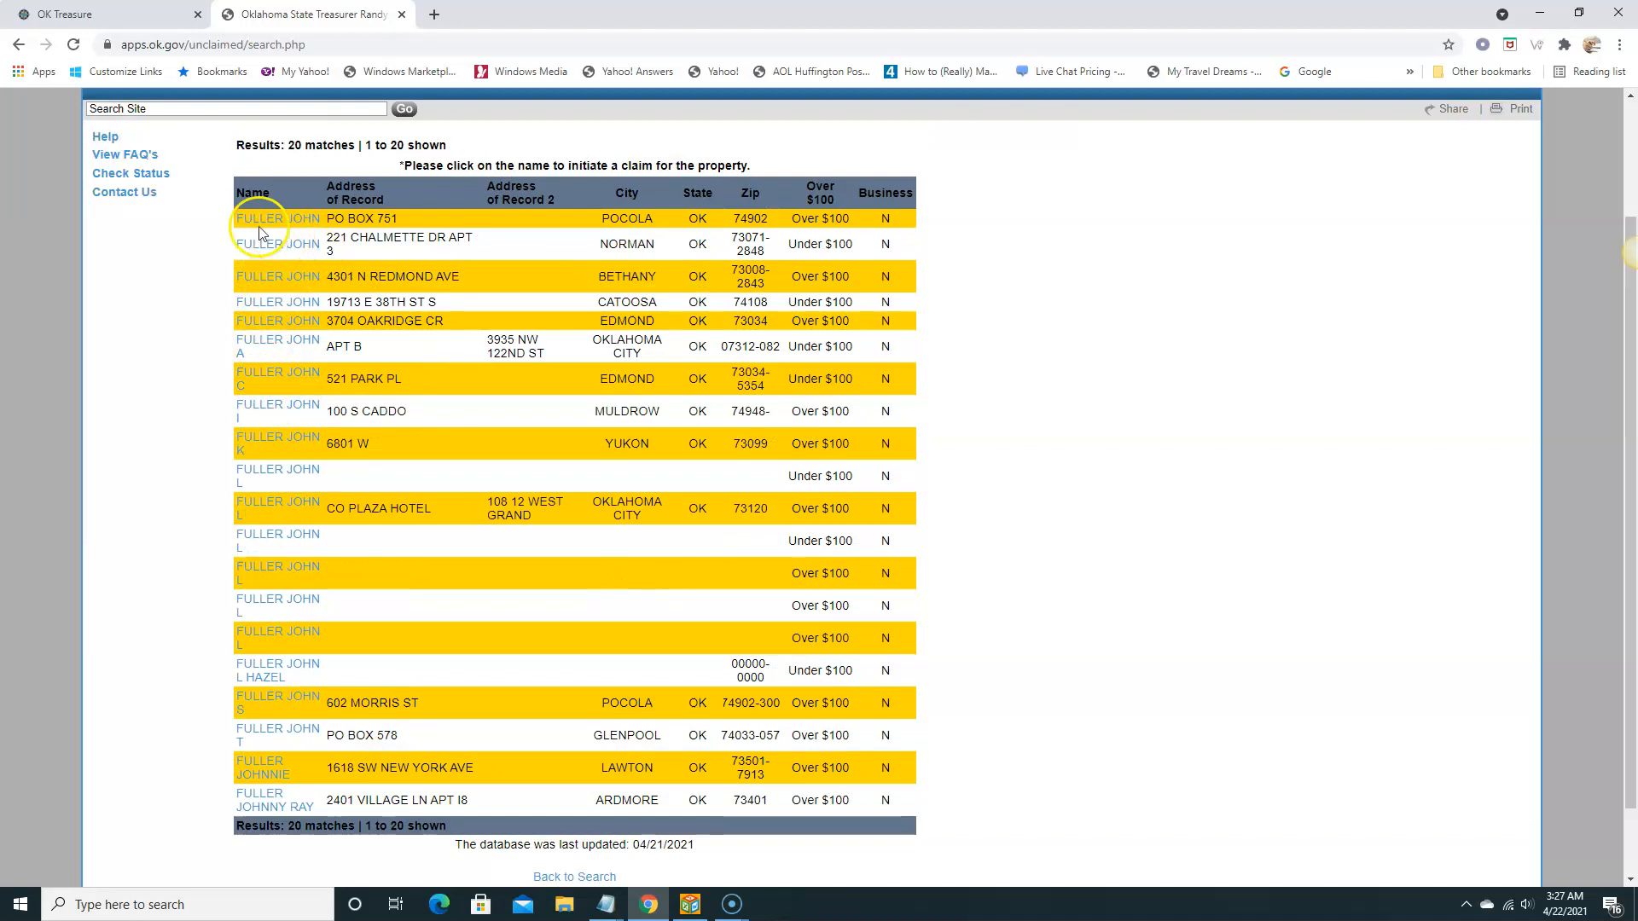
mouse_move(360, 238)
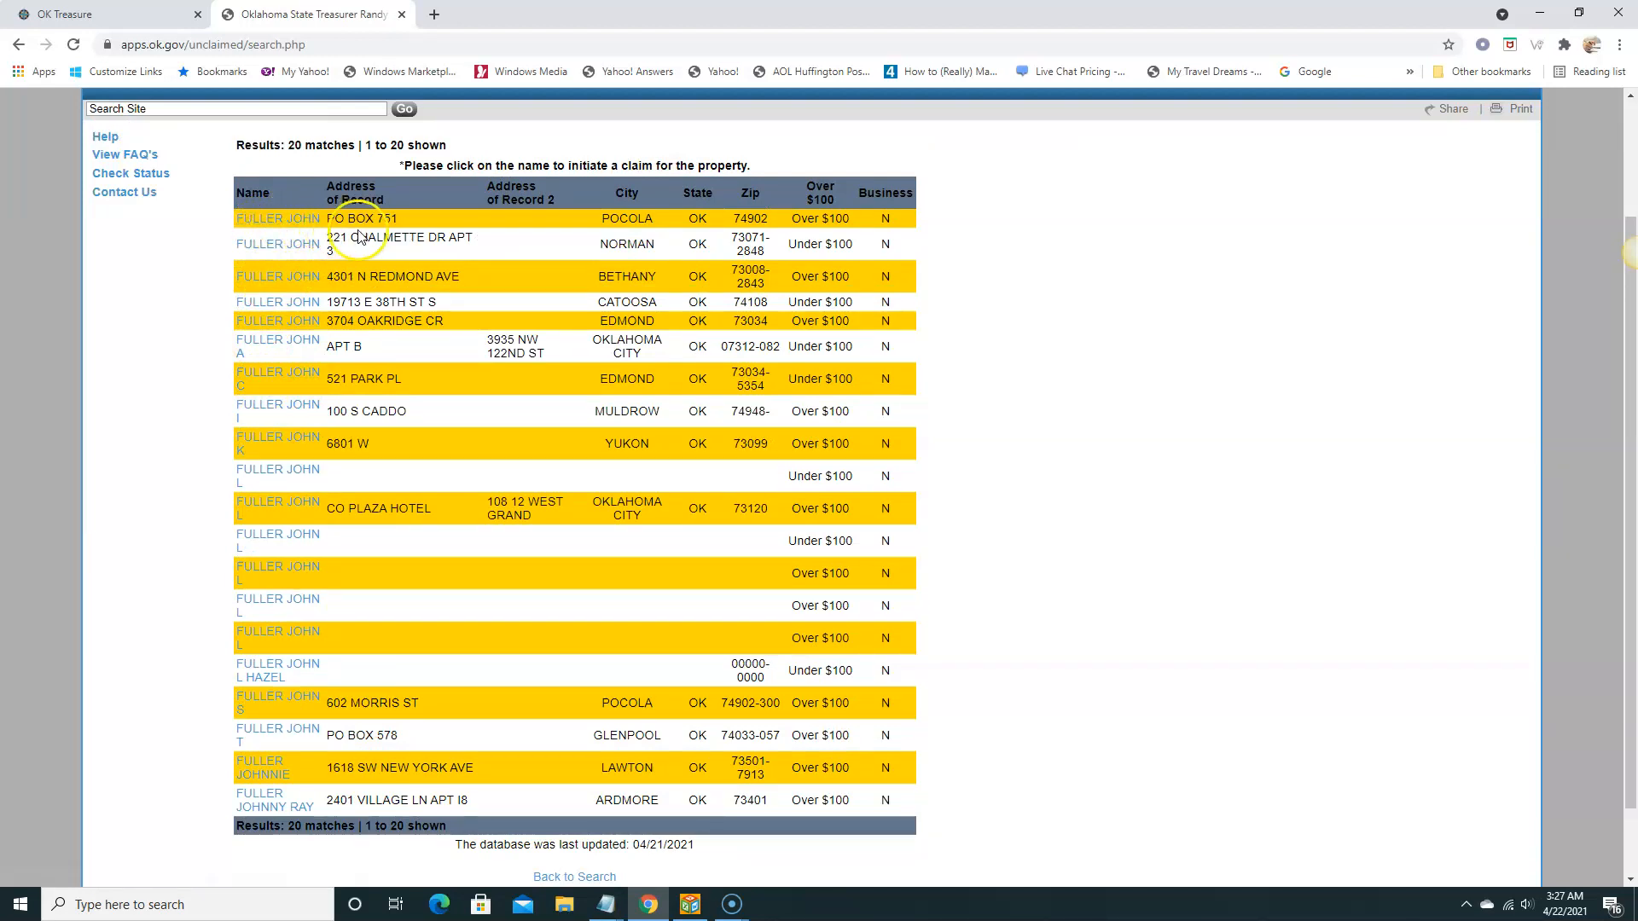
mouse_move(387, 231)
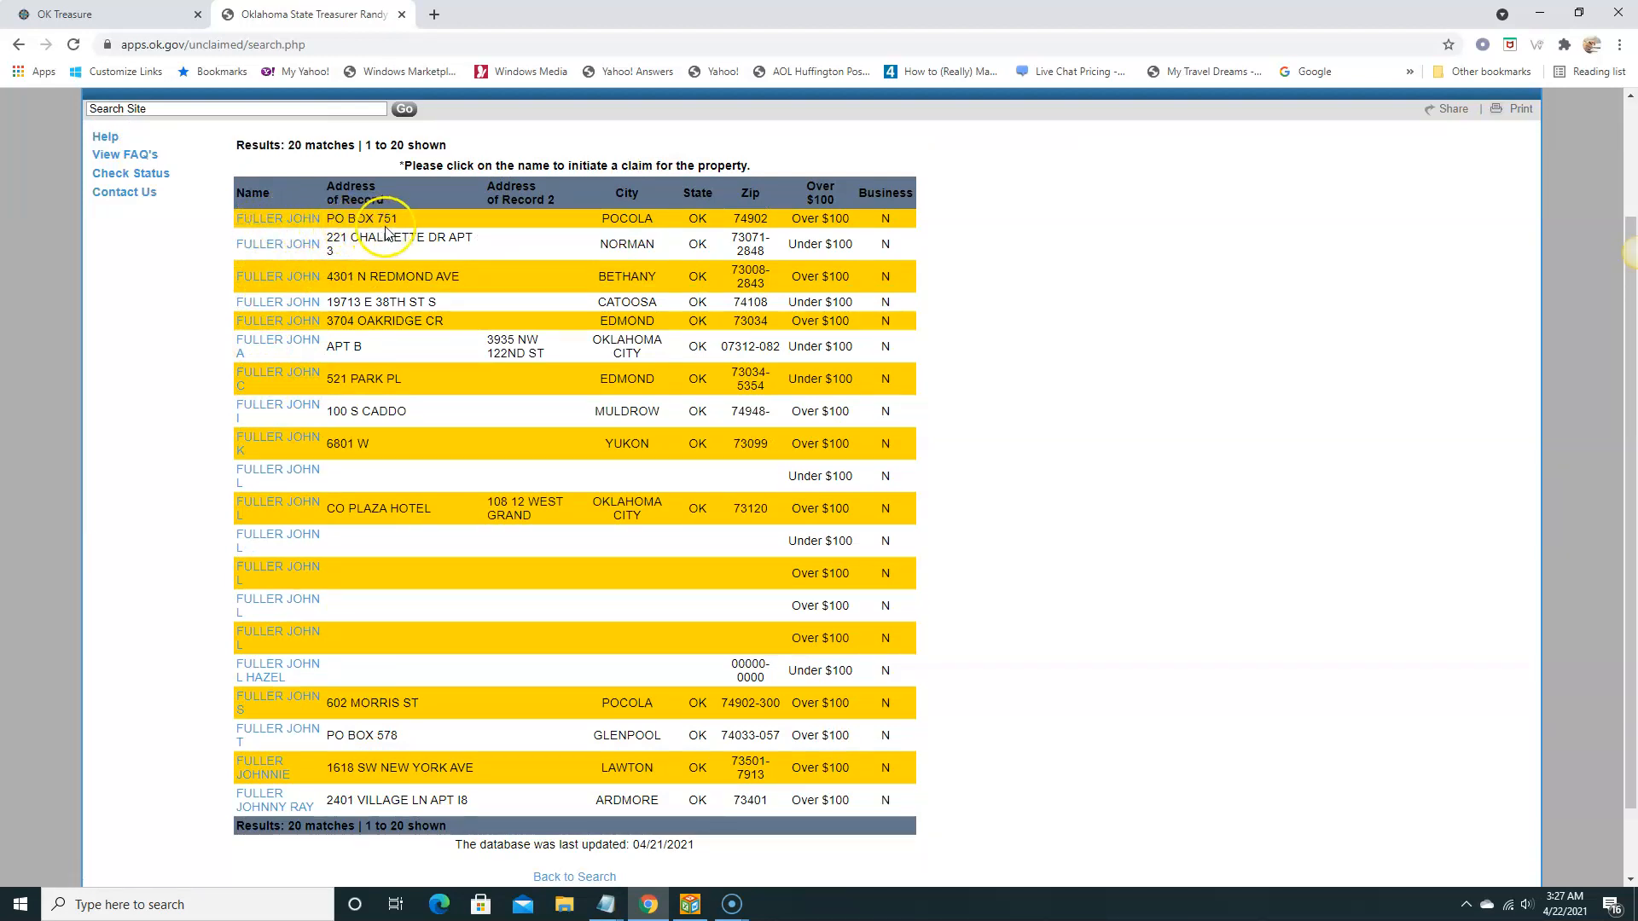
mouse_move(616, 242)
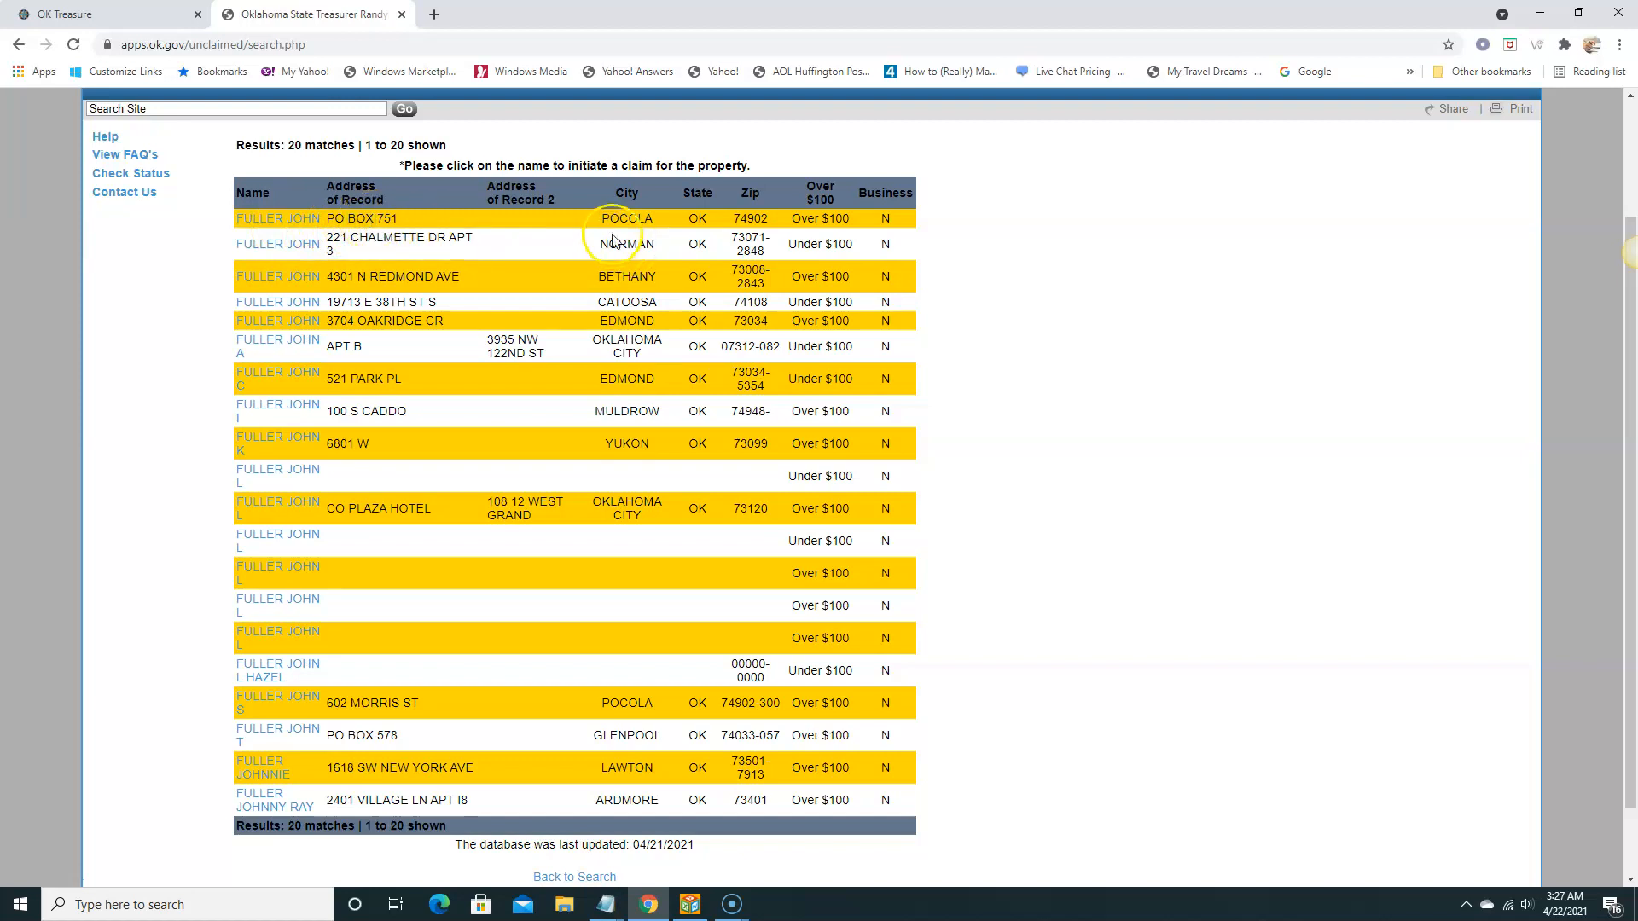
mouse_move(751, 235)
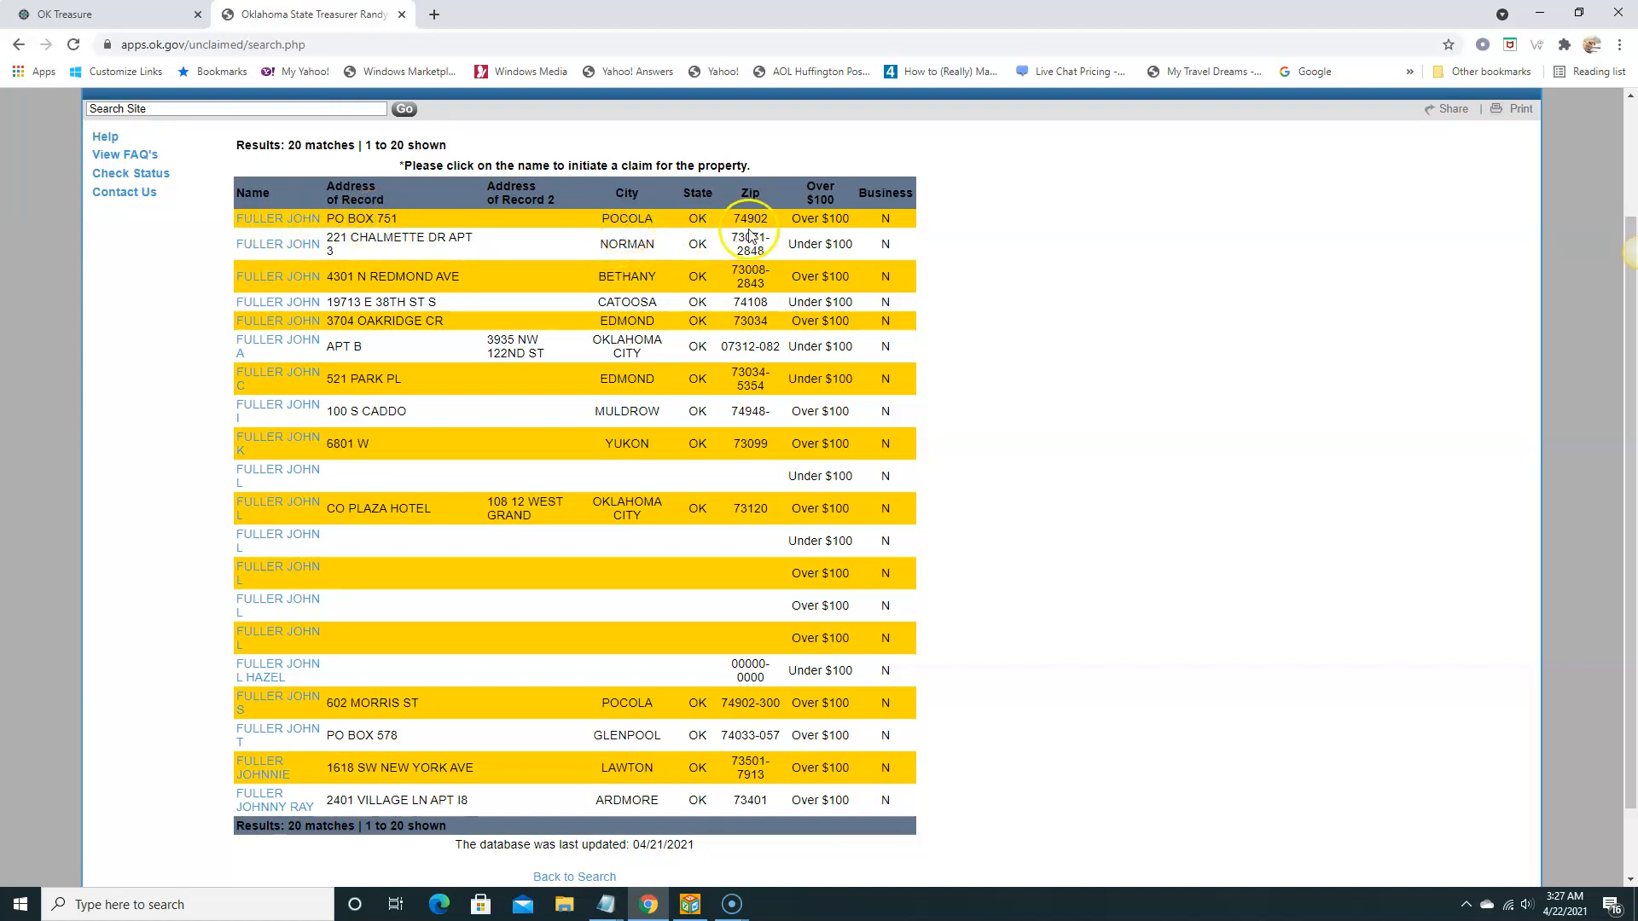
mouse_move(749, 217)
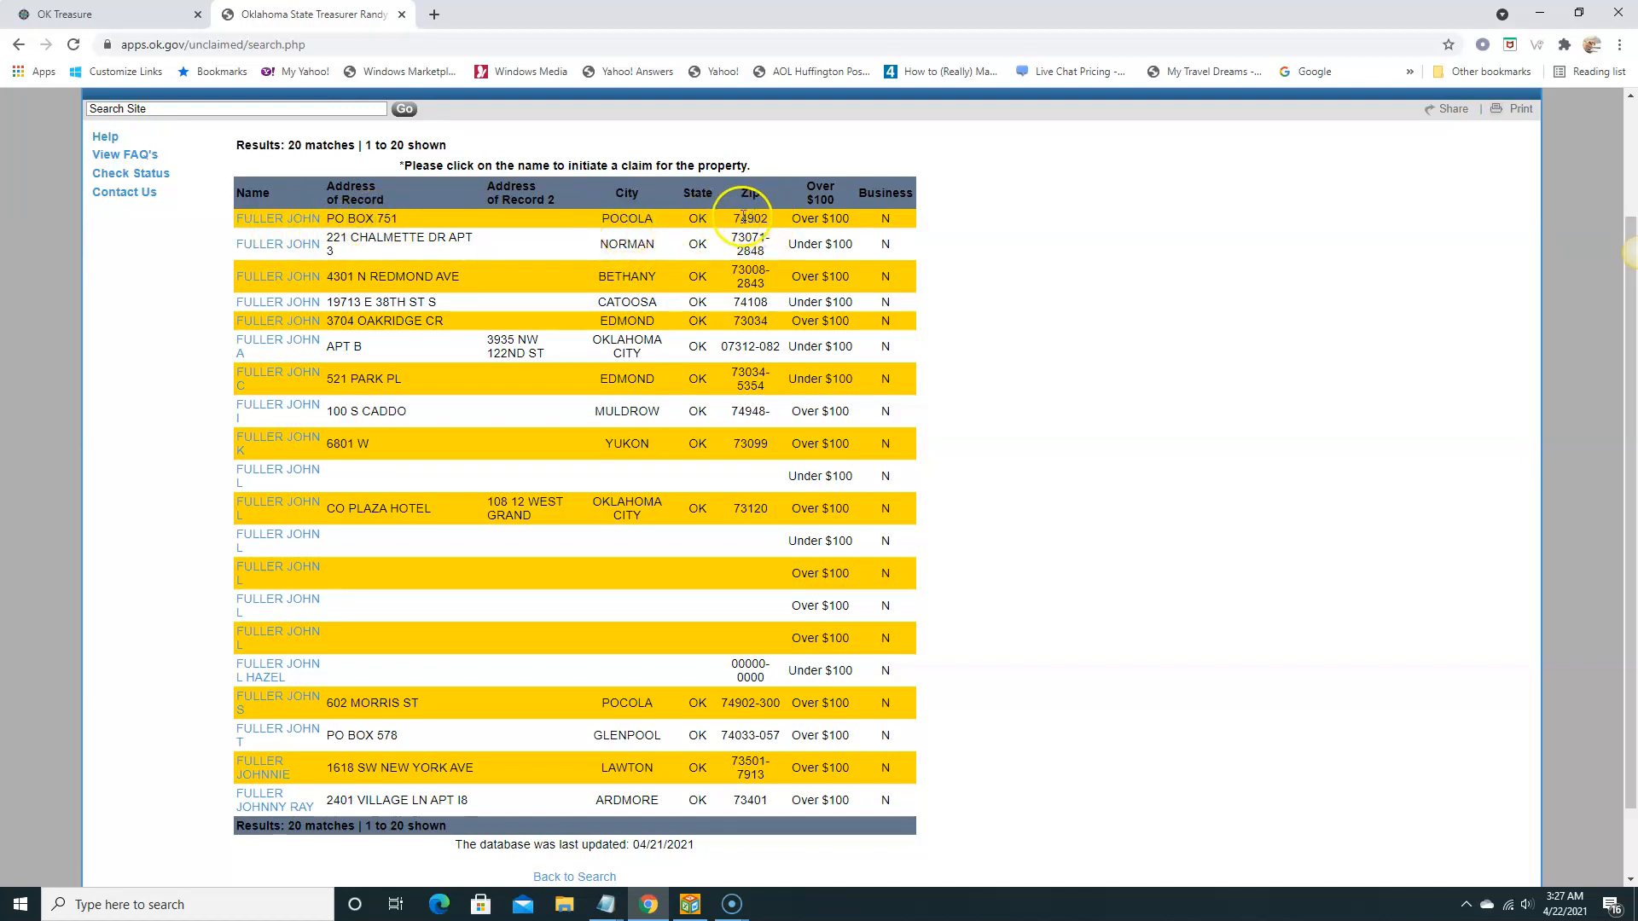
mouse_move(893, 244)
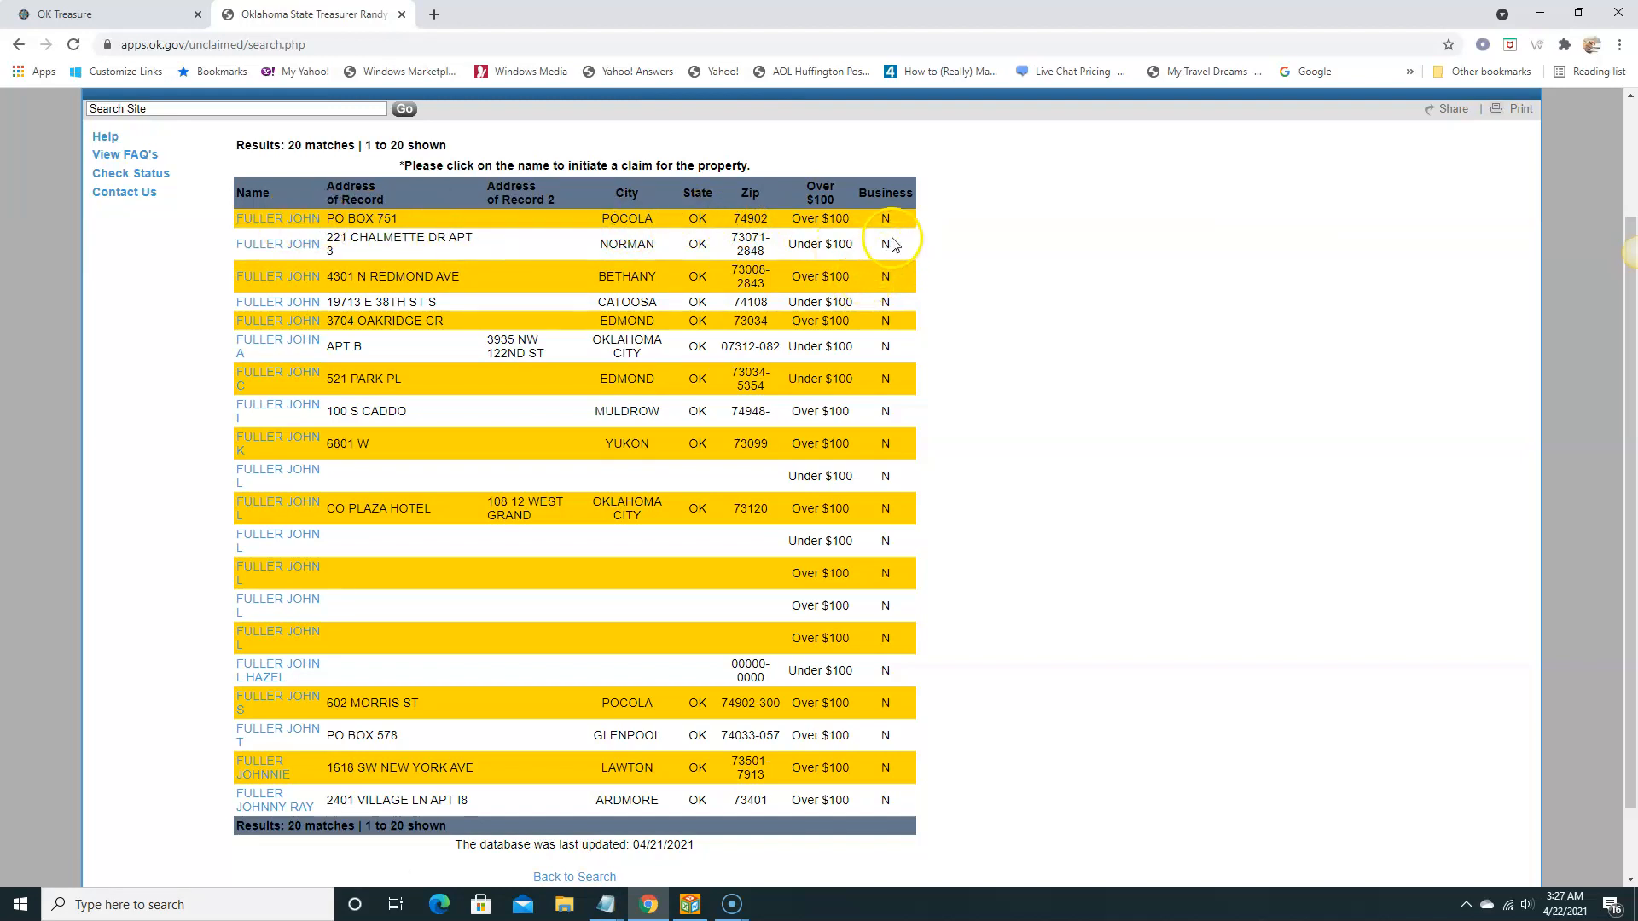
mouse_move(904, 710)
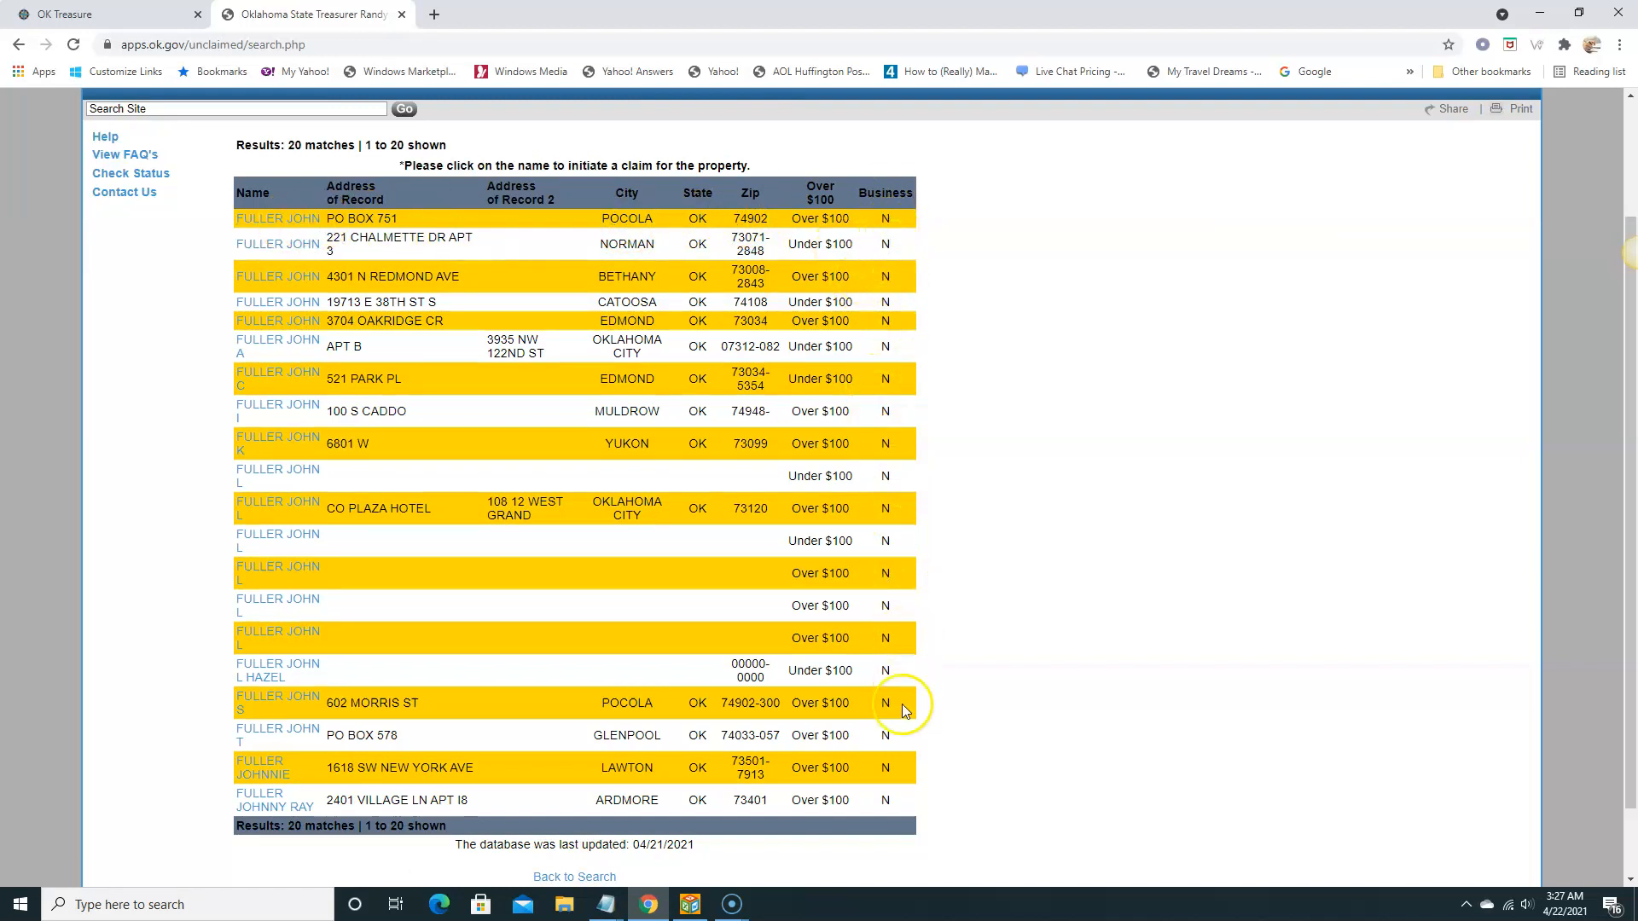
mouse_move(496, 234)
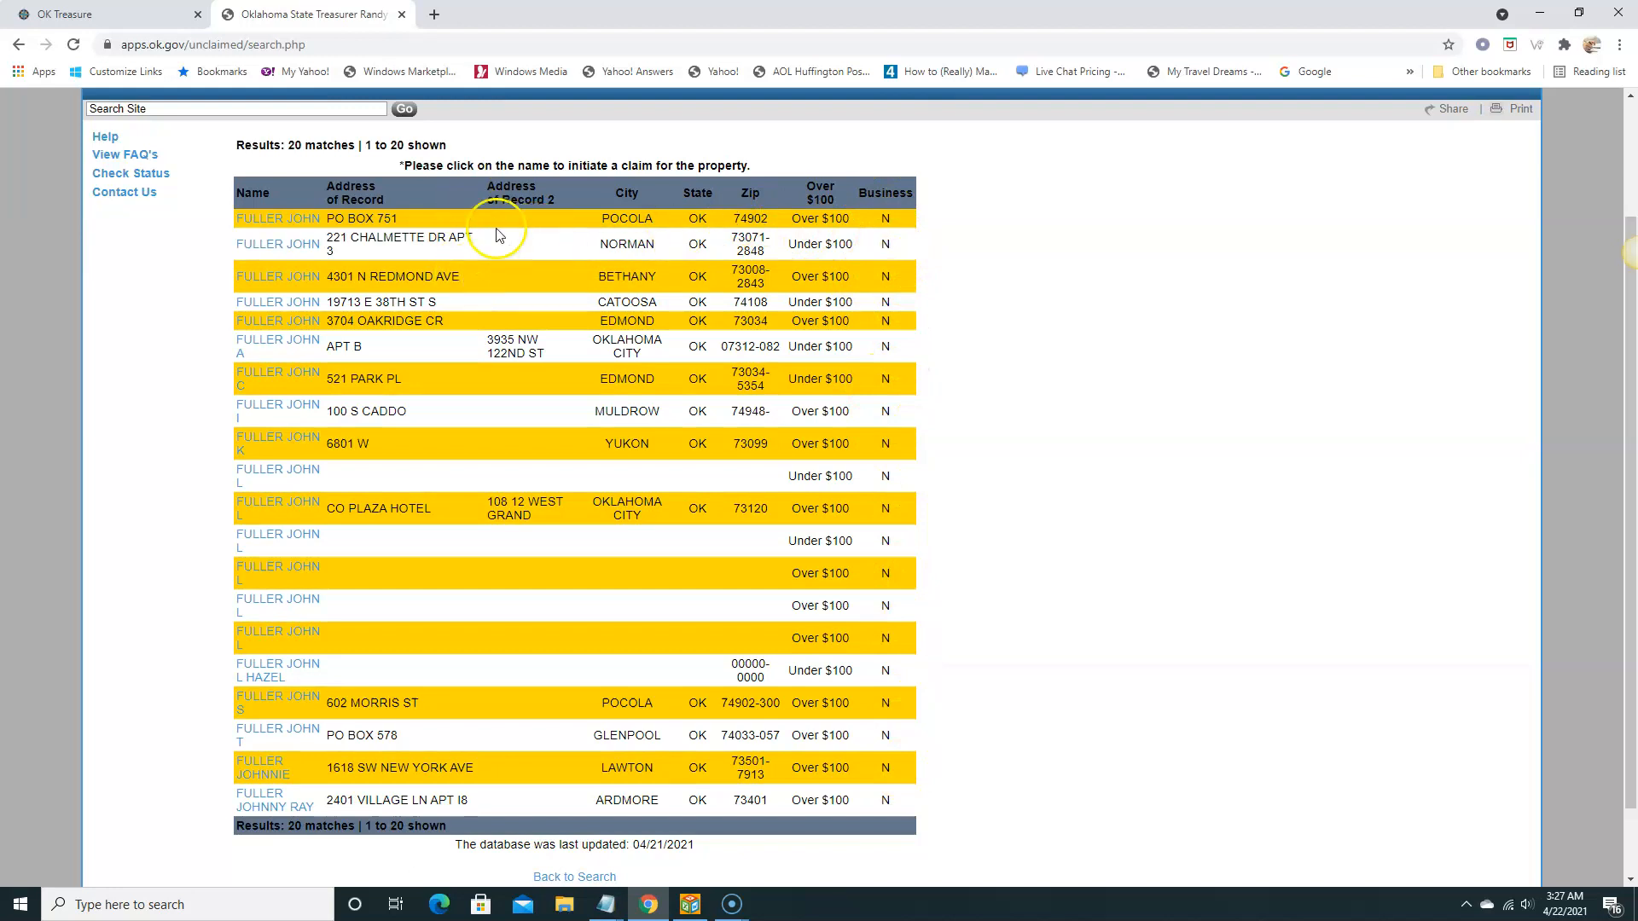
mouse_move(512, 529)
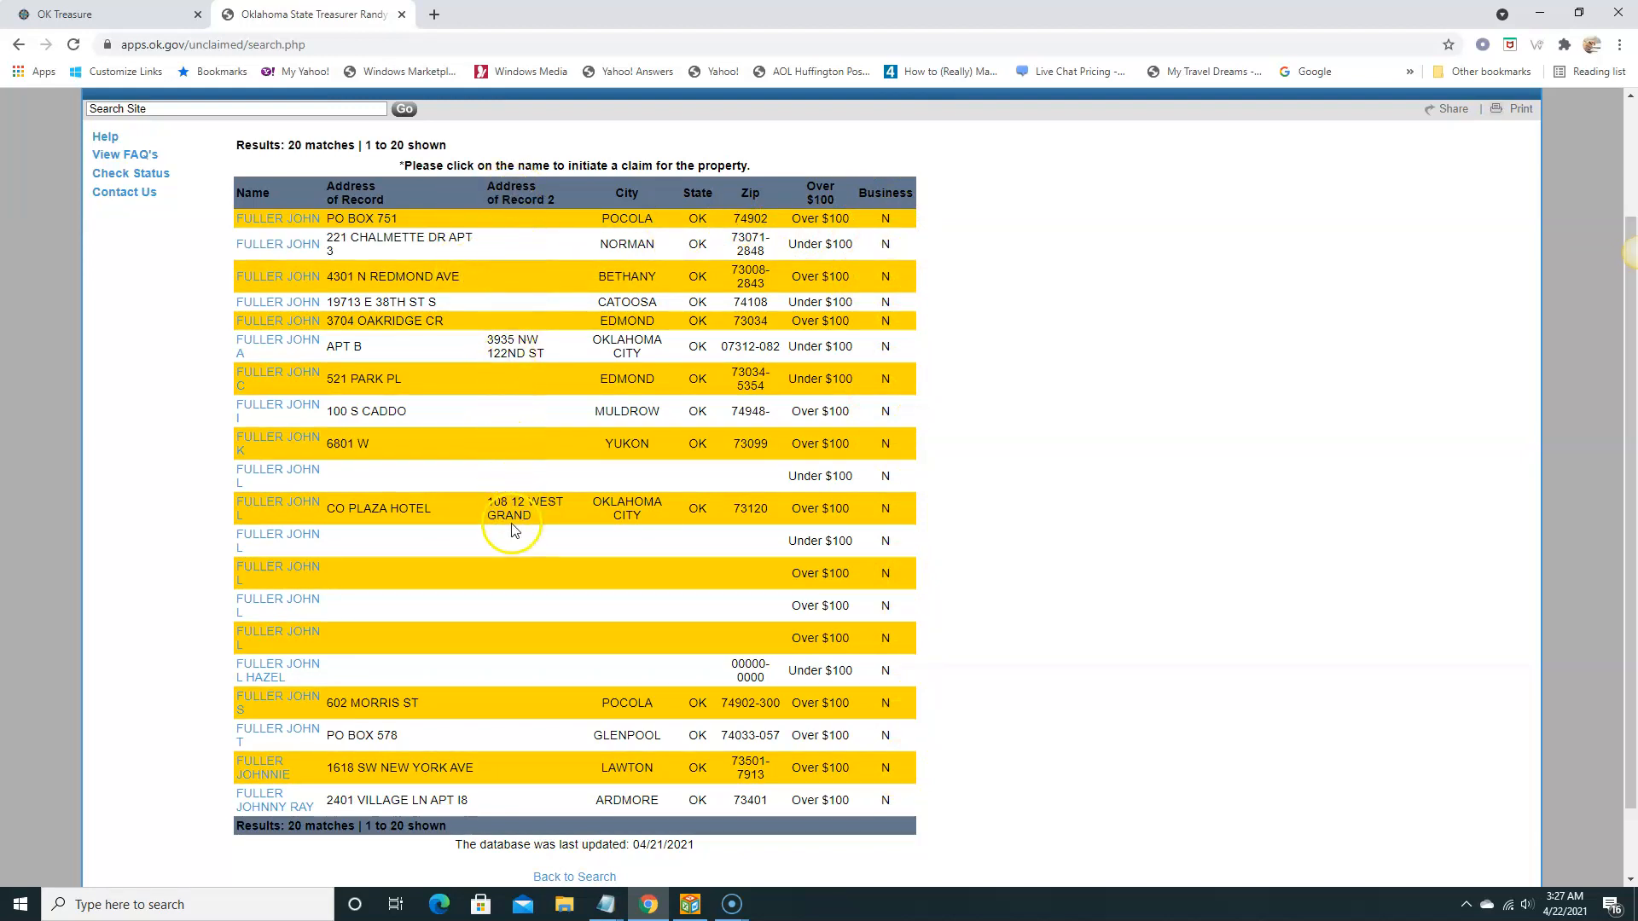
mouse_move(520, 514)
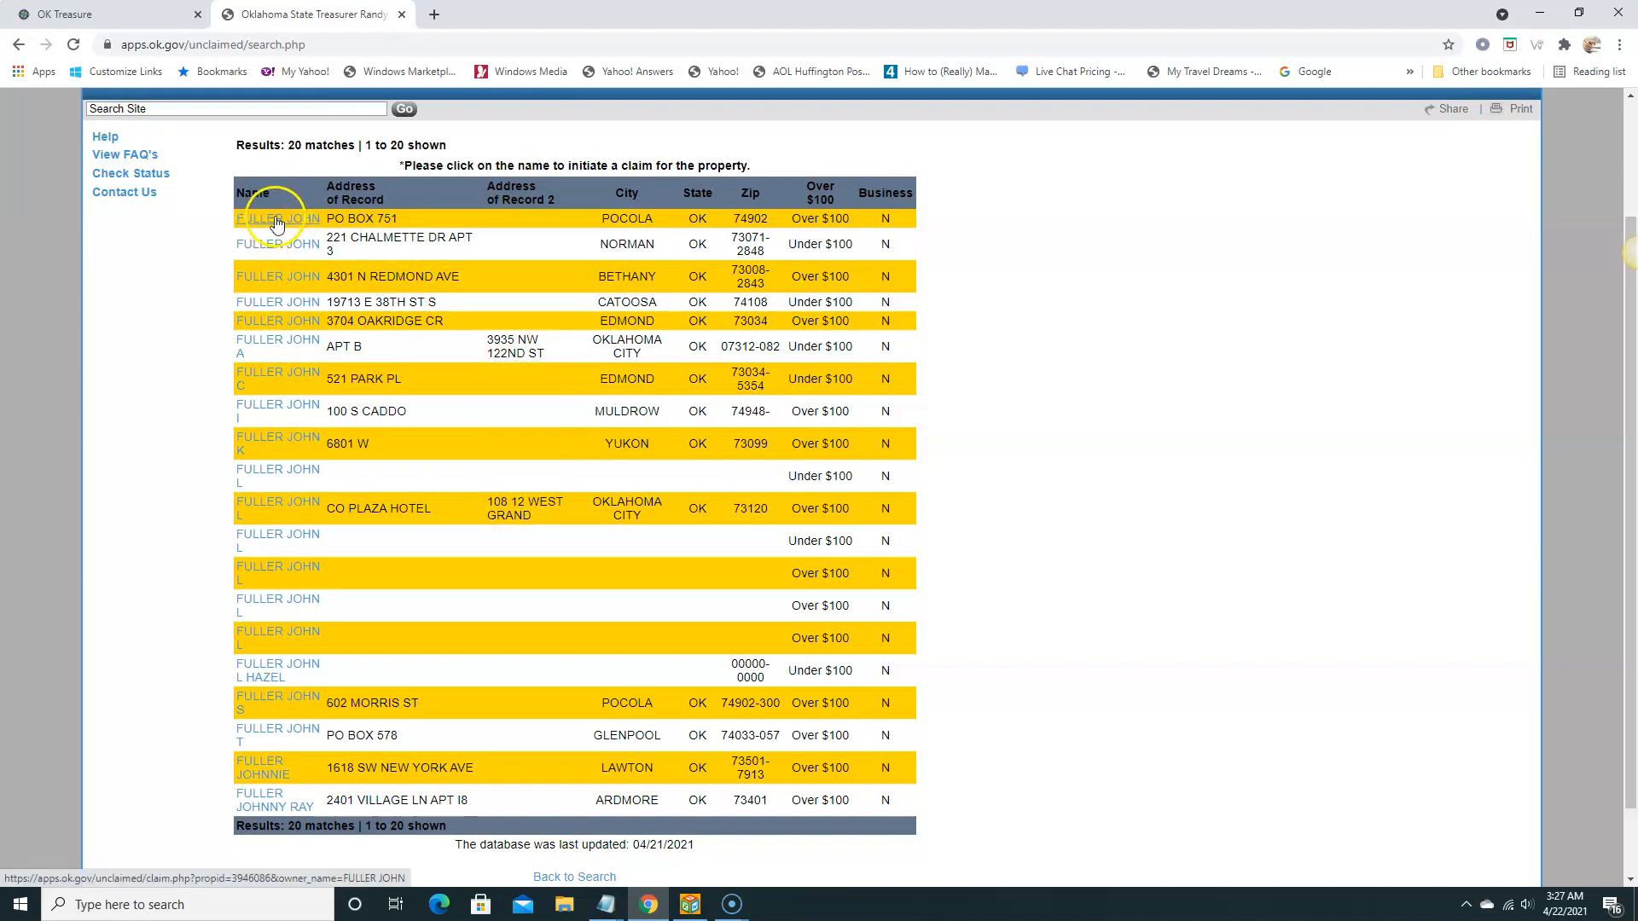
left_click(278, 218)
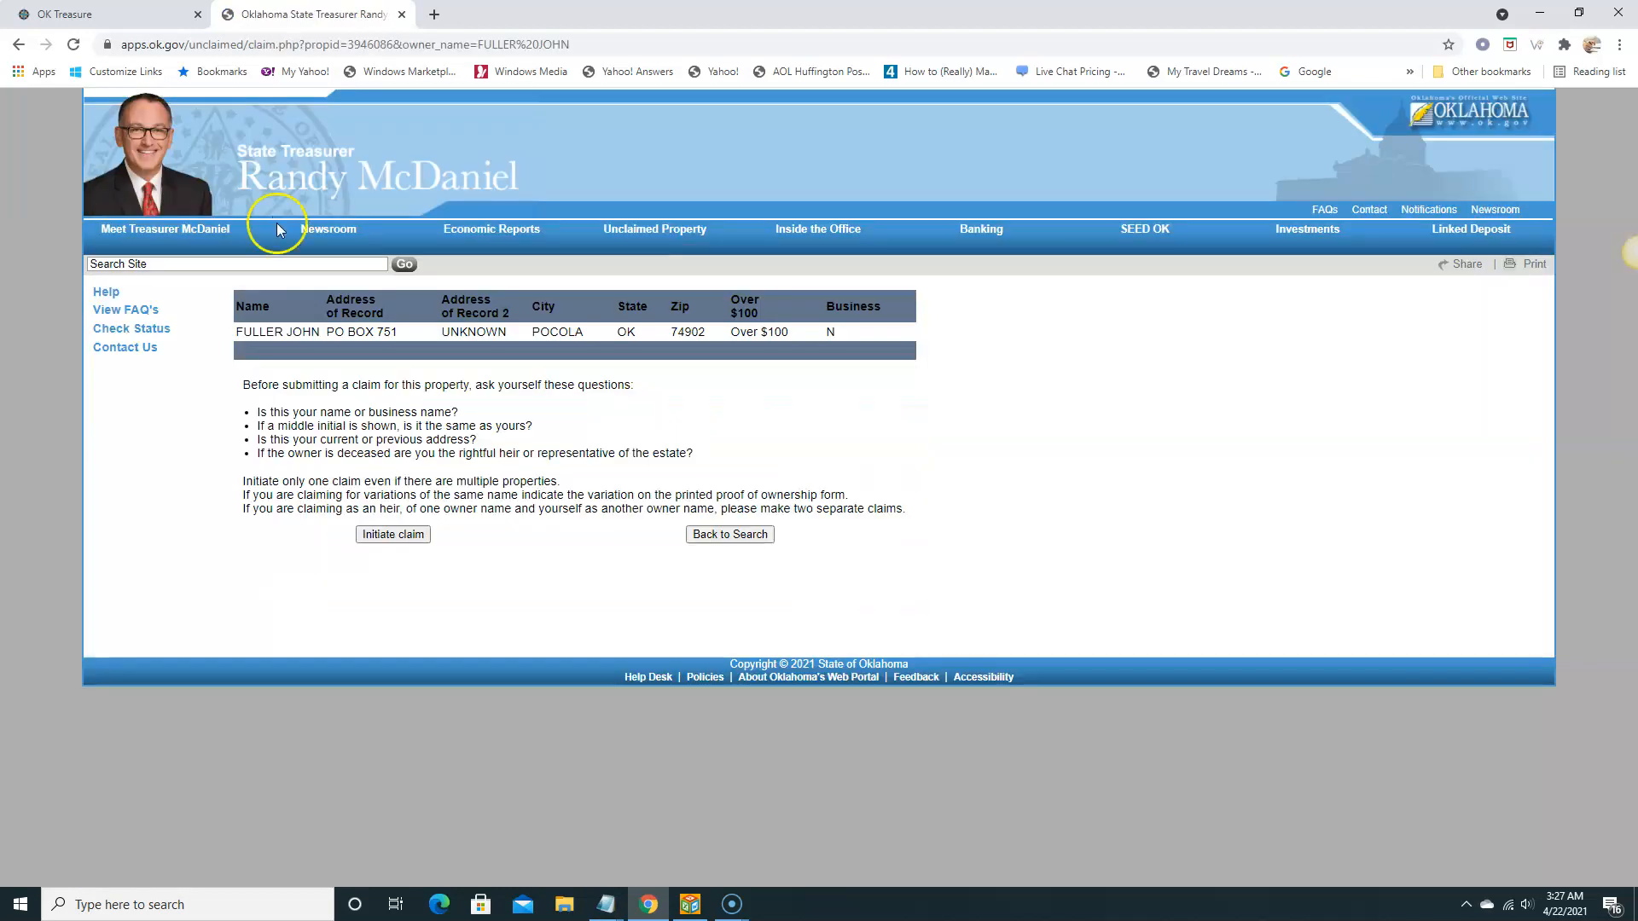
mouse_move(311, 498)
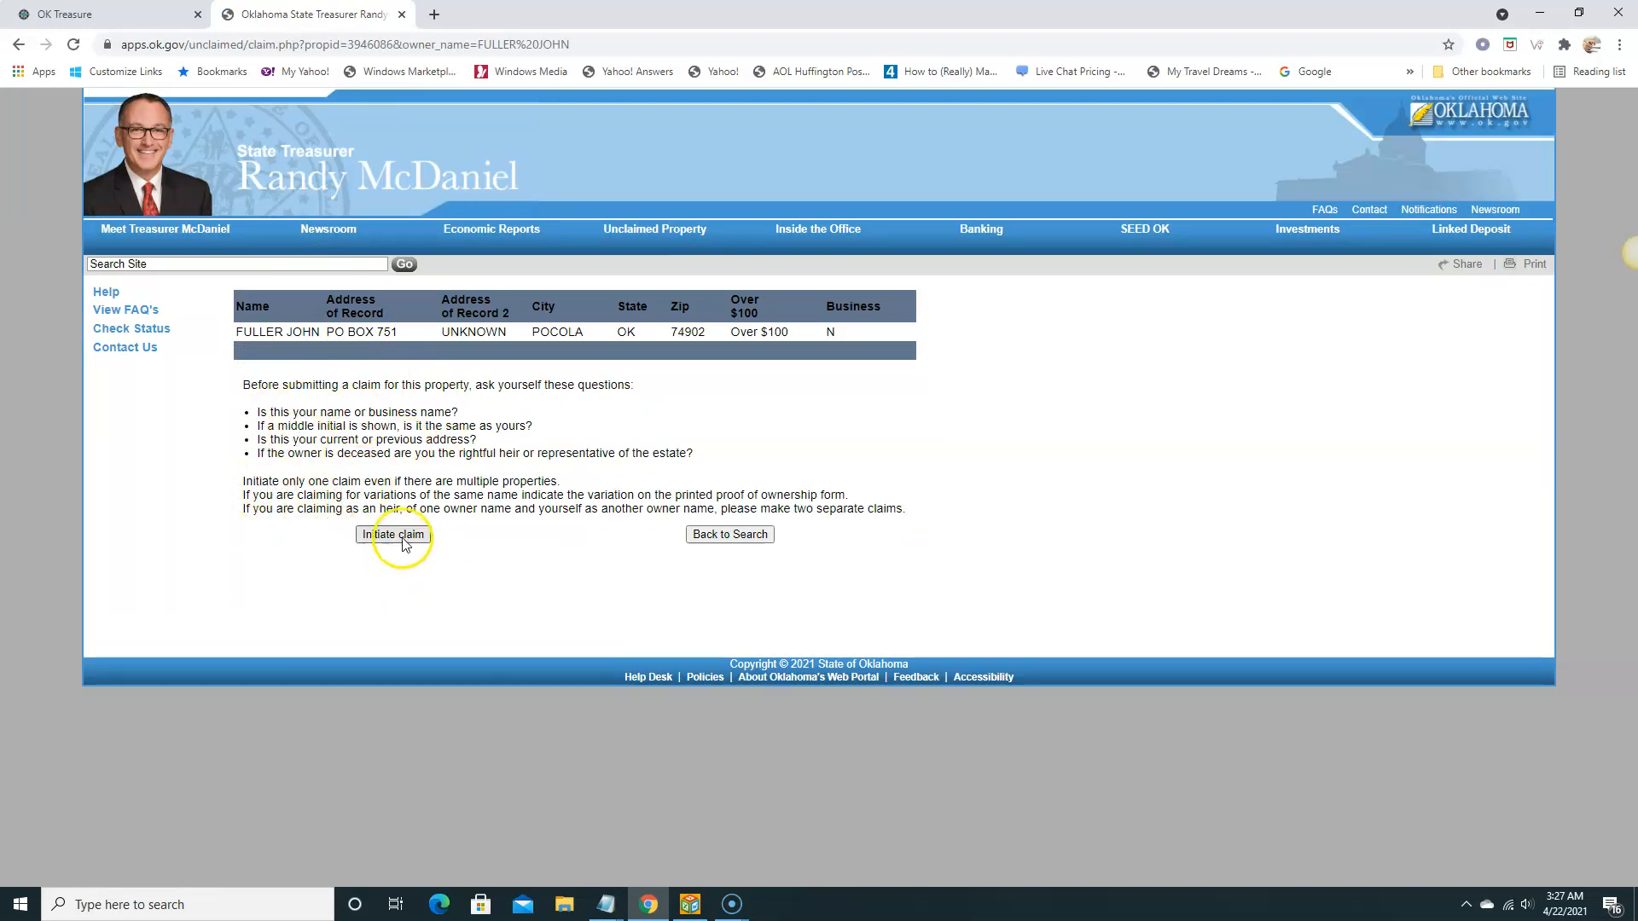
left_click(394, 534)
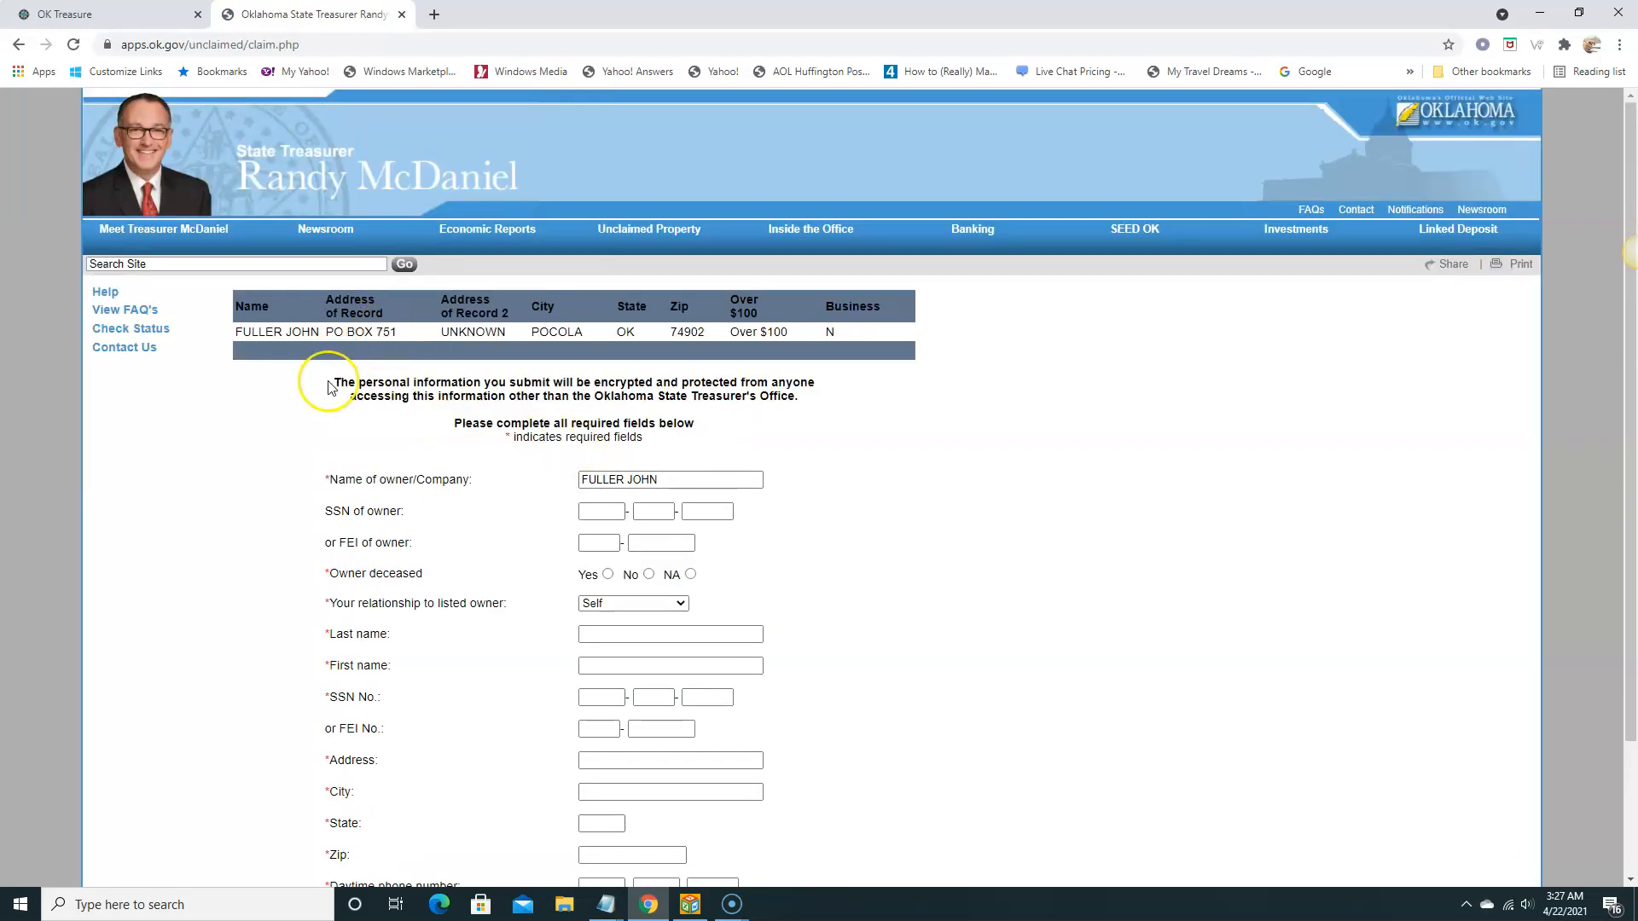
mouse_move(48, 156)
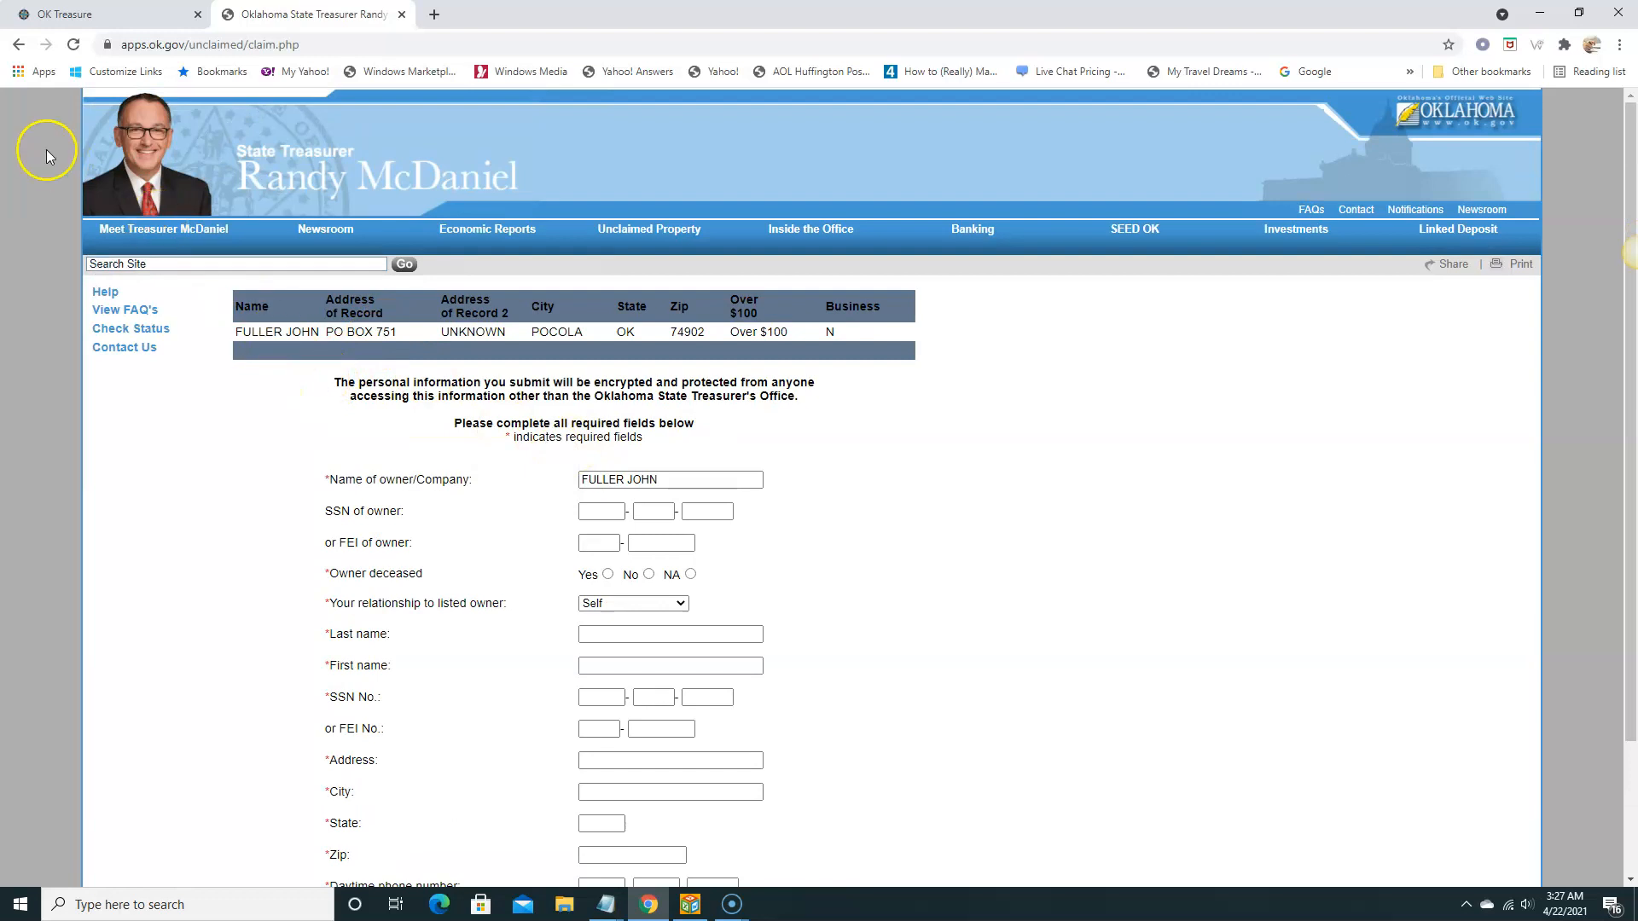
left_click(19, 45)
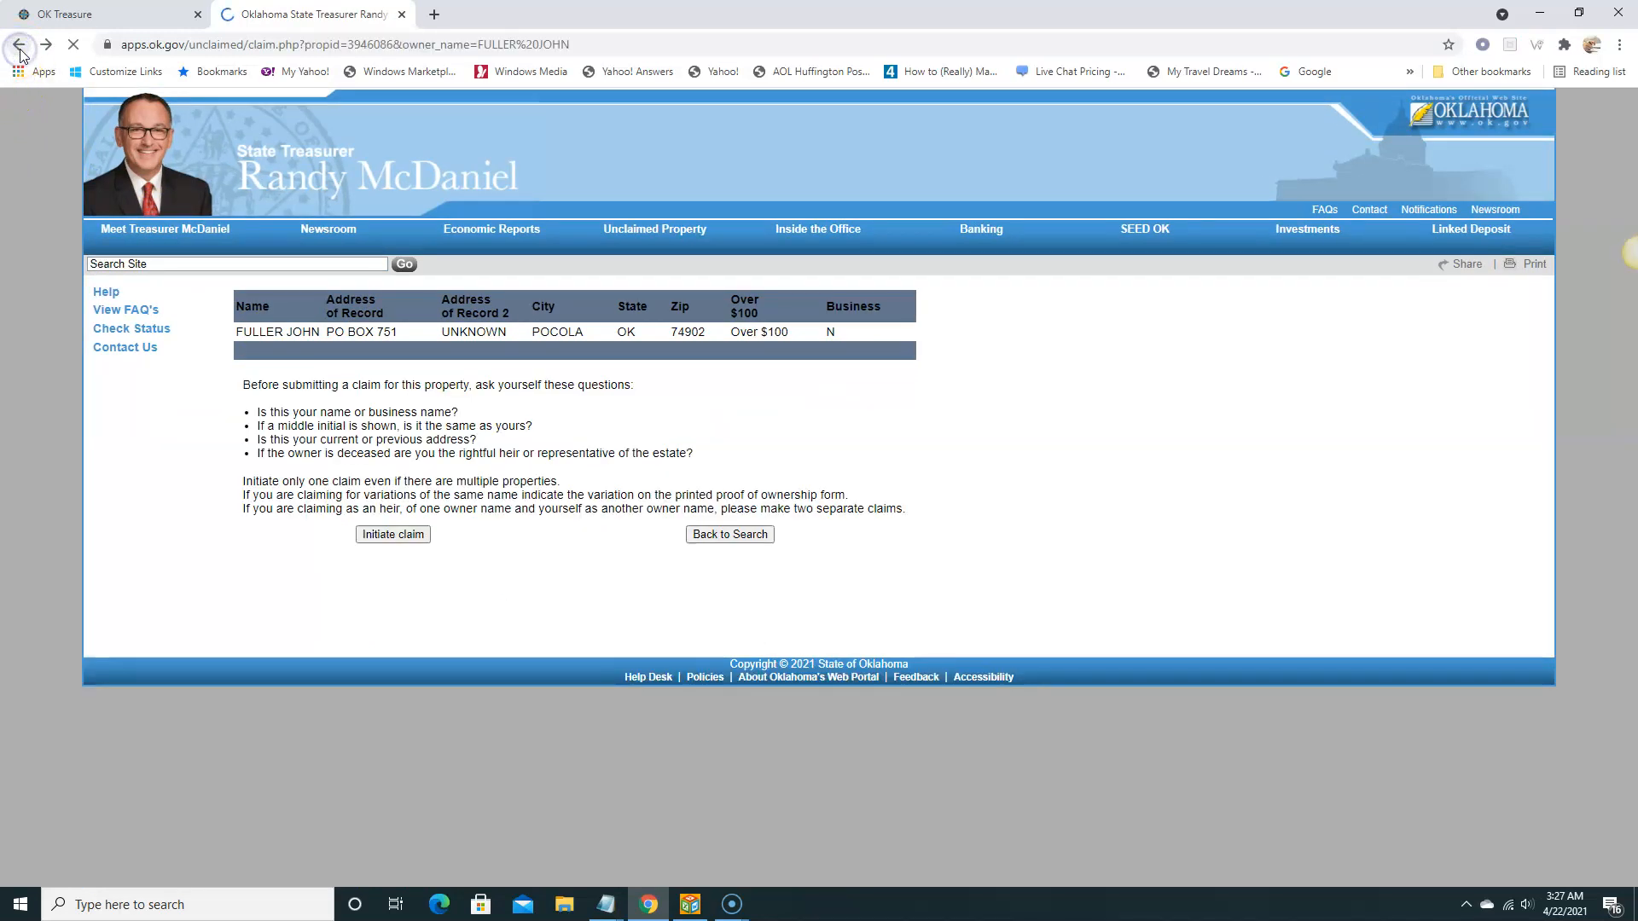
left_click(19, 44)
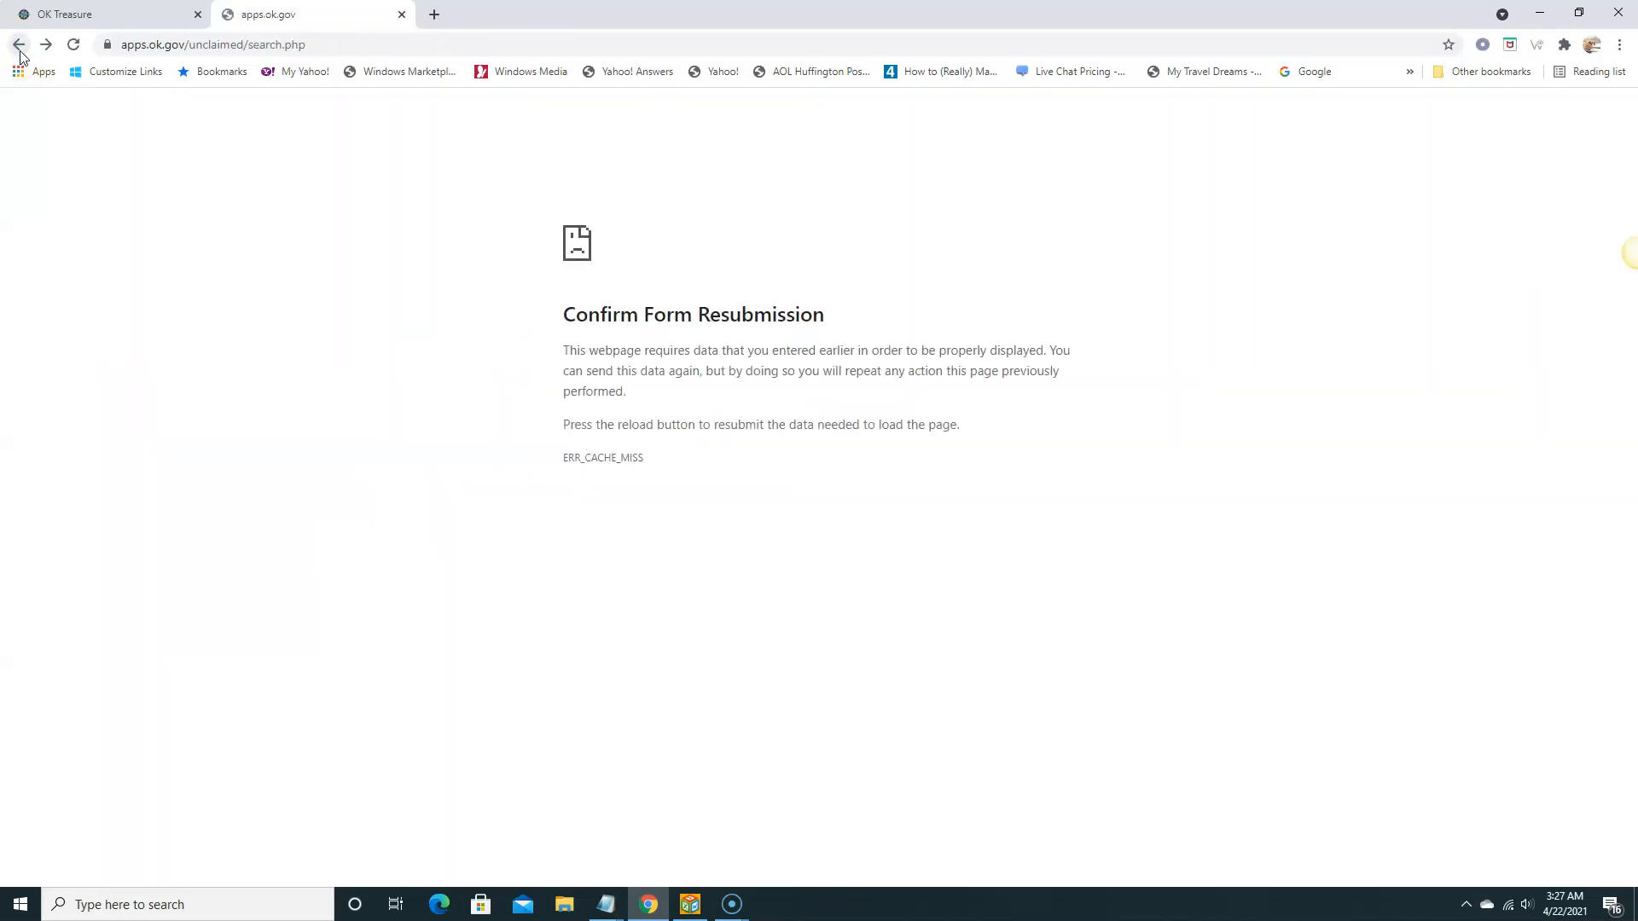
left_click(17, 44)
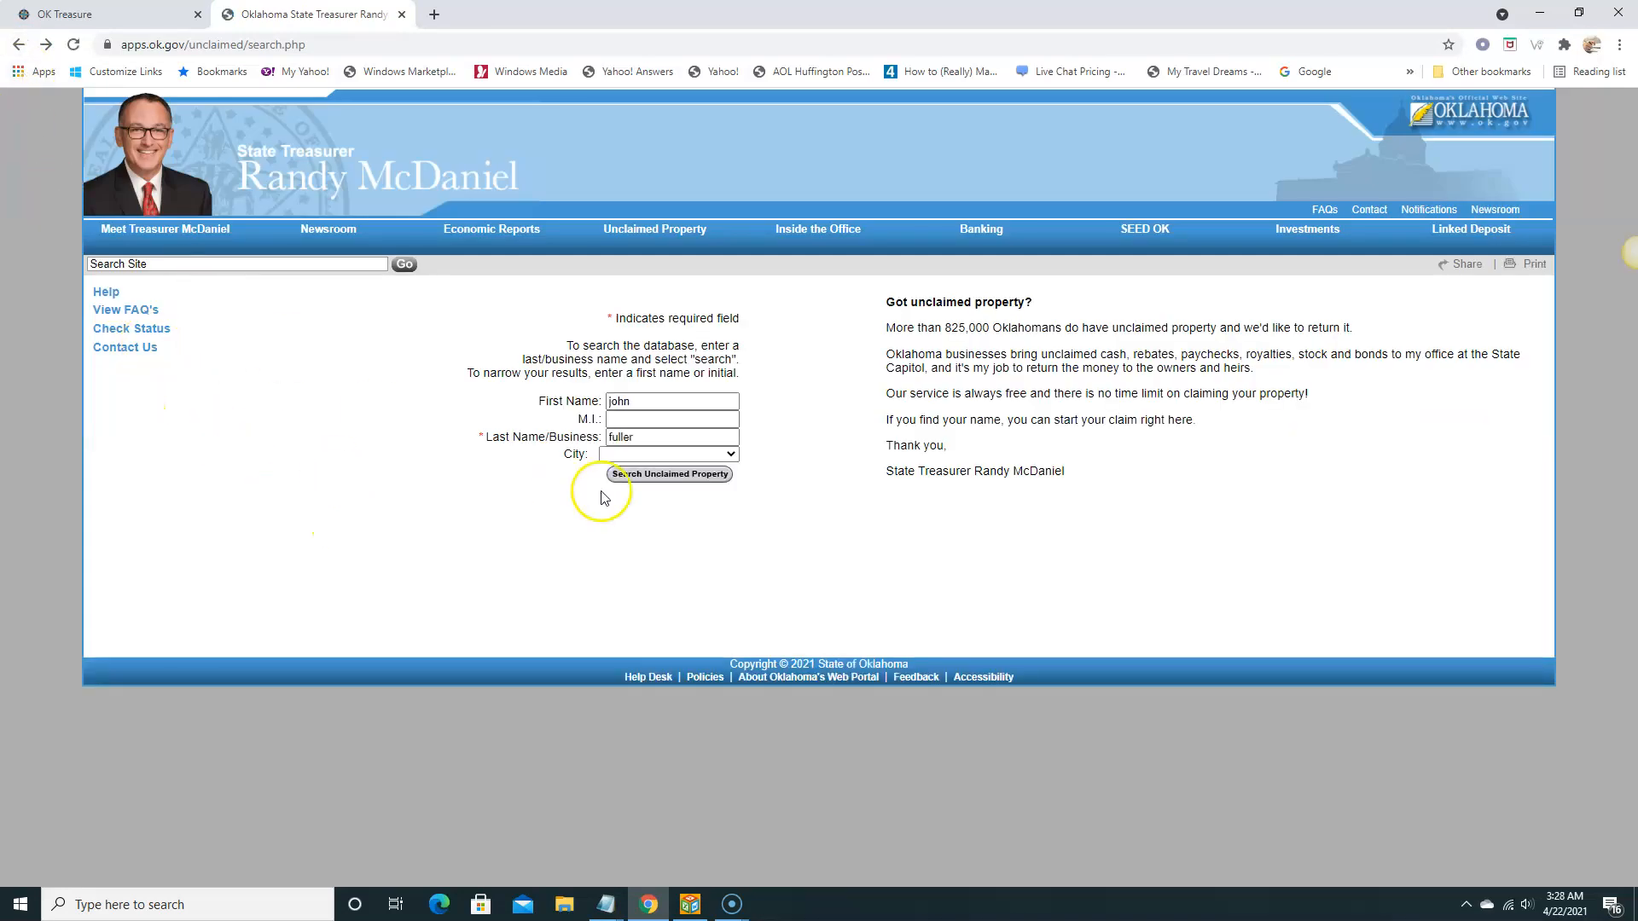
left_click(670, 401)
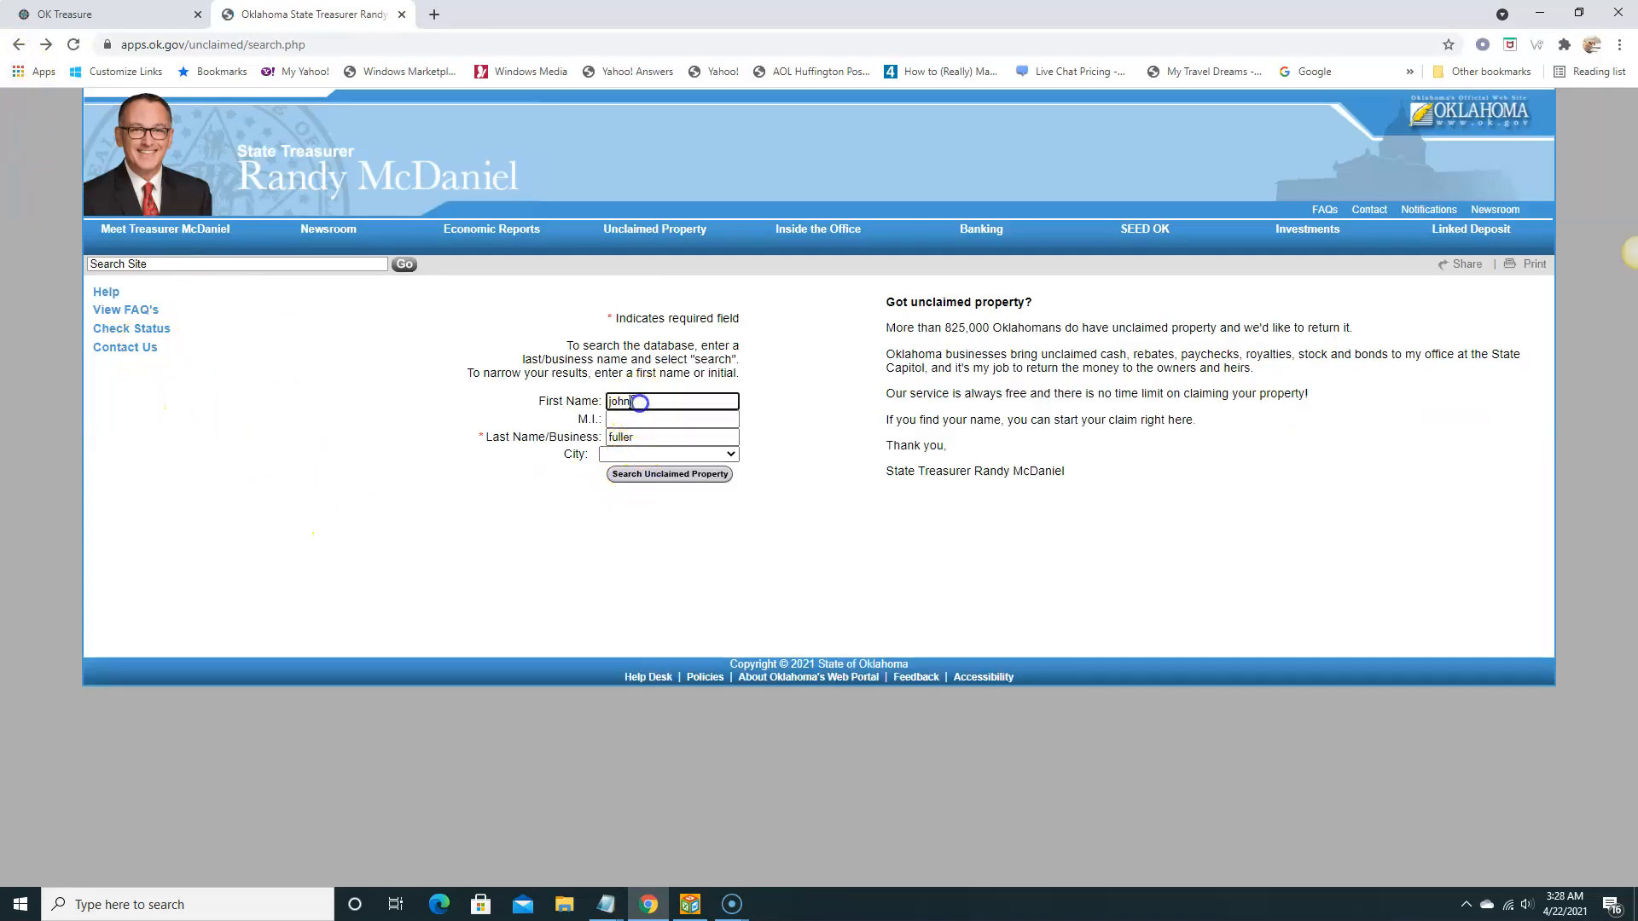
key("Backspace")
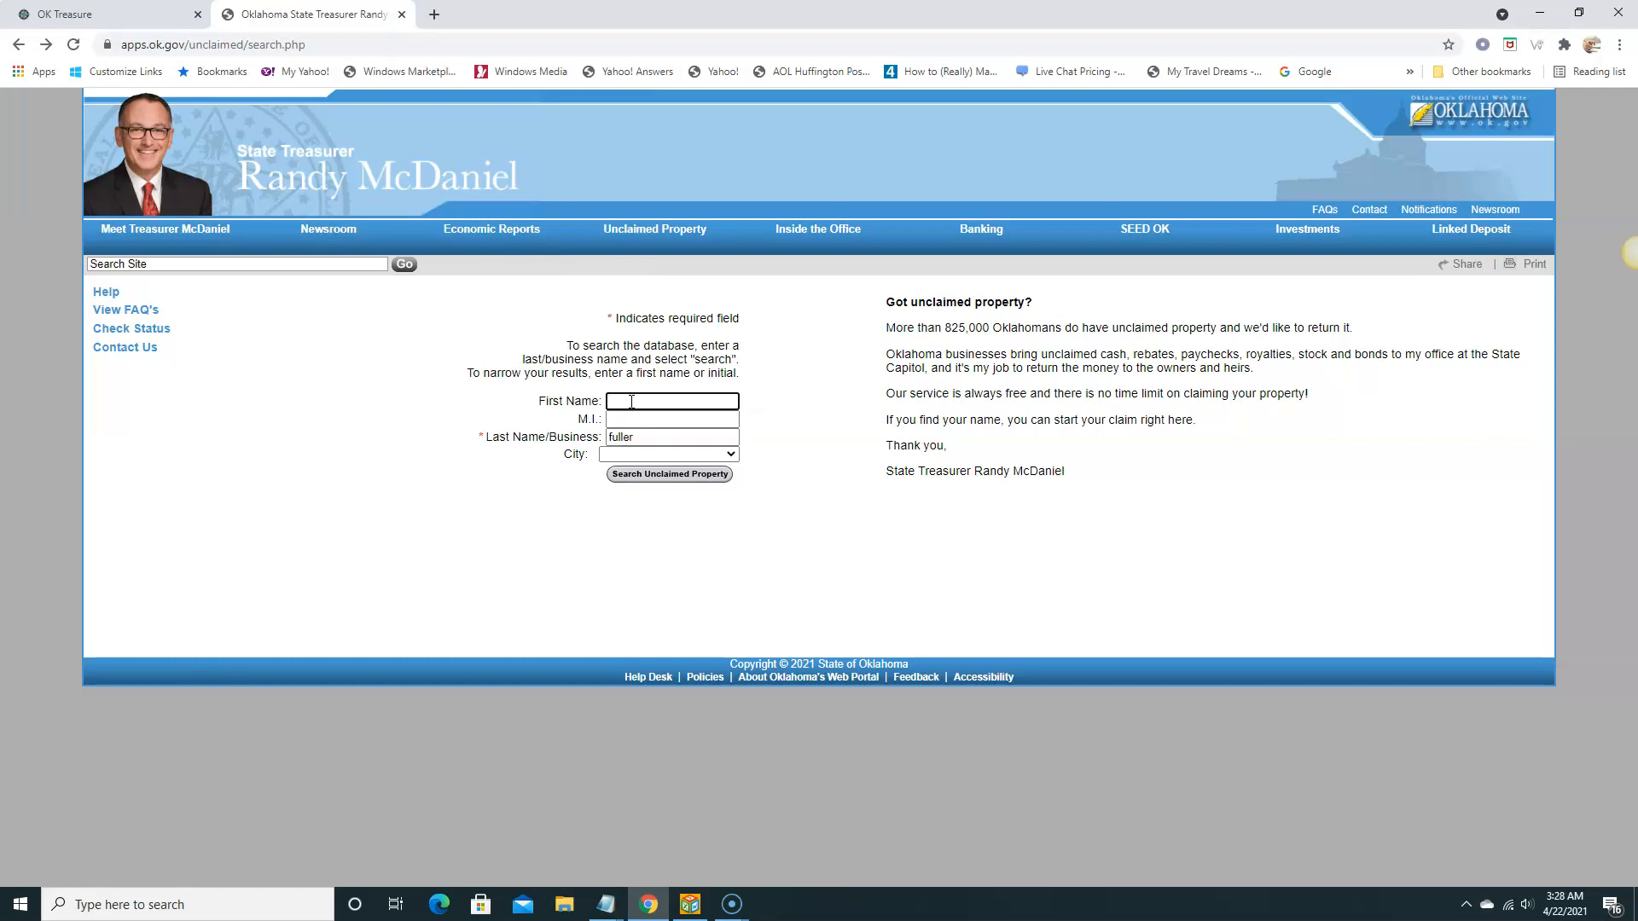
type("kei")
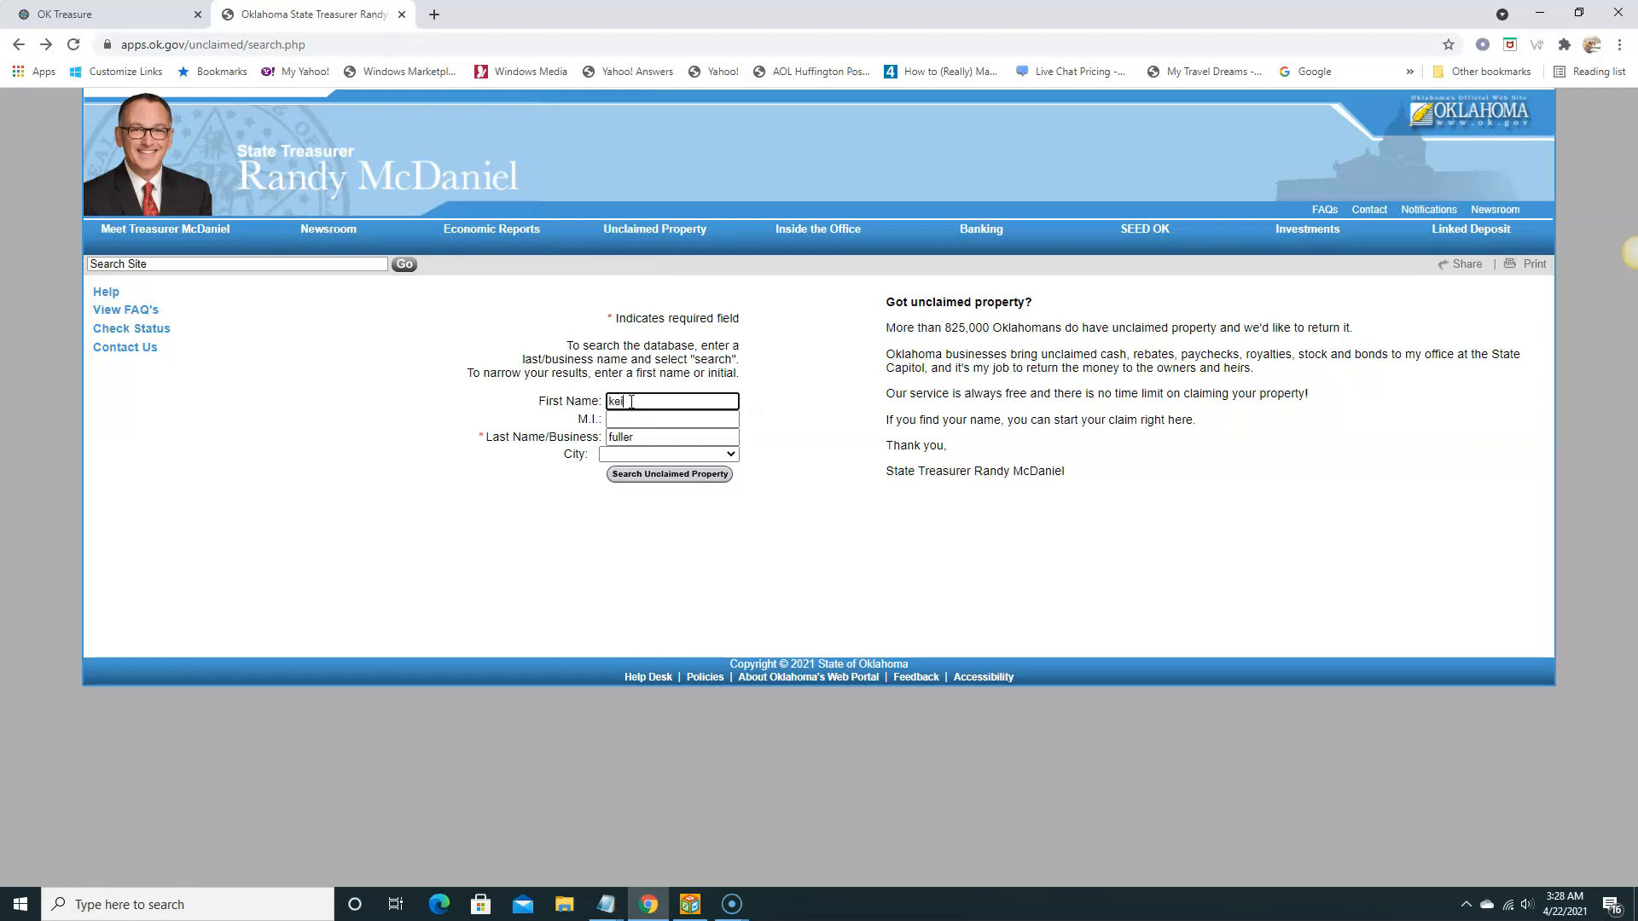
type("th")
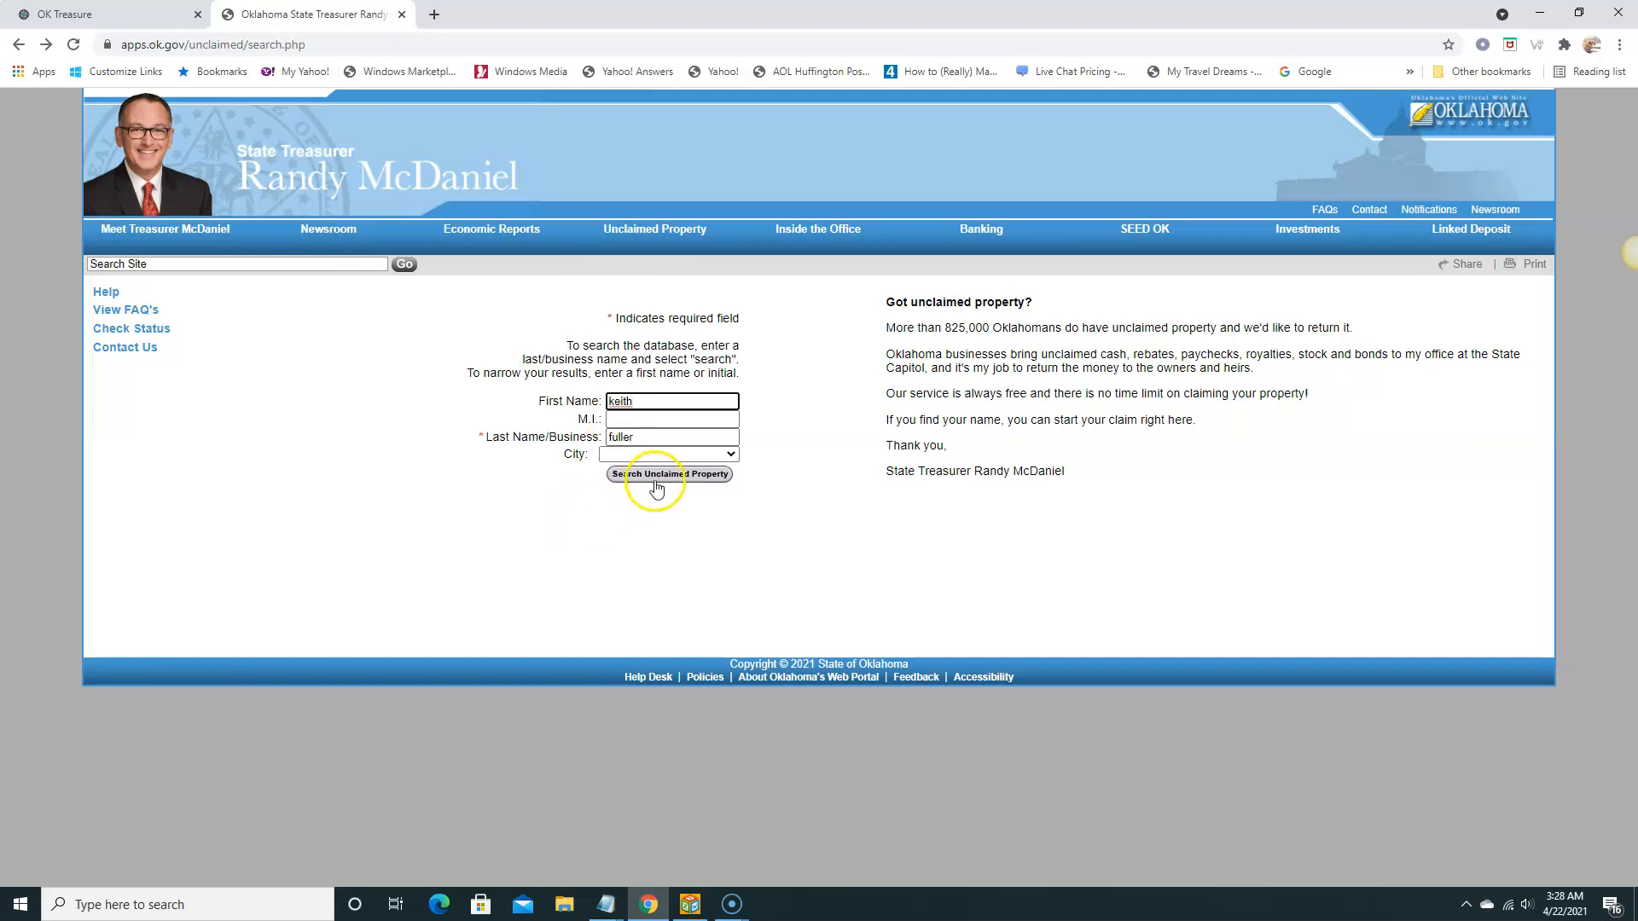
left_click(669, 474)
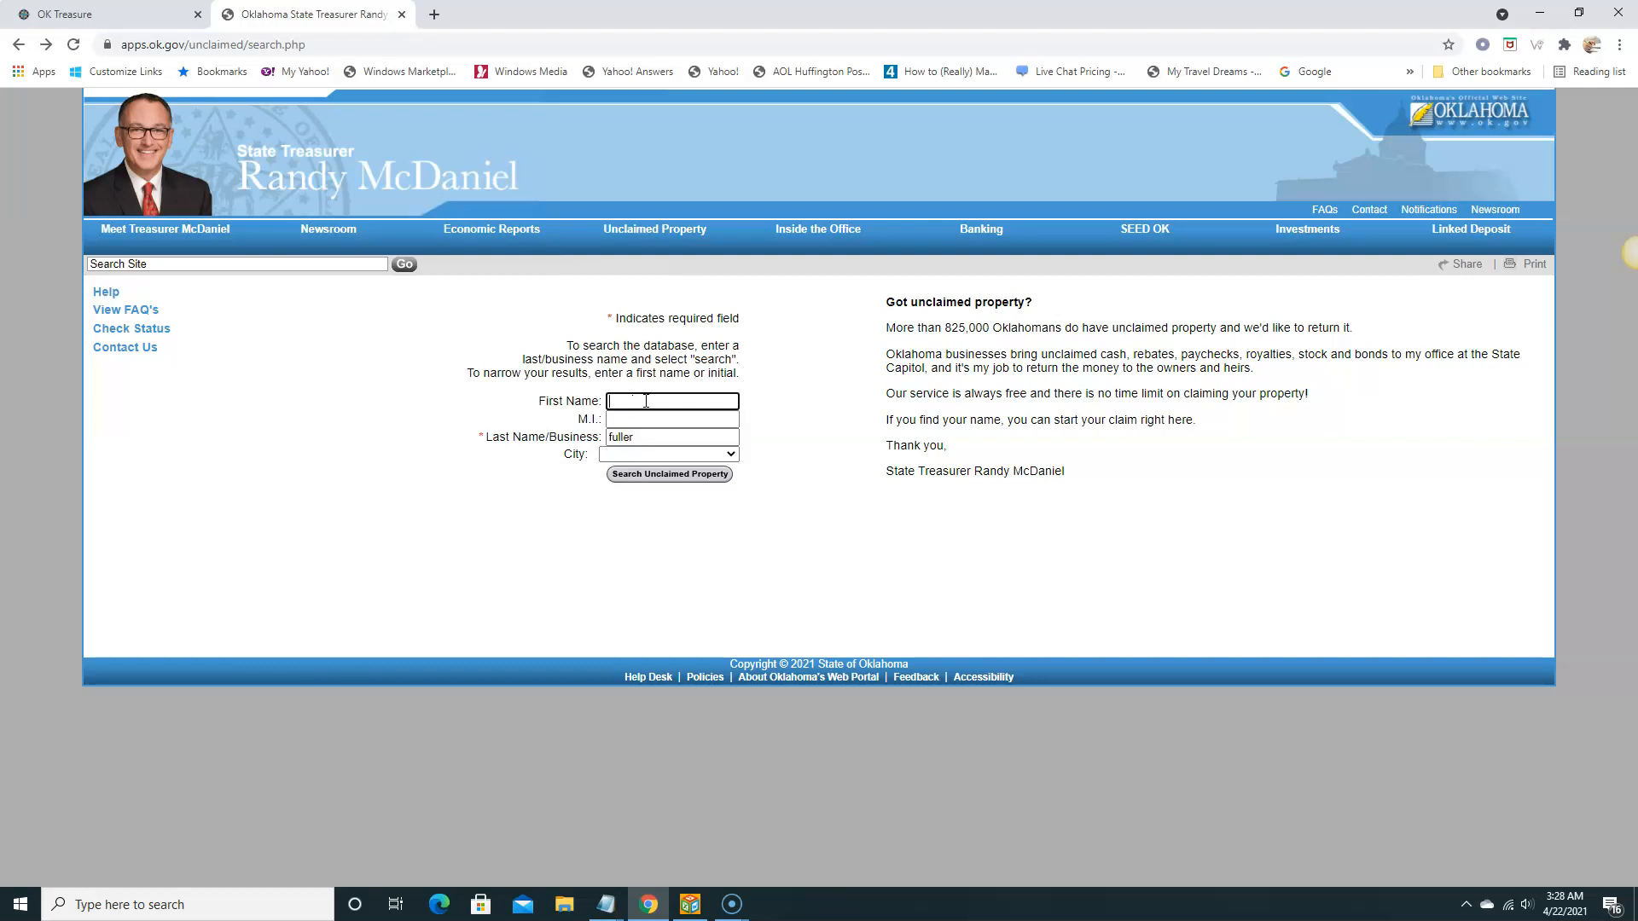
type("raymond")
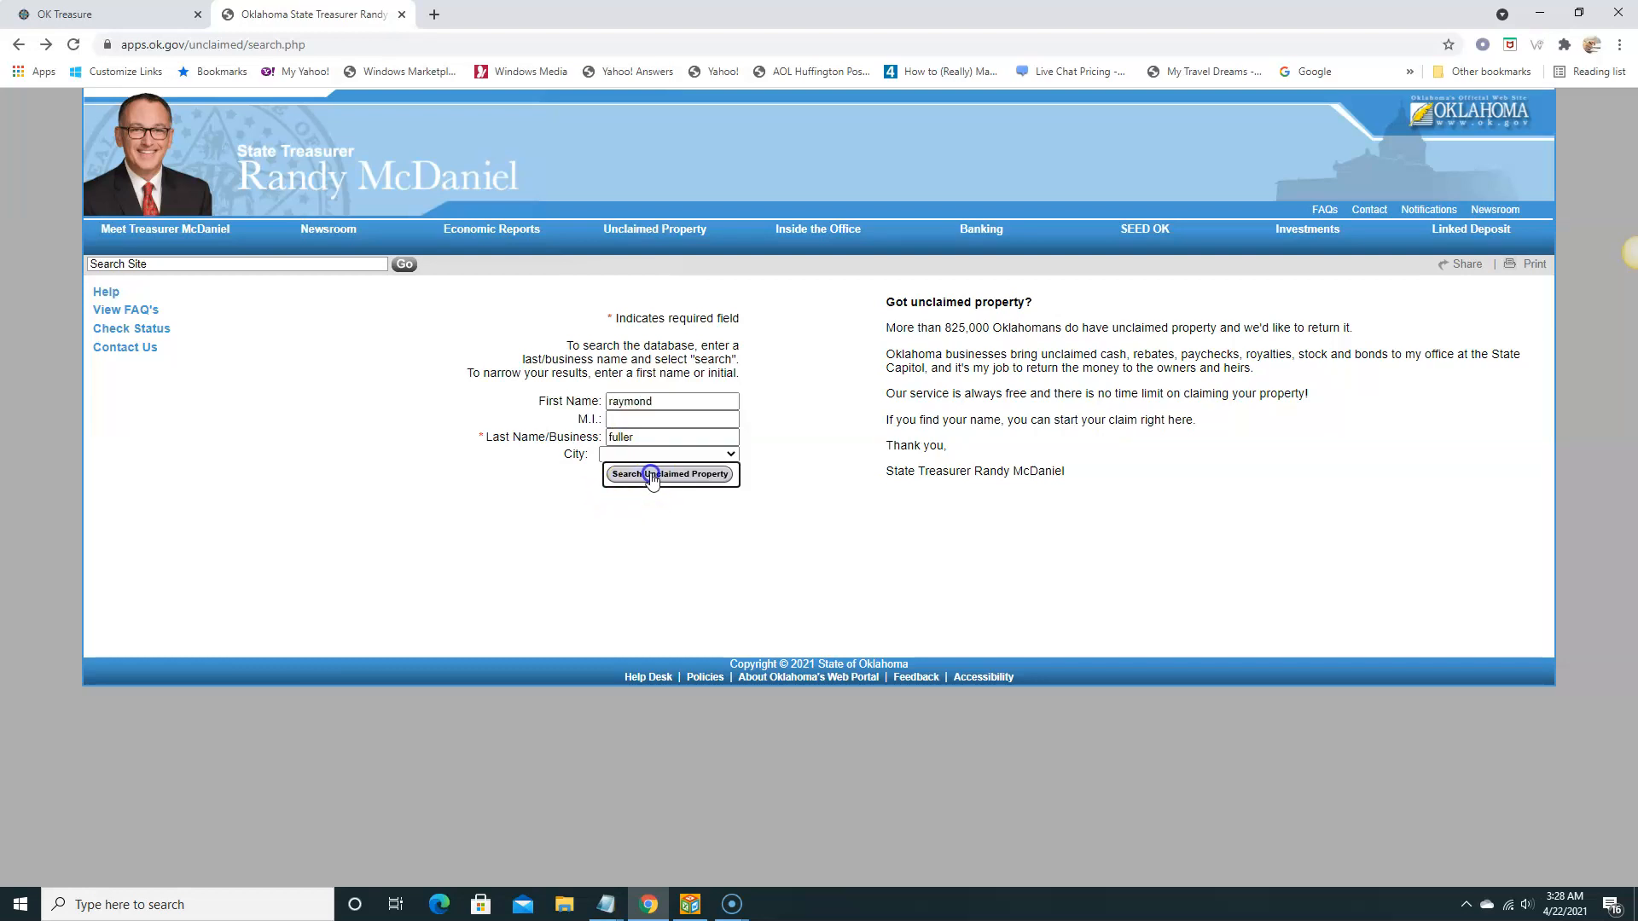
left_click(668, 475)
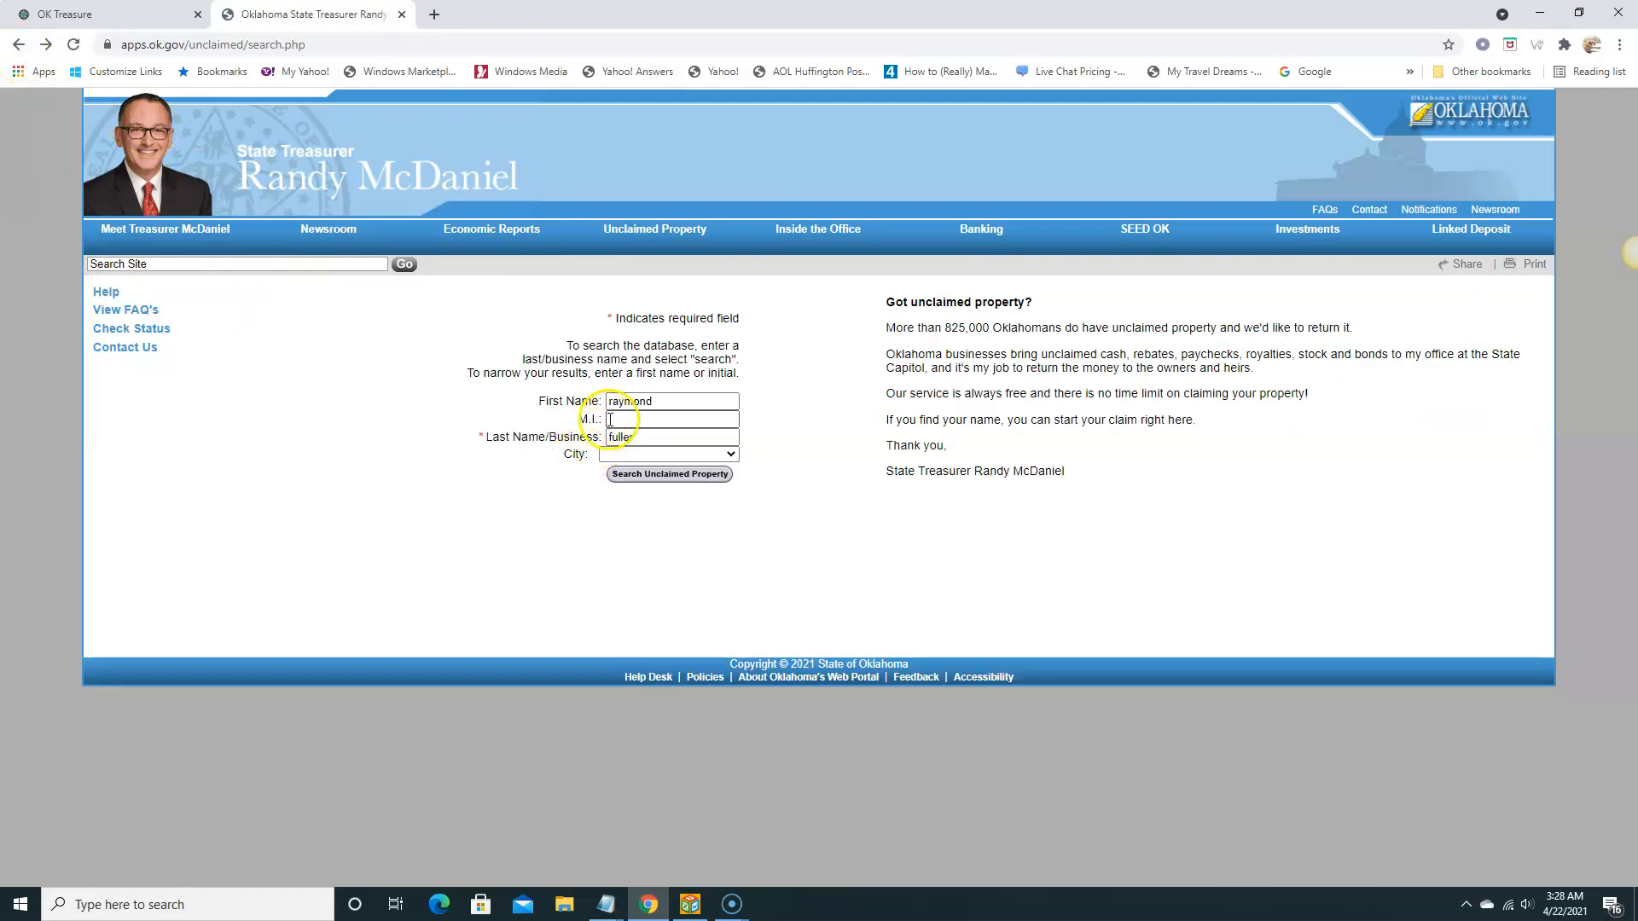
left_click(672, 401)
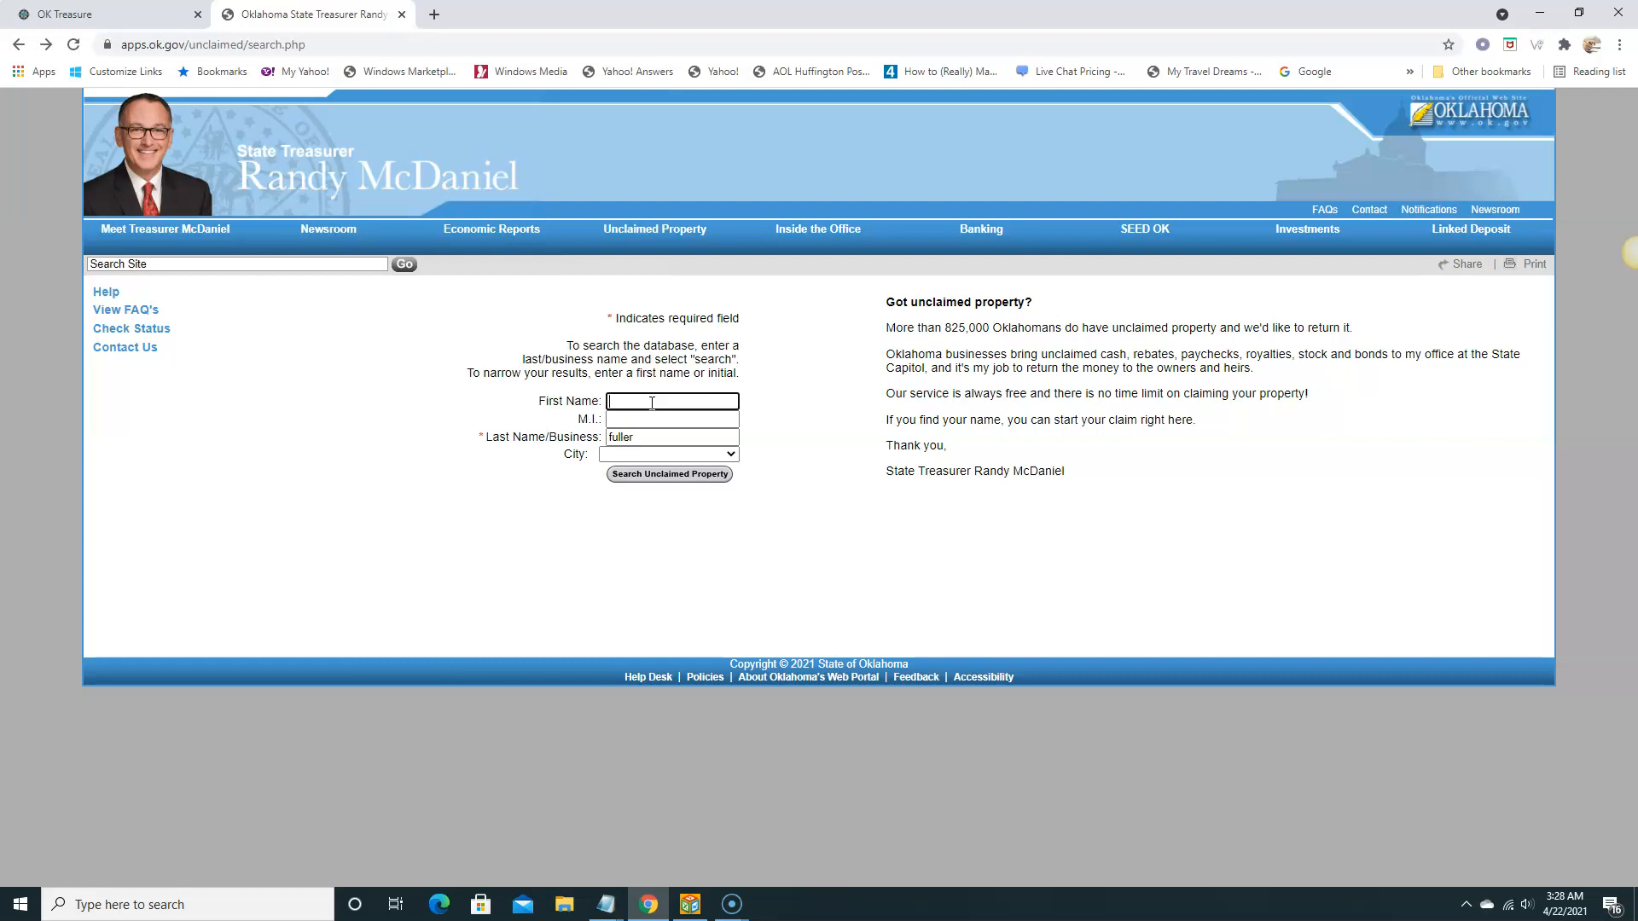
type("sus")
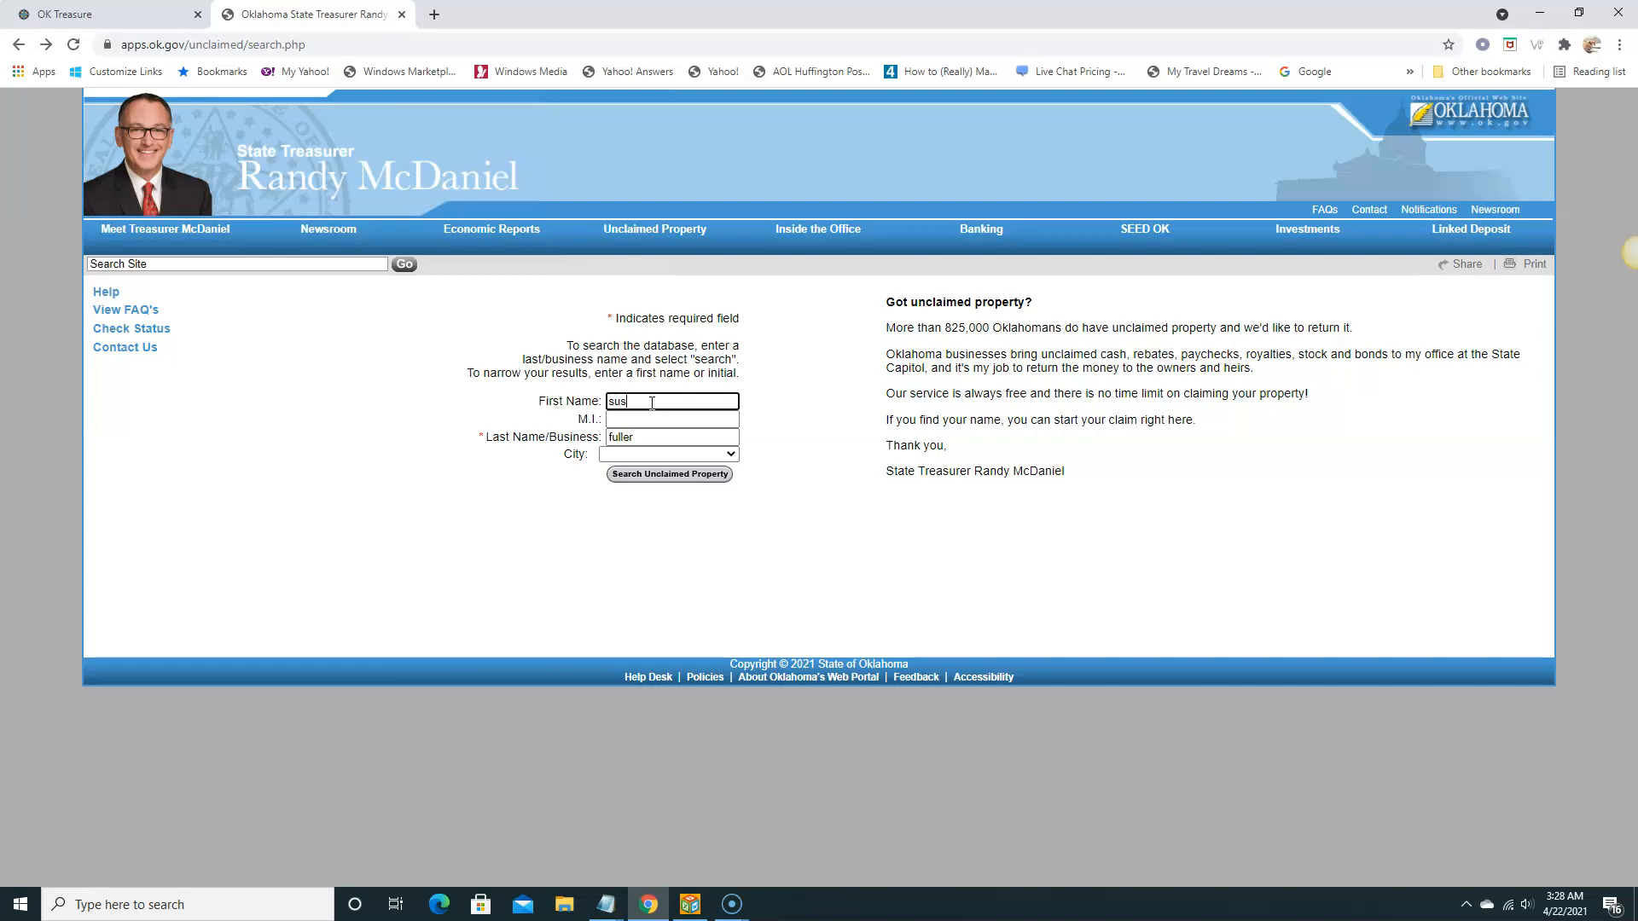
type("an")
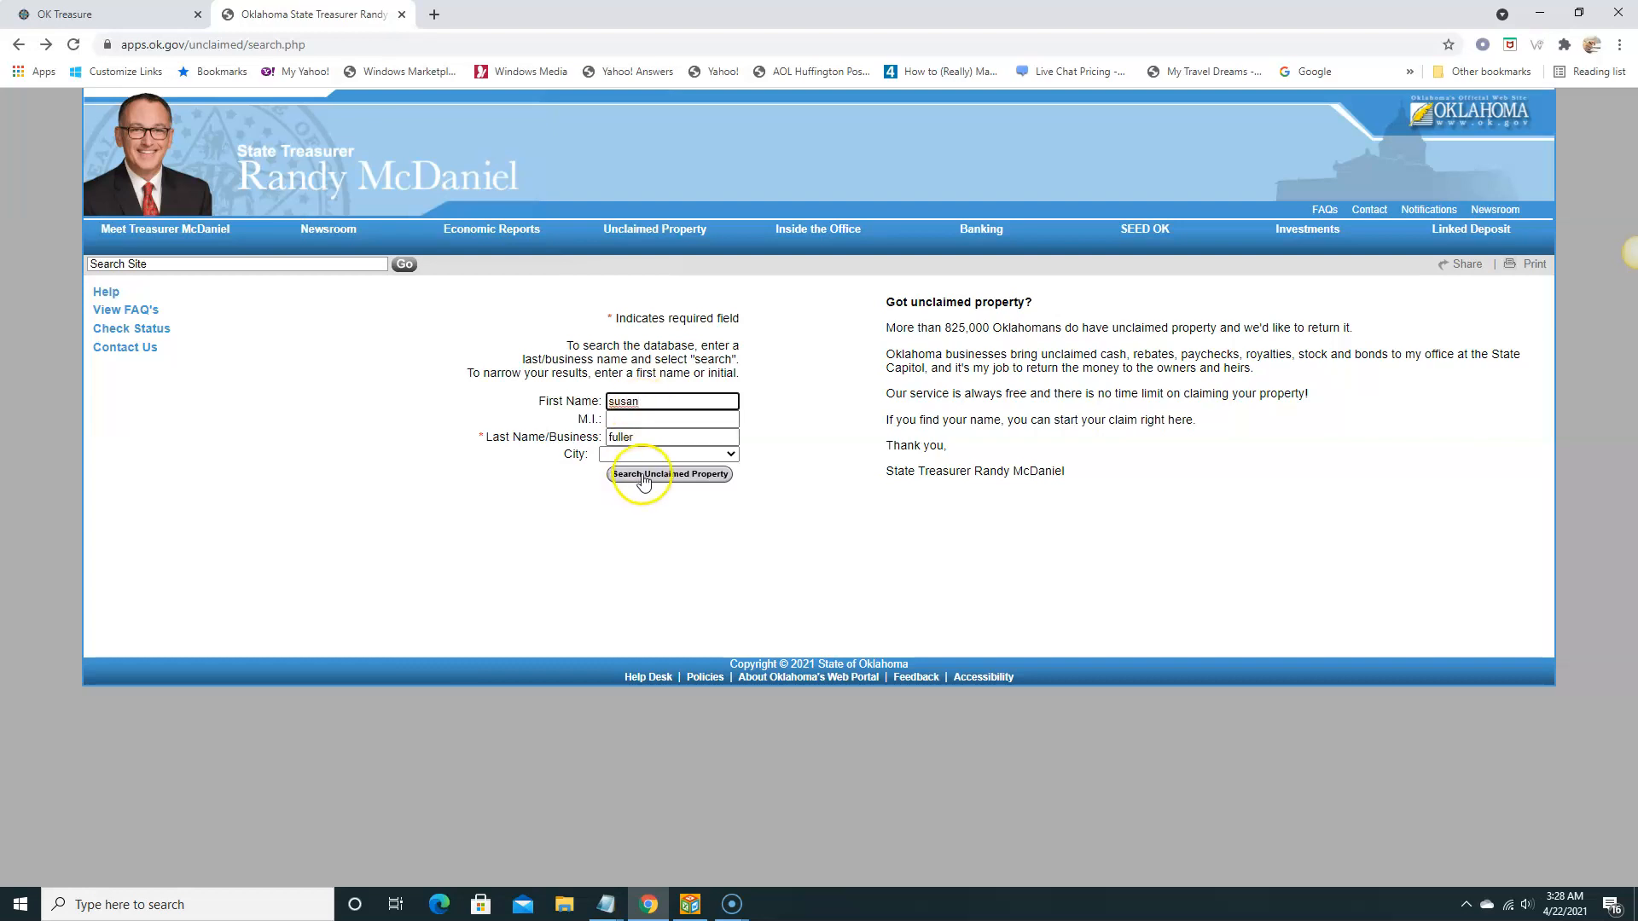
left_click(669, 474)
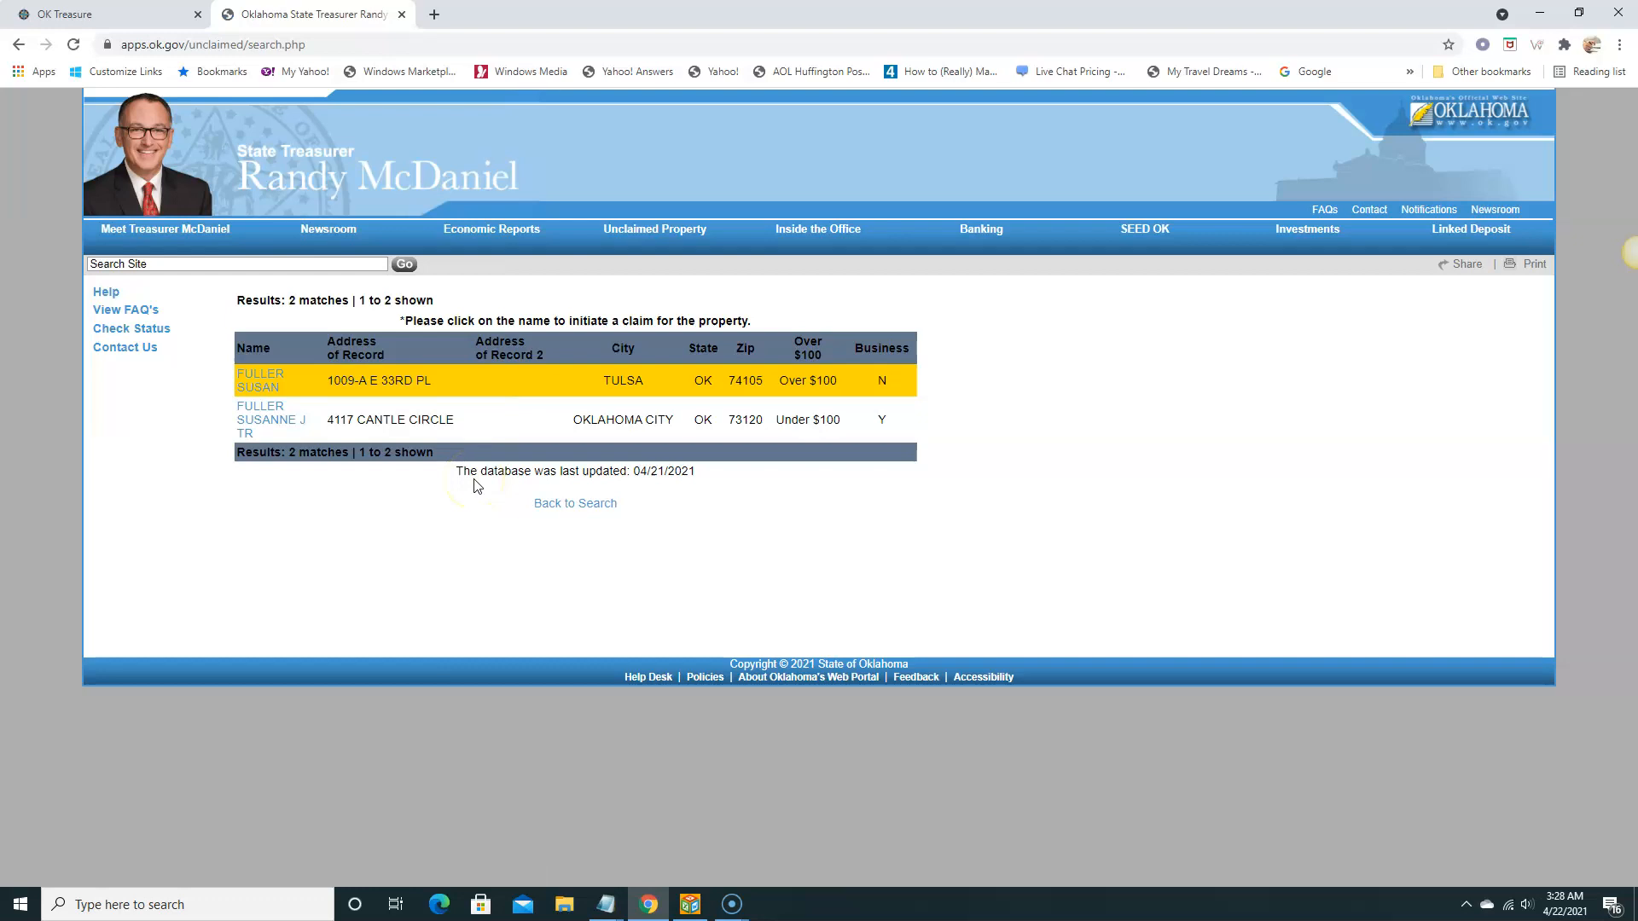
mouse_move(816, 403)
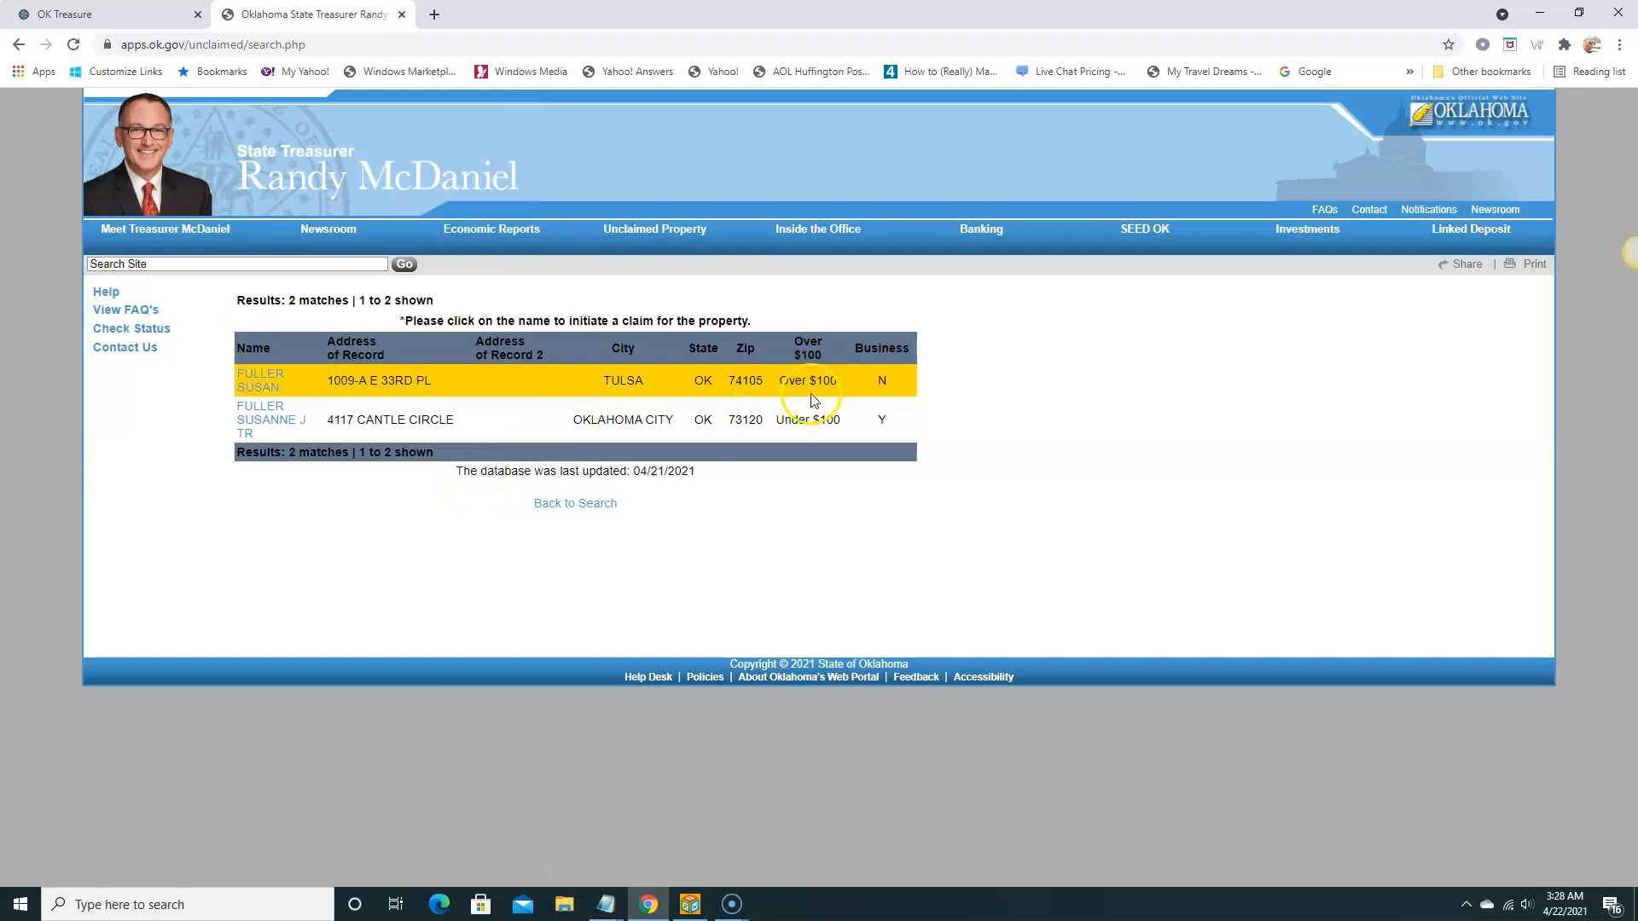
mouse_move(622, 378)
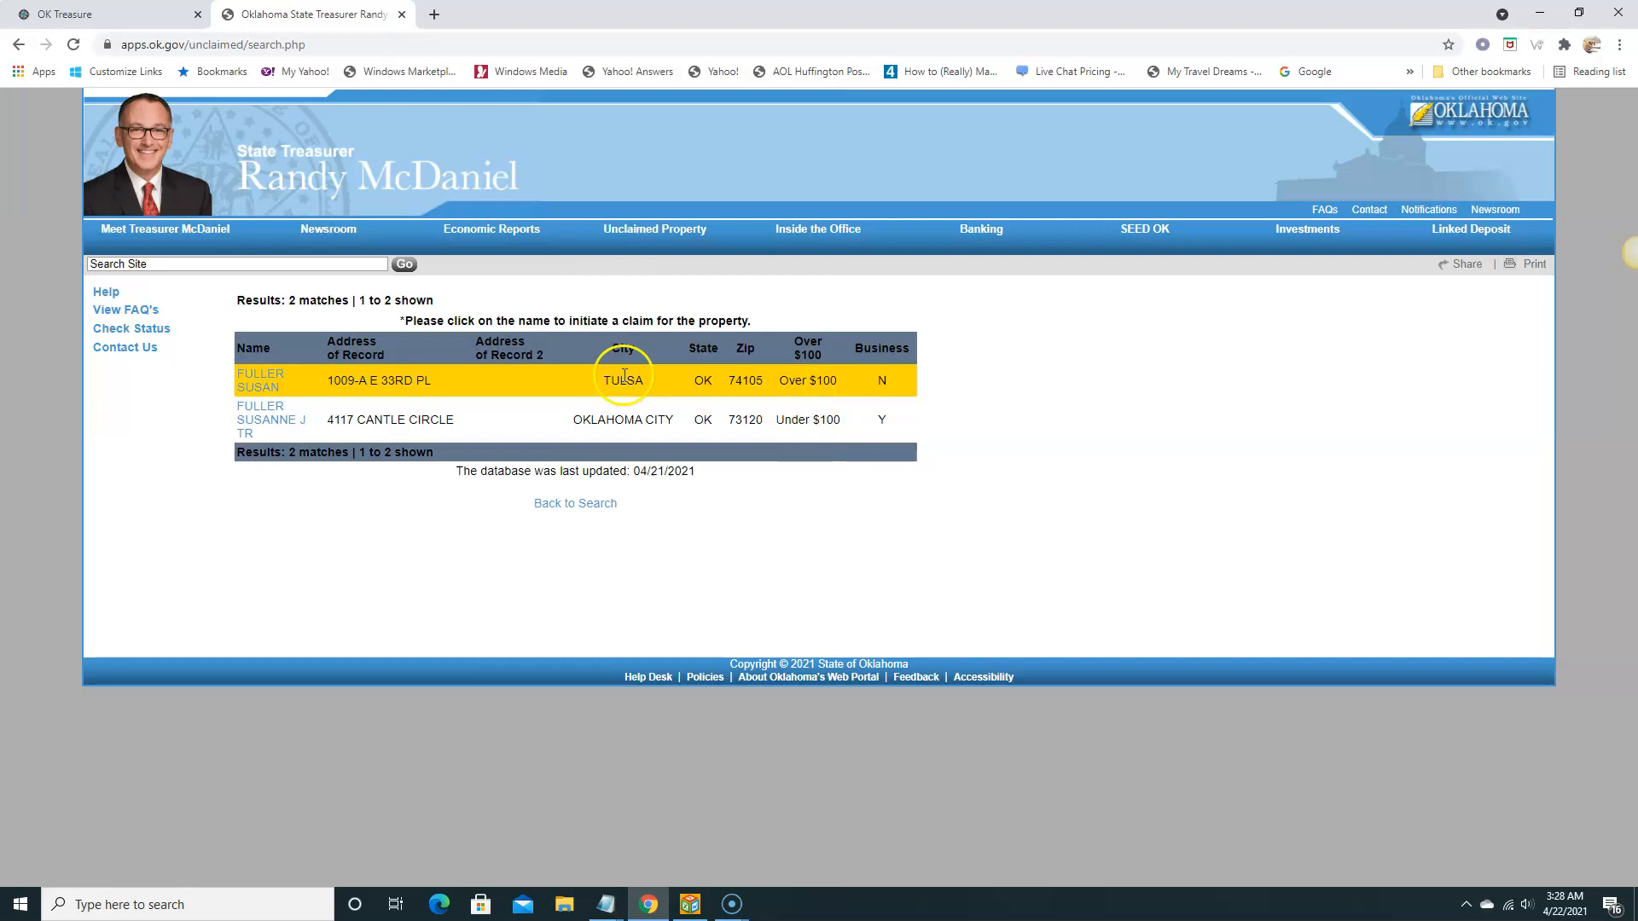
mouse_move(260, 380)
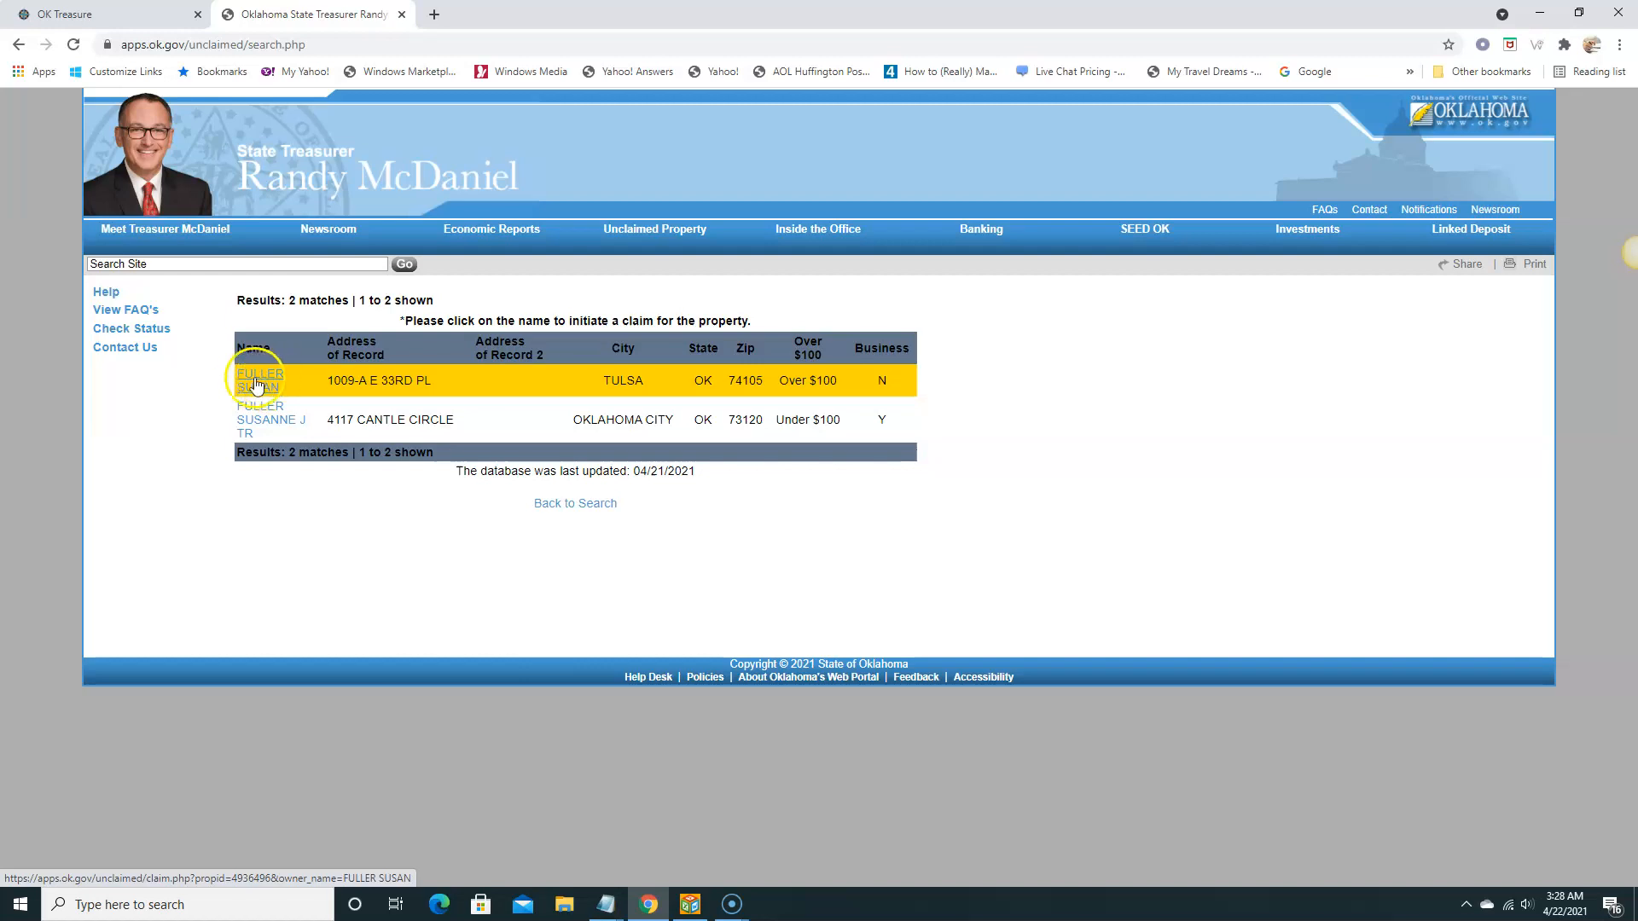
Open the Tulsa owner's property from the results and initiate a claim for it.
left_click(260, 380)
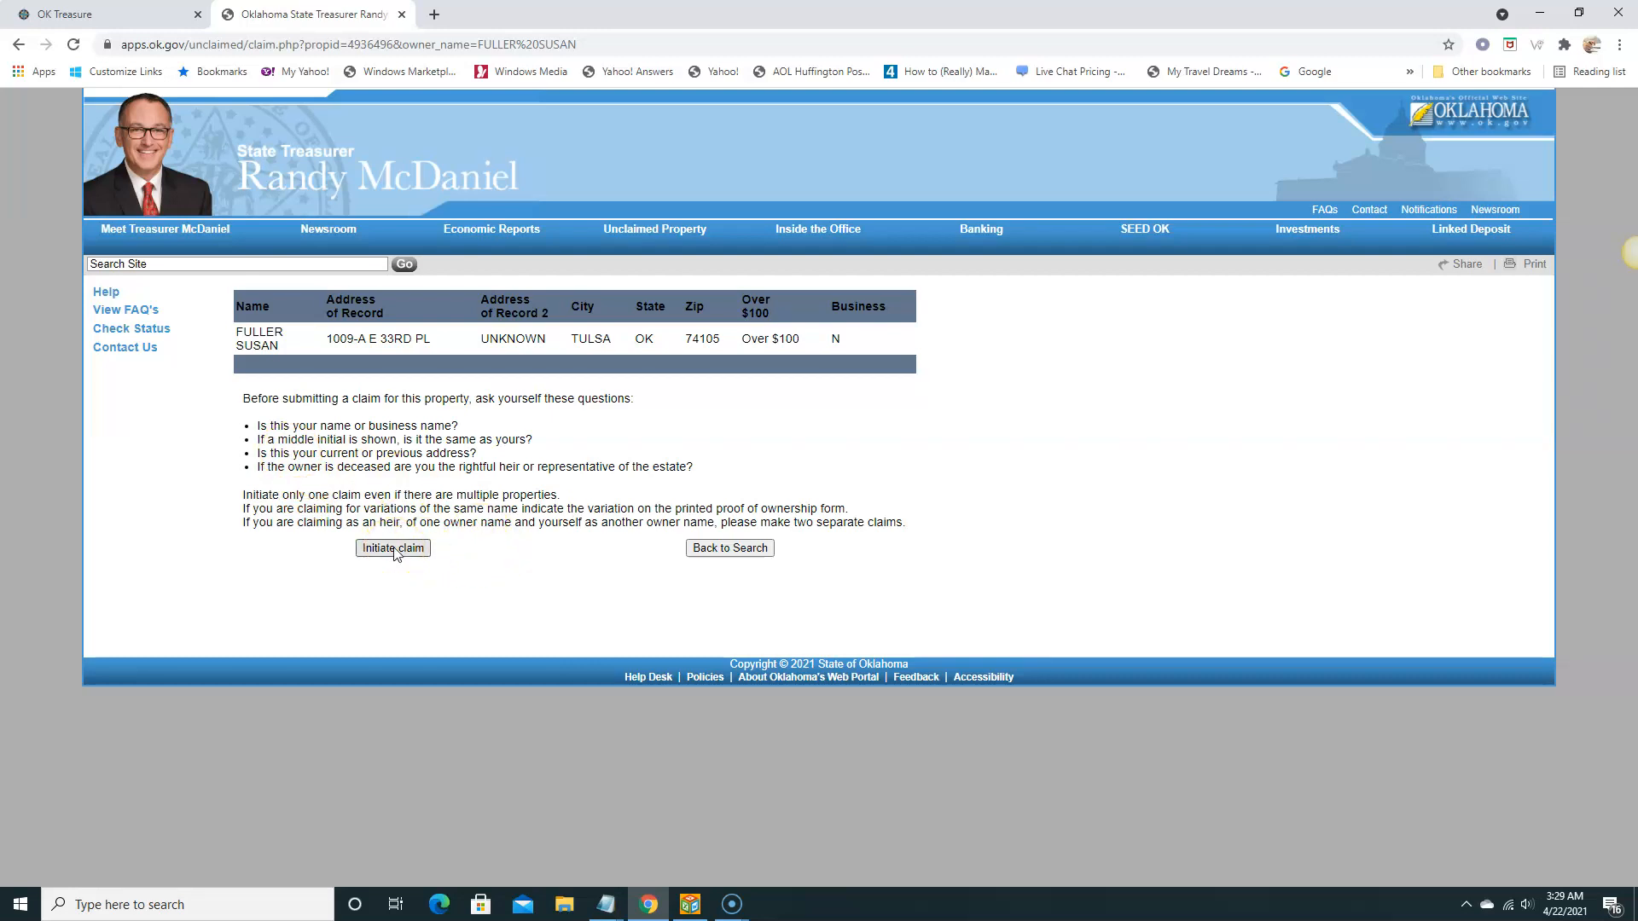
left_click(393, 548)
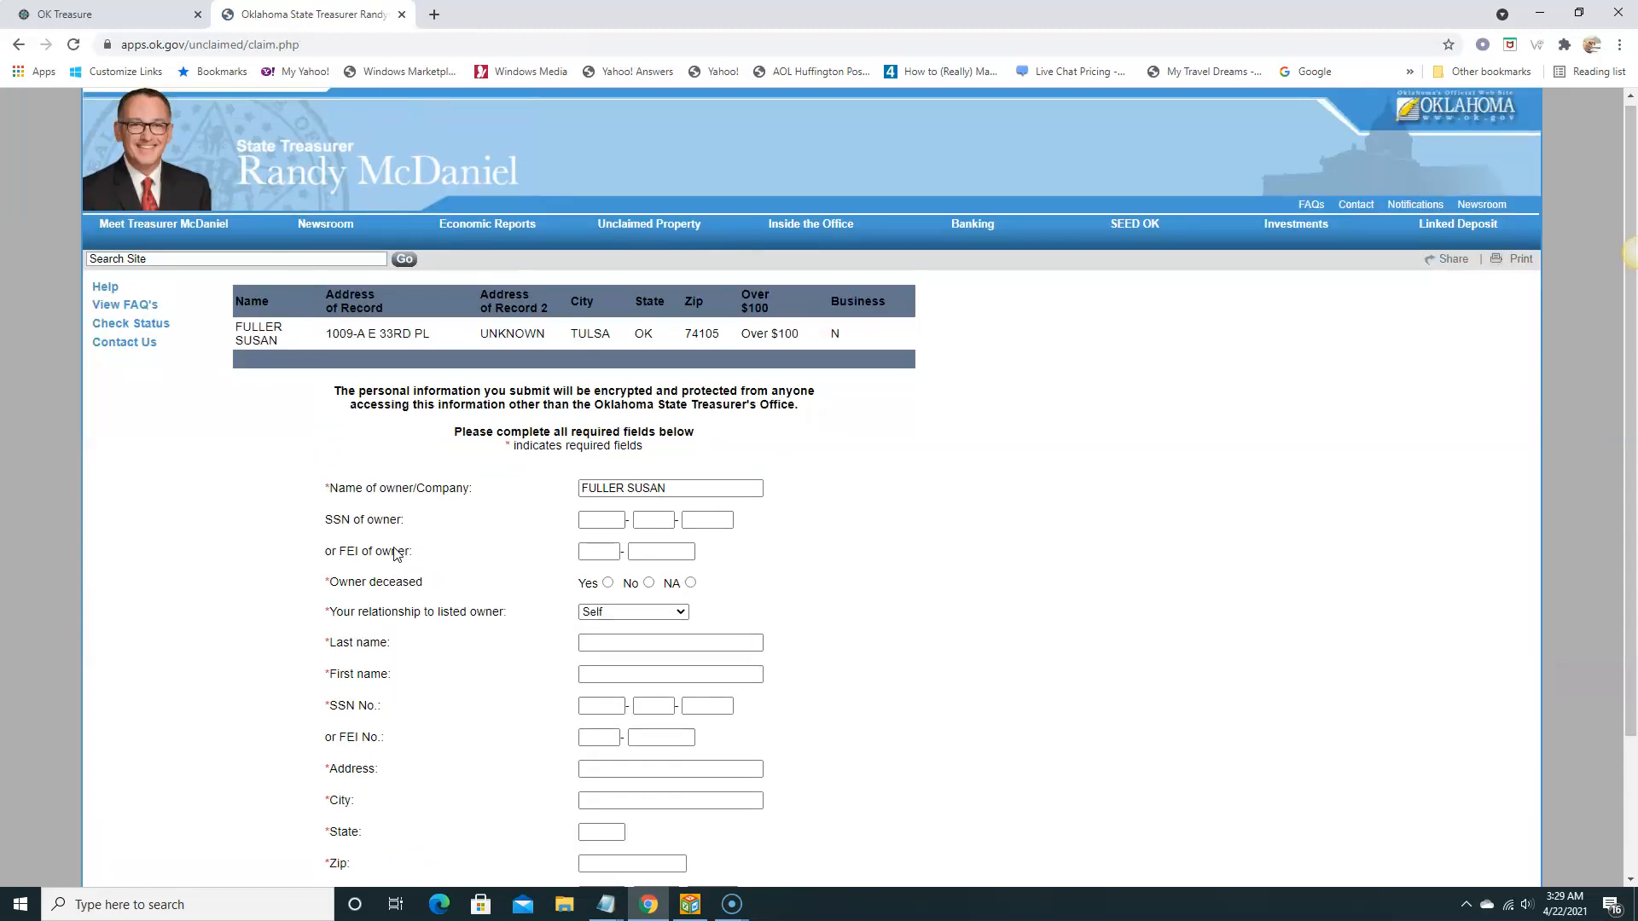
scroll("down", 3)
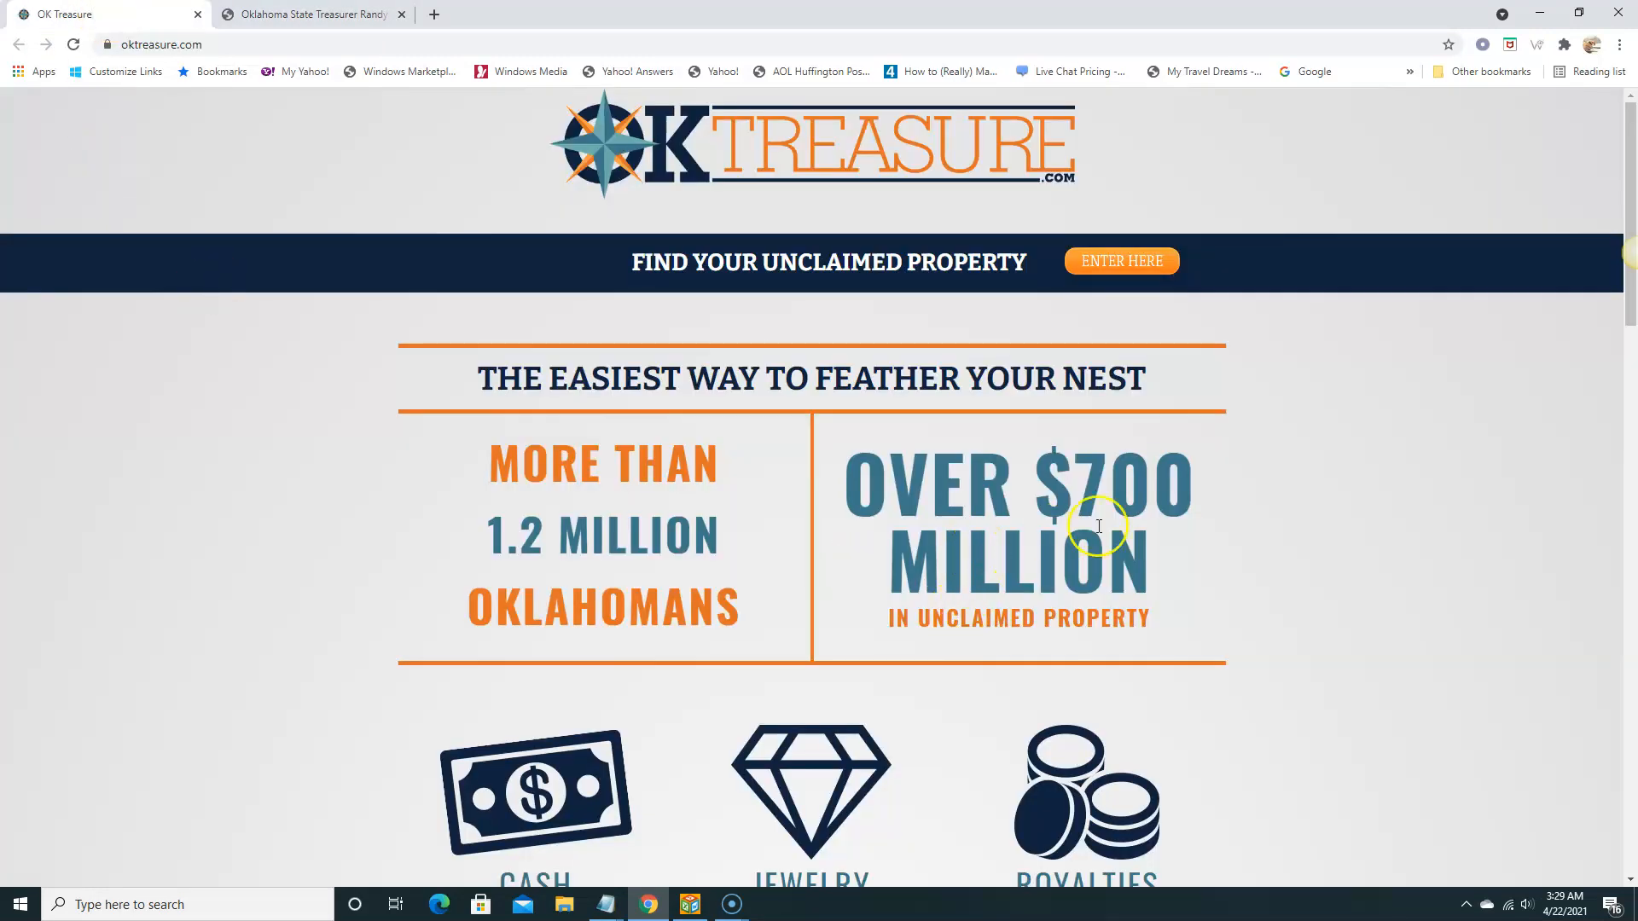
mouse_move(946, 604)
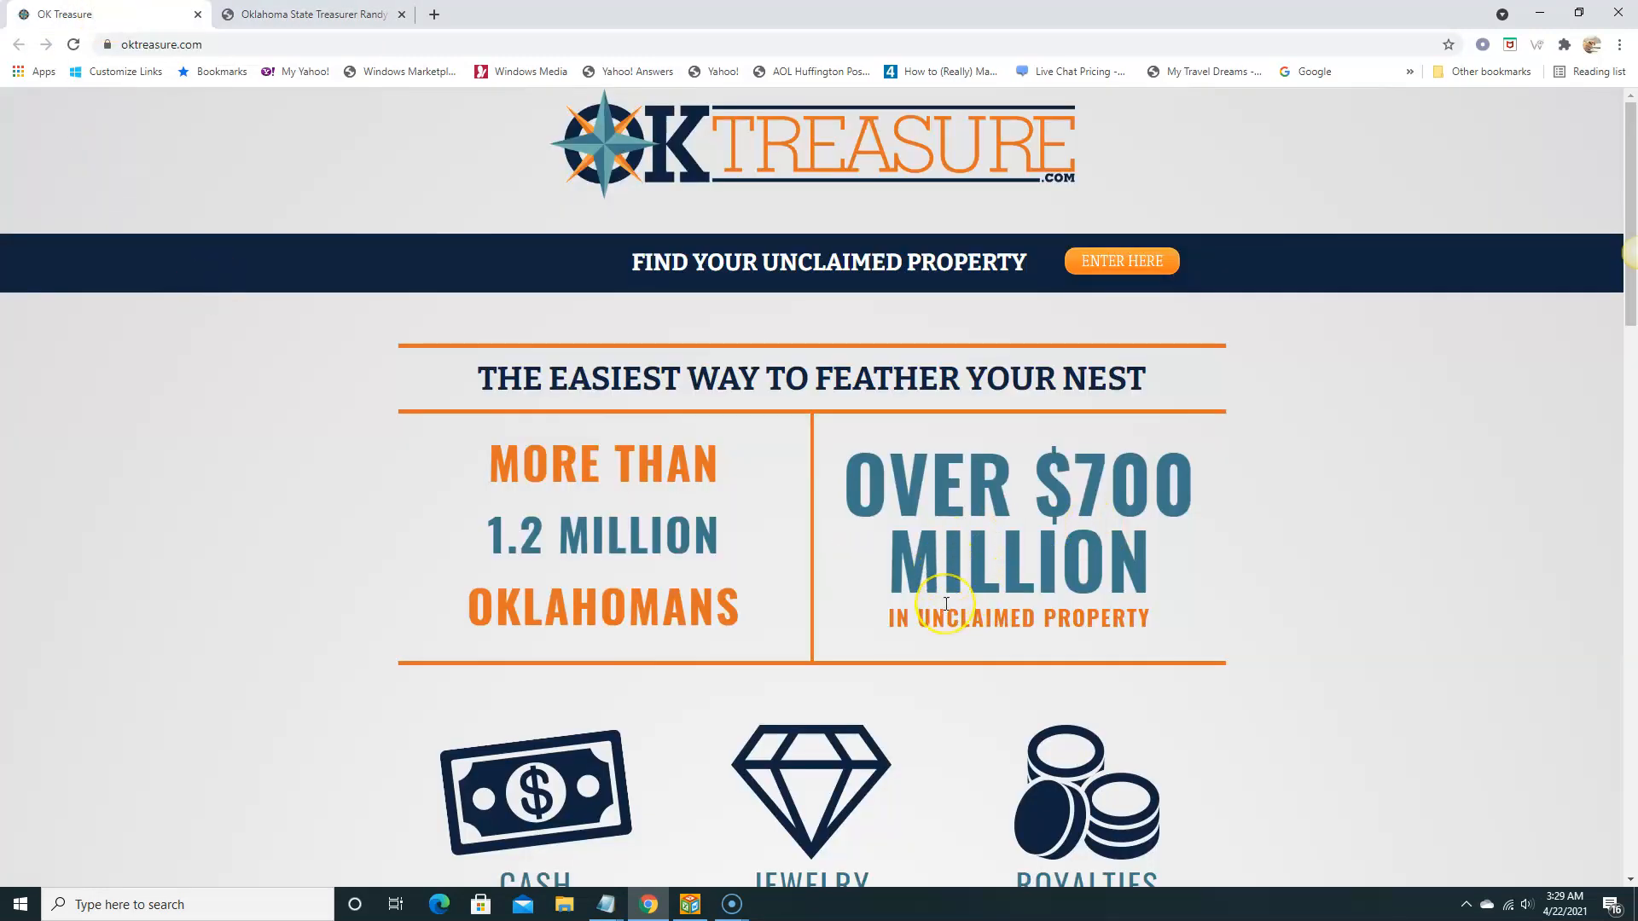
Scroll through the OKTreasure.com landing page to the property types and testimonial videos.
scroll("down", 3)
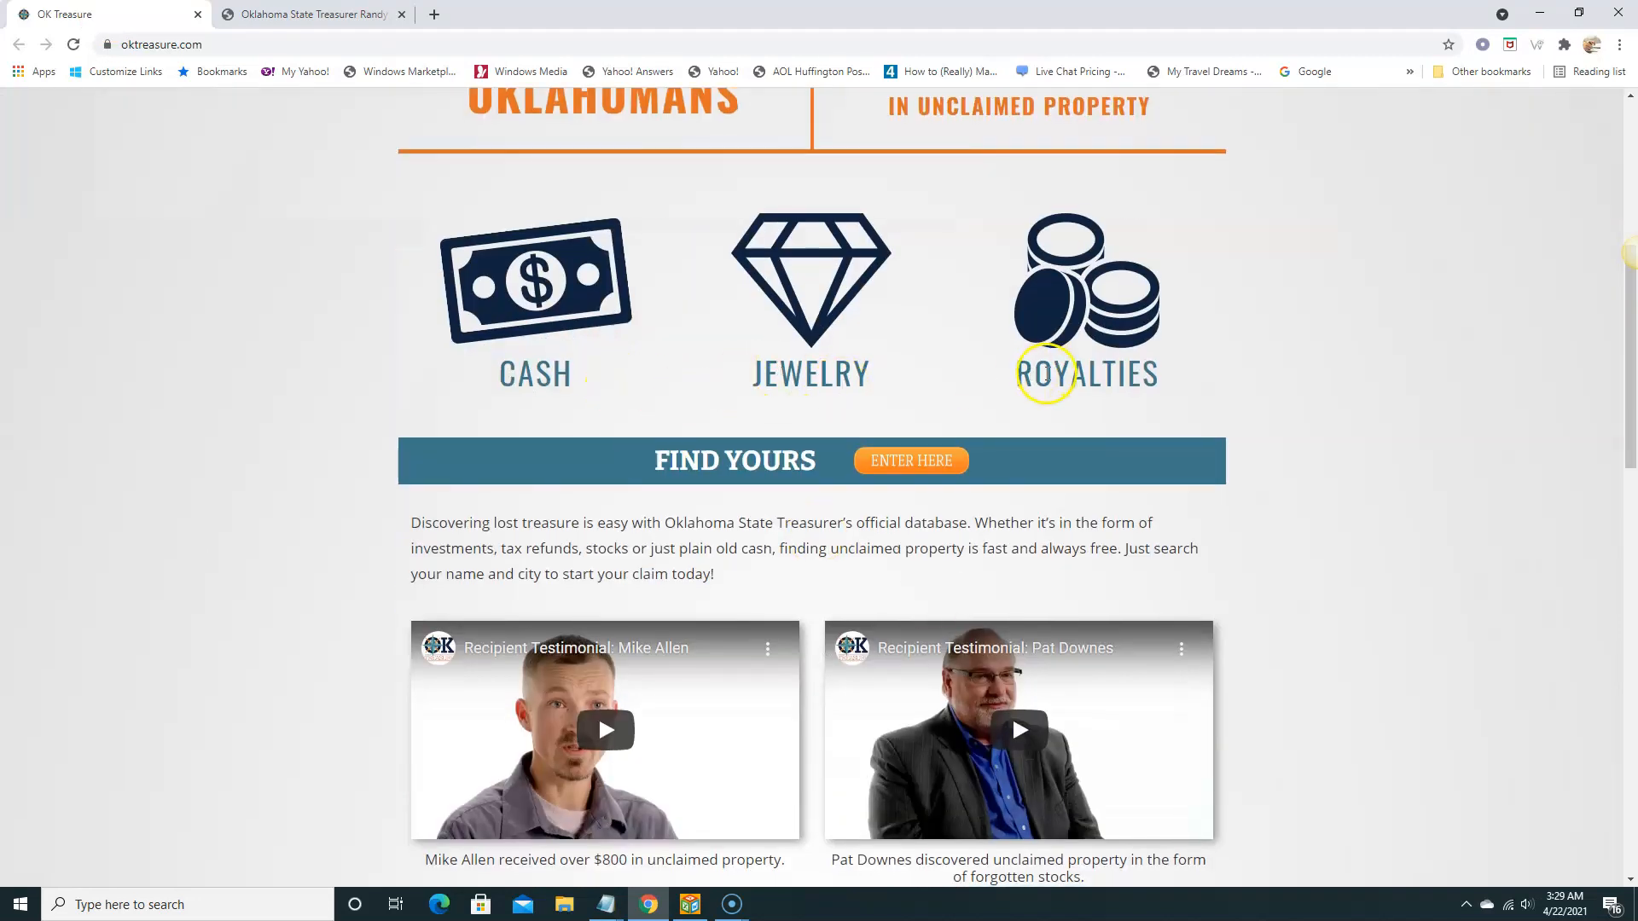
scroll("up", 3)
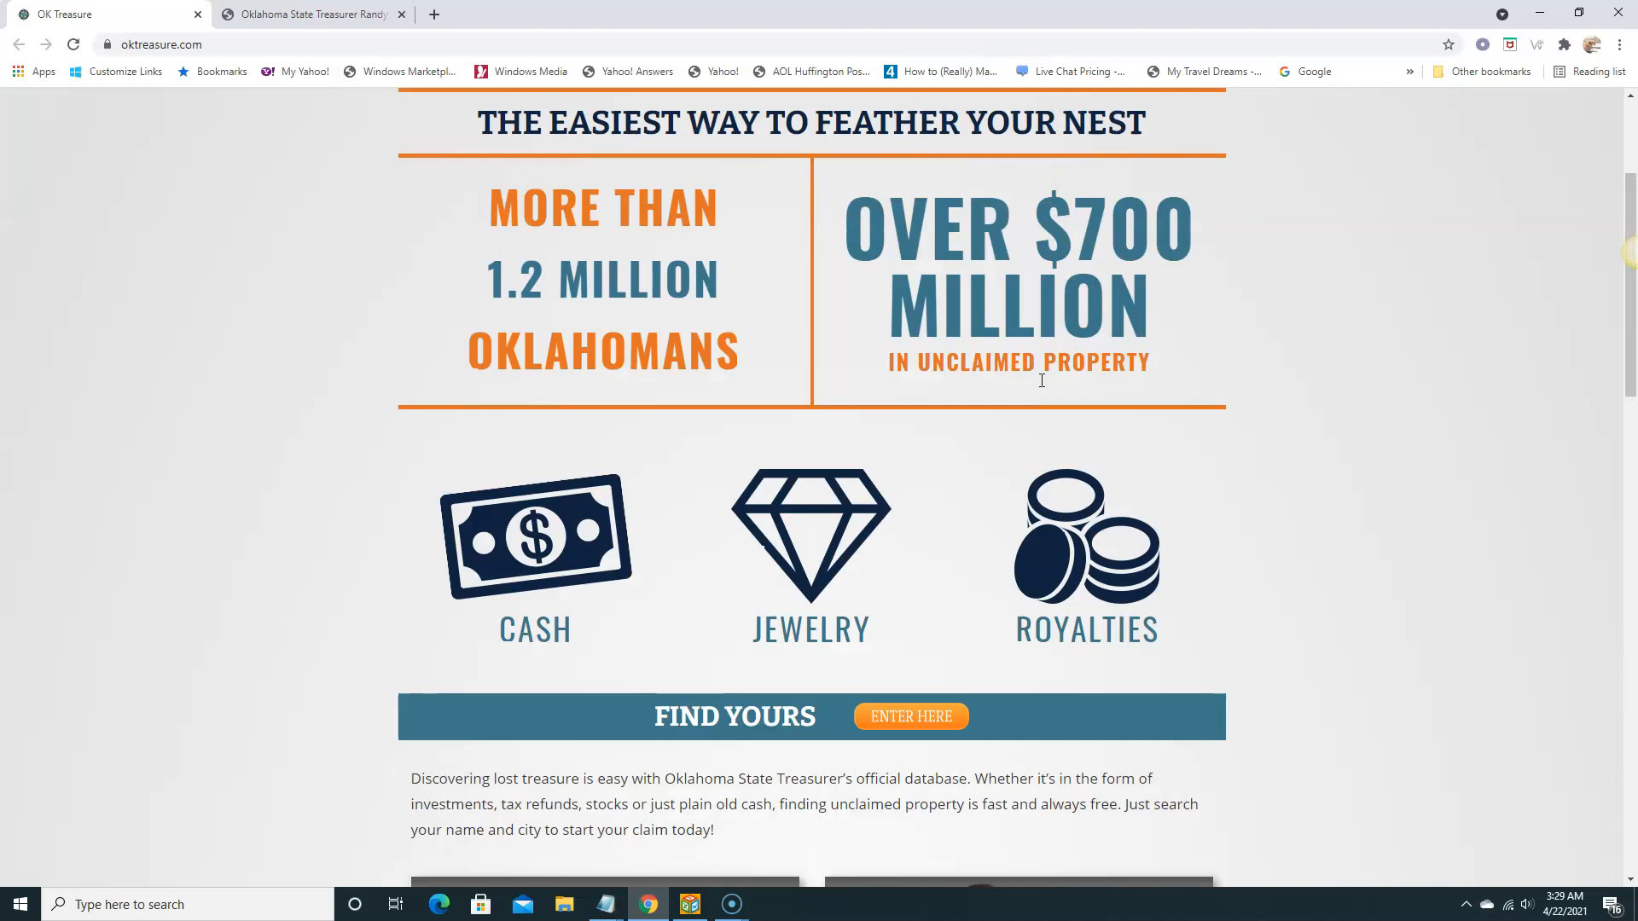
scroll("up", 3)
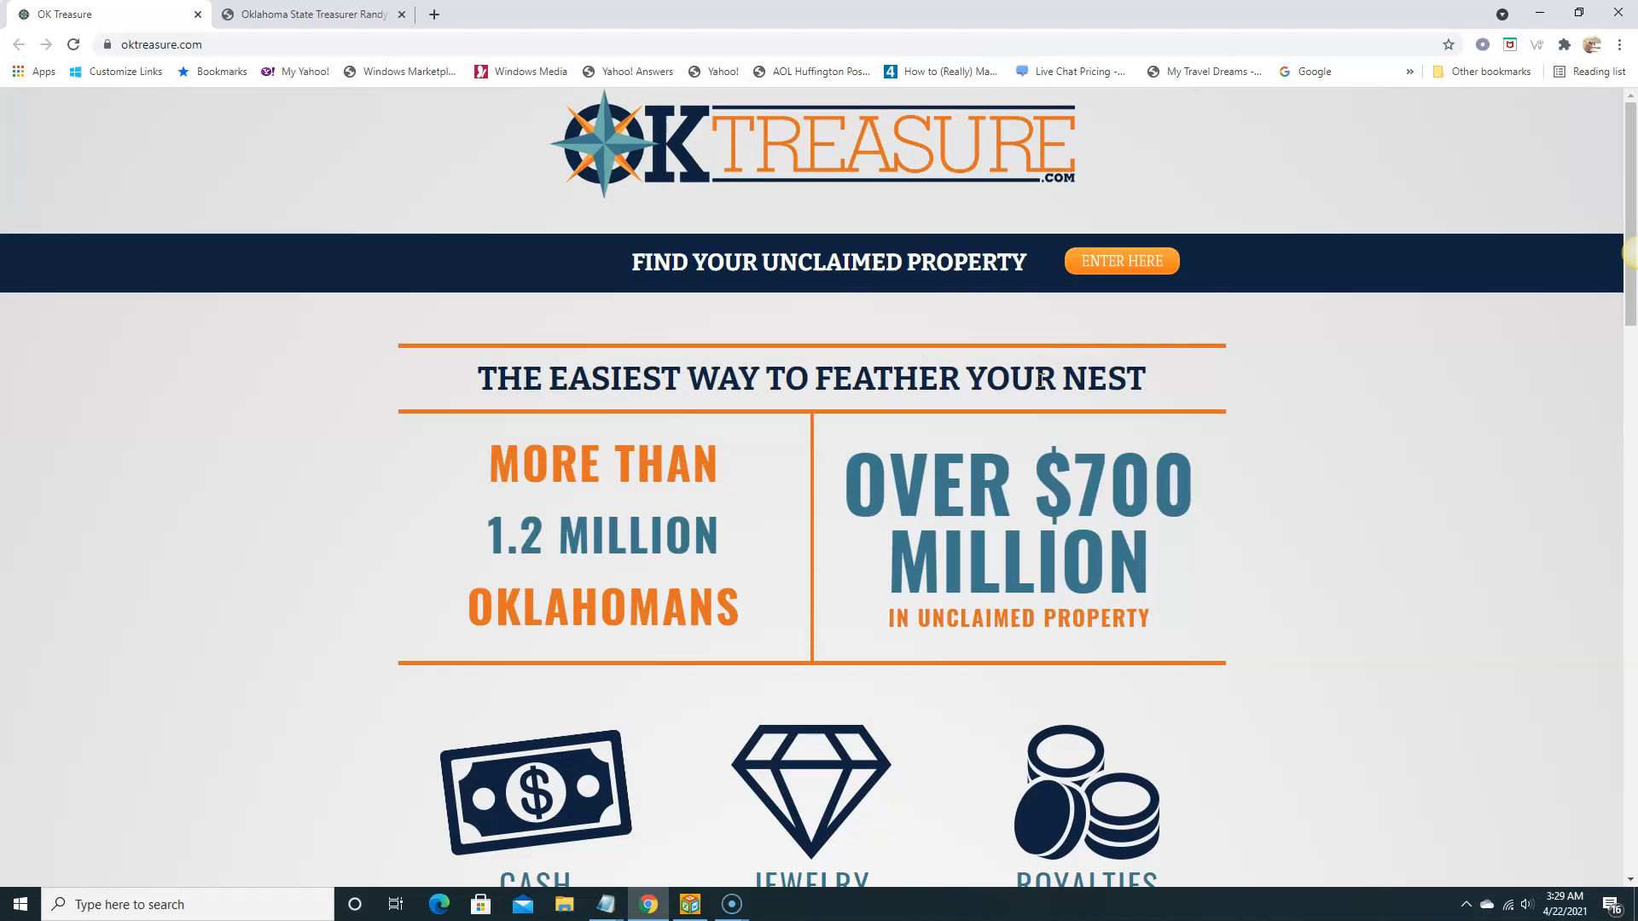
scroll("down", 3)
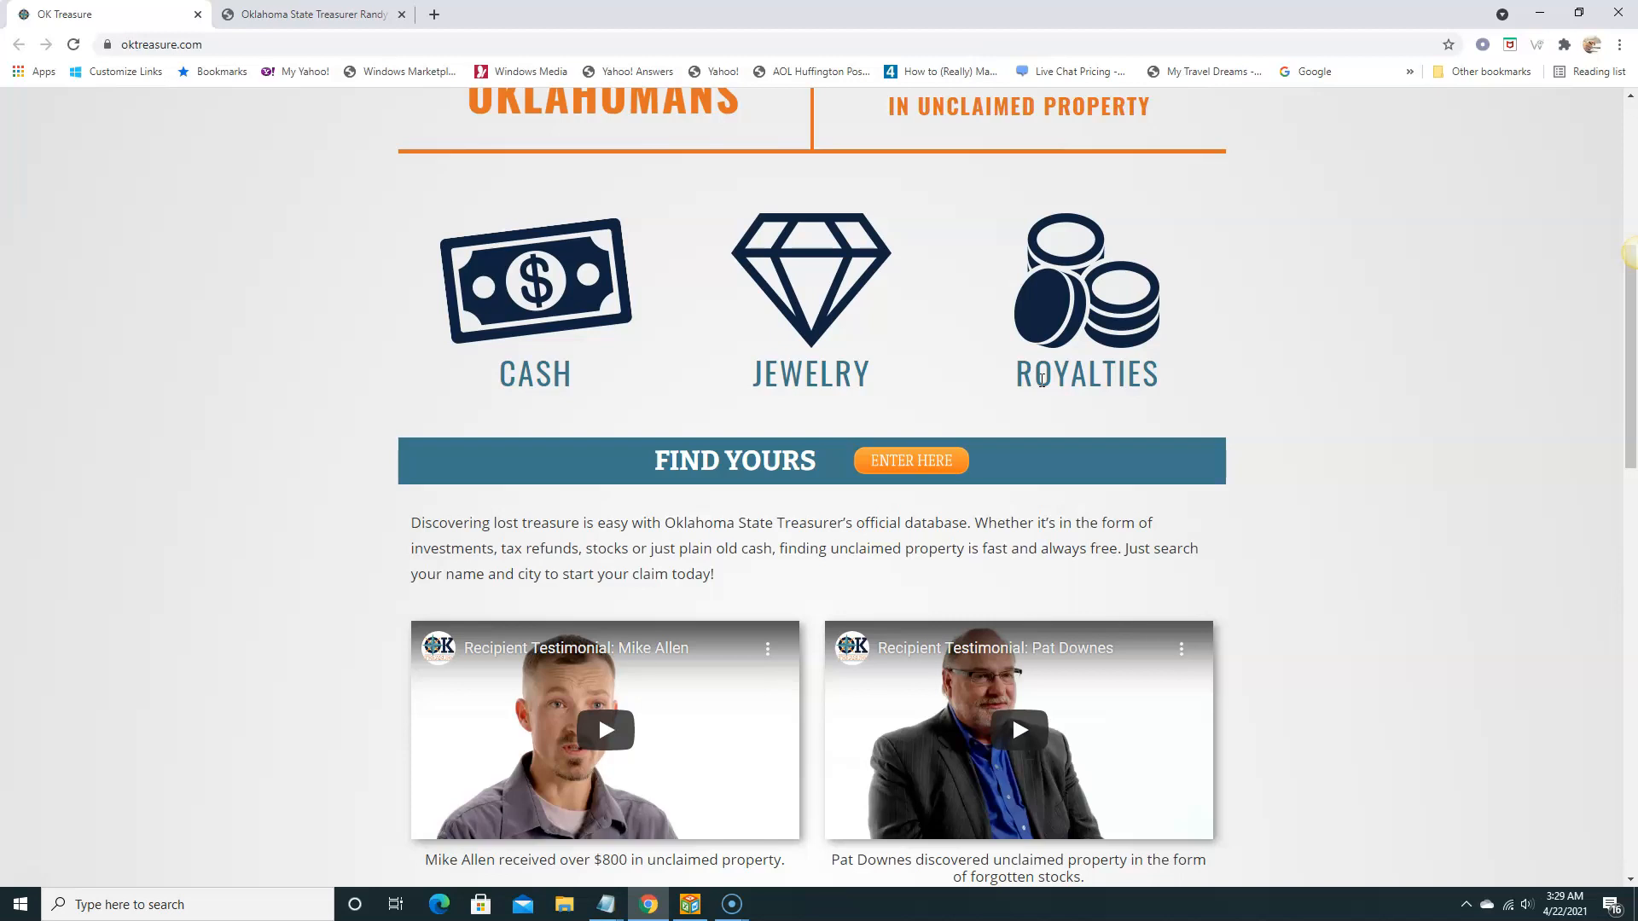
mouse_move(34, 778)
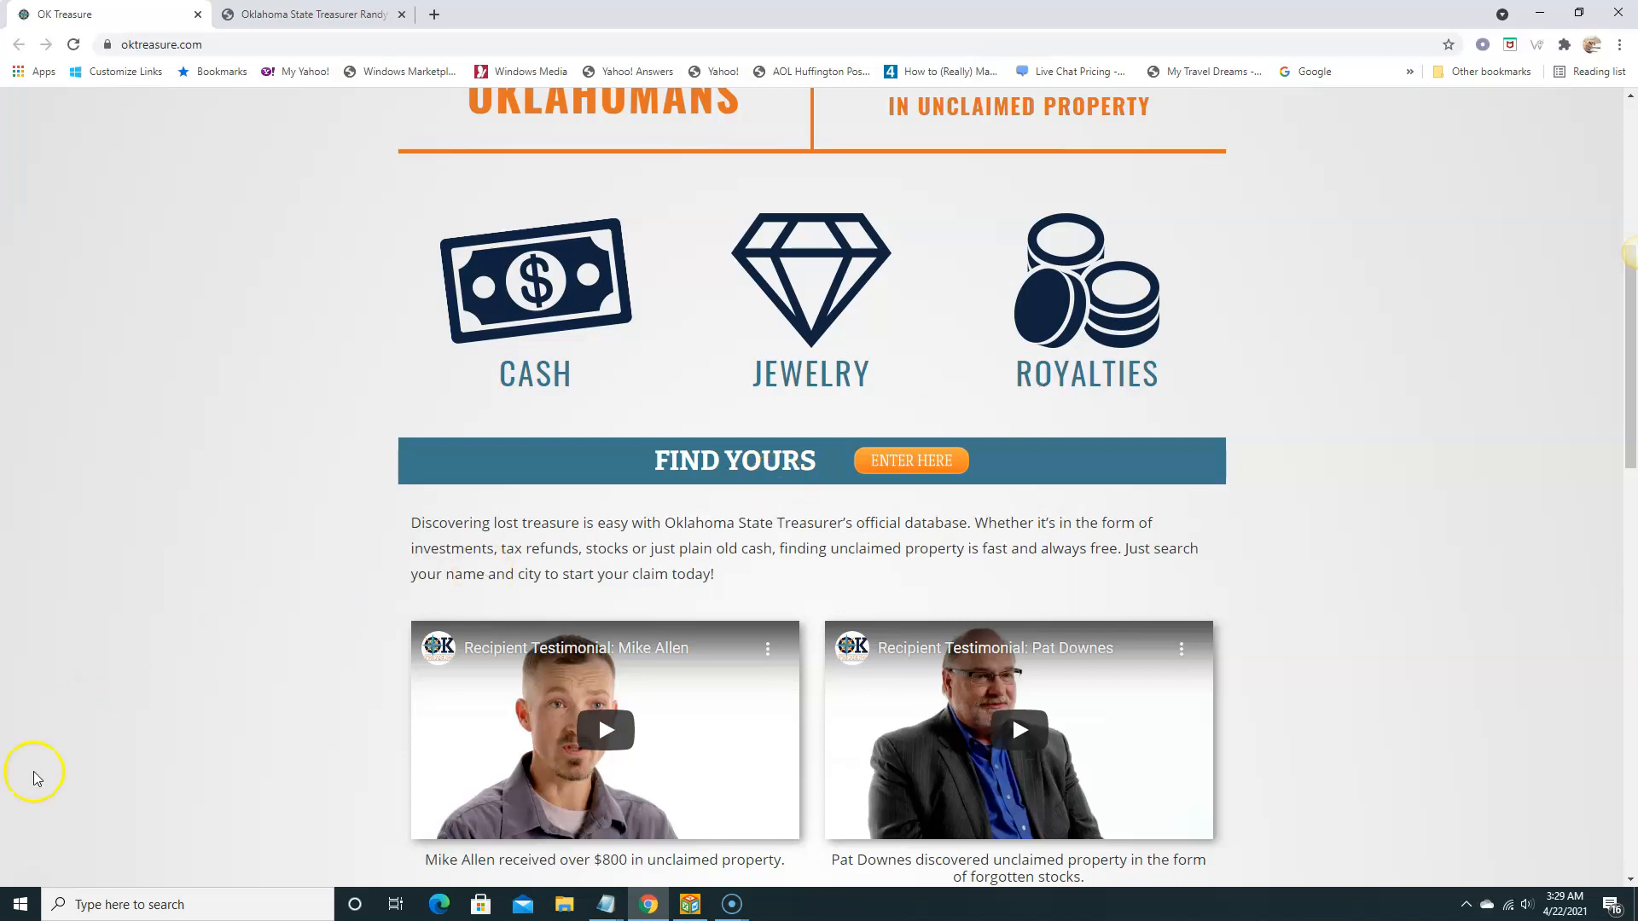